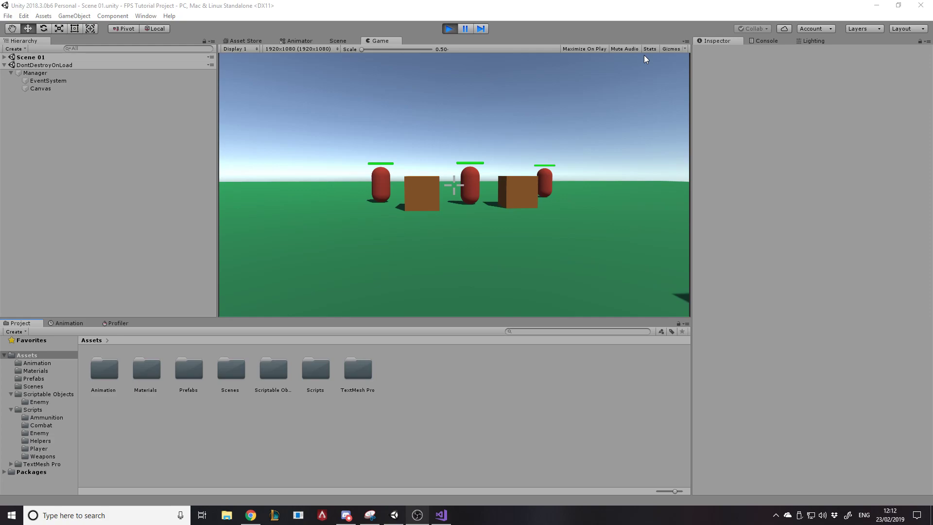
{"action": "mouse_move", "coordinate": [500, 169]}
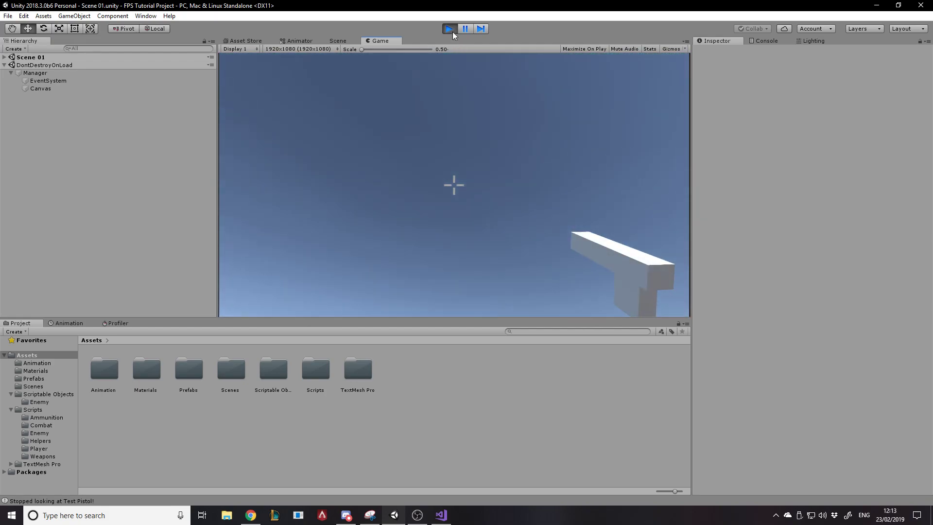
Stop play mode to return to editing the Preload scene
{"action": "left_click", "coordinate": [448, 28]}
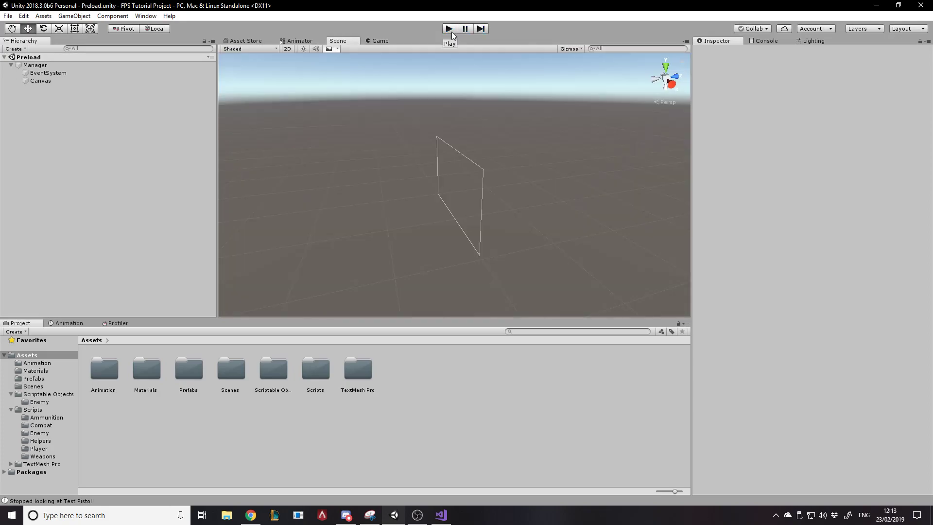
{"action": "mouse_move", "coordinate": [324, 410]}
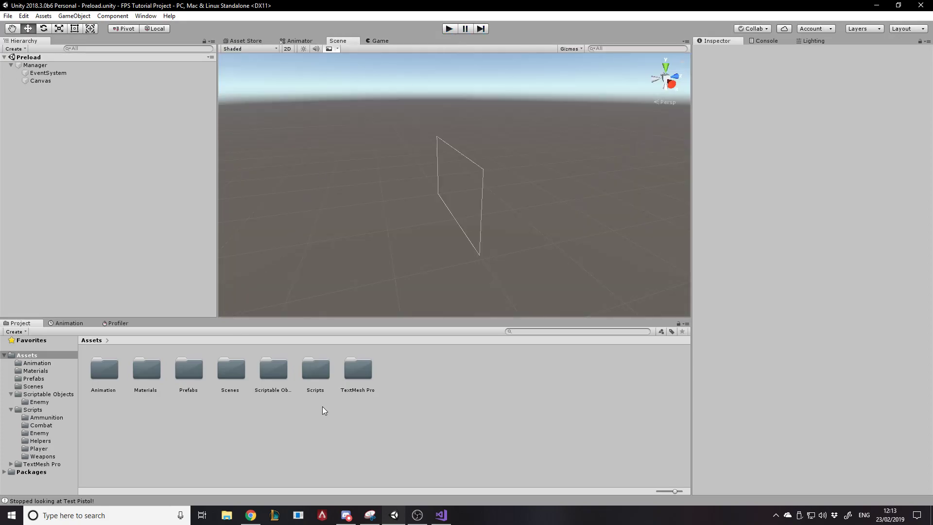
{"action": "mouse_move", "coordinate": [291, 297]}
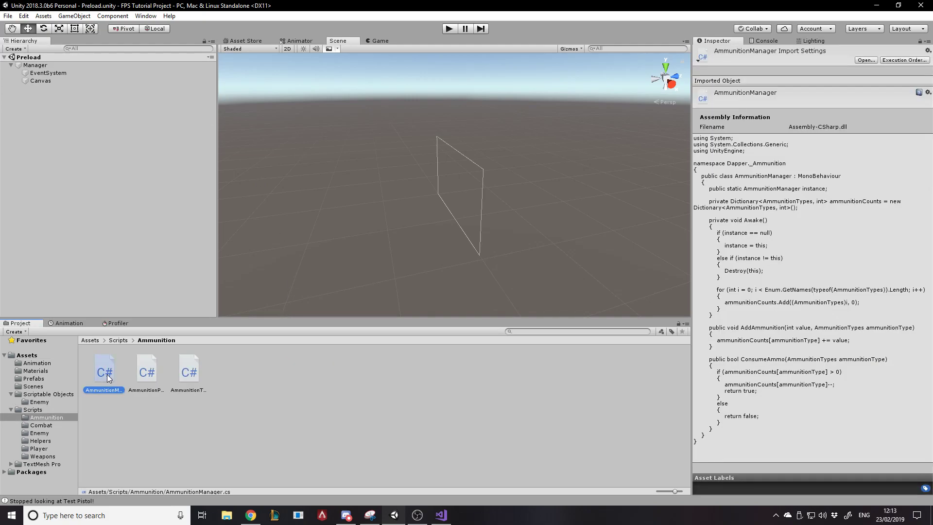
Open AmmunitionManager in Visual Studio, highlight its Dapper._Ammunition namespace, then return to Unity
{"action": "double_click", "coordinate": [104, 369]}
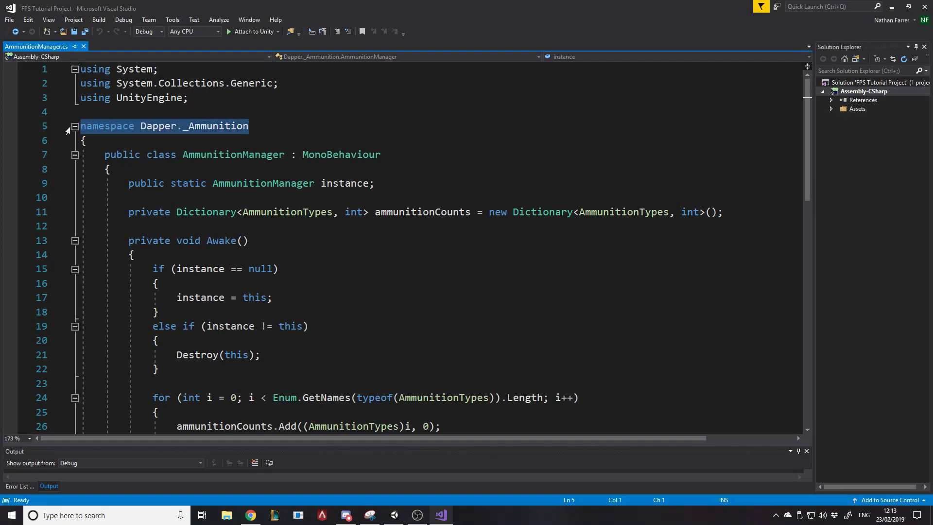
{"action": "double_click", "coordinate": [216, 125]}
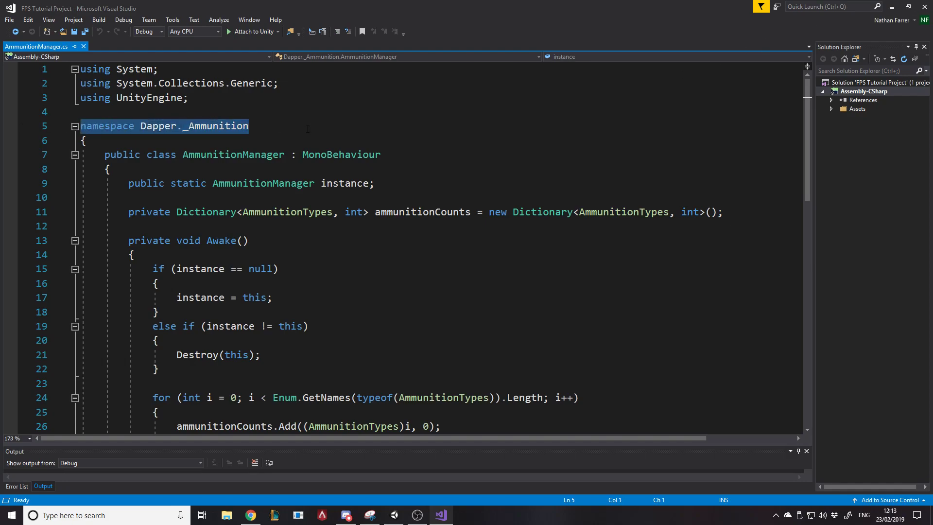
{"action": "double_click", "coordinate": [217, 125]}
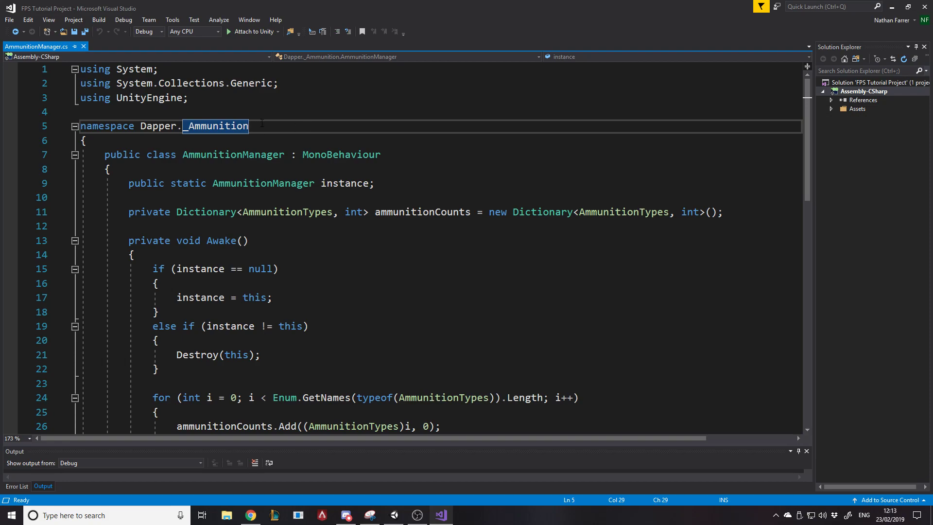
{"action": "left_click", "coordinate": [417, 514]}
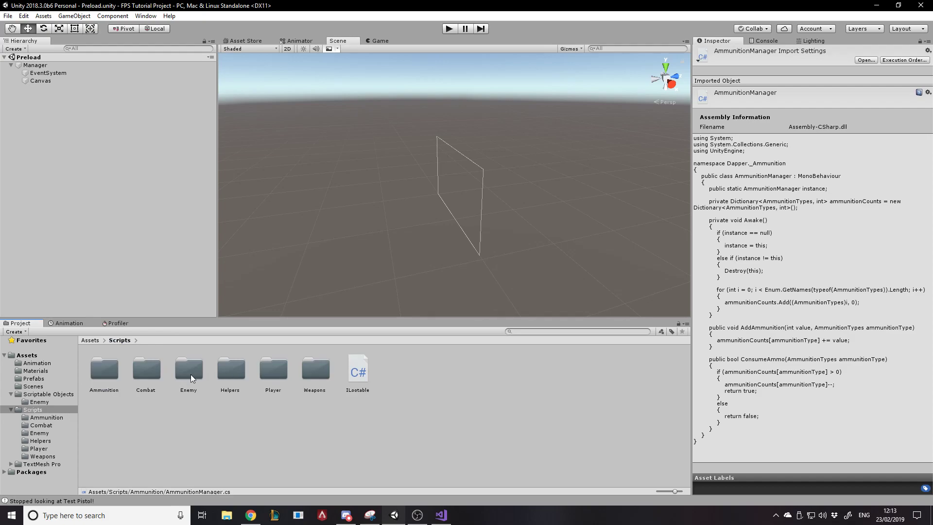
{"action": "mouse_move", "coordinate": [204, 379]}
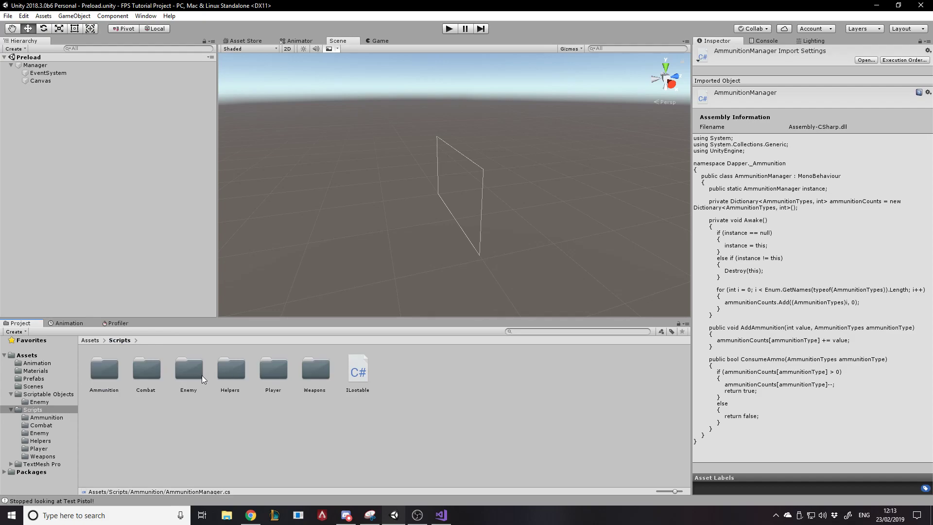
{"action": "mouse_move", "coordinate": [227, 376]}
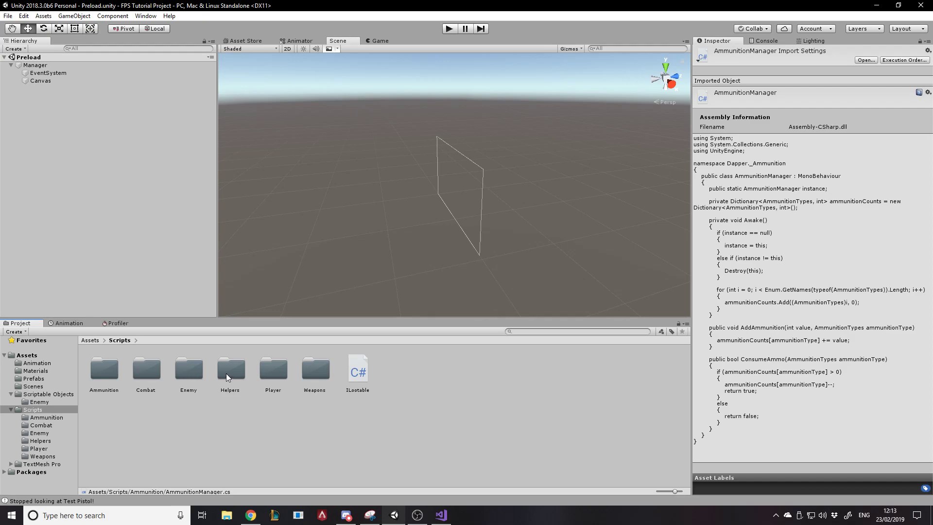
{"action": "mouse_move", "coordinate": [201, 376]}
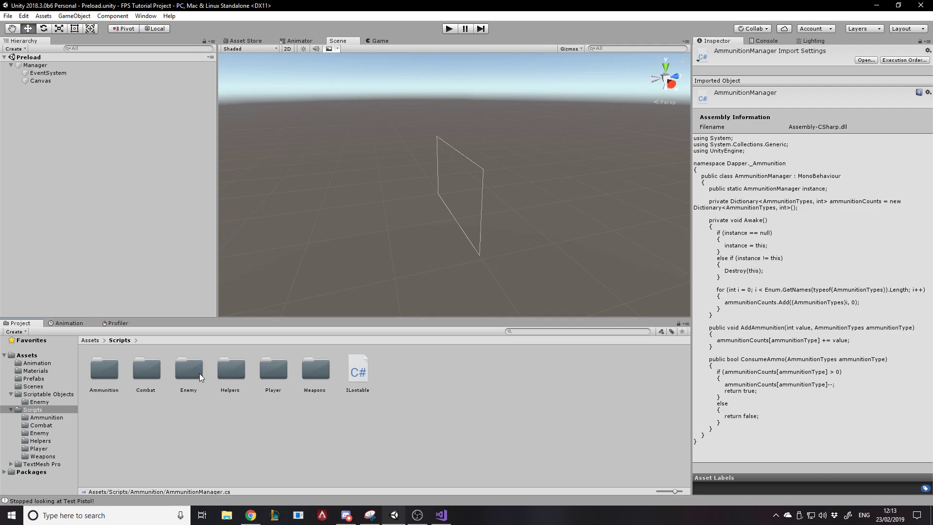
Browse the Combat and Helpers script folders and briefly view the DDOL script
{"action": "left_click", "coordinate": [188, 368]}
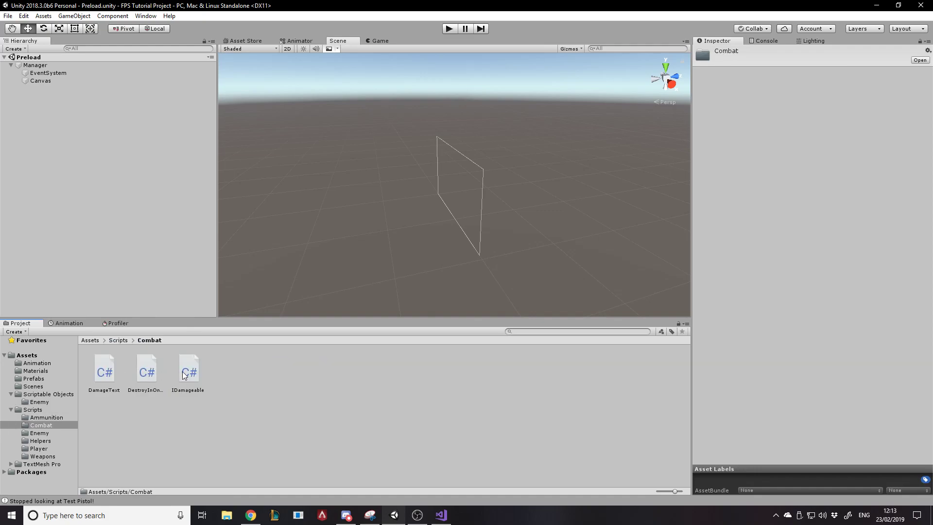
{"action": "left_click", "coordinate": [118, 339]}
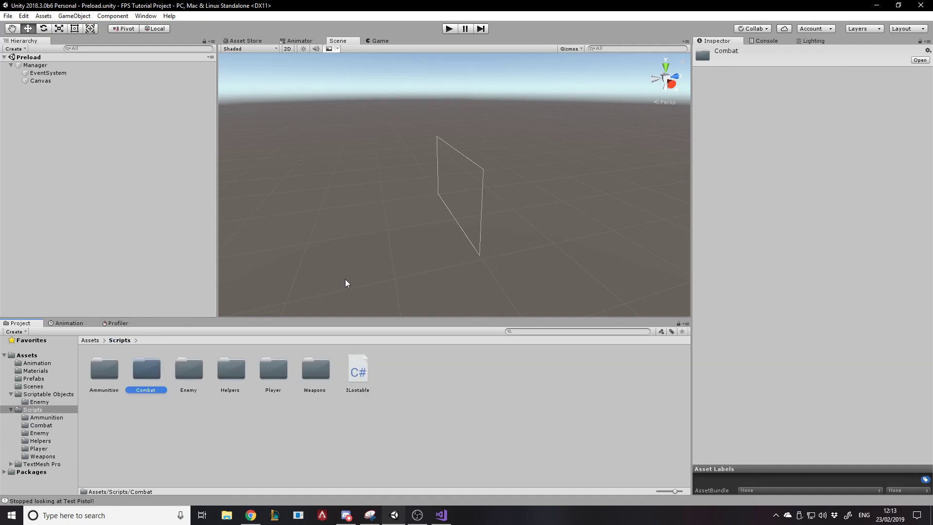
{"action": "mouse_move", "coordinate": [288, 378]}
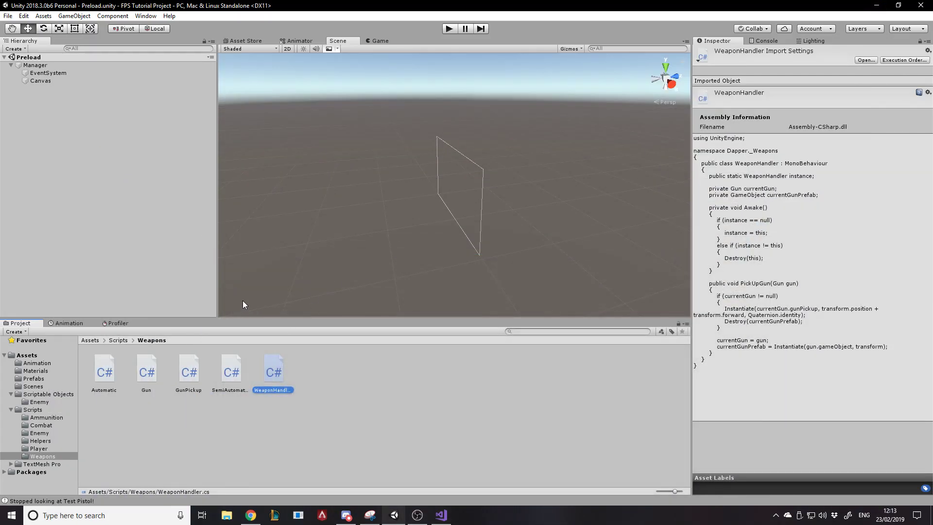
{"action": "left_click", "coordinate": [40, 440]}
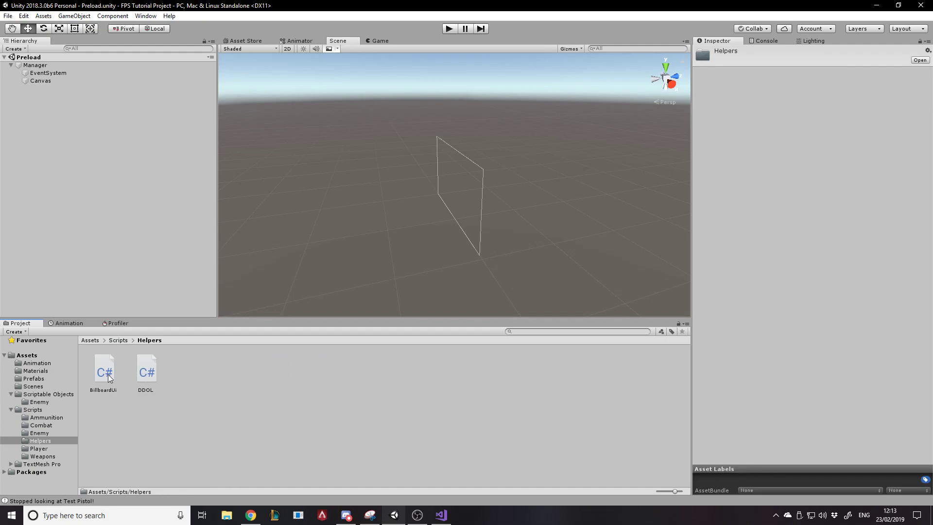
{"action": "double_click", "coordinate": [146, 369]}
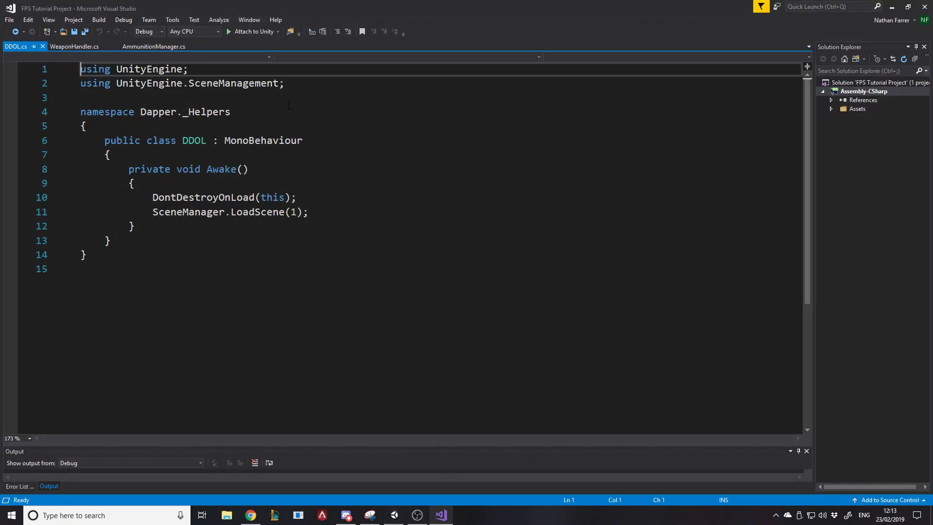
{"action": "mouse_move", "coordinate": [15, 46]}
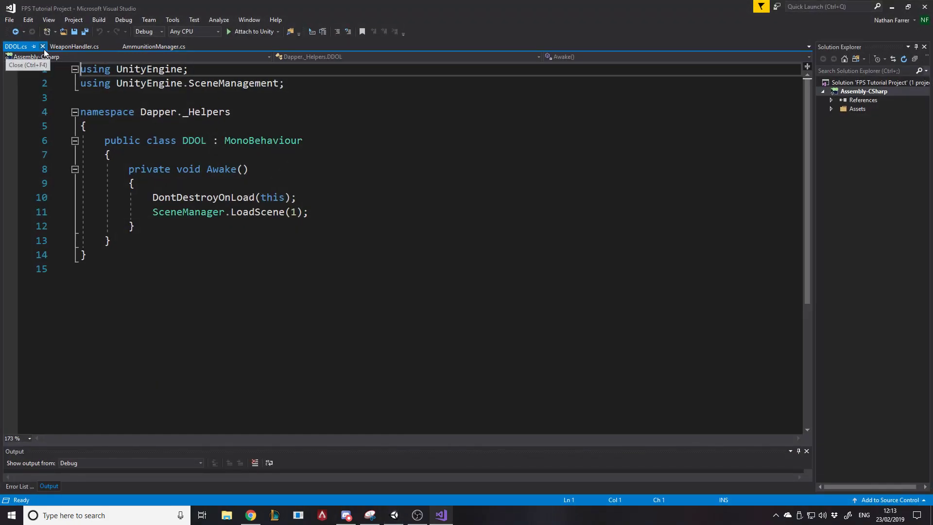
{"action": "left_click", "coordinate": [392, 515]}
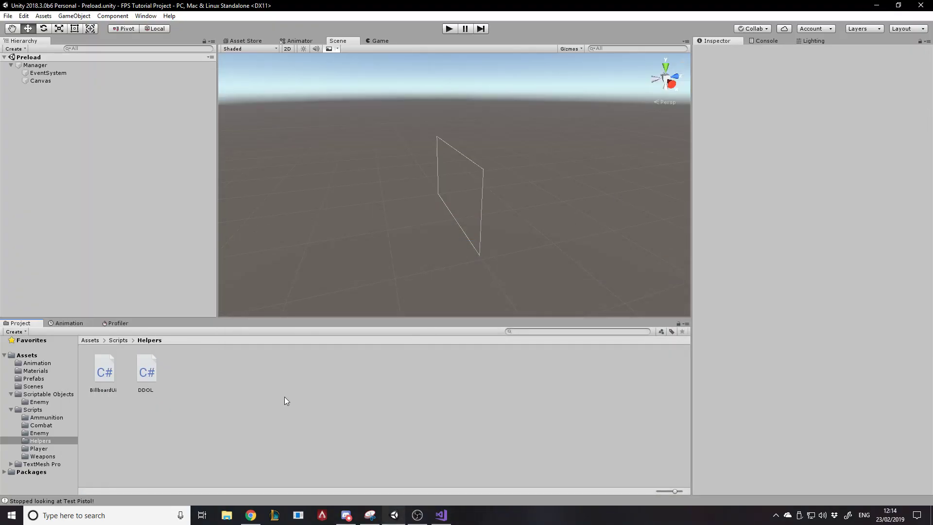
{"action": "mouse_move", "coordinate": [145, 383]}
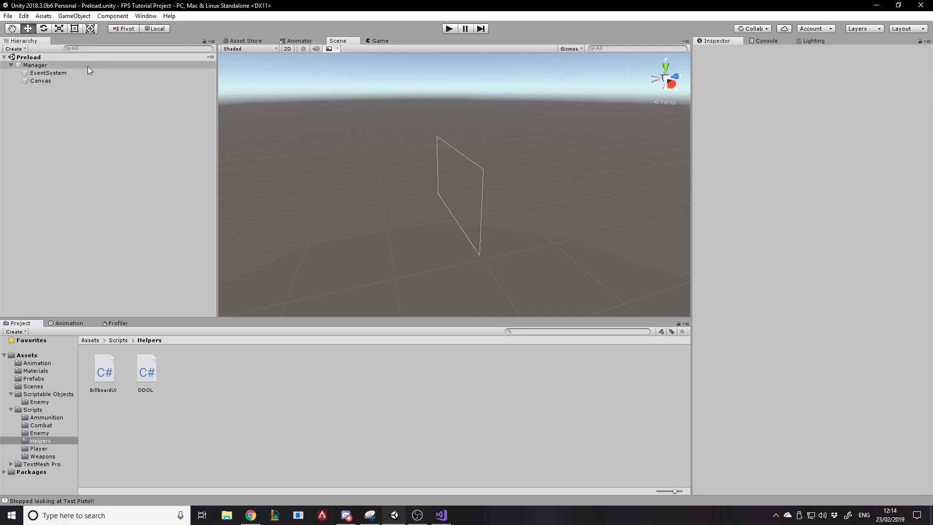
Inspect Manager, then preview the IDamageable, AmmunitionTypes and EnemyHealth scripts
{"action": "left_click", "coordinate": [34, 65]}
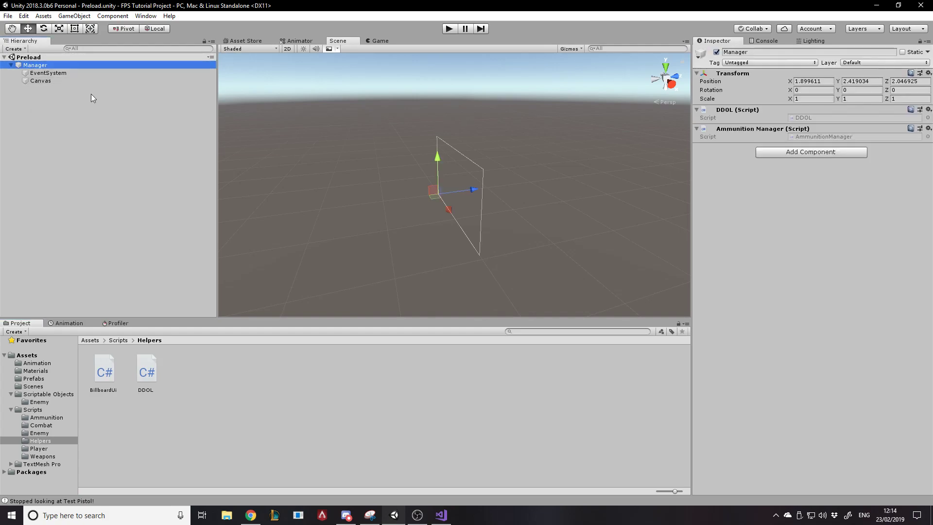
{"action": "mouse_move", "coordinate": [114, 366]}
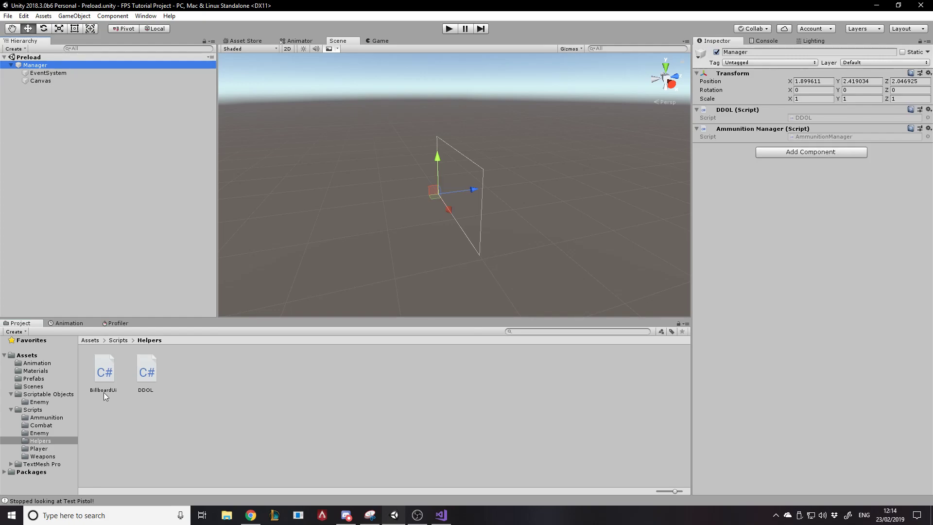
{"action": "mouse_move", "coordinate": [114, 379]}
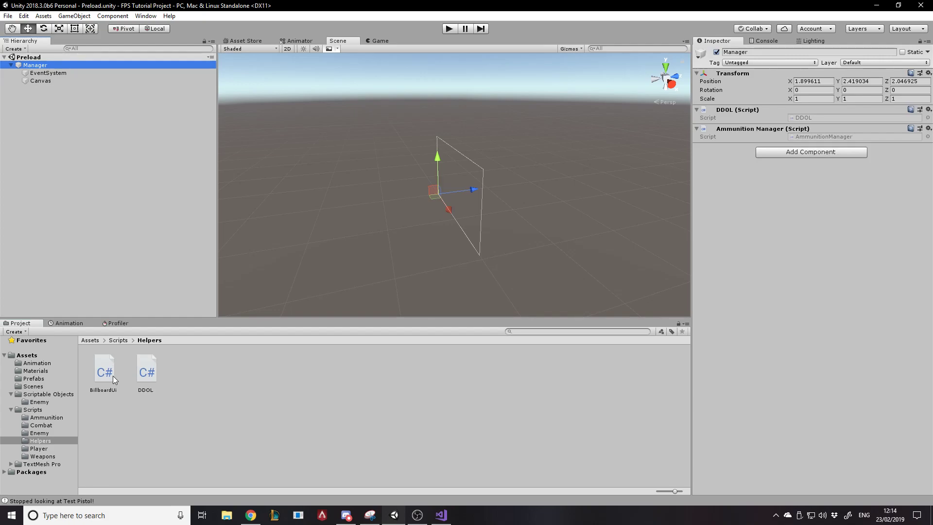
{"action": "left_click", "coordinate": [117, 340]}
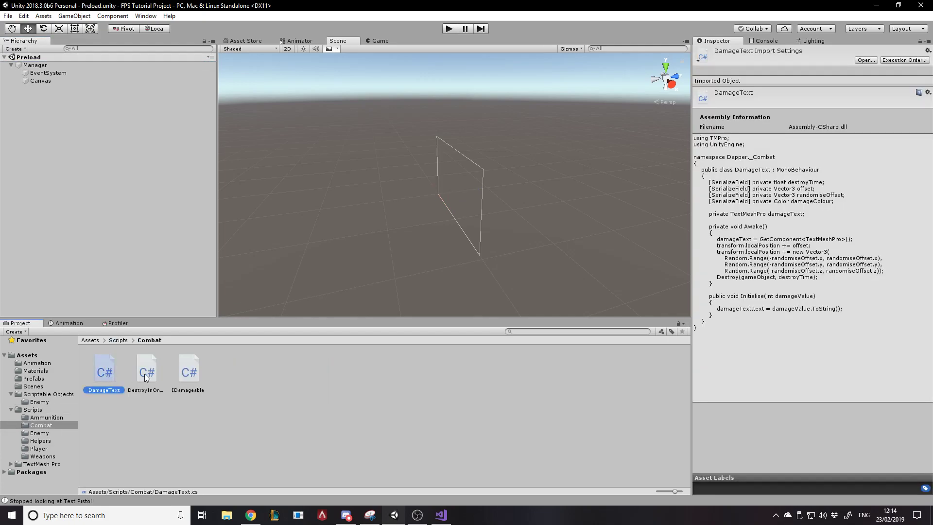
{"action": "left_click", "coordinate": [188, 369]}
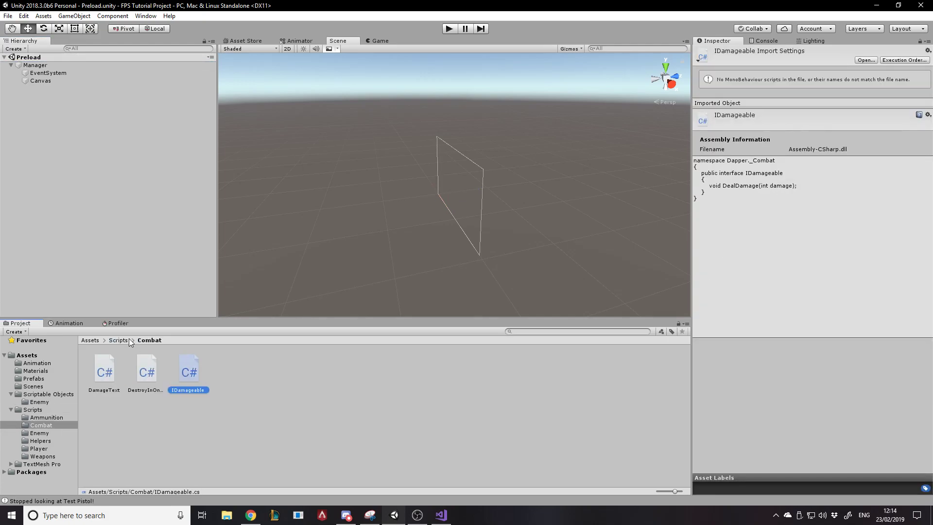
{"action": "left_click", "coordinate": [47, 417]}
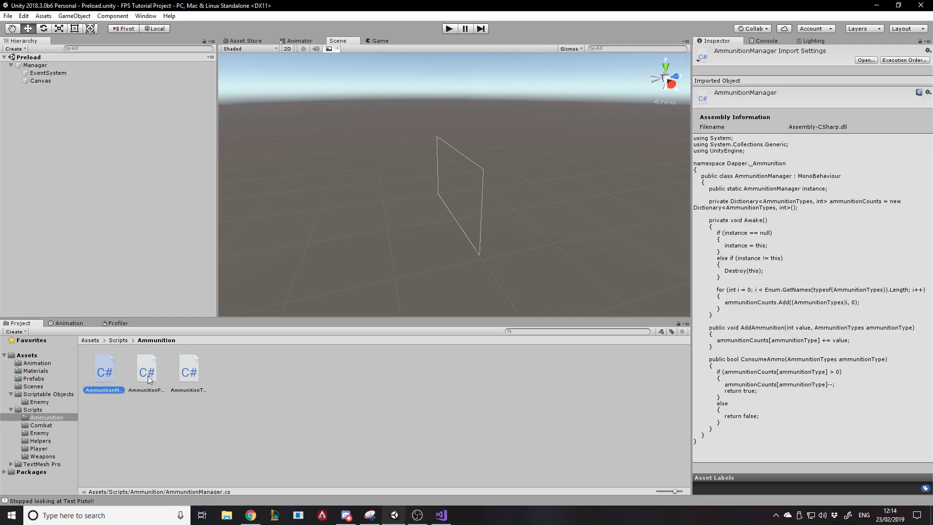
{"action": "left_click", "coordinate": [188, 368]}
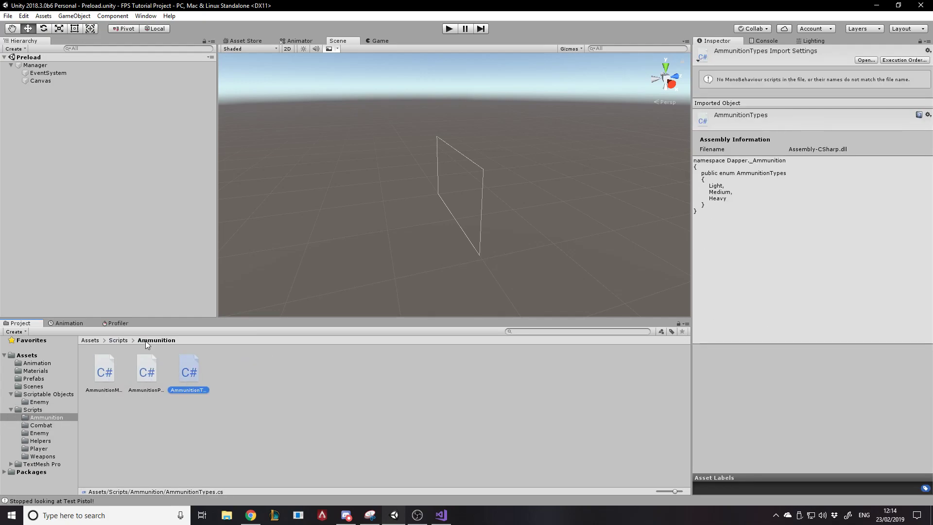
{"action": "left_click", "coordinate": [40, 433]}
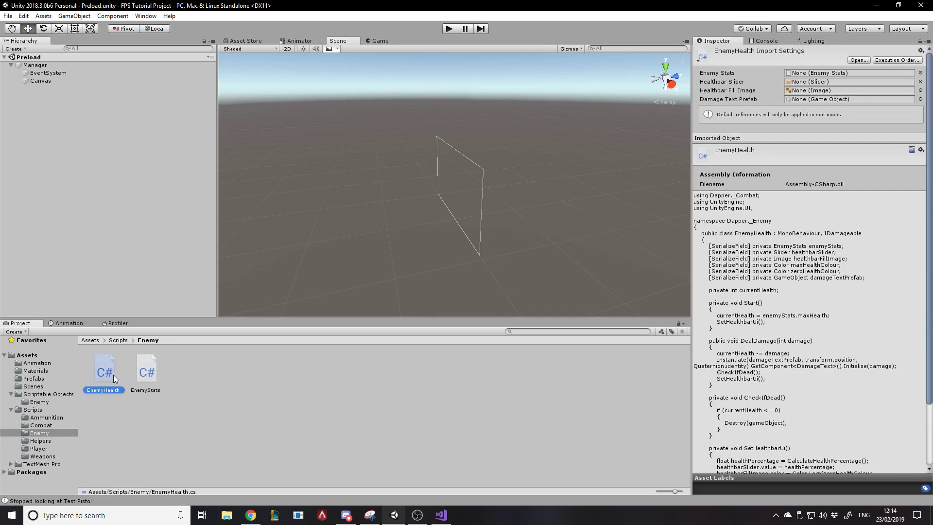
Add 'using Dapper._Combat;' to EnemyHealth.cs, save it, and close the file
{"action": "double_click", "coordinate": [103, 368]}
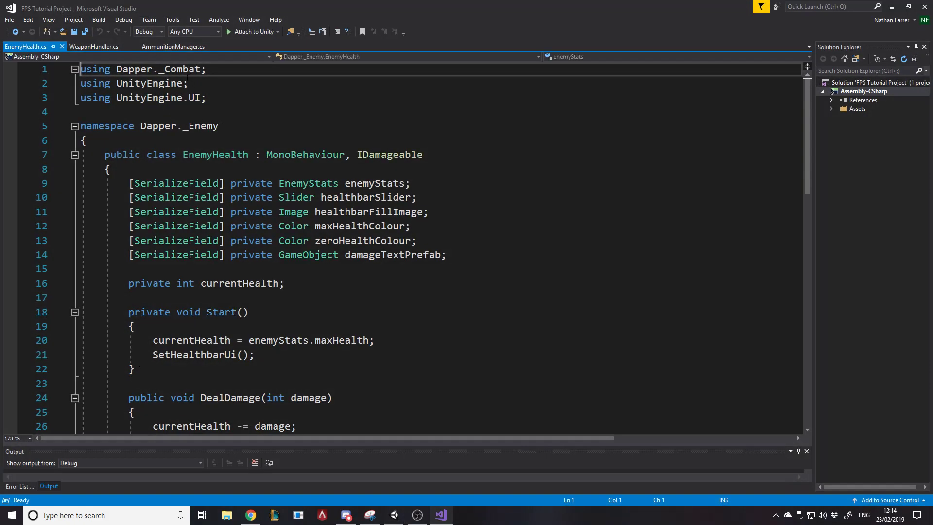
{"action": "scroll", "scroll_direction": "down", "scroll_amount": 3}
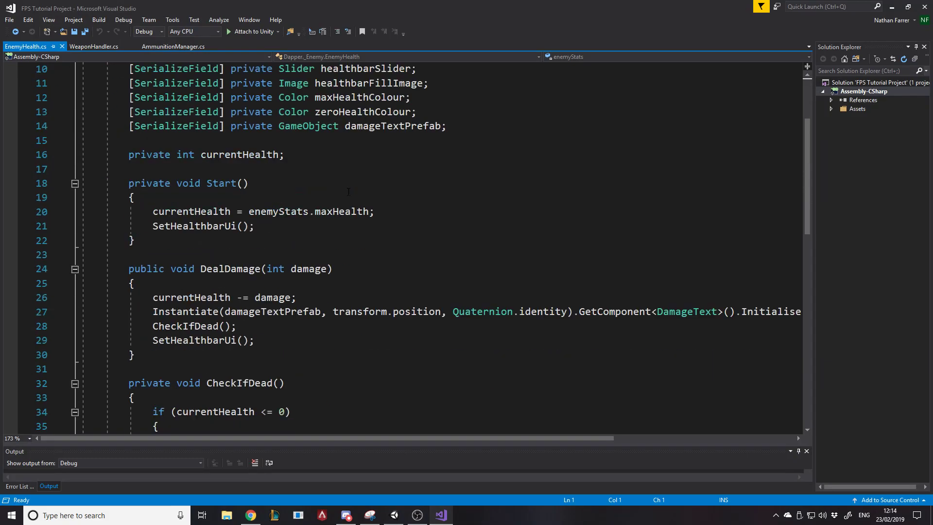
{"action": "scroll", "scroll_direction": "up", "scroll_amount": 3}
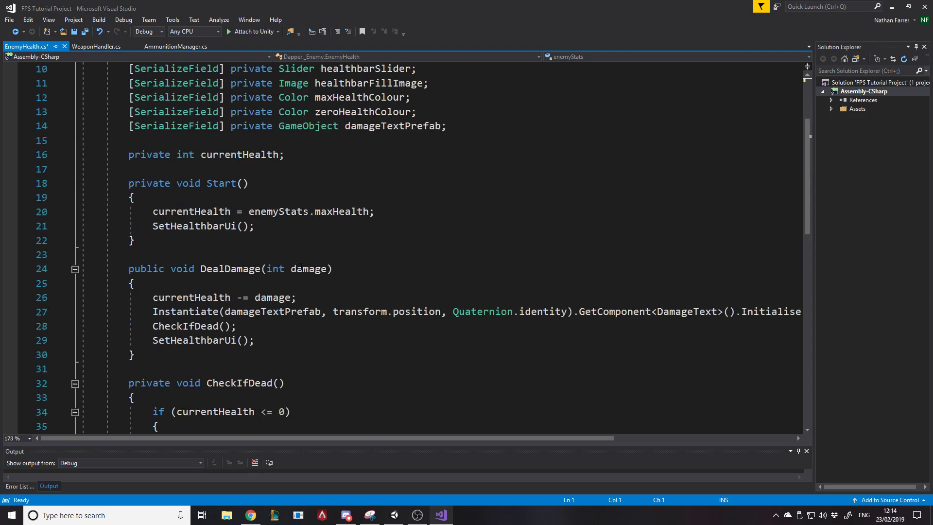
{"action": "scroll", "scroll_direction": "up", "scroll_amount": 3}
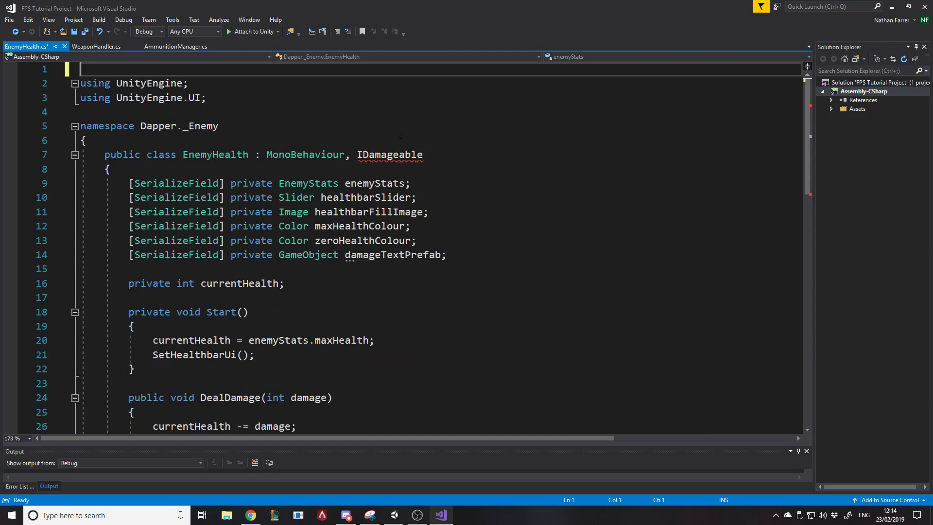
{"action": "mouse_move", "coordinate": [390, 154]}
{"action": "type", "text": "using Dapper._Combat;"}
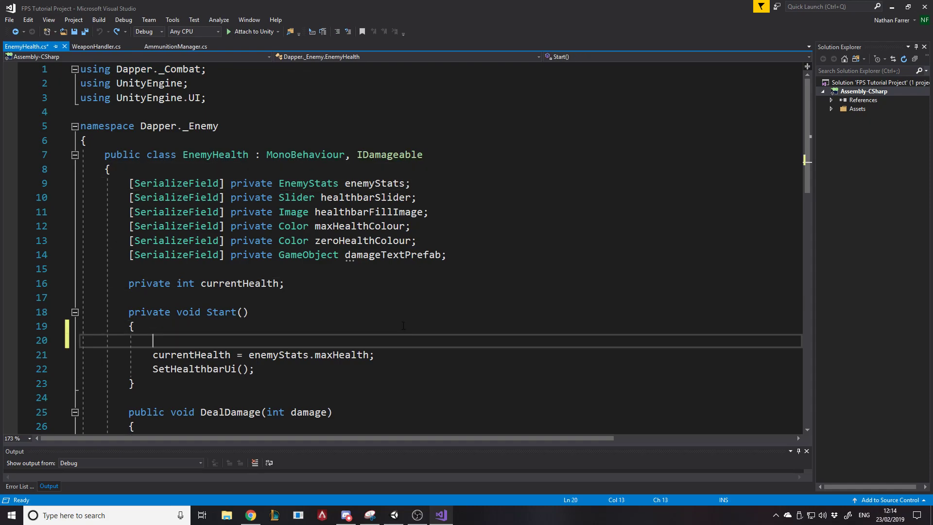
{"action": "type", "text": "da"}
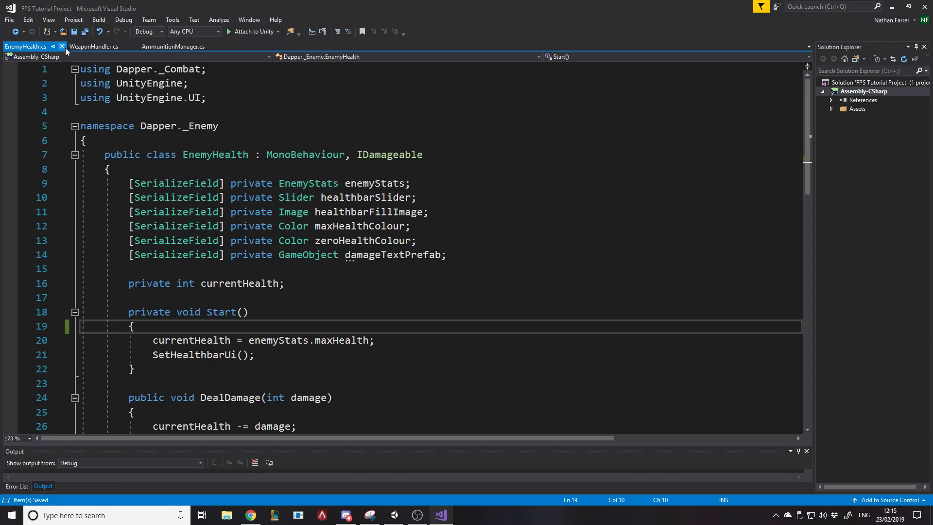
{"action": "left_click", "coordinate": [206, 98]}
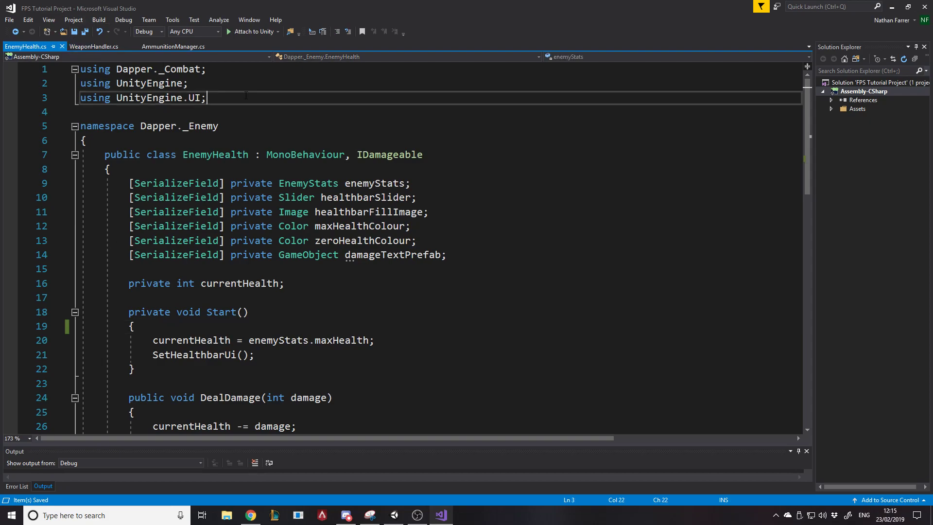
{"action": "mouse_move", "coordinate": [64, 48]}
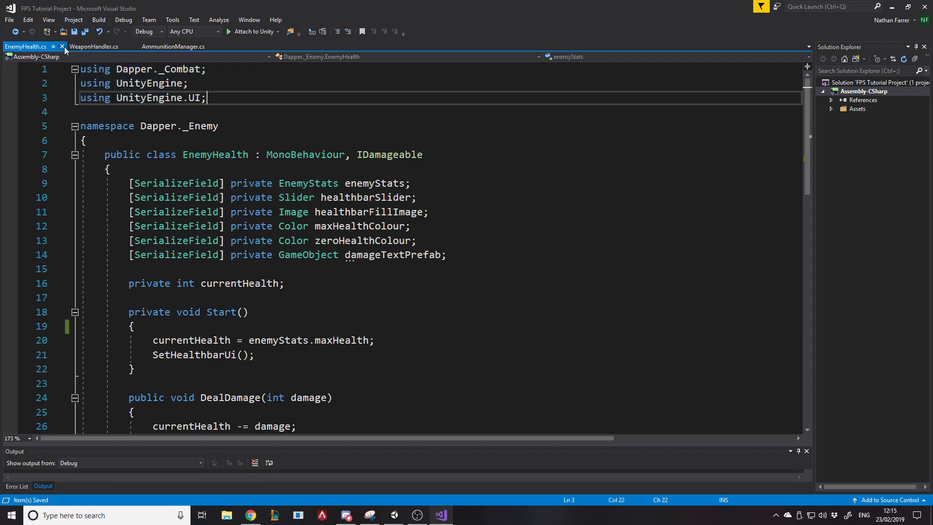
{"action": "left_click", "coordinate": [62, 47]}
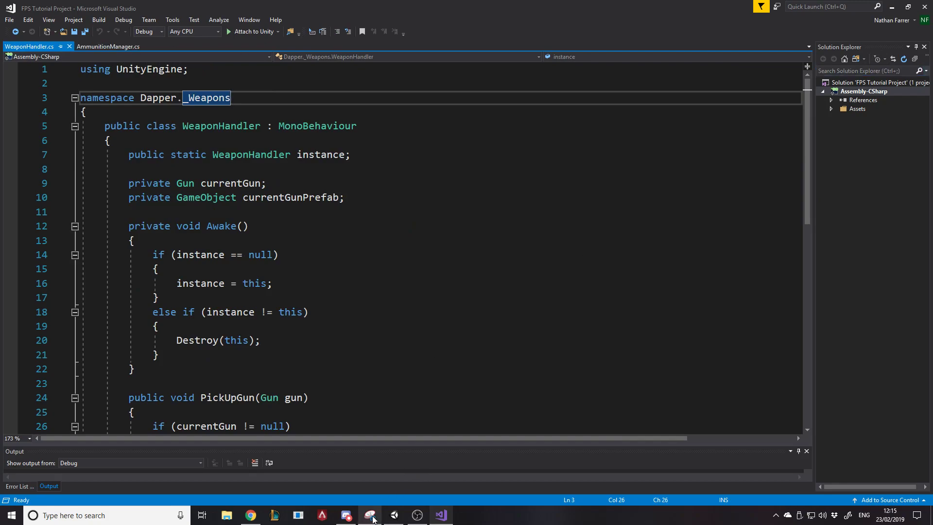
View the Snipping Tool capture of the supporter pledge table, then dismiss it
{"action": "left_click", "coordinate": [370, 515]}
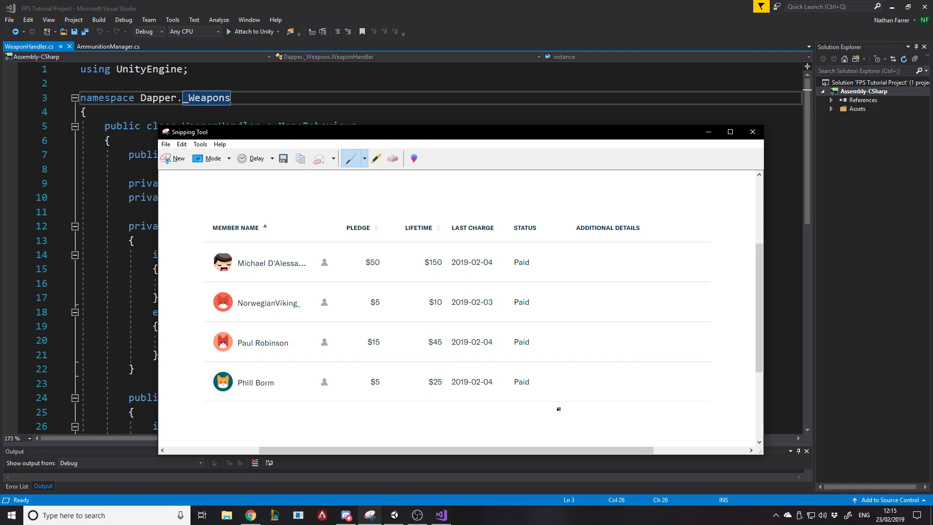
{"action": "mouse_move", "coordinate": [662, 135]}
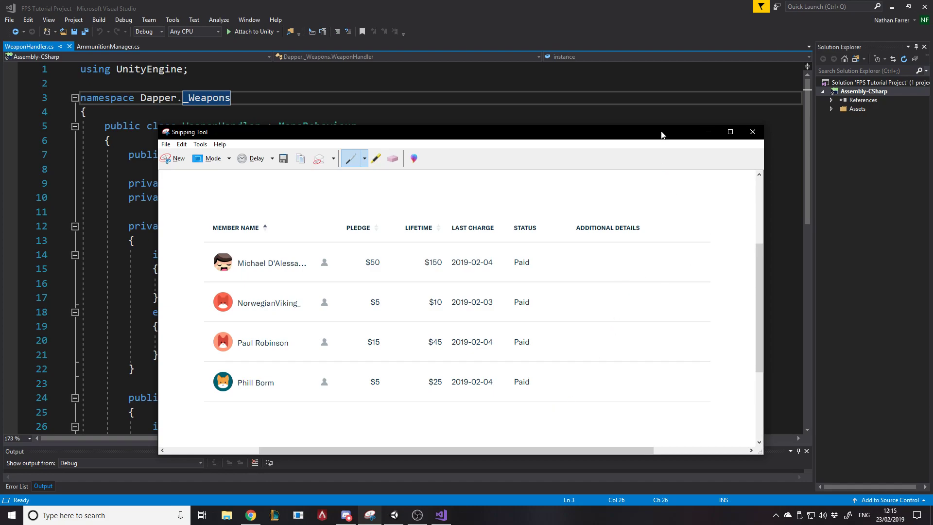
{"action": "left_click", "coordinate": [751, 132]}
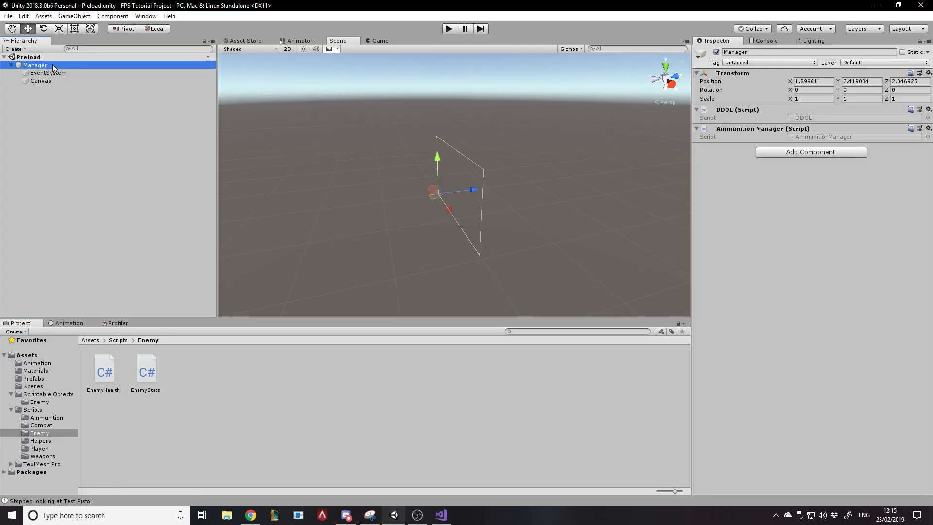
{"action": "mouse_move", "coordinate": [740, 182]}
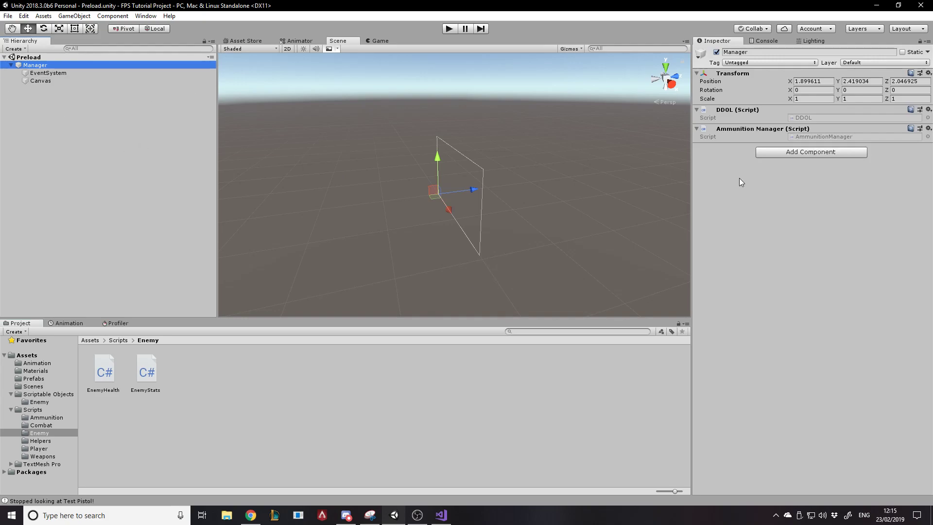
{"action": "mouse_move", "coordinate": [686, 74]}
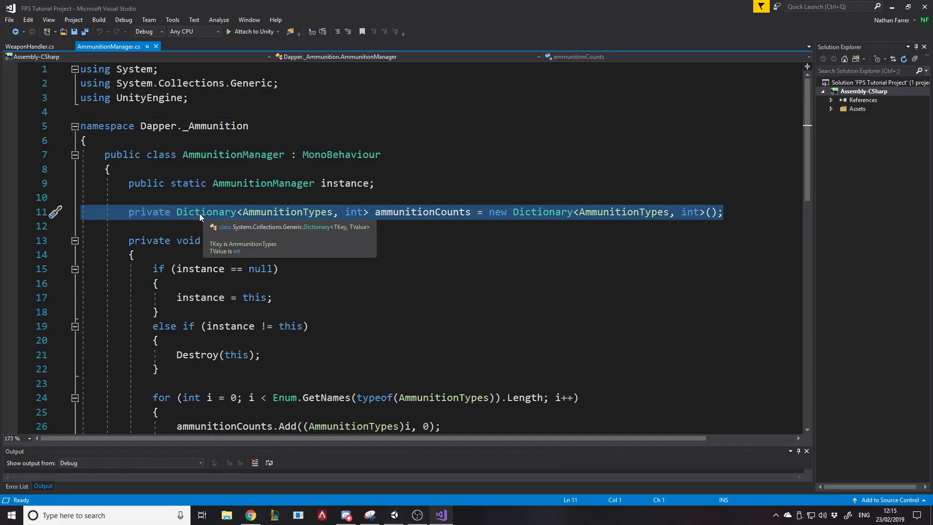
{"action": "mouse_move", "coordinate": [423, 212]}
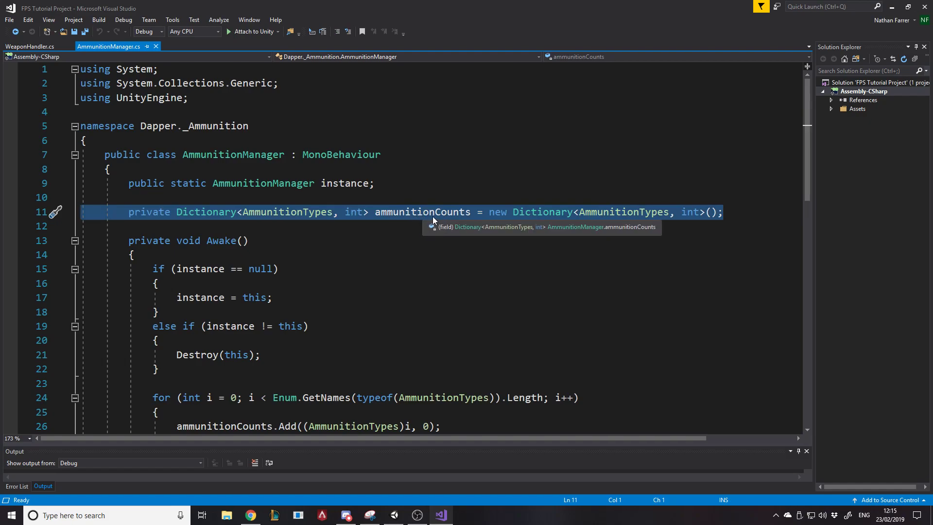
Examine the ammunitionCounts dictionary, highlighting its AmmunitionTypes key and int count types
{"action": "left_click", "coordinate": [287, 212]}
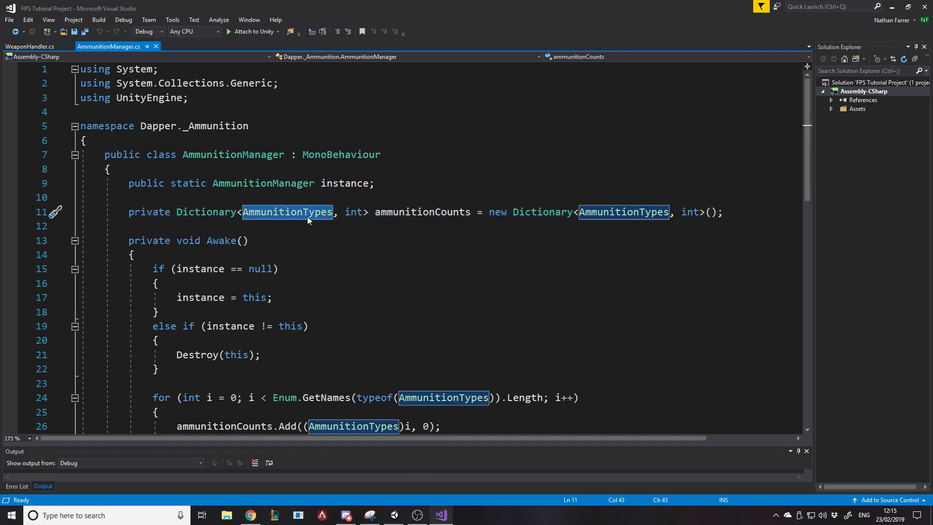
{"action": "double_click", "coordinate": [352, 211]}
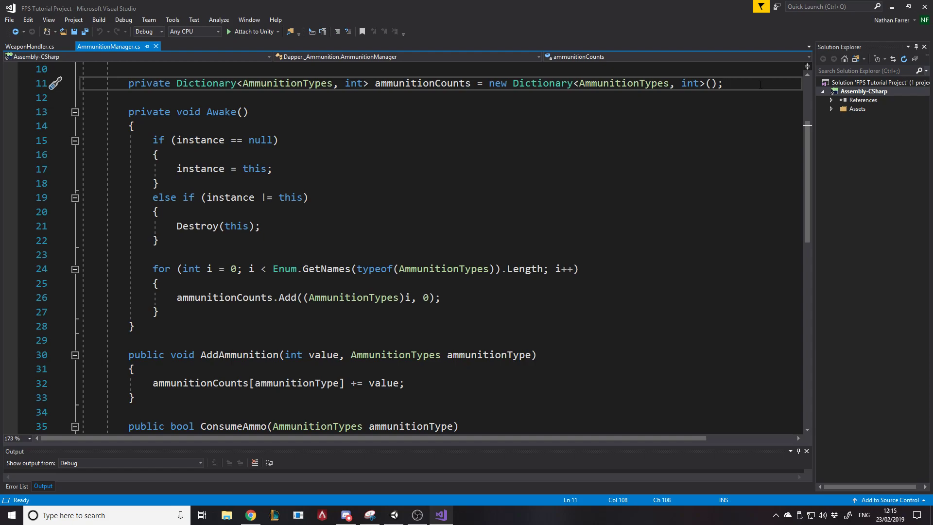
{"action": "double_click", "coordinate": [422, 83]}
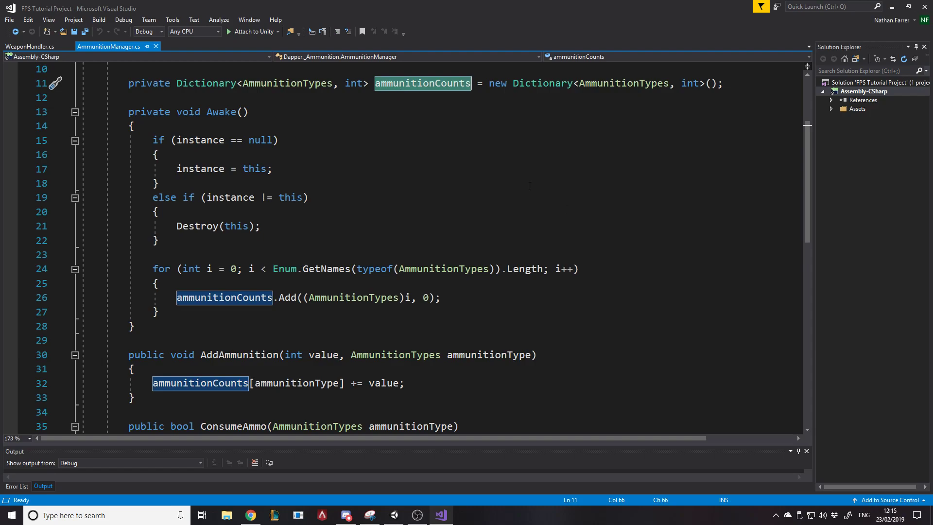
{"action": "left_click", "coordinate": [353, 83]}
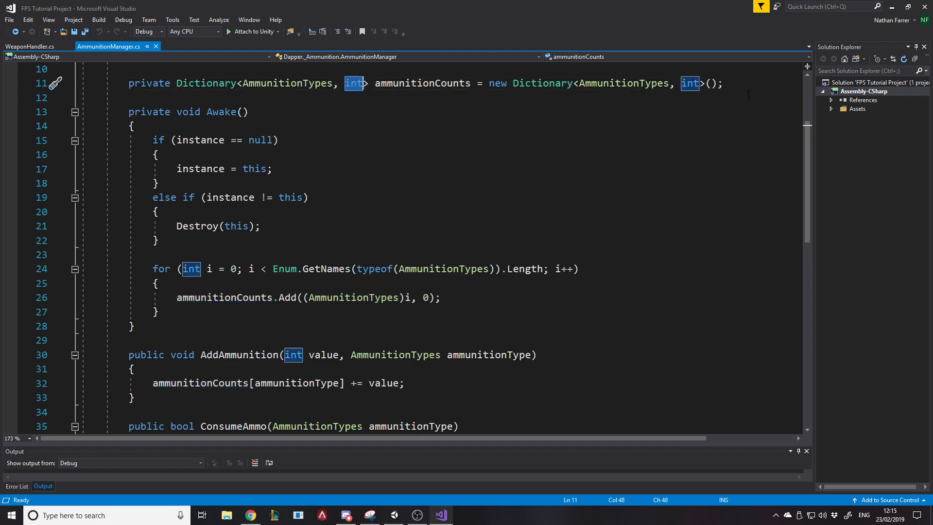
Walk through ConsumeAmmo's above-zero check, count decrement and return statements
{"action": "scroll", "scroll_direction": "down", "scroll_amount": 3}
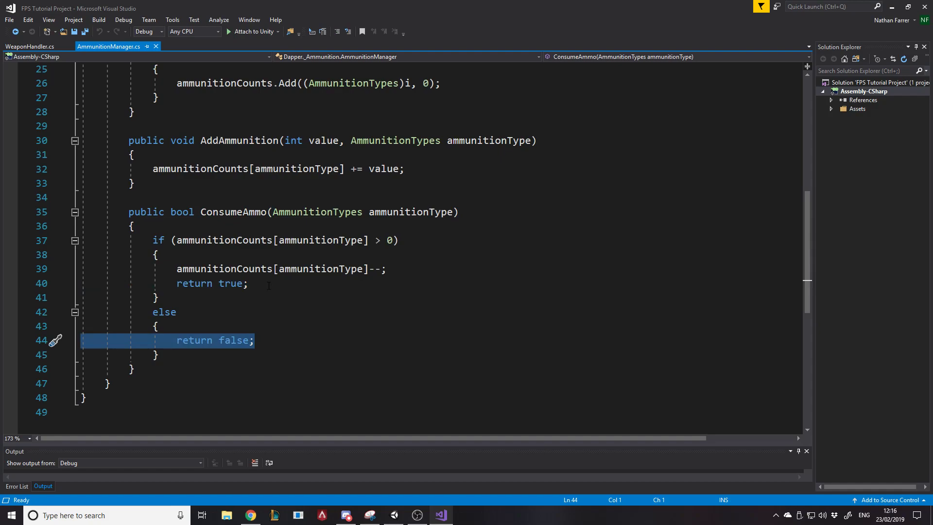
{"action": "left_click", "coordinate": [247, 284]}
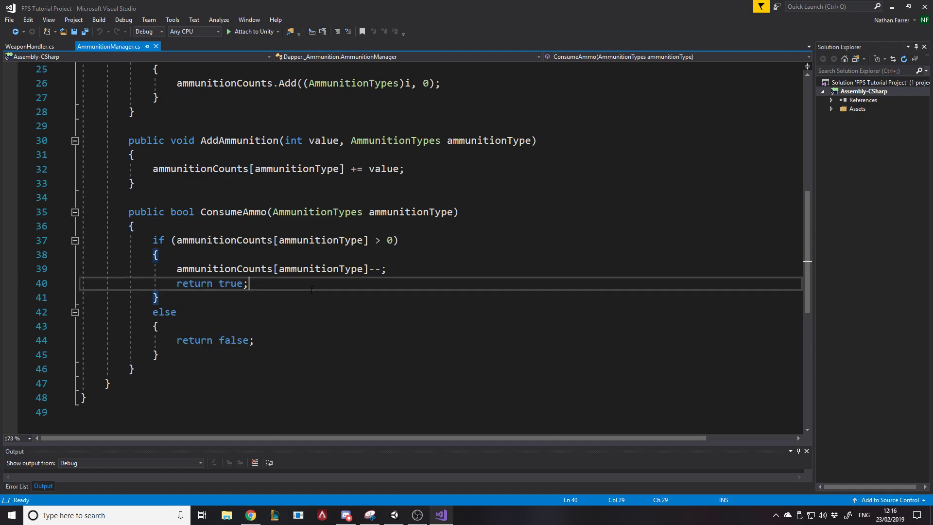
{"action": "left_click", "coordinate": [398, 239]}
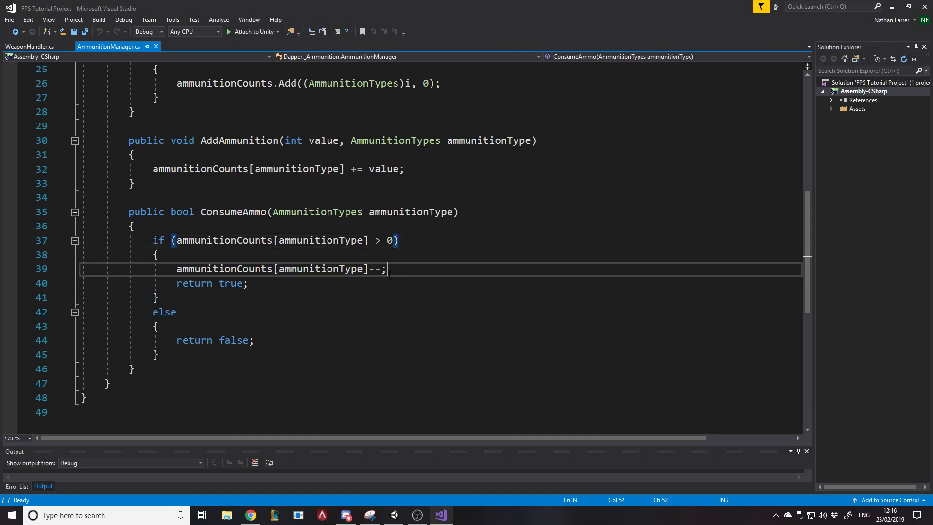
{"action": "left_click", "coordinate": [194, 283]}
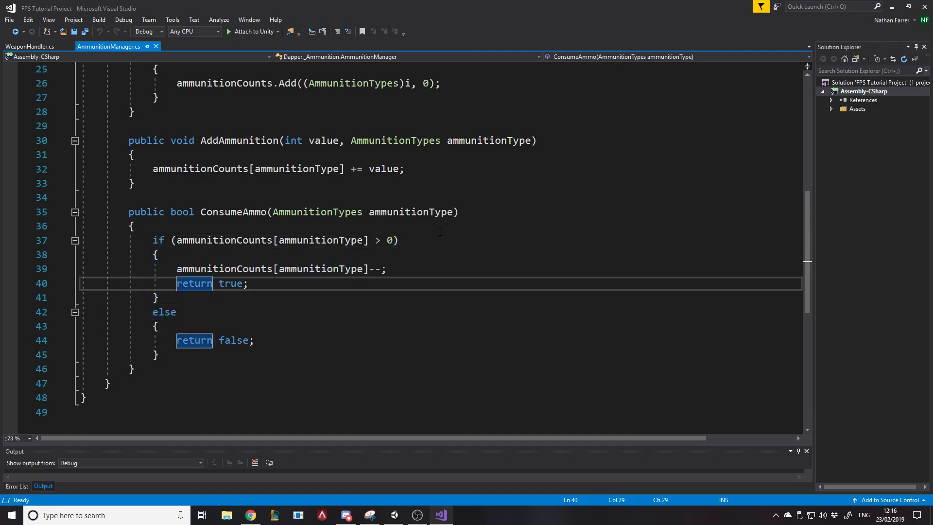
{"action": "left_click", "coordinate": [133, 226]}
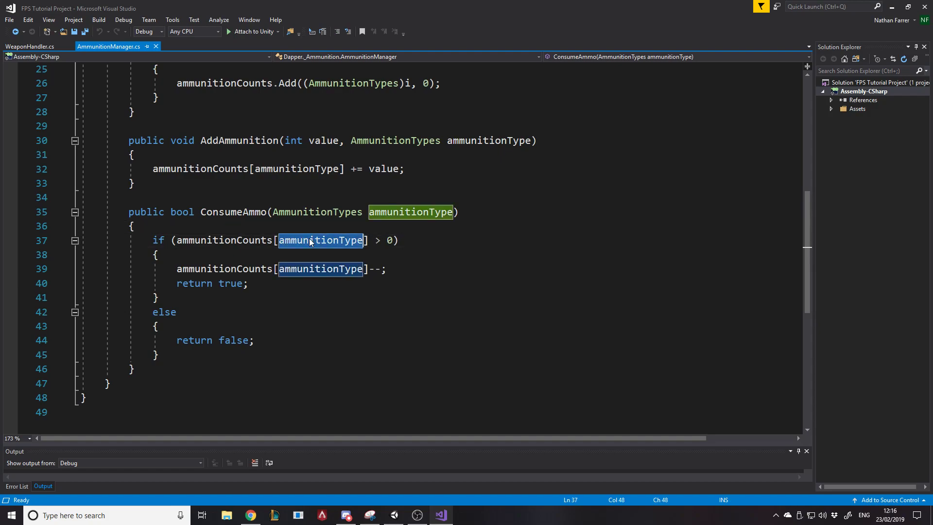
{"action": "left_click", "coordinate": [398, 239]}
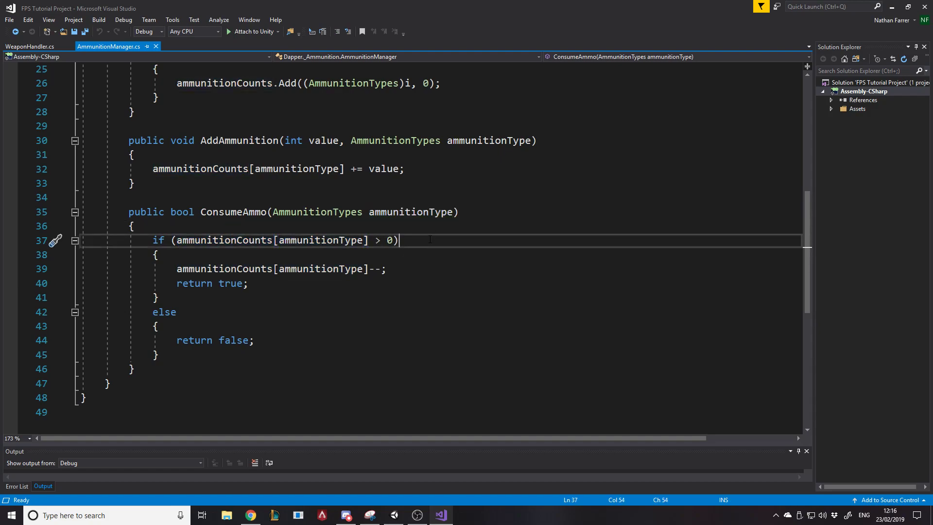
{"action": "scroll", "scroll_direction": "up", "scroll_amount": 3}
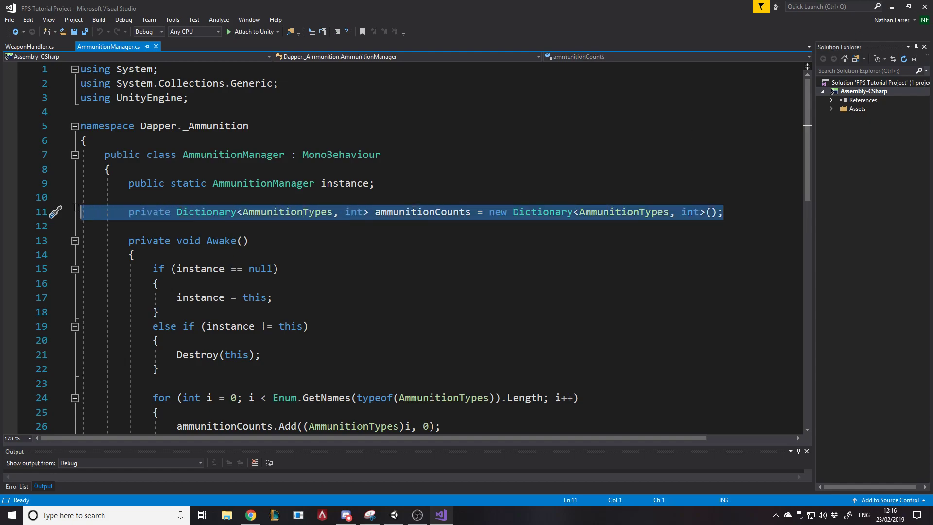
{"action": "mouse_move", "coordinate": [286, 212]}
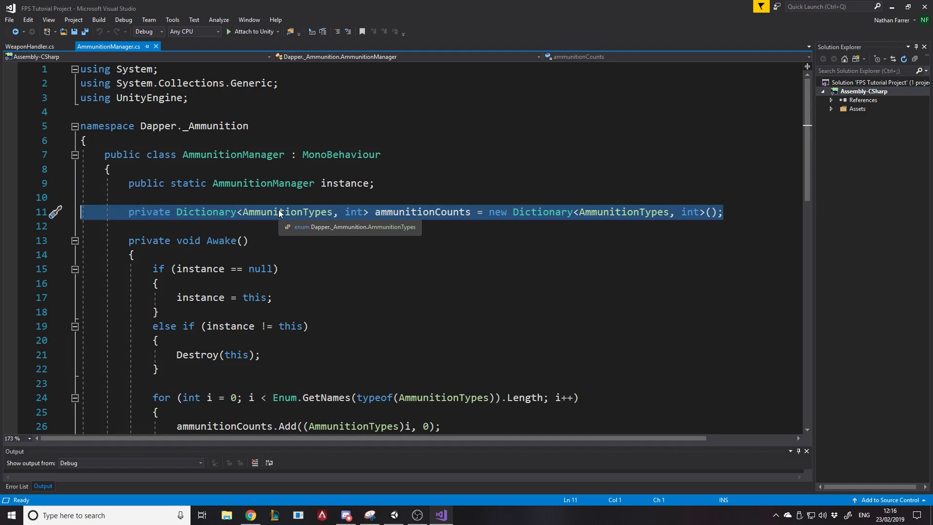
{"action": "mouse_move", "coordinate": [447, 370]}
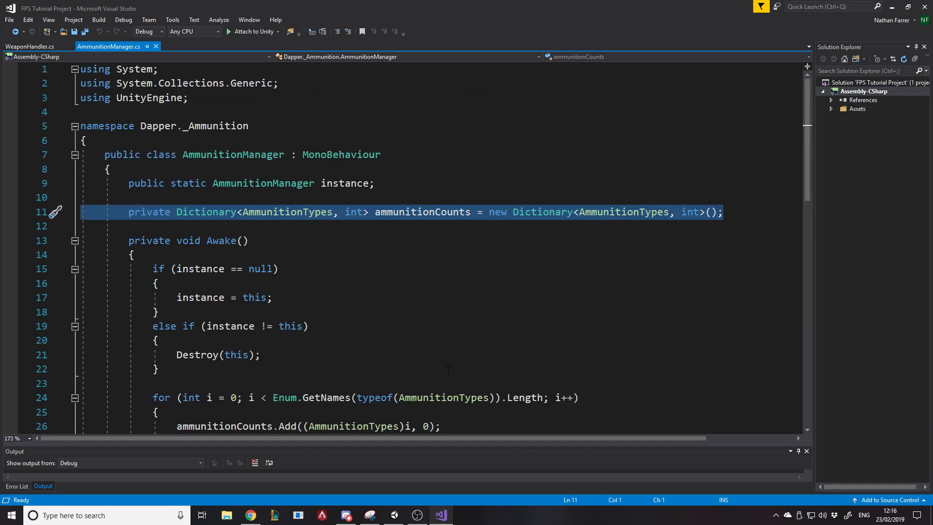
{"action": "scroll", "scroll_direction": "down", "scroll_amount": 3}
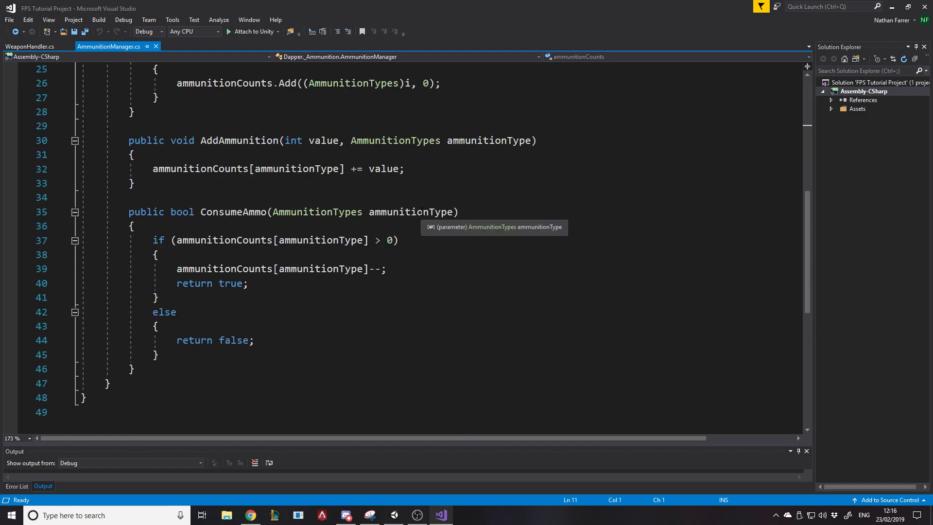
{"action": "mouse_move", "coordinate": [425, 204]}
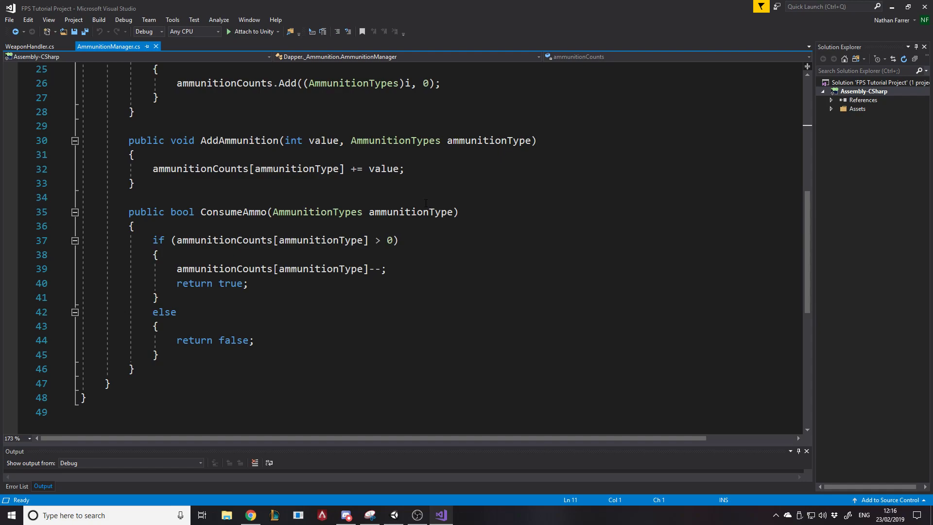
{"action": "mouse_move", "coordinate": [354, 194]}
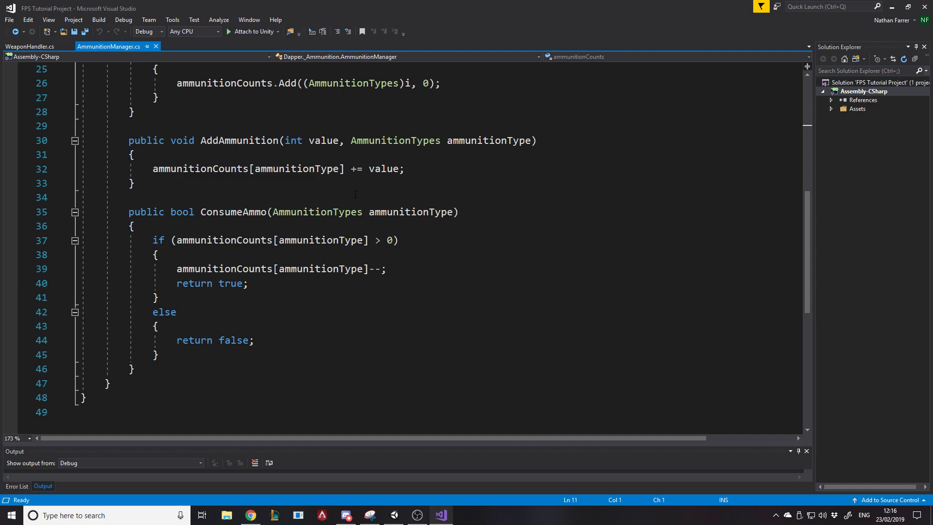
{"action": "mouse_move", "coordinate": [211, 268]}
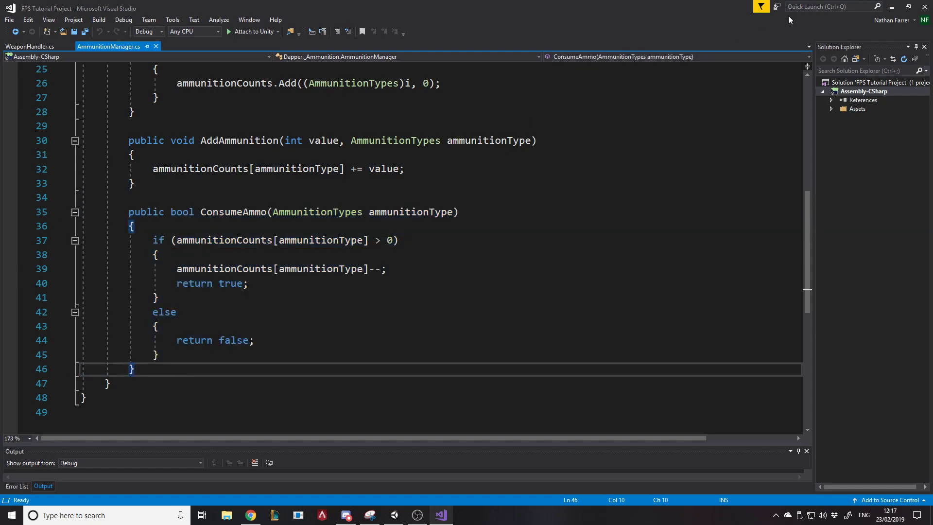
{"action": "mouse_move", "coordinate": [891, 6]}
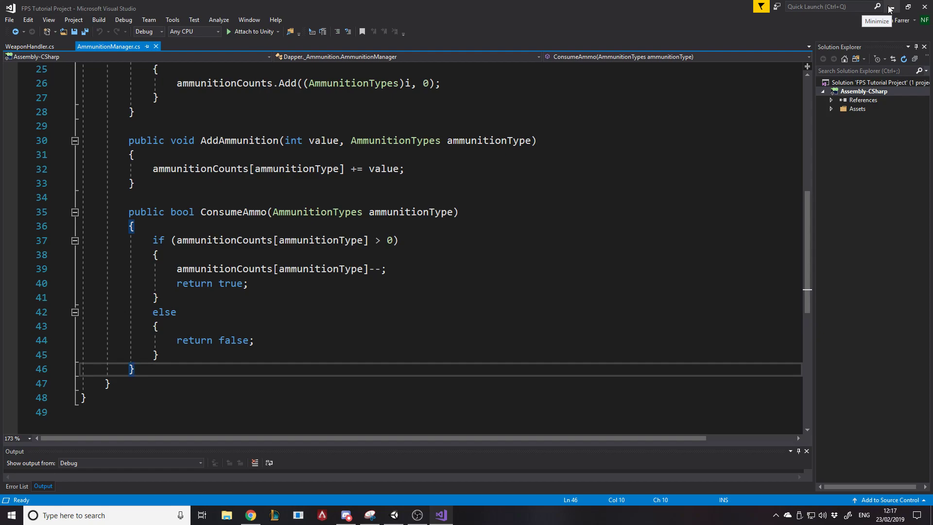
Switch windows from the taskbar after writing the ConsumeAmmo method
{"action": "left_click", "coordinate": [393, 515]}
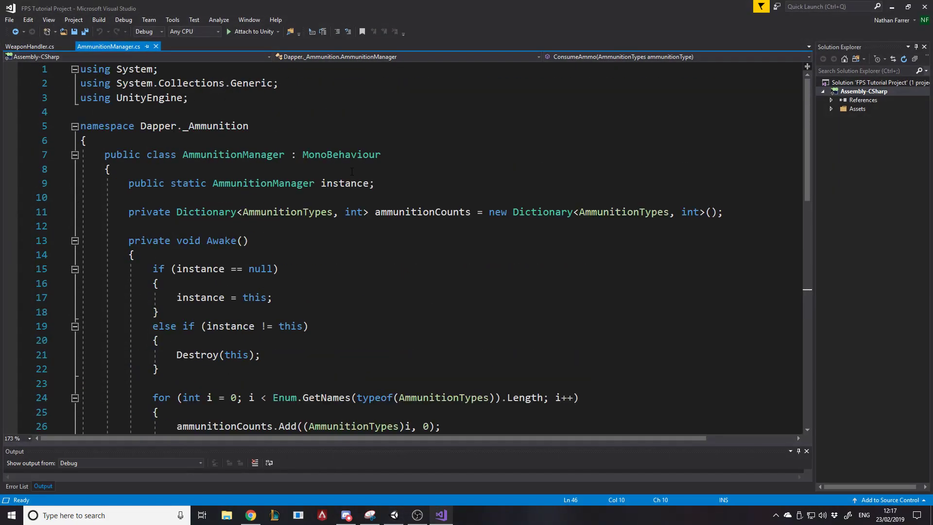
In Unity, inspect the Manager and Canvas objects, then rename Manager to Managers
{"action": "left_click", "coordinate": [418, 515]}
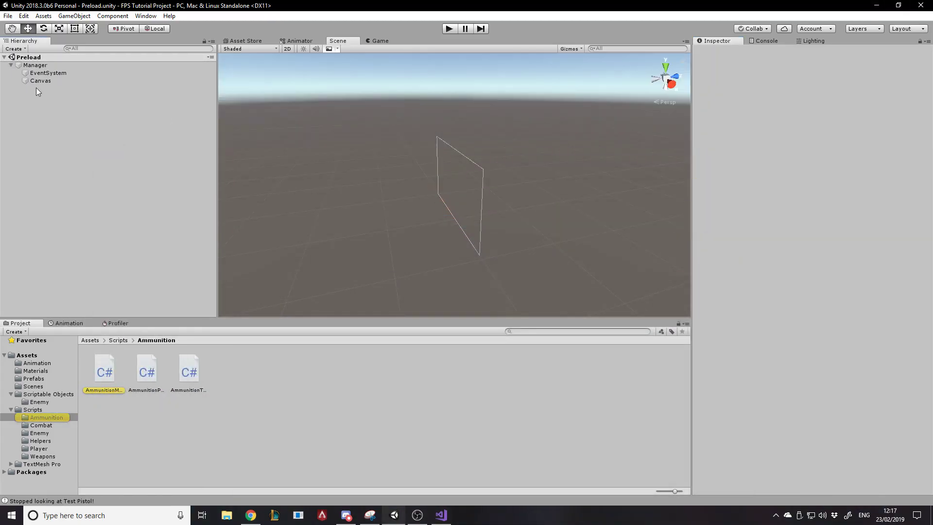
{"action": "left_click", "coordinate": [35, 64]}
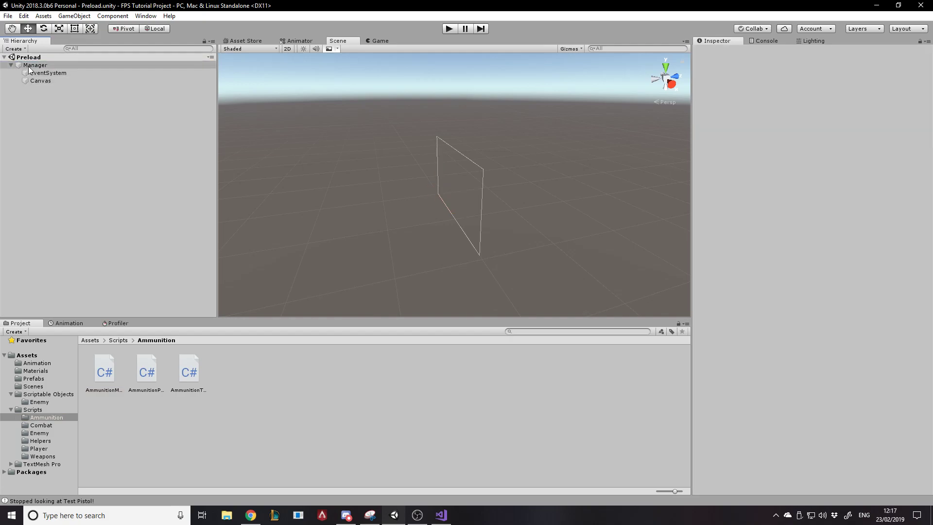
{"action": "left_click", "coordinate": [35, 64]}
{"action": "type", "text": "Ammunition"}
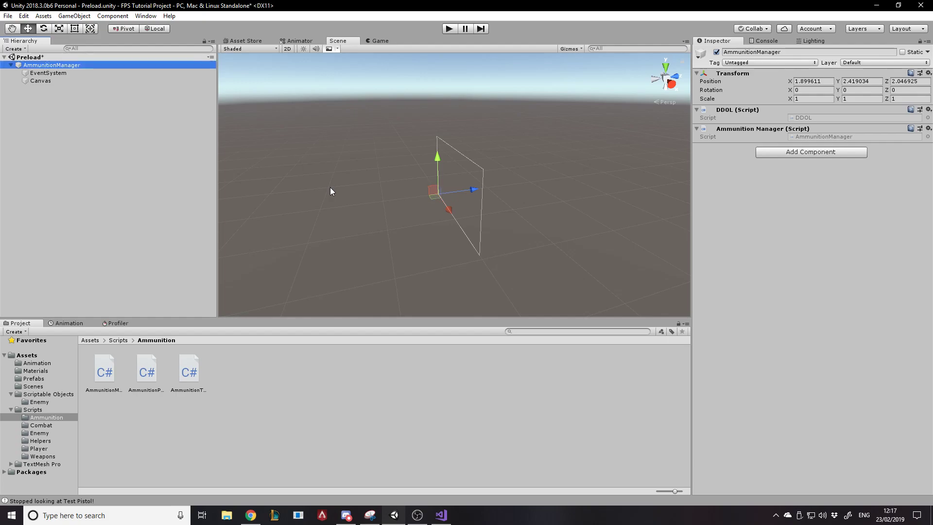
{"action": "left_click", "coordinate": [41, 80]}
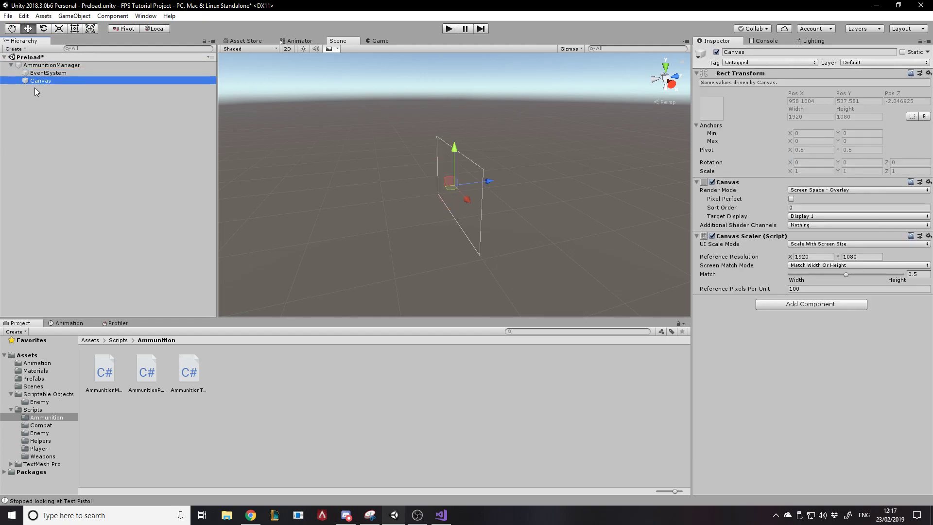
{"action": "left_click", "coordinate": [52, 65]}
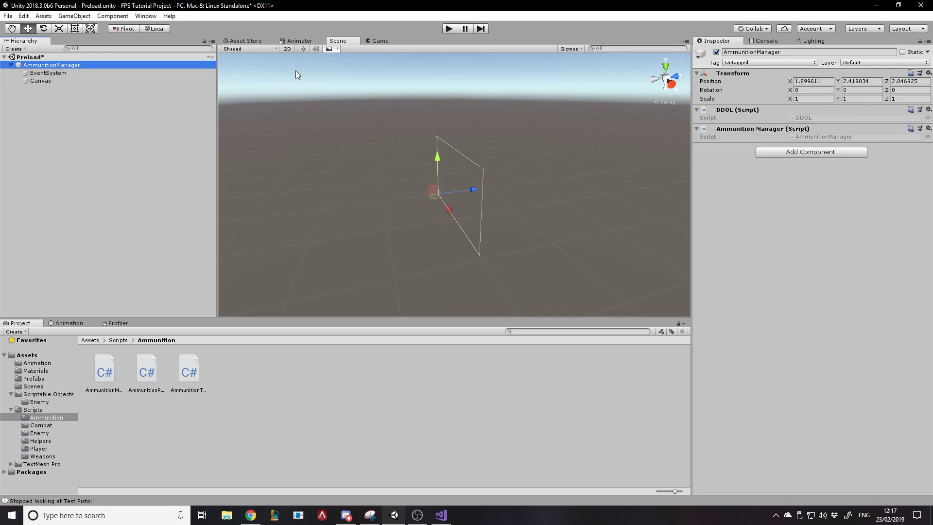
{"action": "mouse_move", "coordinate": [811, 143]}
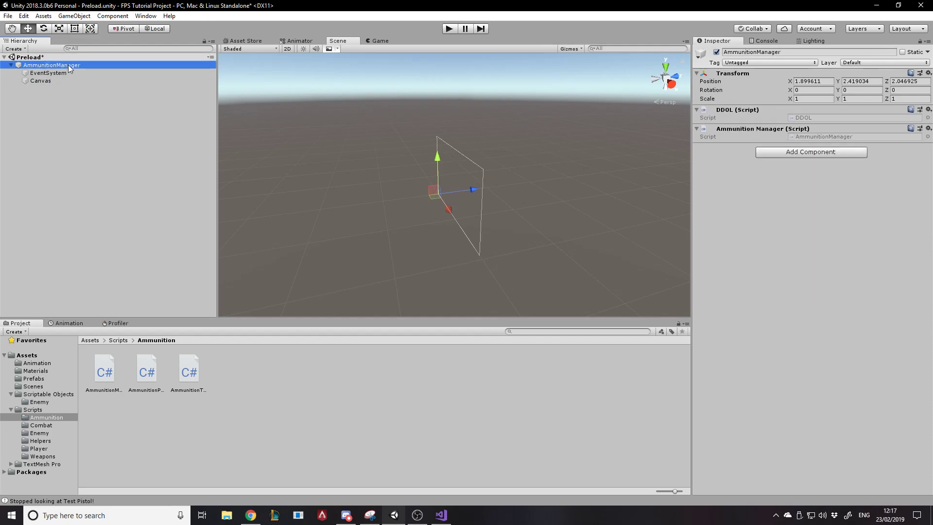
{"action": "double_click", "coordinate": [52, 65]}
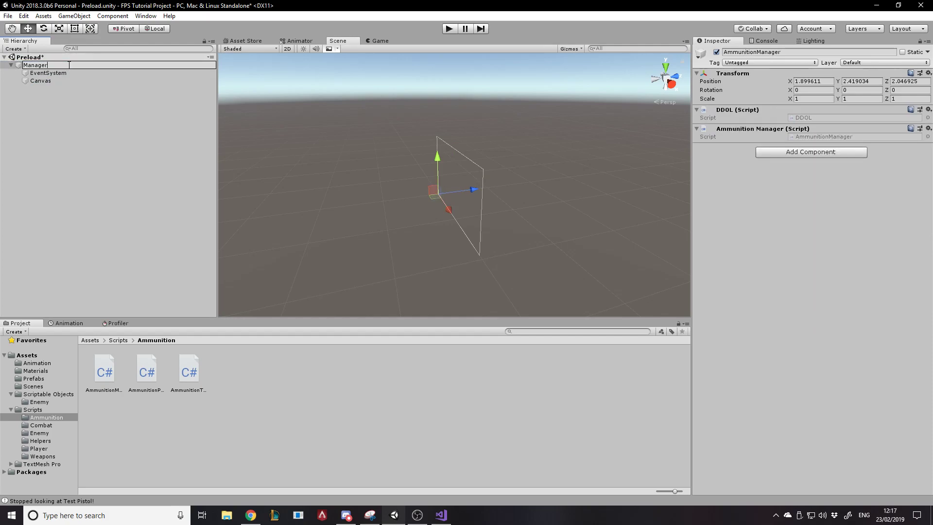
{"action": "left_click", "coordinate": [48, 72]}
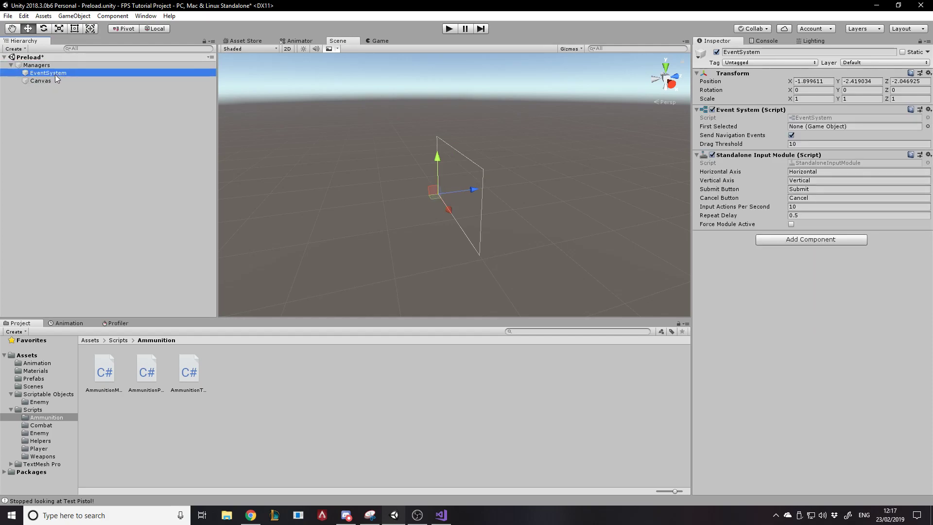
{"action": "left_click", "coordinate": [36, 65]}
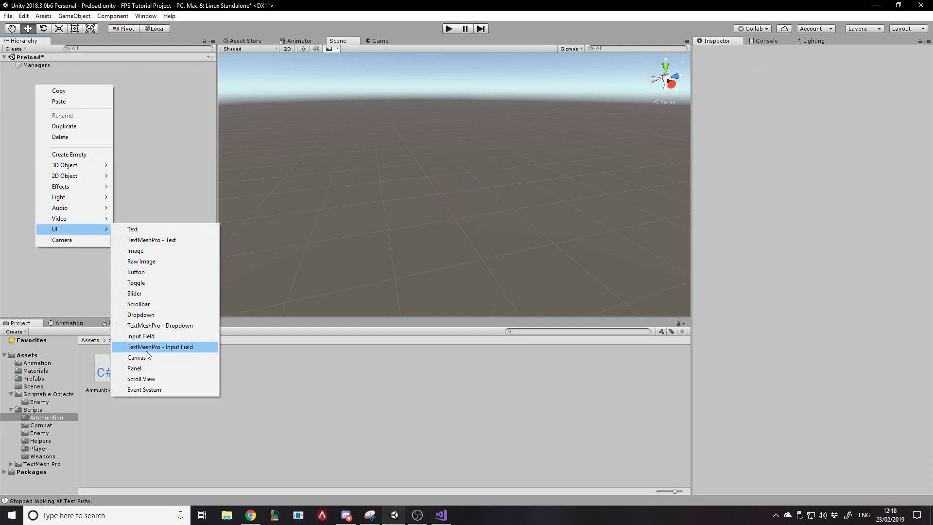
Create a UI Canvas, remove its Graphic Raycaster, and set Scale With Screen Size
{"action": "left_click", "coordinate": [138, 357]}
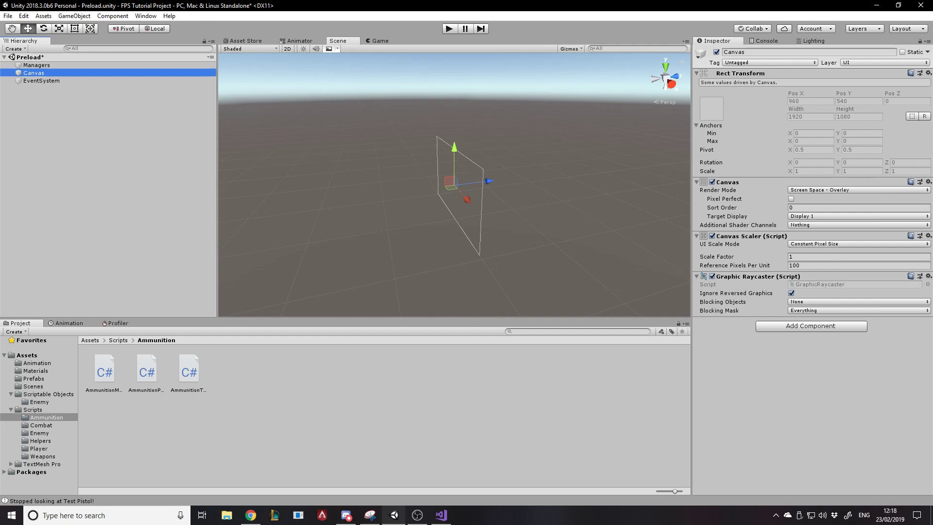
{"action": "left_click", "coordinate": [927, 276]}
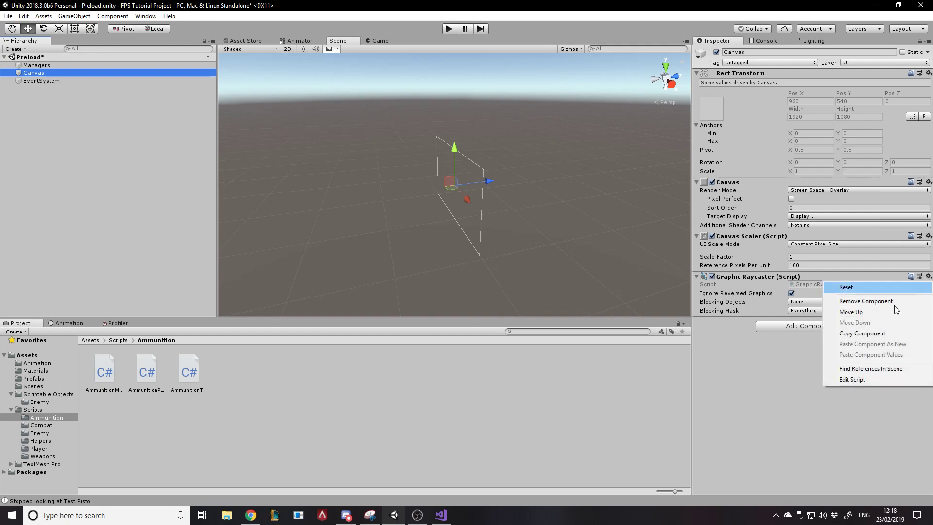
{"action": "mouse_move", "coordinate": [866, 300]}
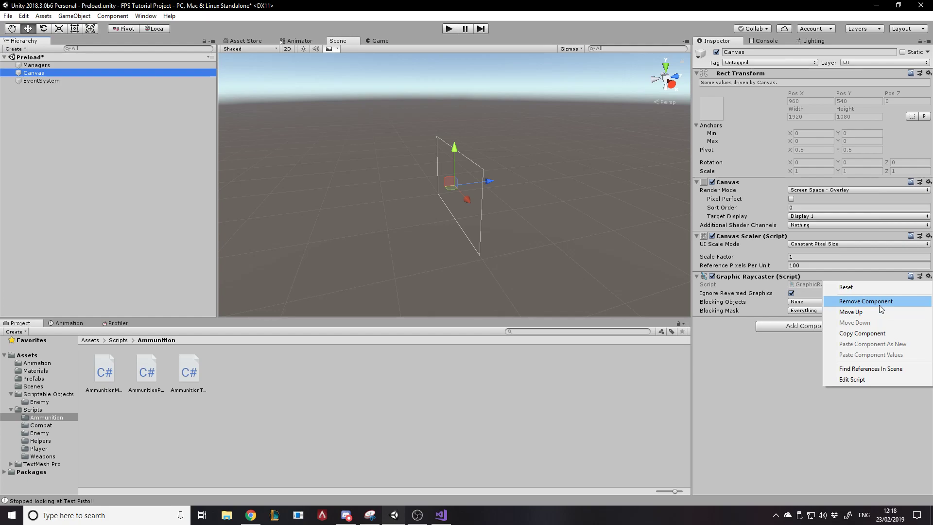
{"action": "left_click", "coordinate": [864, 302]}
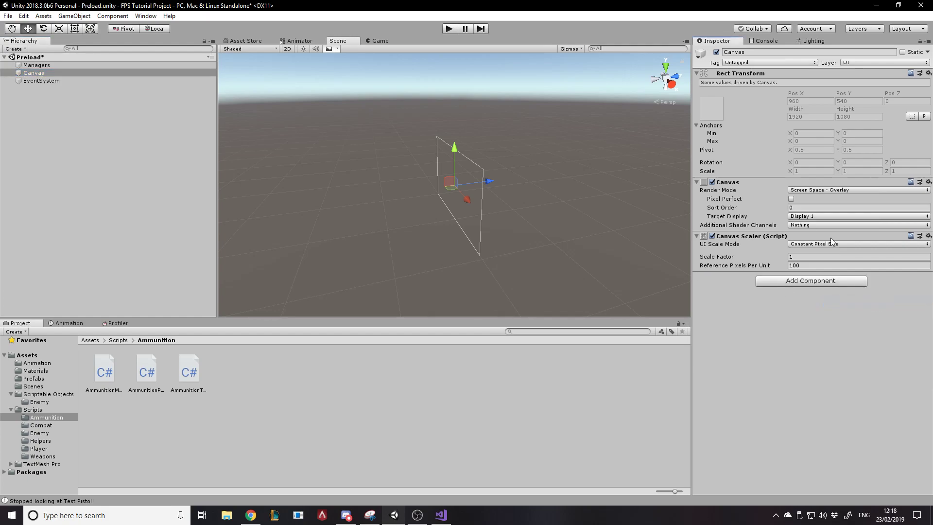
{"action": "left_click", "coordinate": [856, 243]}
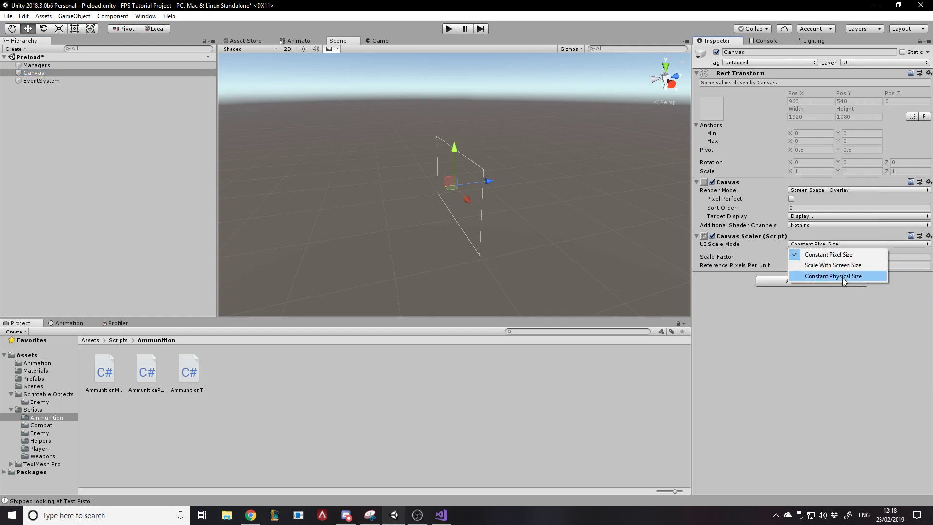
{"action": "left_click", "coordinate": [832, 265]}
{"action": "type", "text": "1"}
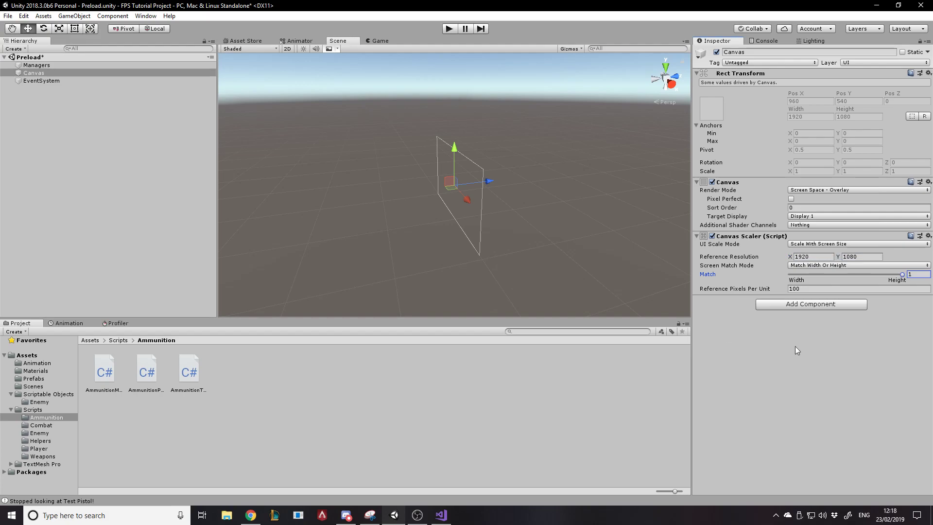
Rename the new canvas to AmmunitionCanvas
{"action": "left_click", "coordinate": [34, 72]}
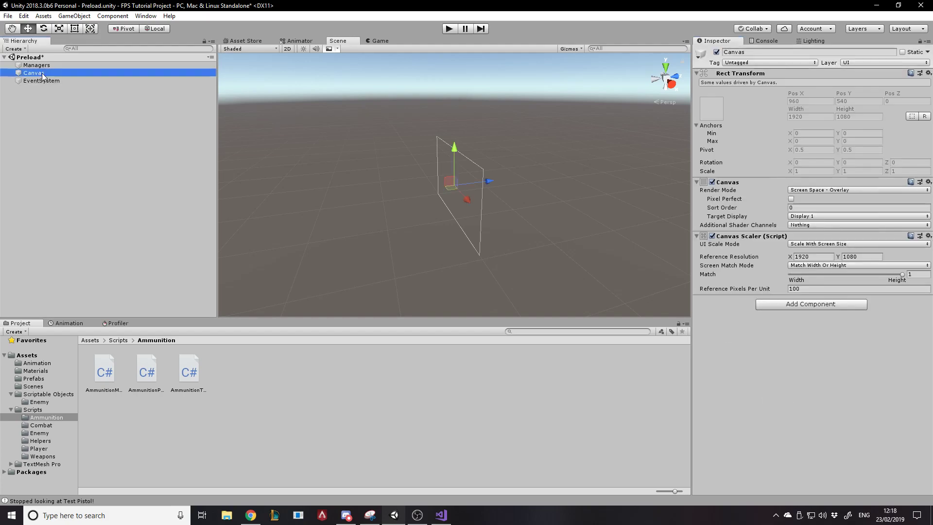
{"action": "double_click", "coordinate": [33, 73]}
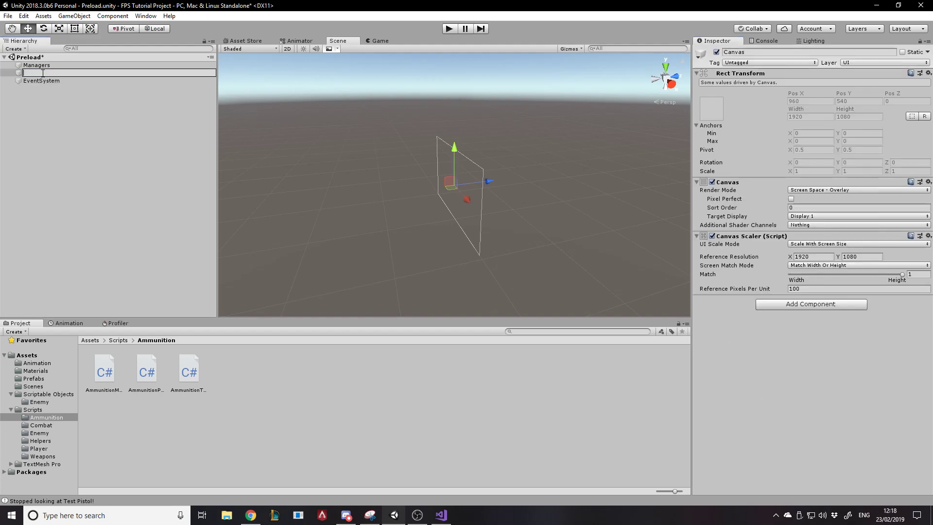
{"action": "type", "text": "Ammuni"}
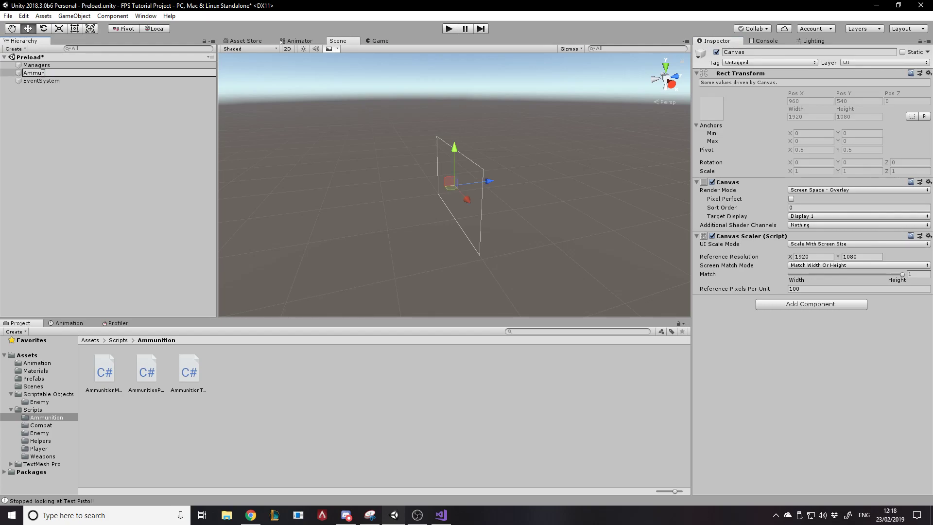
{"action": "type", "text": "itionCanvas"}
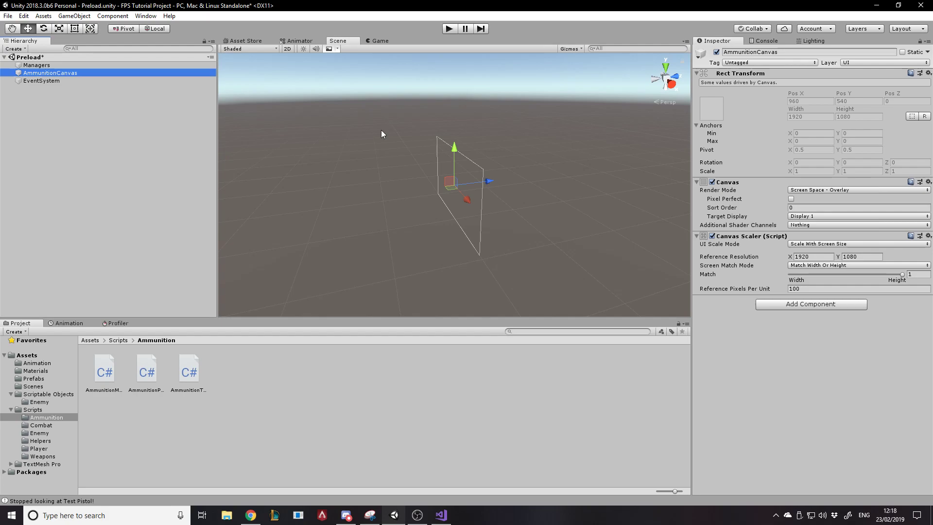
{"action": "mouse_move", "coordinate": [609, 138]}
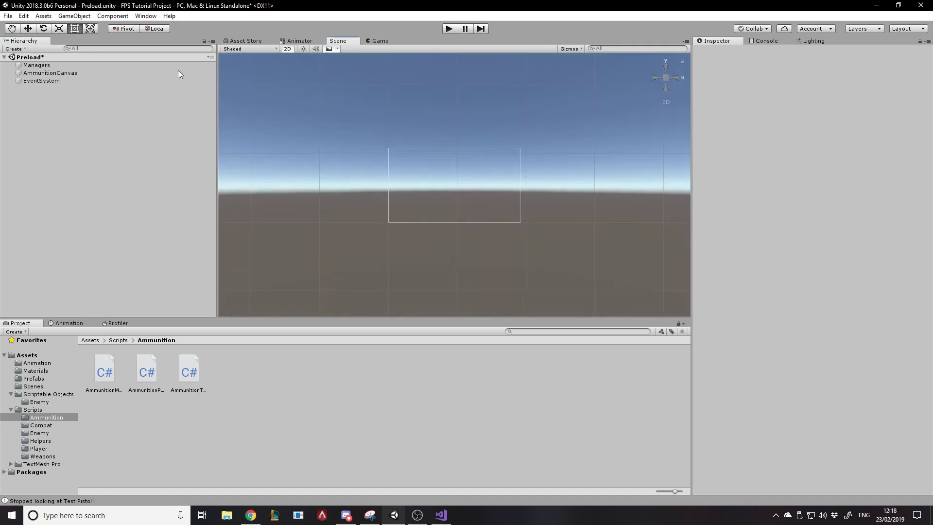
Add a Panel under AmmunitionCanvas anchored to the bottom-right corner
{"action": "left_click", "coordinate": [50, 72]}
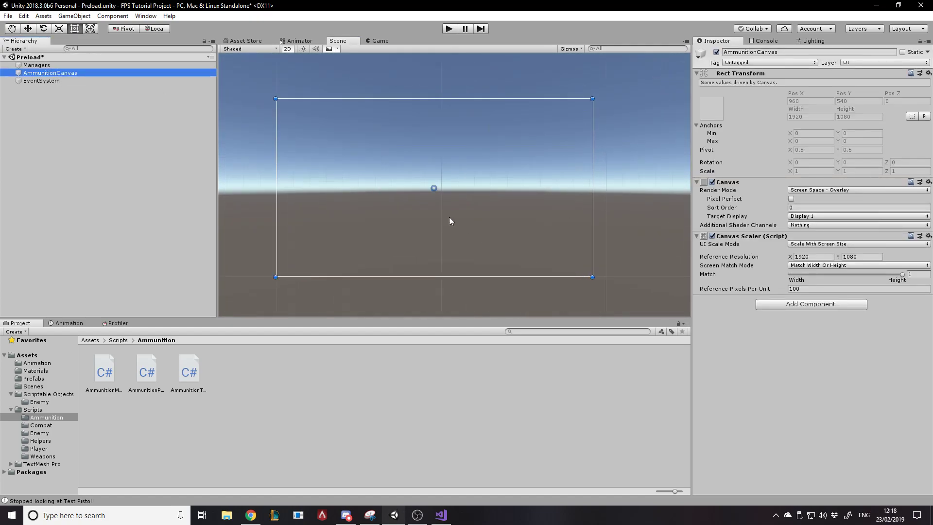
{"action": "right_click", "coordinate": [50, 72]}
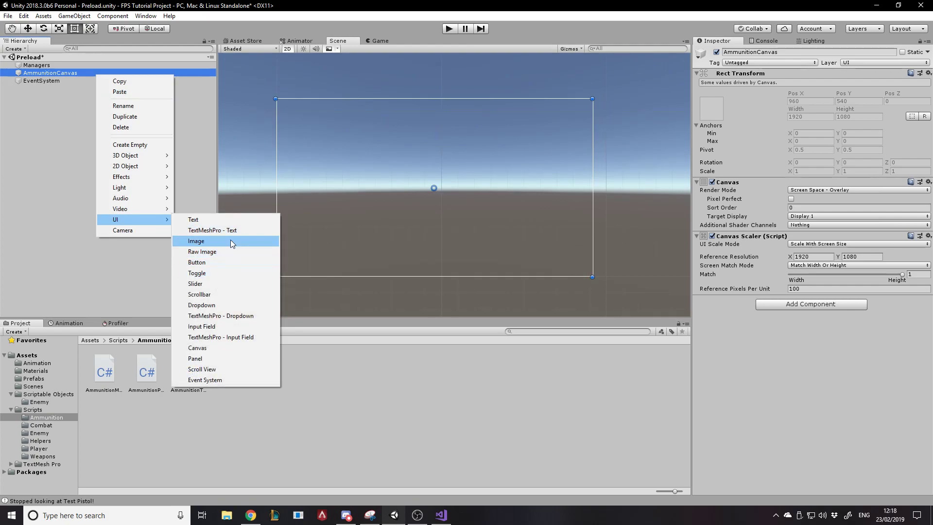
{"action": "mouse_move", "coordinate": [213, 334]}
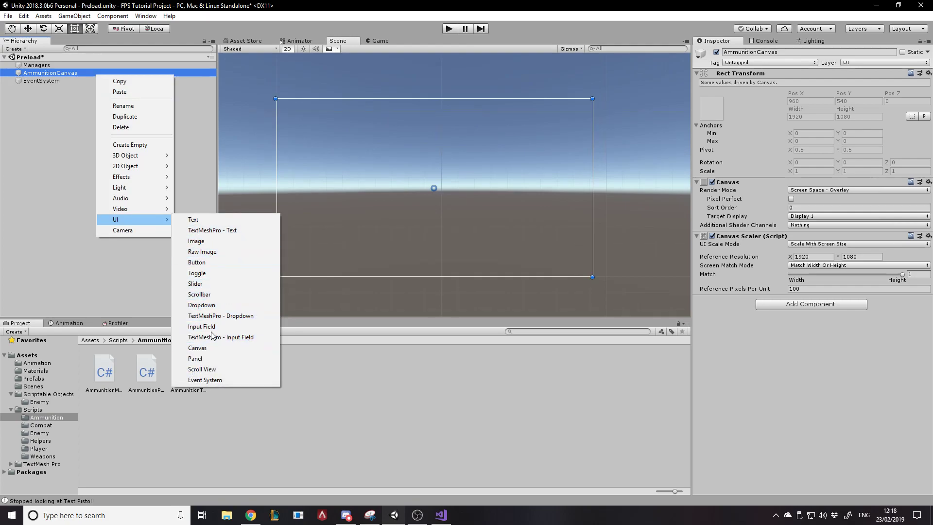
{"action": "left_click", "coordinate": [195, 358]}
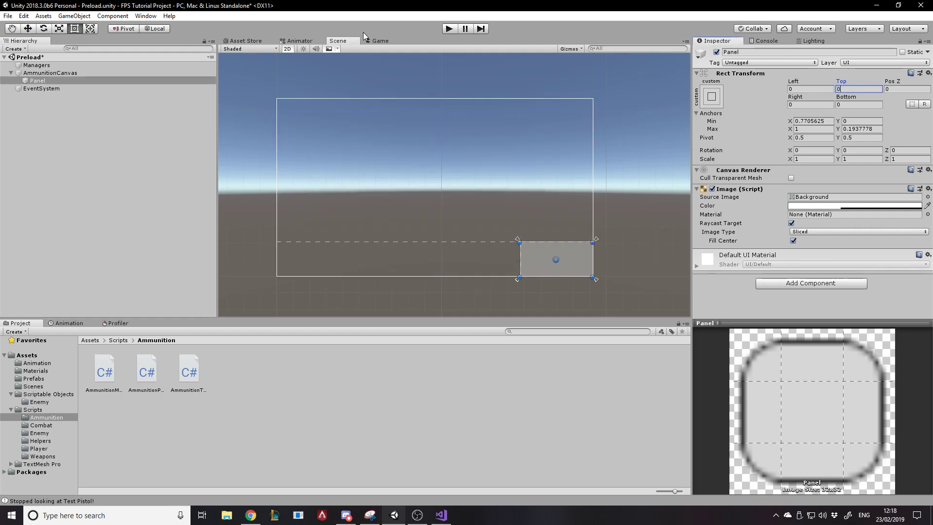
Preview the panel in the Game view at 5:4 and 1920x1080 aspect ratios
{"action": "left_click", "coordinate": [379, 41]}
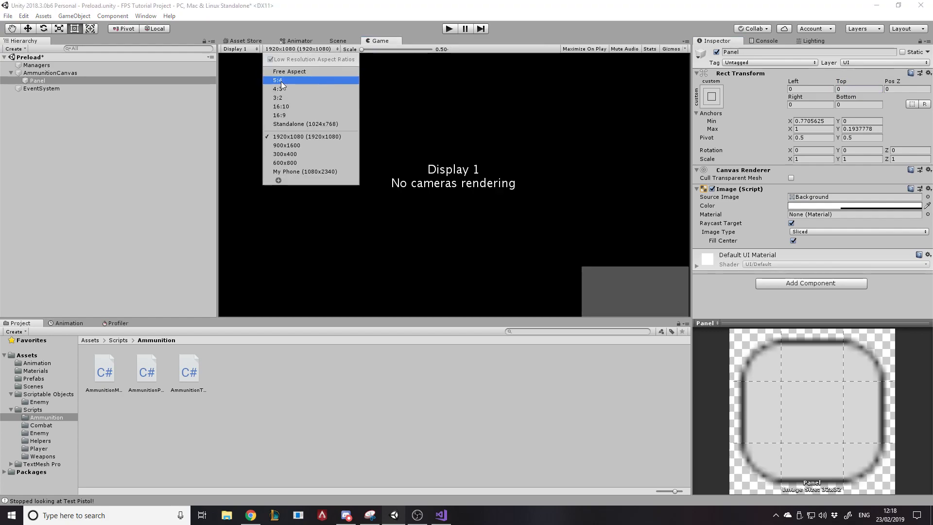
{"action": "left_click", "coordinate": [277, 79]}
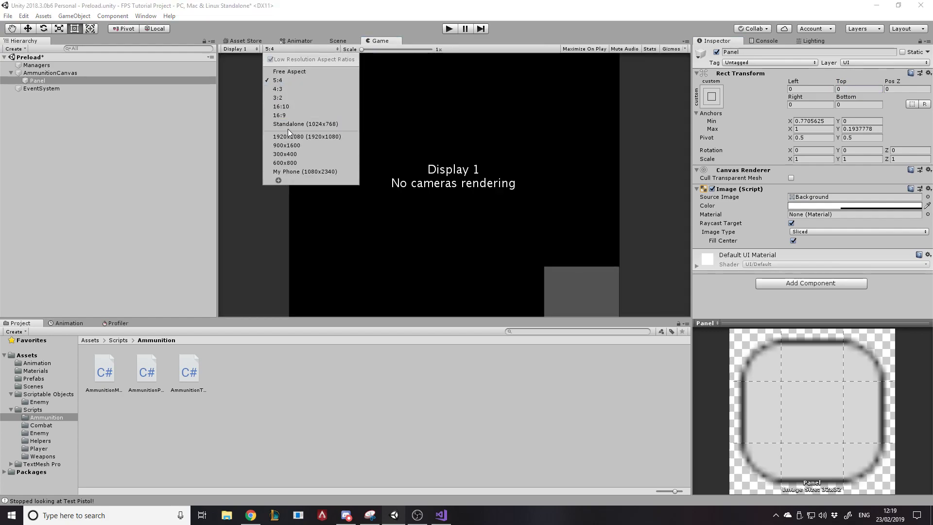
{"action": "left_click", "coordinate": [307, 136]}
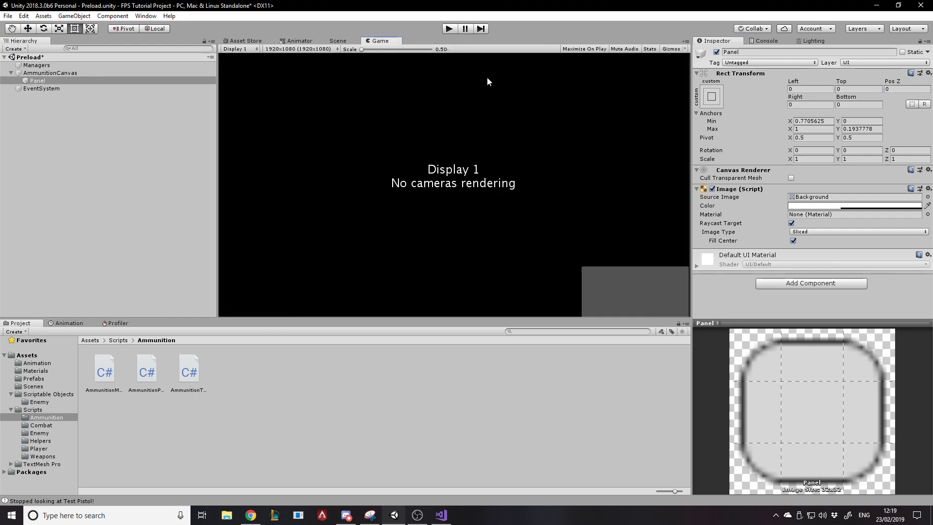
{"action": "left_click", "coordinate": [336, 40]}
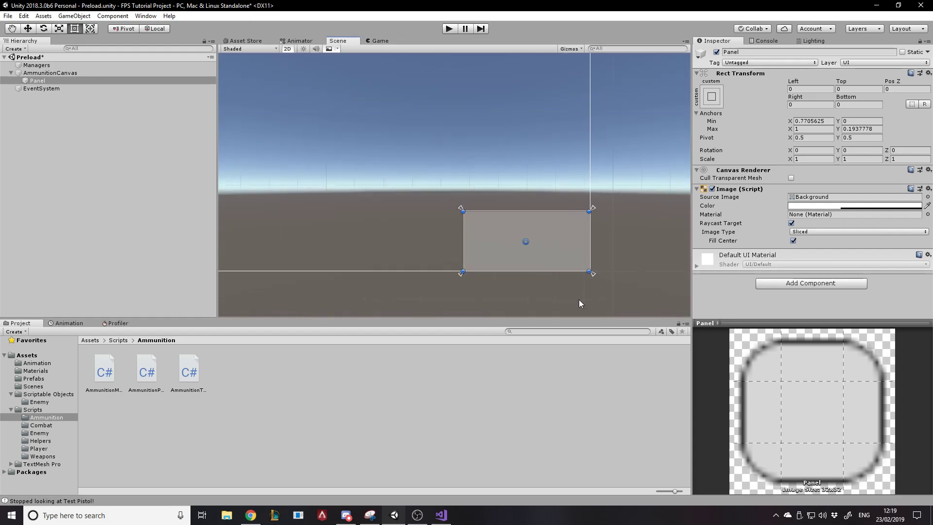
Rename AmmunitionPanel to AmmunitionBackground, then reselect AmmunitionCanvas to add a component
{"action": "left_click", "coordinate": [37, 80]}
{"action": "type", "text": "AmmunitionBackgr"}
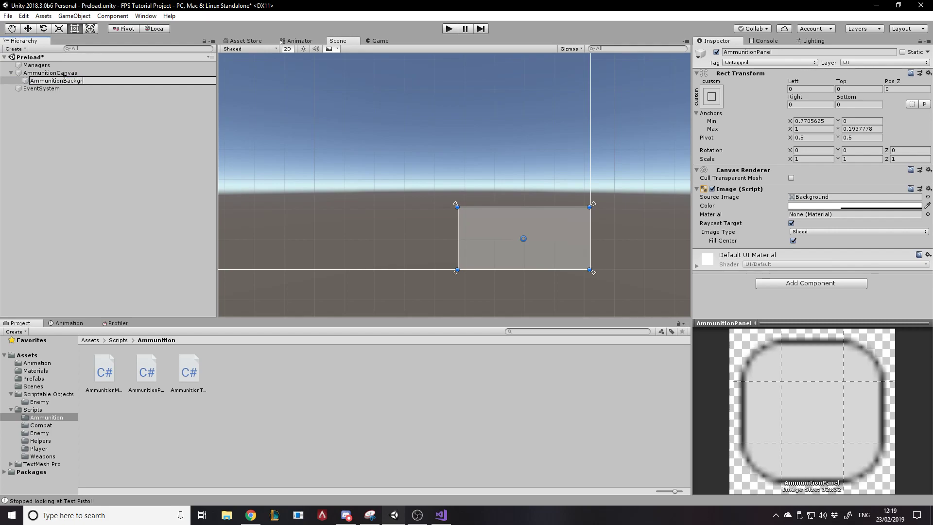
{"action": "left_click", "coordinate": [50, 72]}
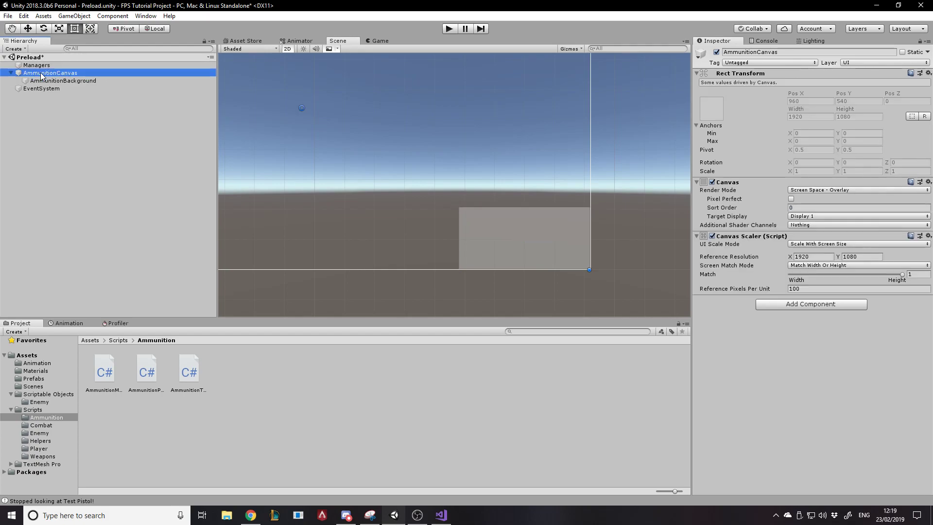
{"action": "mouse_move", "coordinate": [68, 78]}
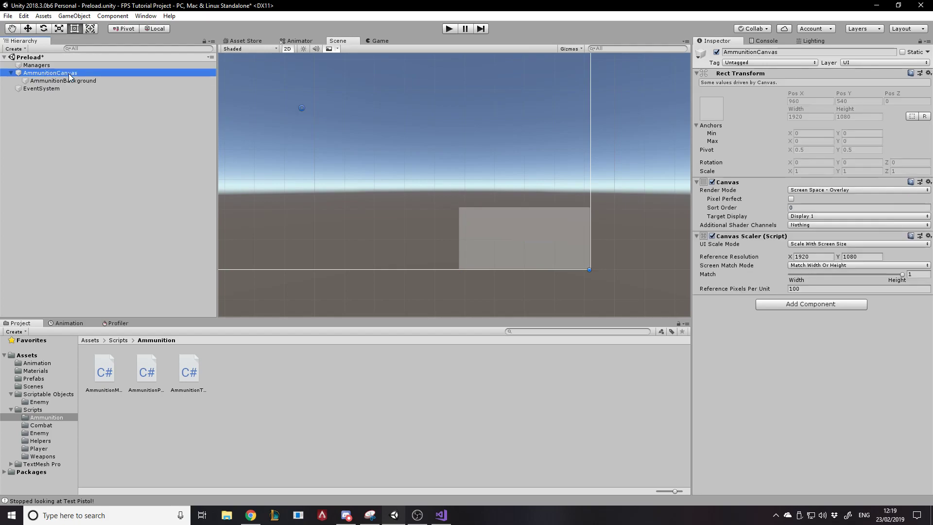
{"action": "mouse_move", "coordinate": [456, 111]}
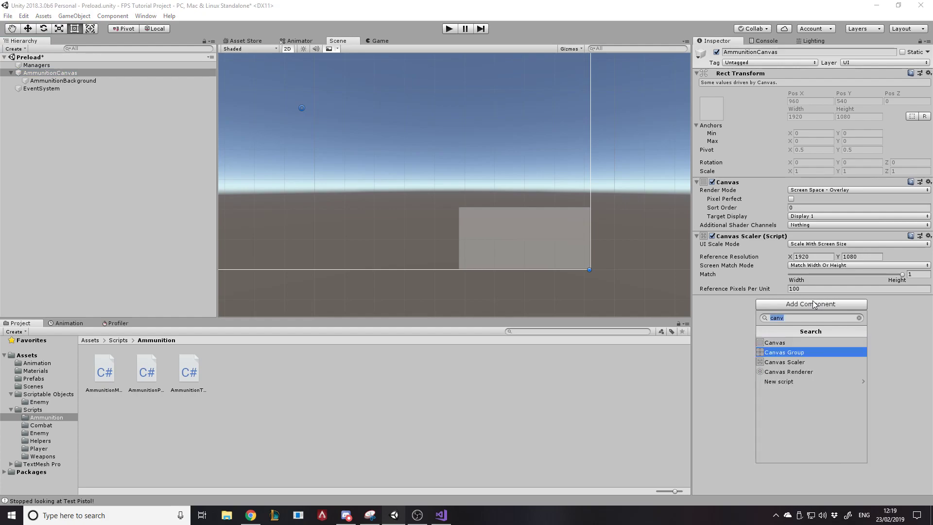
{"action": "left_click", "coordinate": [784, 352]}
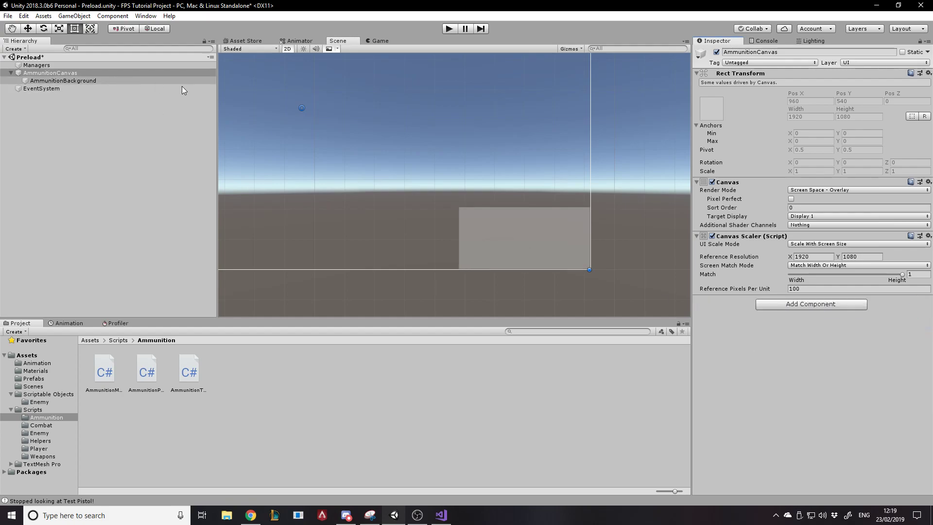
{"action": "left_click", "coordinate": [63, 80]}
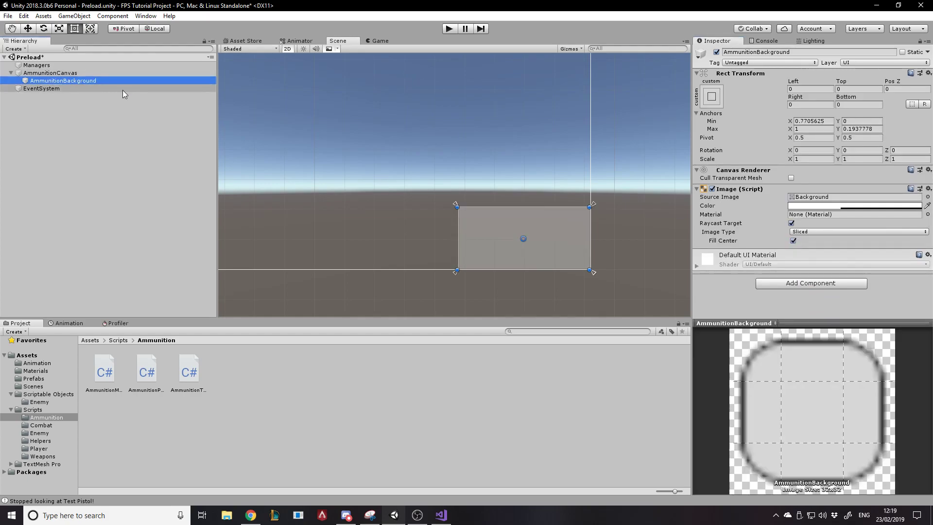
{"action": "mouse_move", "coordinate": [250, 51]}
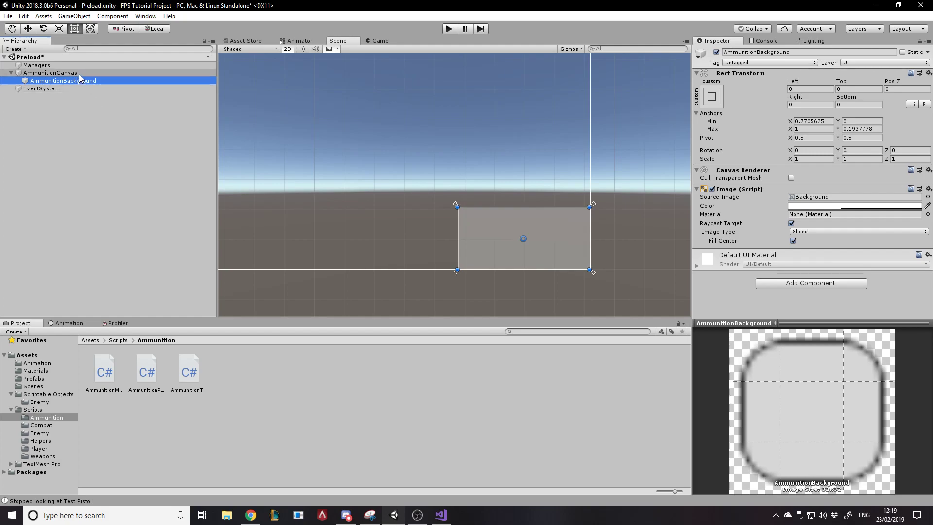
{"action": "left_click", "coordinate": [41, 88]}
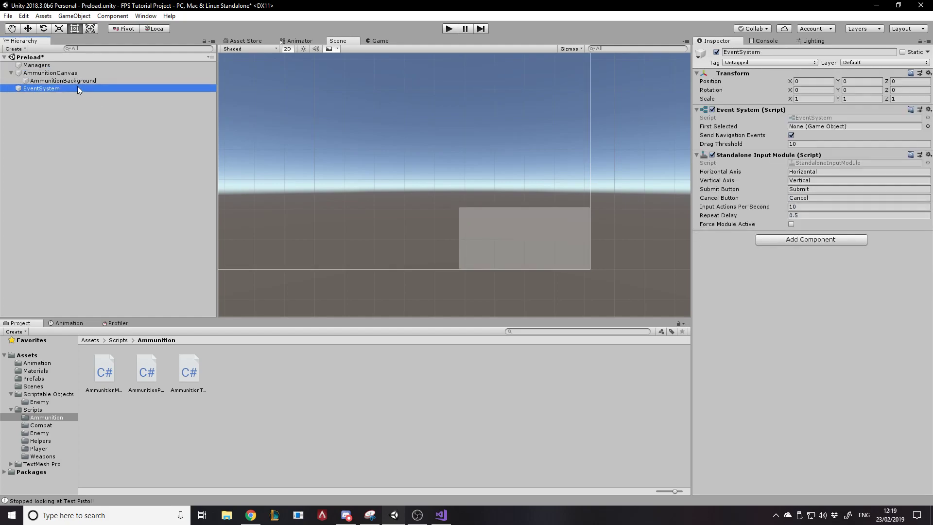
{"action": "left_click", "coordinate": [63, 80]}
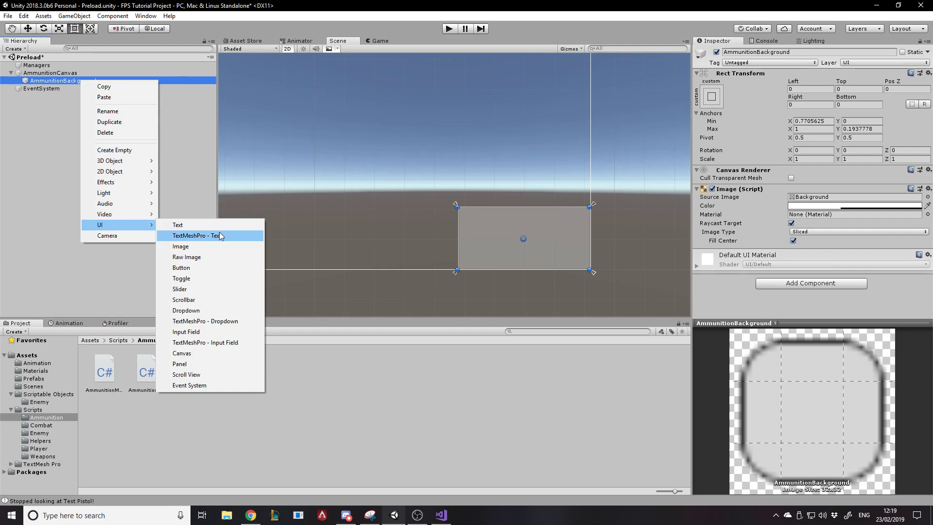
Add a TextMeshPro text reading 100 inside AmmunitionBackground and preview it in Game view
{"action": "left_click", "coordinate": [196, 236]}
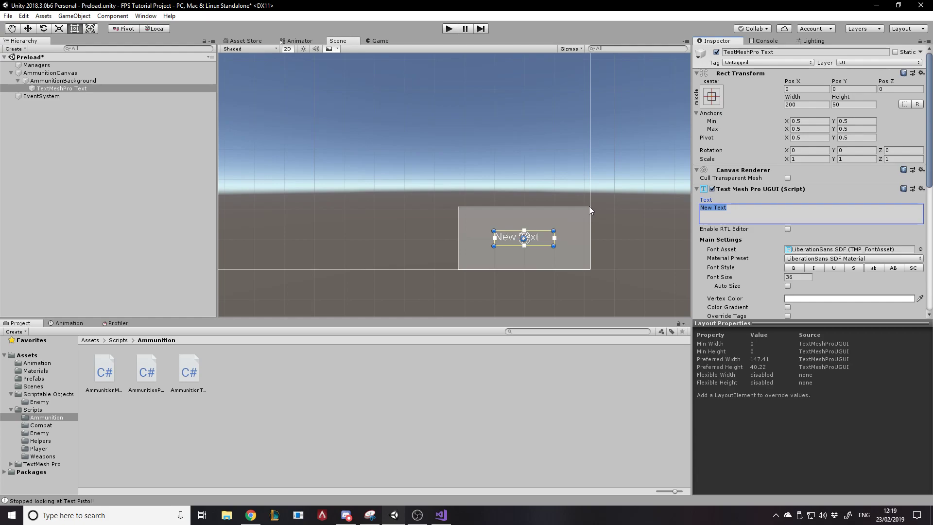
{"action": "type", "text": "100"}
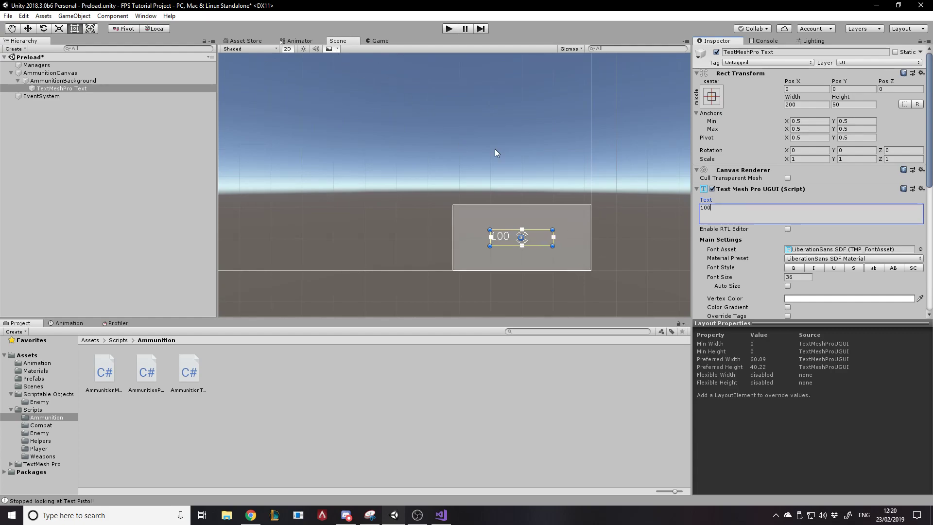
{"action": "left_click", "coordinate": [379, 41]}
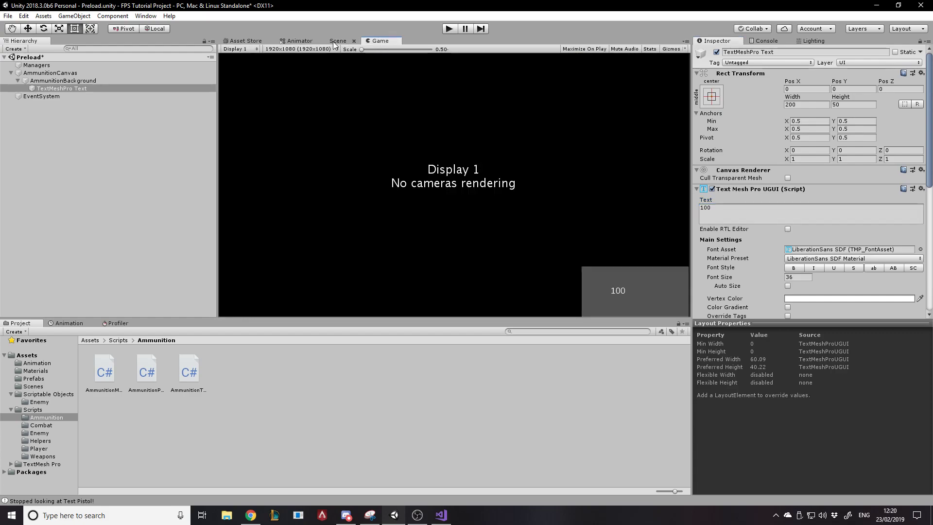
{"action": "mouse_move", "coordinate": [663, 308]}
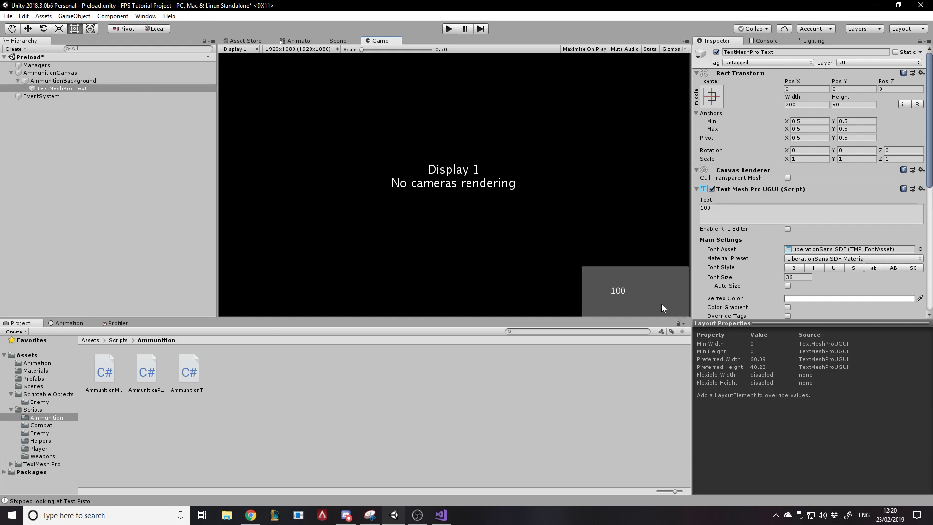
{"action": "left_click", "coordinate": [63, 80]}
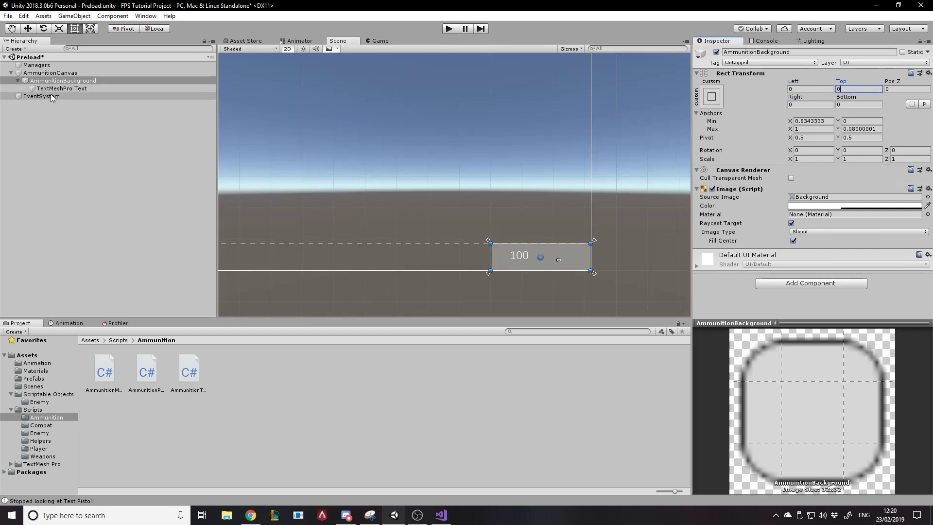
Give the TextMeshPro Text stretch anchors, middle-centre alignment and font size 50
{"action": "left_click", "coordinate": [61, 88]}
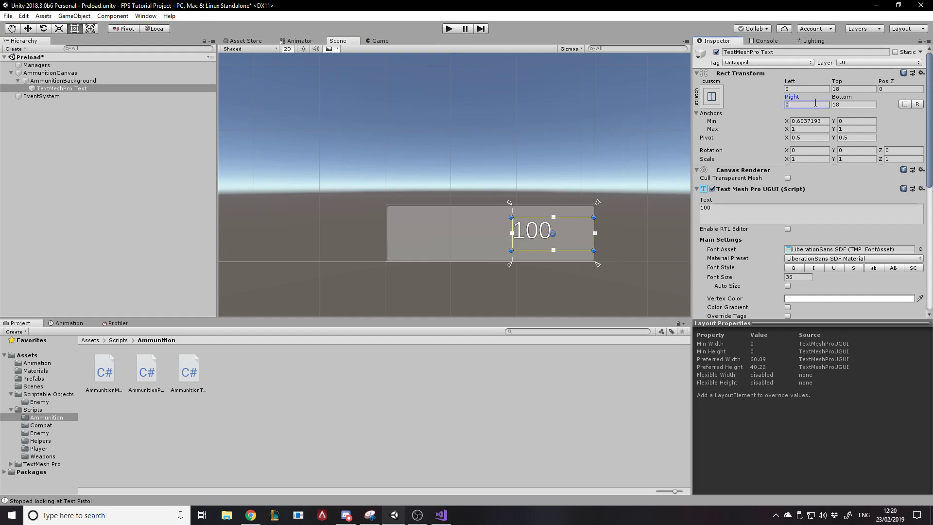
{"action": "scroll", "scroll_direction": "down", "scroll_amount": 3}
{"action": "type", "text": "0"}
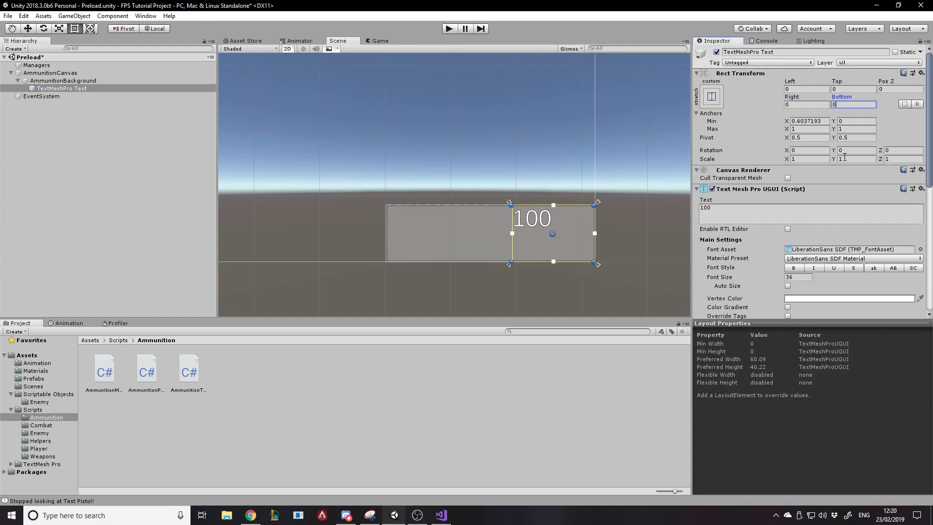
{"action": "scroll", "scroll_direction": "down", "scroll_amount": 3}
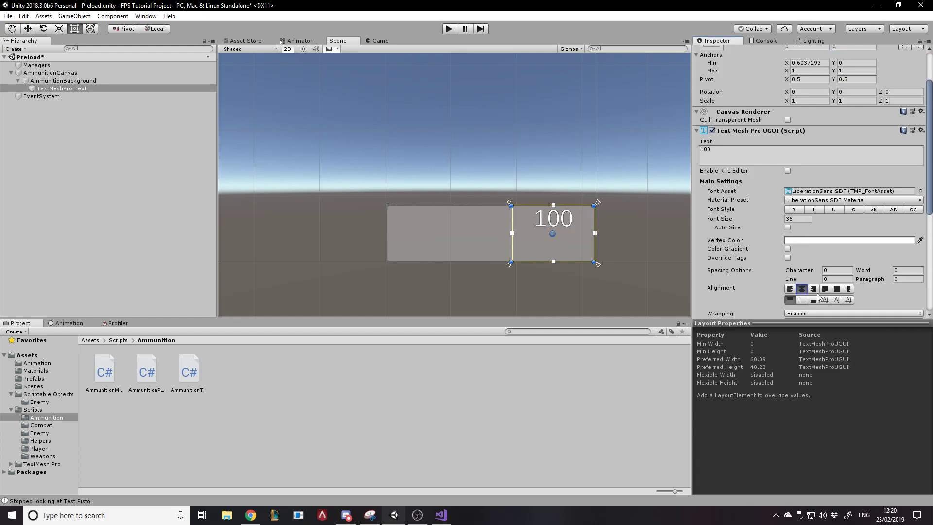
{"action": "left_click", "coordinate": [801, 299]}
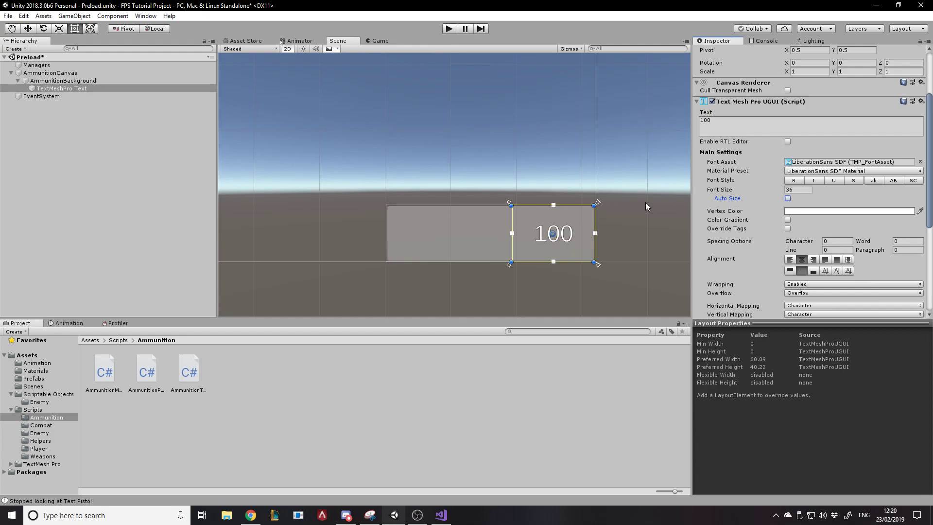
{"action": "mouse_move", "coordinate": [800, 201]}
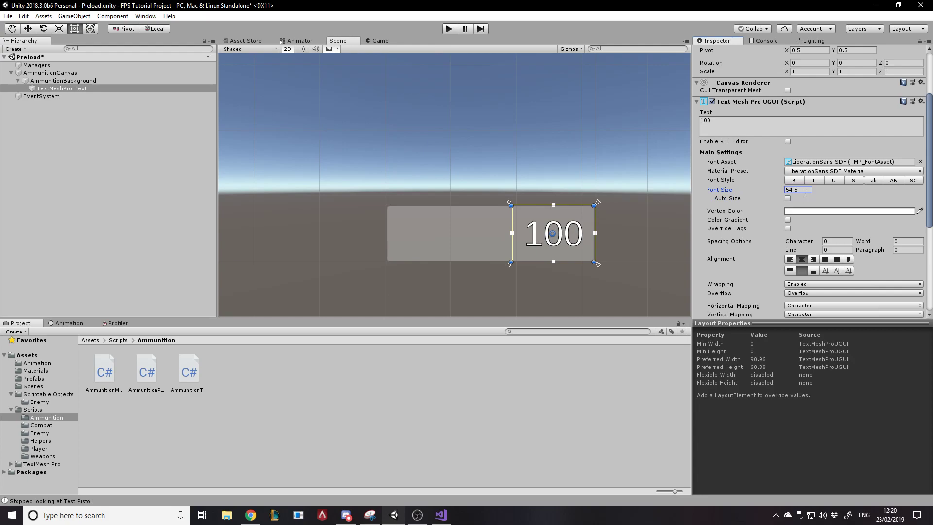
{"action": "type", "text": "50"}
{"action": "left_click", "coordinate": [125, 88]}
{"action": "type", "text": "AmmunitionType"}
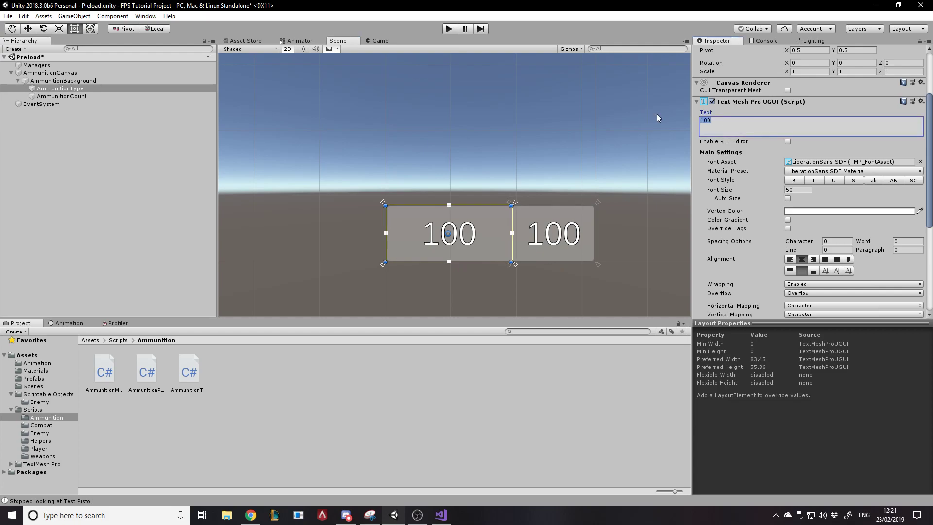
Set the ammo type label to 'Light' and preview it in the Game view
{"action": "type", "text": "Light"}
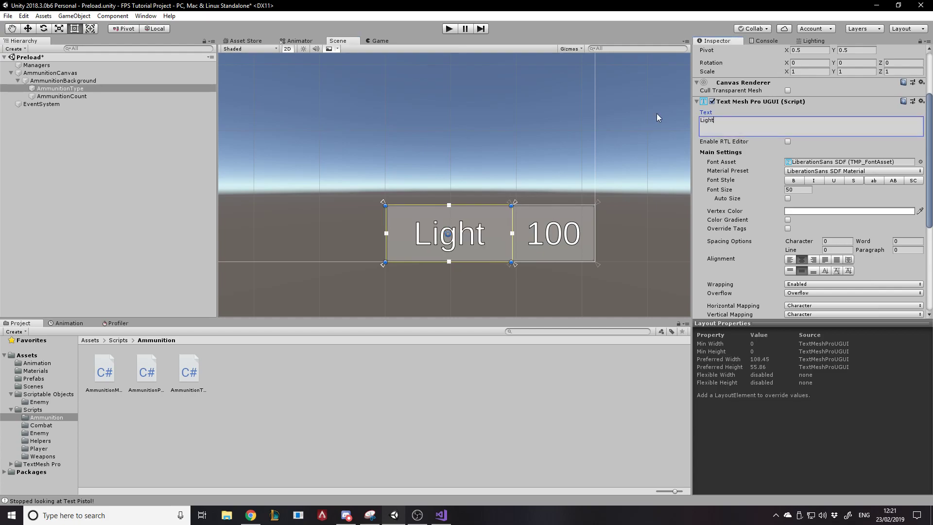
{"action": "left_click", "coordinate": [379, 40]}
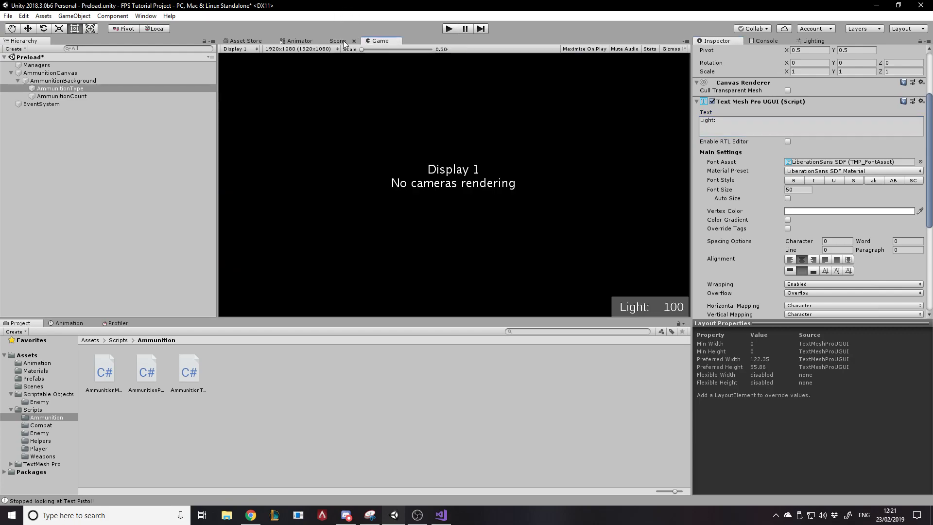
{"action": "left_click", "coordinate": [338, 40]}
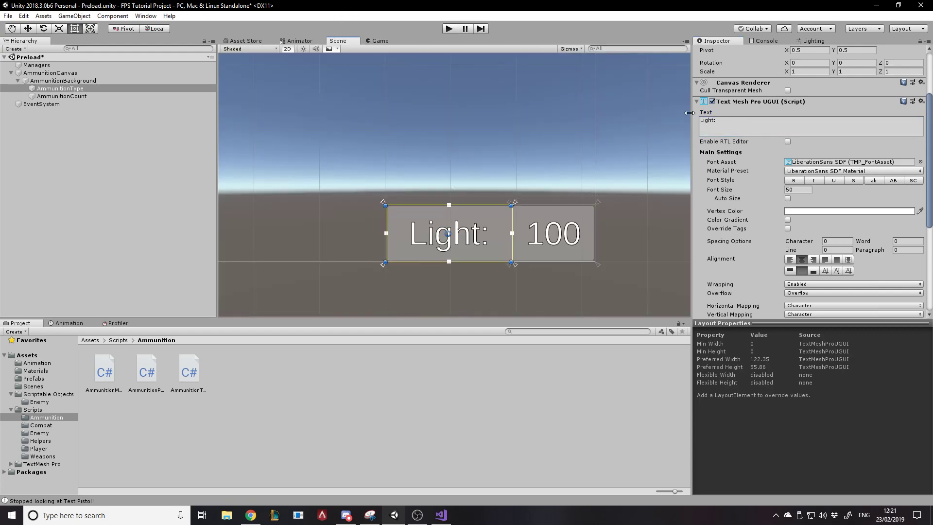
Edit the AmmunitionType label text and enable Auto Size
{"action": "left_click", "coordinate": [808, 125]}
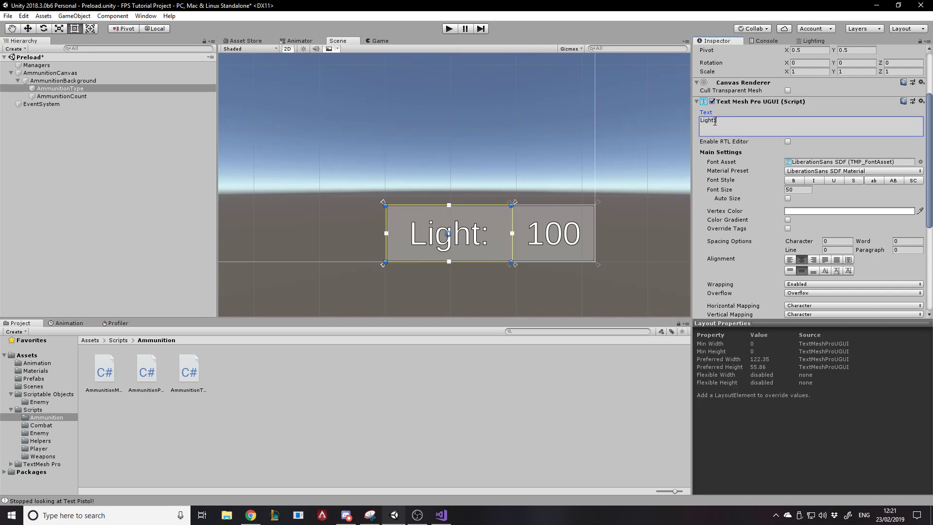
{"action": "type", "text": "M:"}
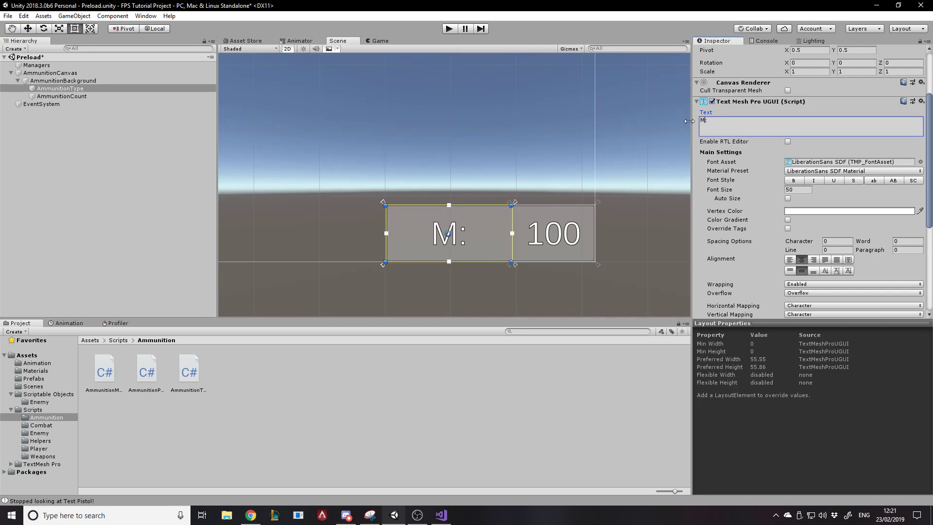
{"action": "type", "text": "Heavy"}
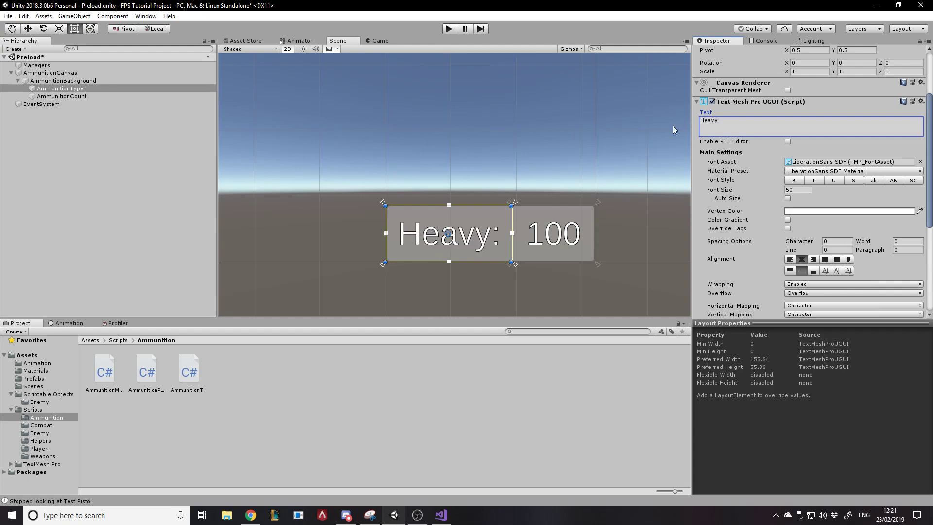
{"action": "type", "text": "a"}
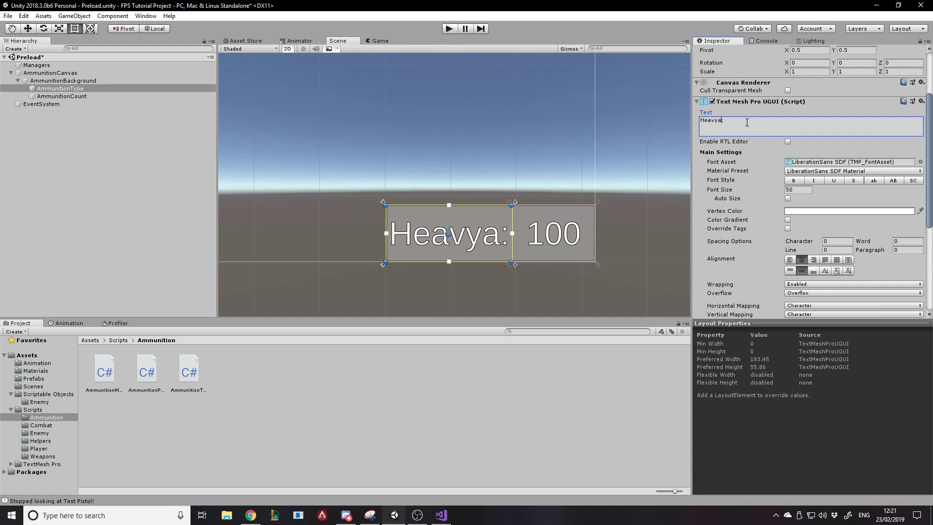
{"action": "type", "text": "aaa"}
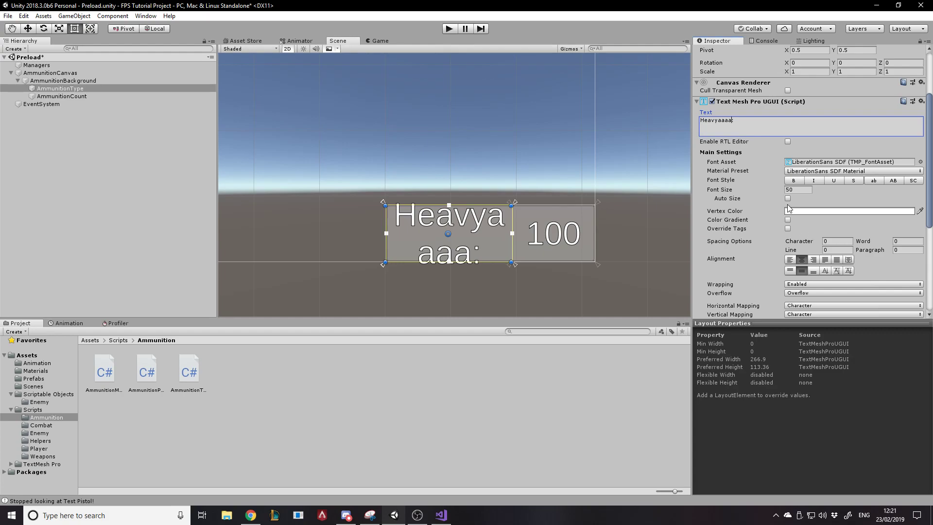
{"action": "left_click", "coordinate": [787, 198]}
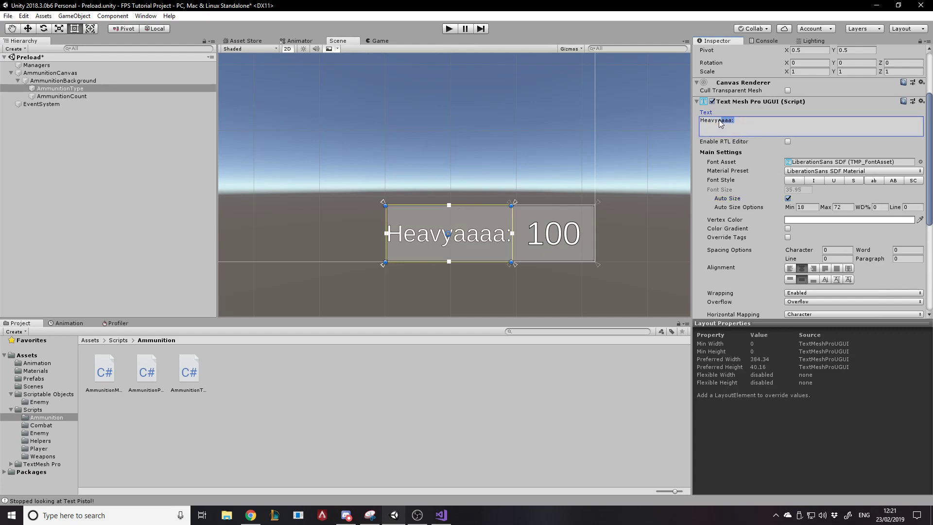
{"action": "key", "text": "Backspace"}
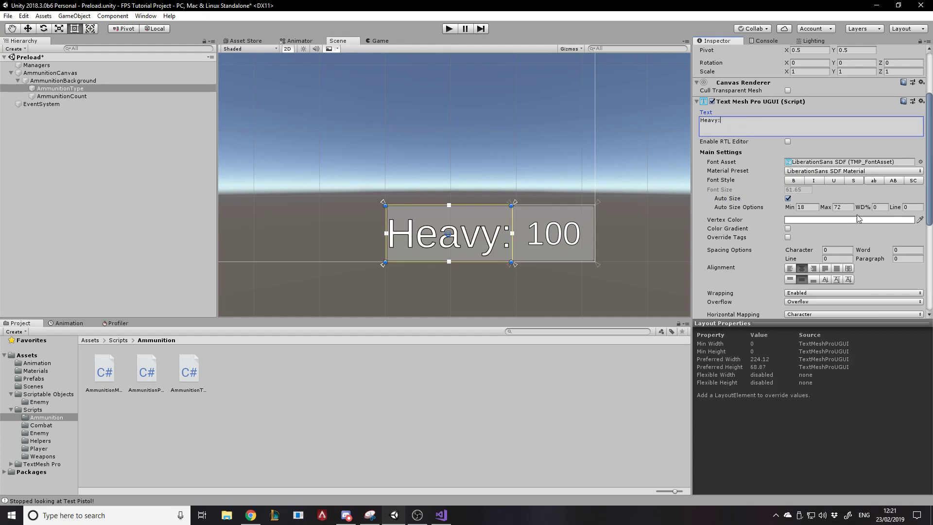
{"action": "mouse_move", "coordinate": [240, 125]}
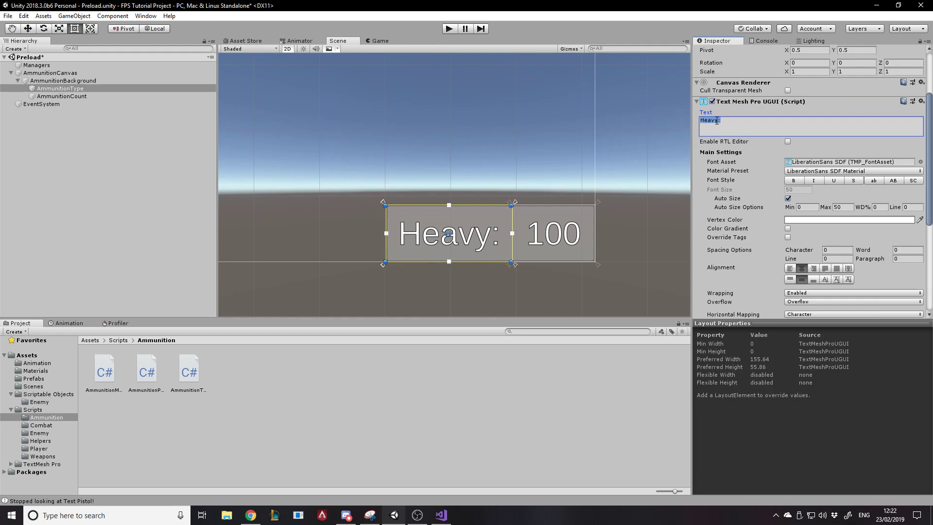
Change the label to 'Heavy:' and confirm the HUD shows Heavy: 100
{"action": "type", "text": "aaaaaaaaaaaaaaaaa"}
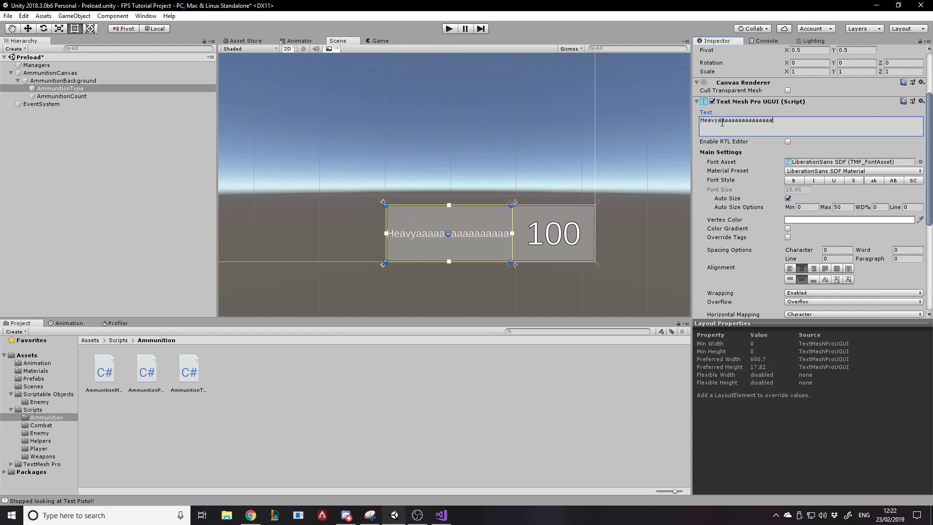
{"action": "type", "text": "Heavy:"}
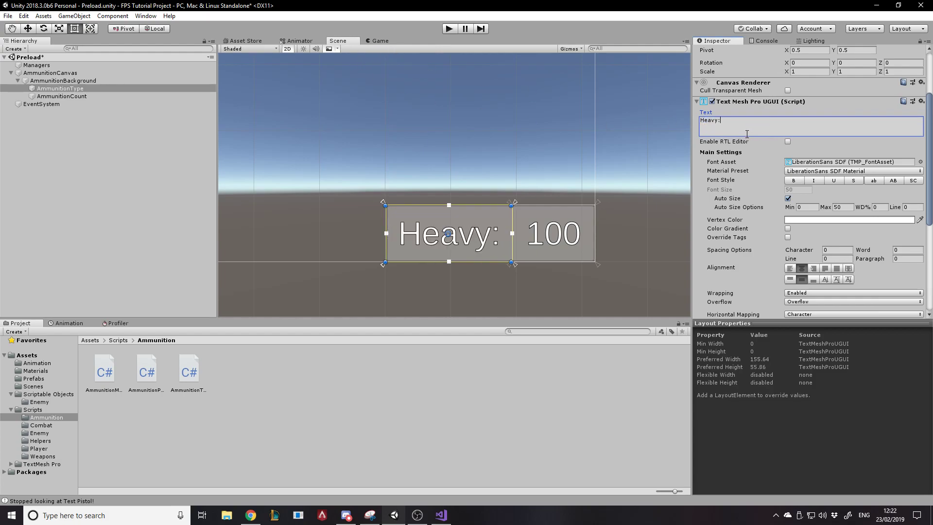
{"action": "left_click", "coordinate": [379, 40]}
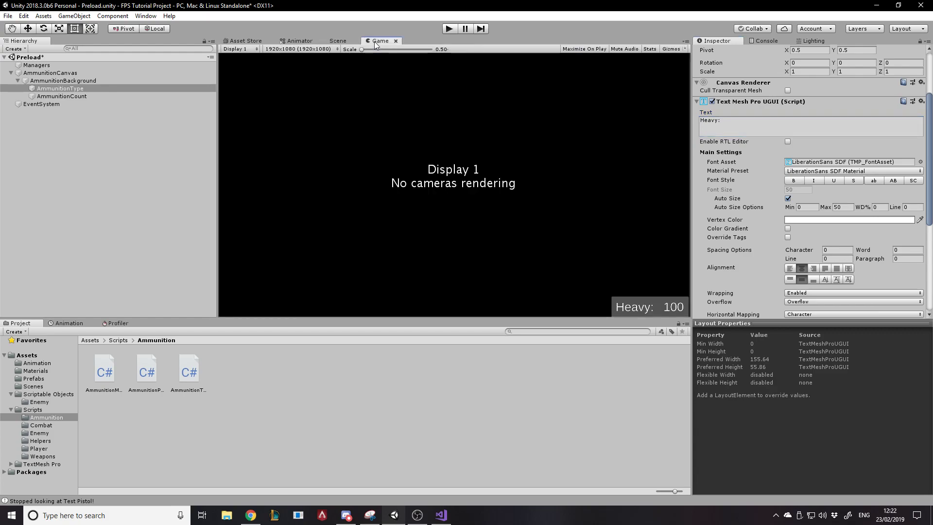
{"action": "left_click", "coordinate": [337, 41]}
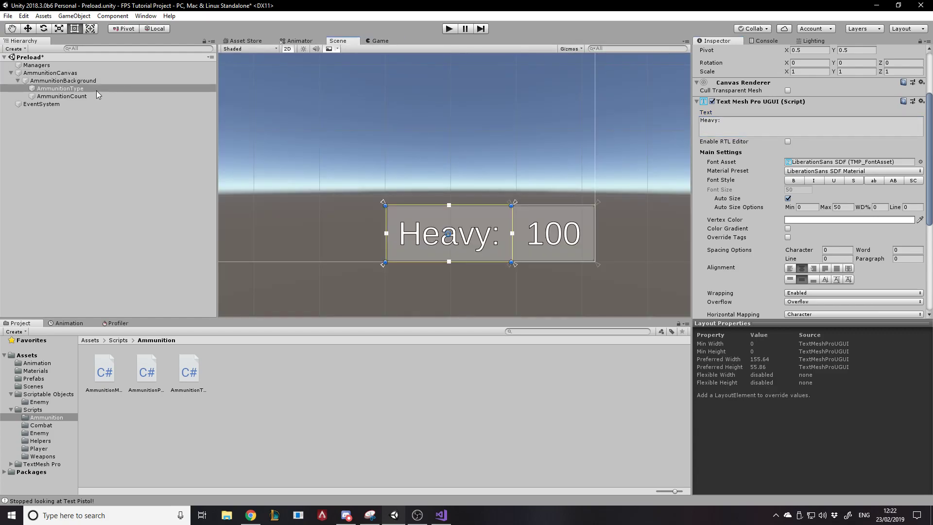
Try right alignment on AmmunitionType in the Game view, then revert it
{"action": "left_click", "coordinate": [62, 95]}
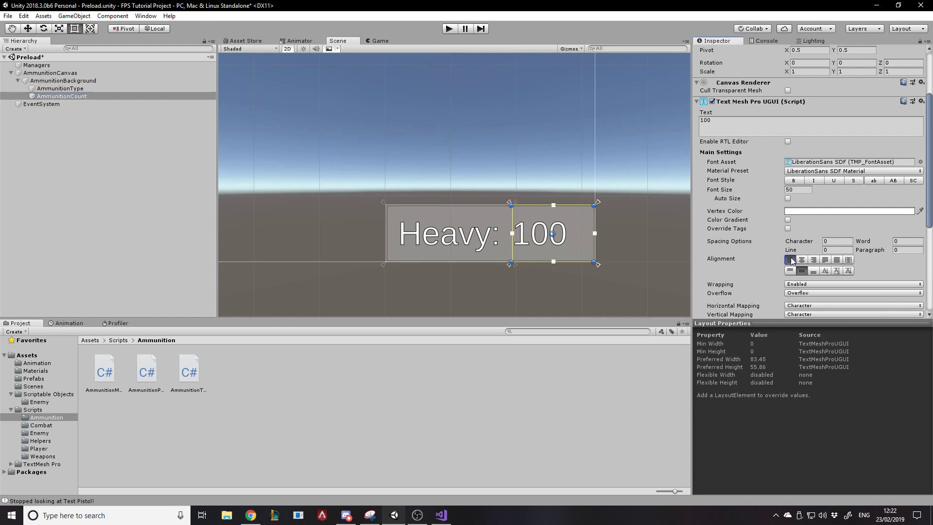
{"action": "left_click", "coordinate": [379, 41]}
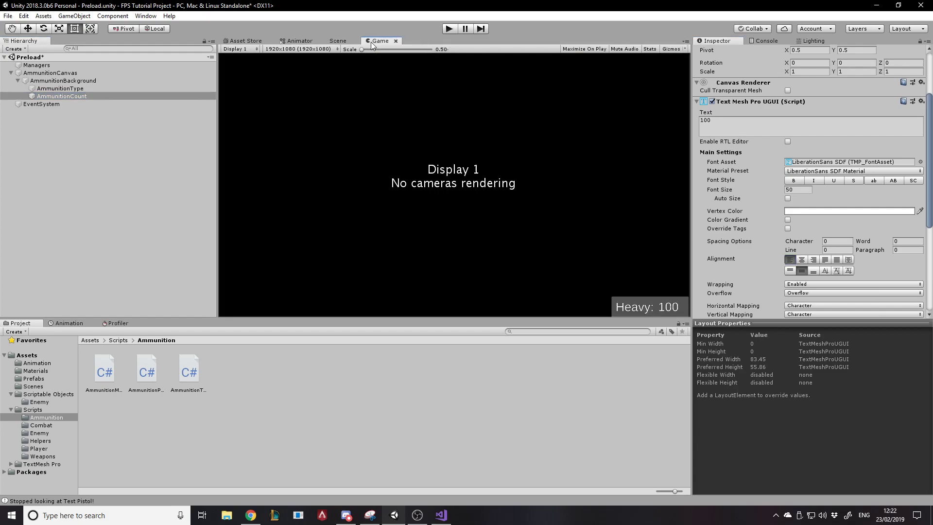
{"action": "left_click", "coordinate": [336, 40]}
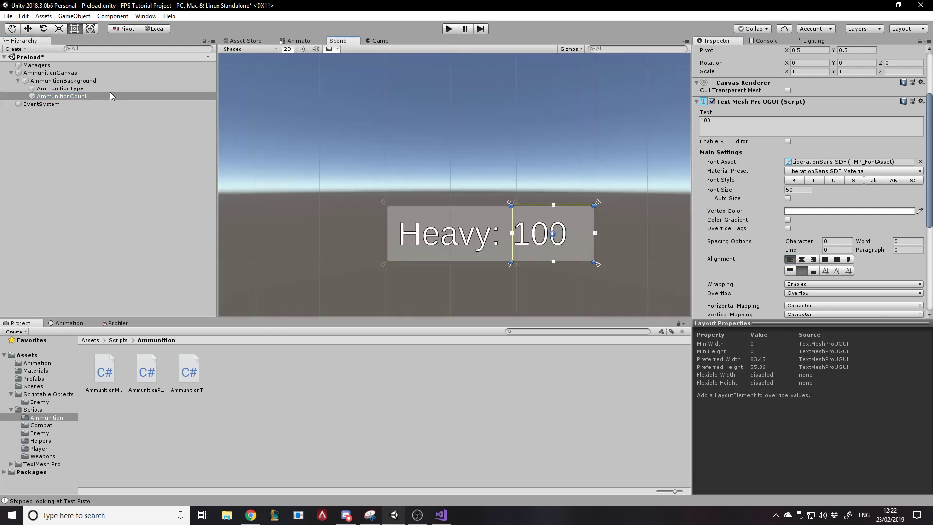
{"action": "left_click", "coordinate": [60, 88]}
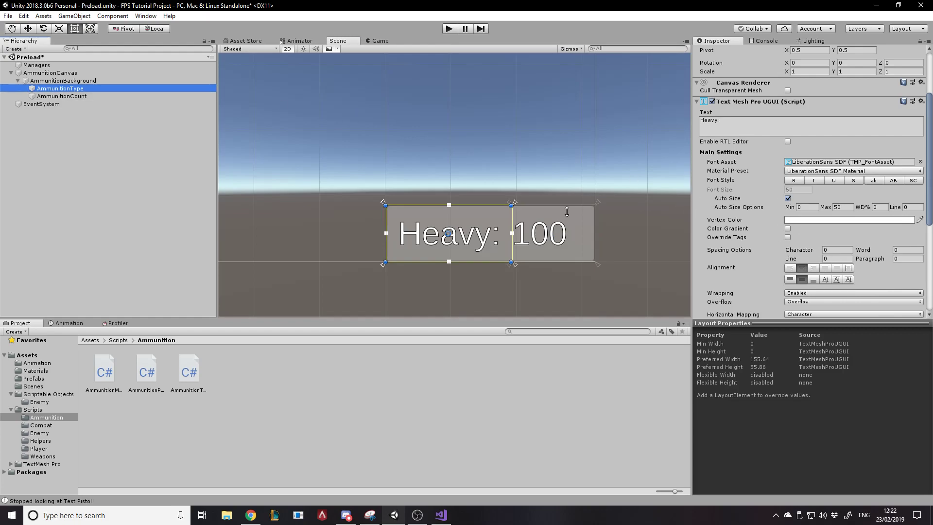
{"action": "left_click", "coordinate": [814, 267]}
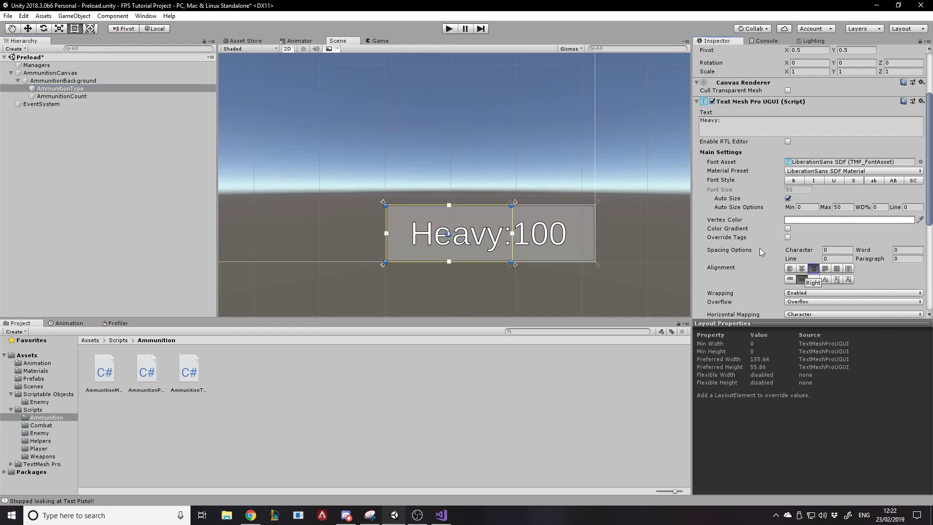
{"action": "left_click", "coordinate": [379, 40]}
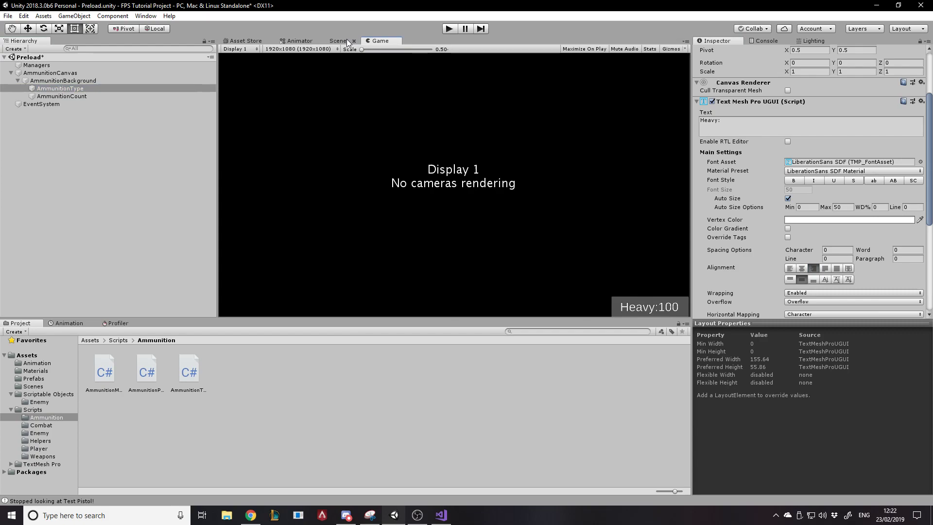
{"action": "left_click", "coordinate": [337, 40]}
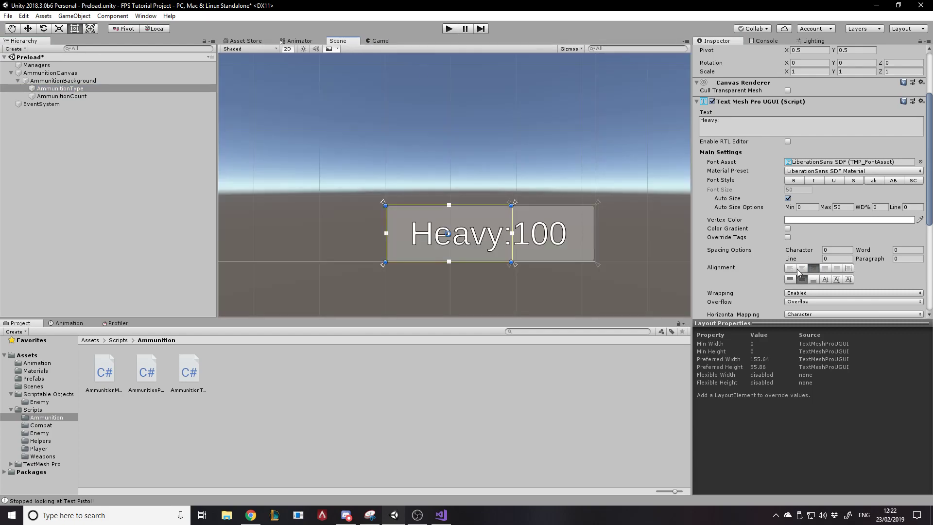
{"action": "left_click", "coordinate": [801, 267]}
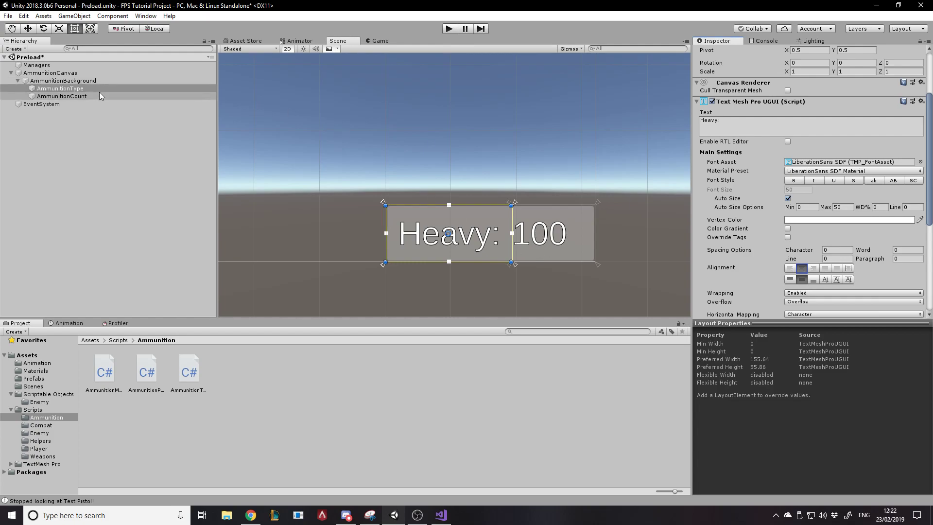
Try bottom alignment on AmmunitionCount, restore middle alignment, and bring up Preload's options
{"action": "left_click", "coordinate": [61, 95]}
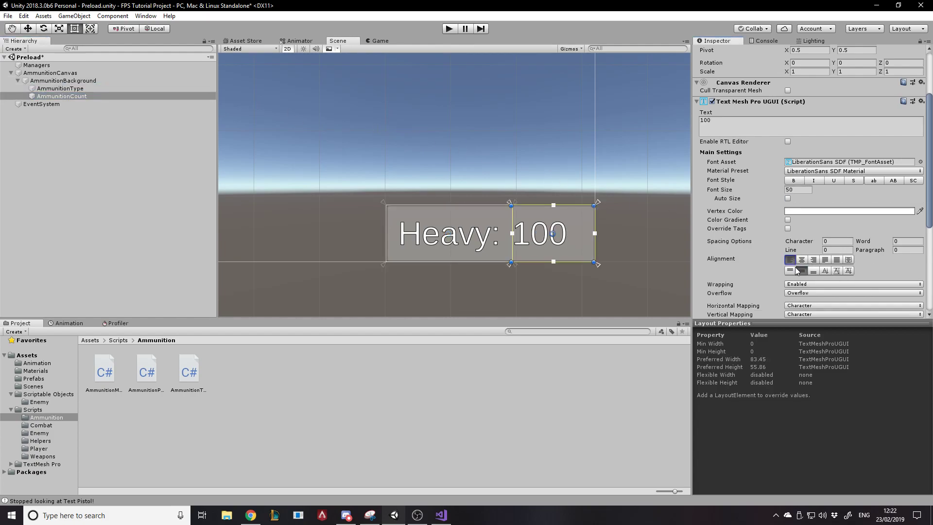
{"action": "left_click", "coordinate": [813, 271]}
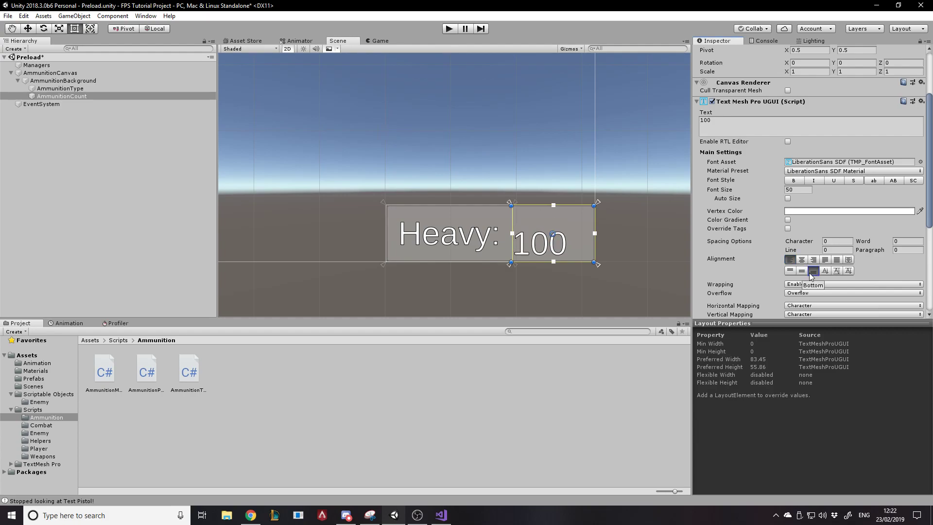
{"action": "left_click", "coordinate": [801, 271]}
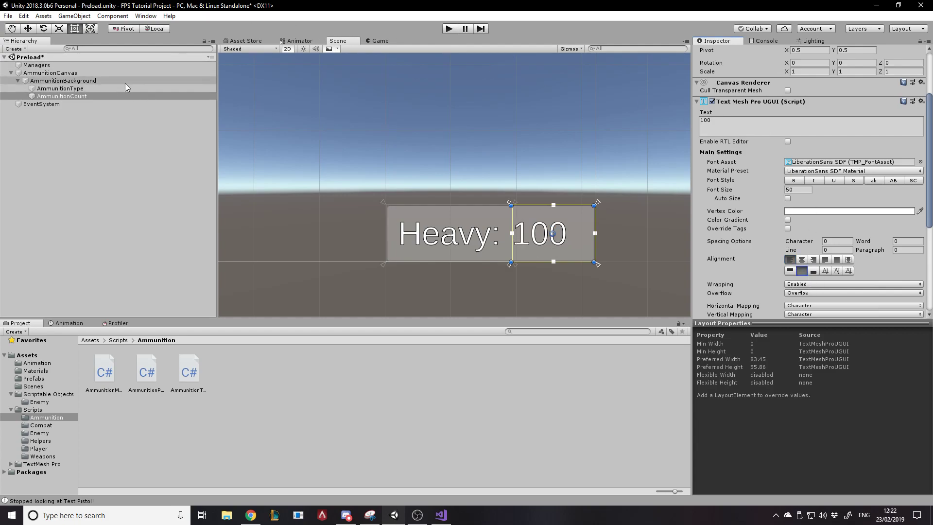
{"action": "left_click", "coordinate": [59, 88]}
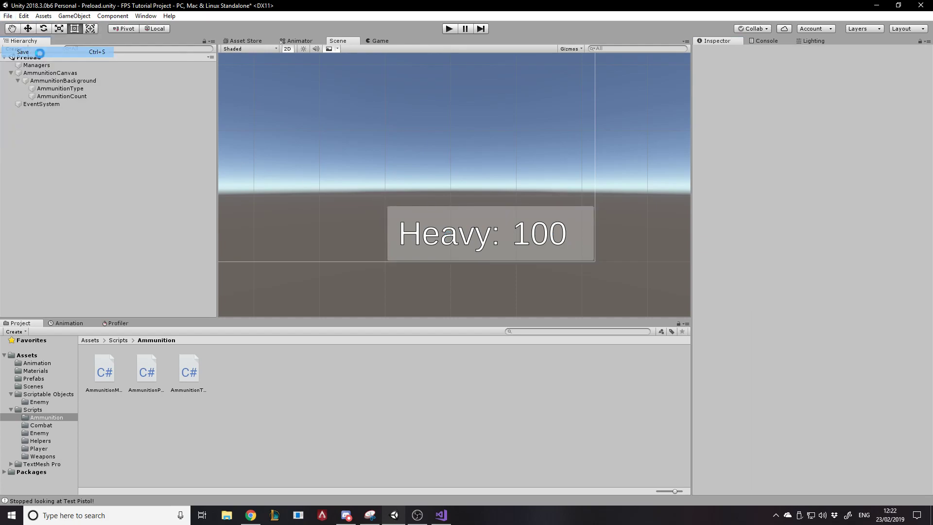
Save the Preload scene and attach a new AmmunitionUi script to AmmunitionCanvas
{"action": "left_click", "coordinate": [64, 80]}
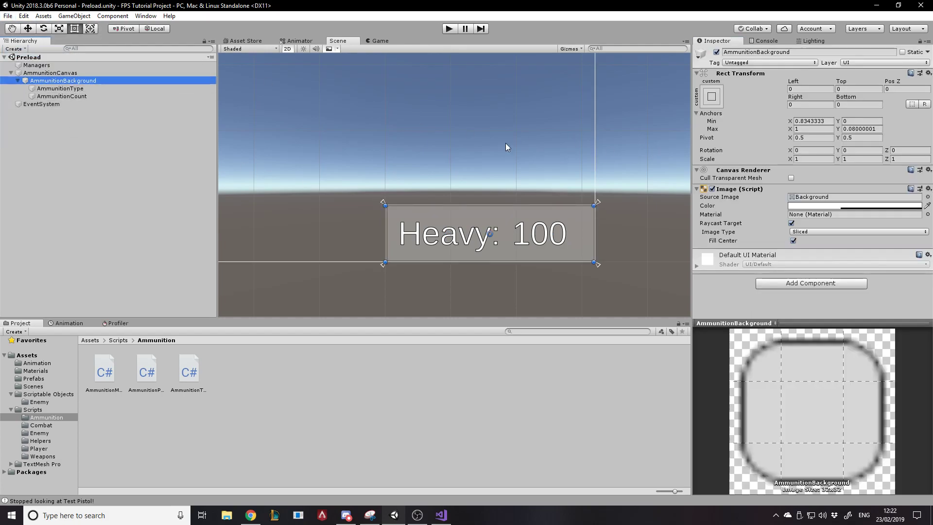
{"action": "left_click", "coordinate": [50, 73]}
{"action": "type", "text": "AmmunitionU"}
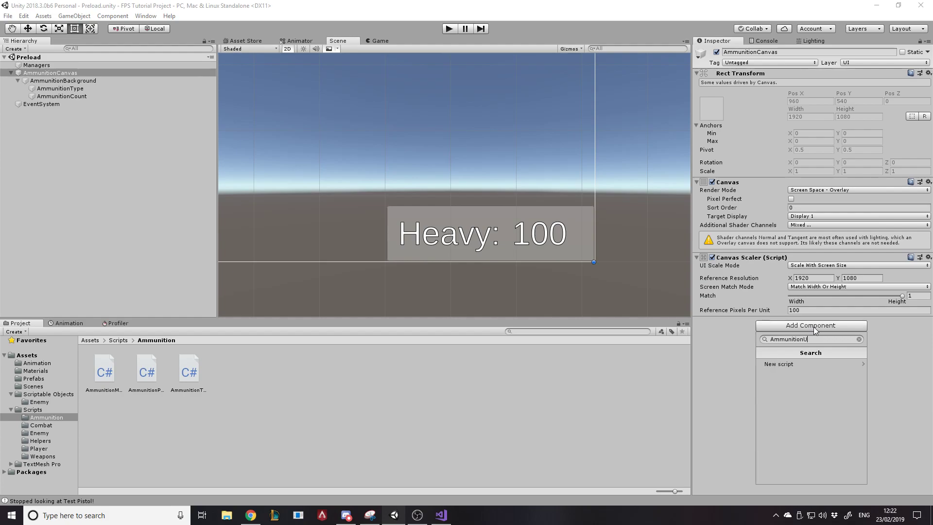
{"action": "left_click", "coordinate": [778, 363]}
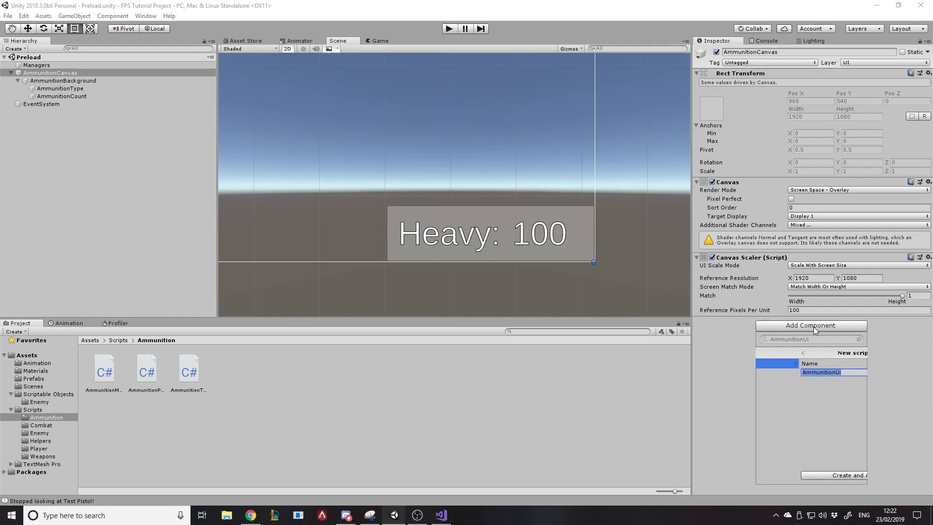
{"action": "left_click", "coordinate": [440, 515]}
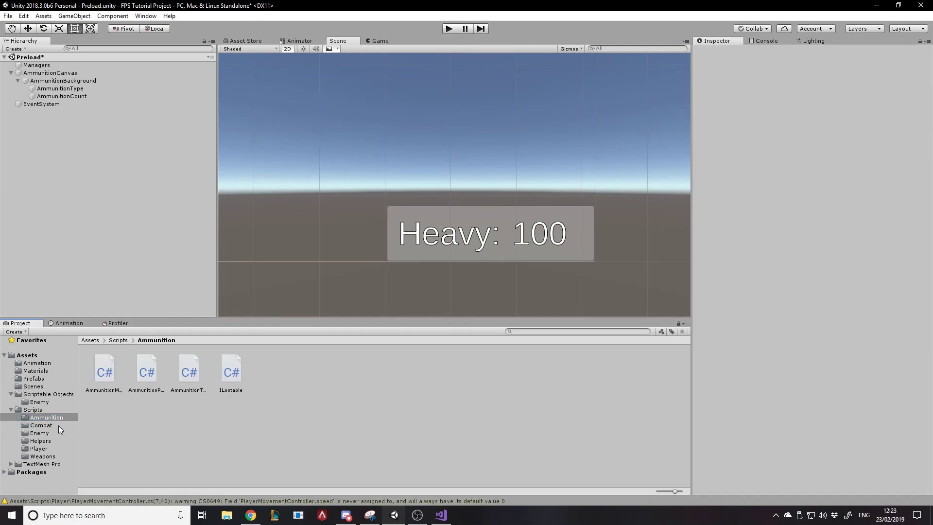
{"action": "left_click", "coordinate": [118, 339]}
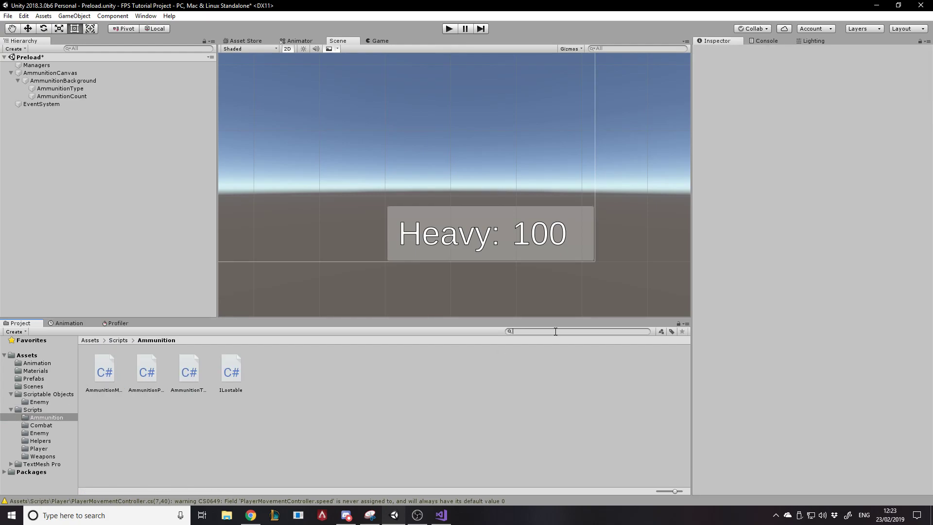
Search 'ammun' in the Project window, open AmmunitionUi, and locate it in Assets
{"action": "type", "text": "ammun"}
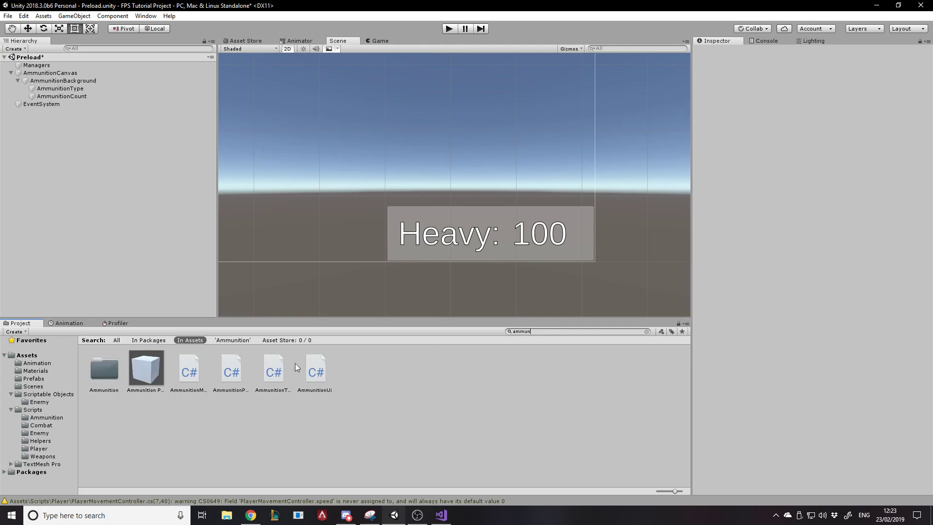
{"action": "left_click", "coordinate": [314, 366]}
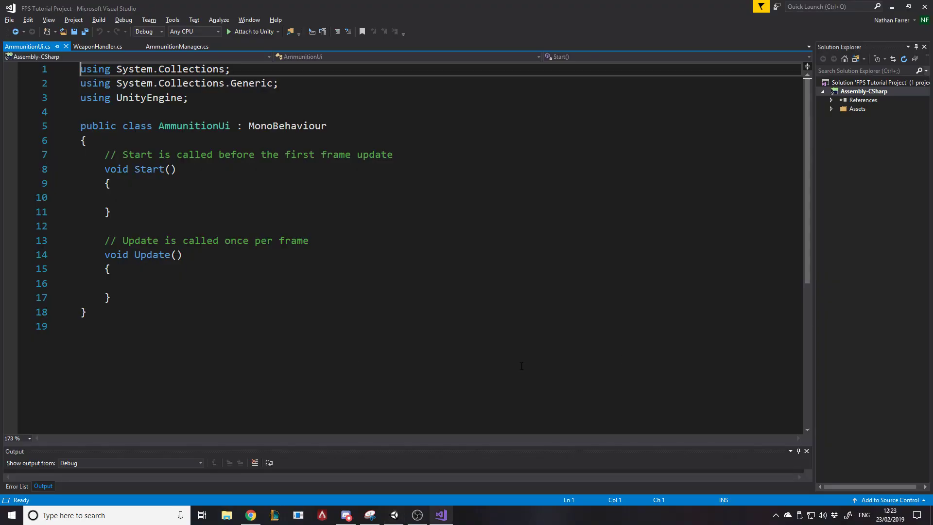
{"action": "left_click", "coordinate": [416, 514]}
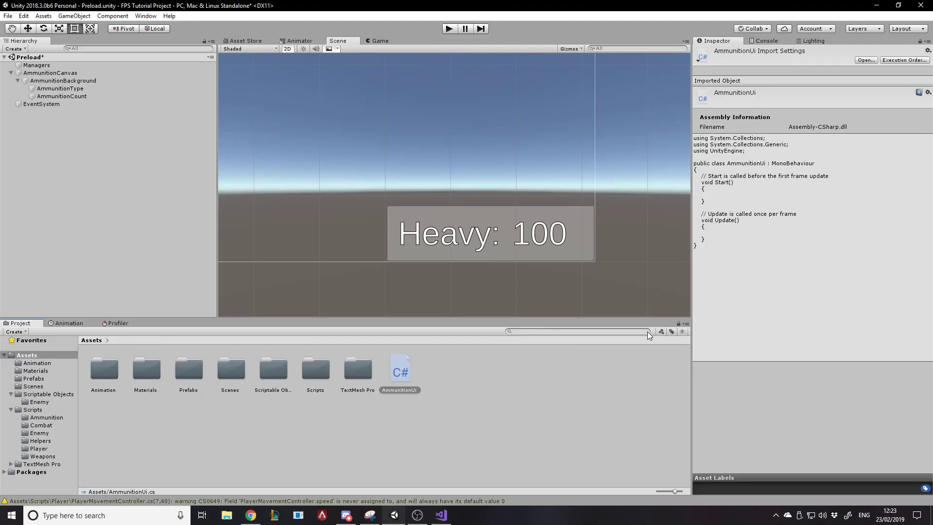
{"action": "left_click", "coordinate": [40, 425]}
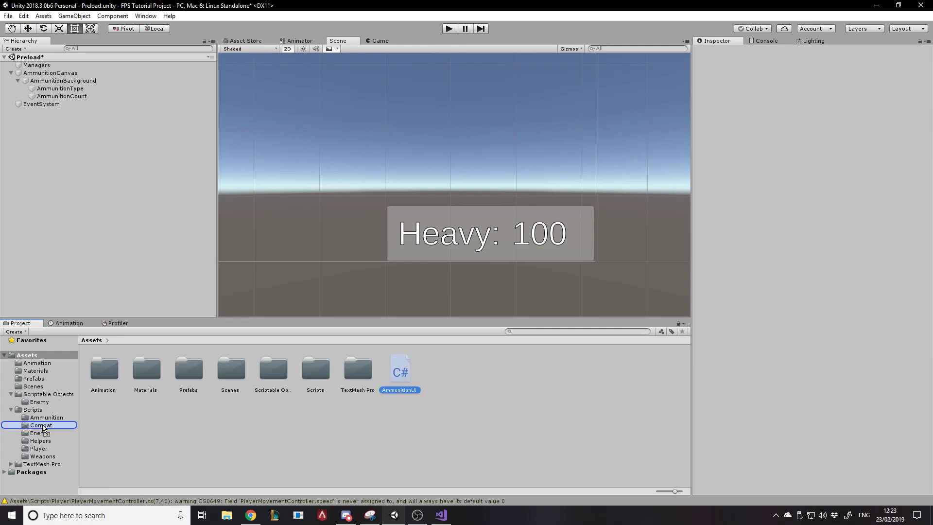
{"action": "left_click", "coordinate": [46, 417]}
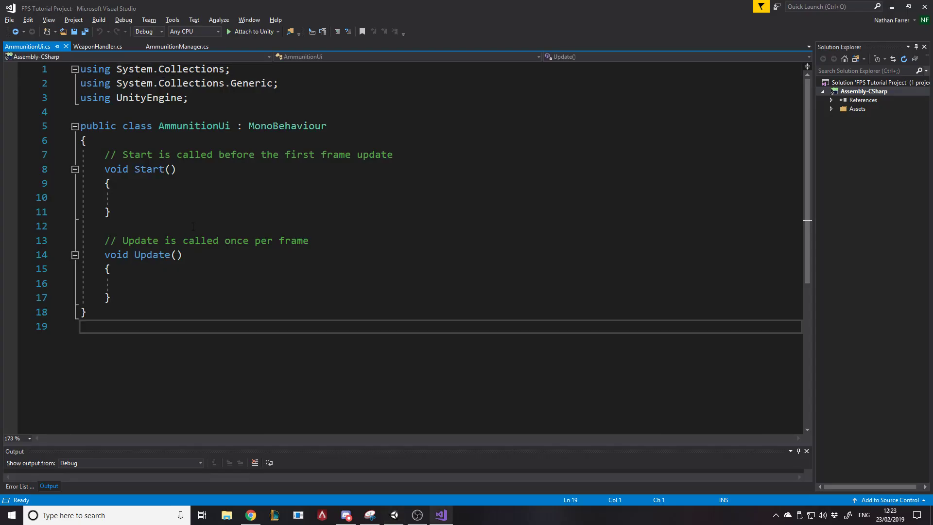
Wrap the class in namespace Dapper._Ammunition and delete Start and Update
{"action": "type", "text": "namespace"}
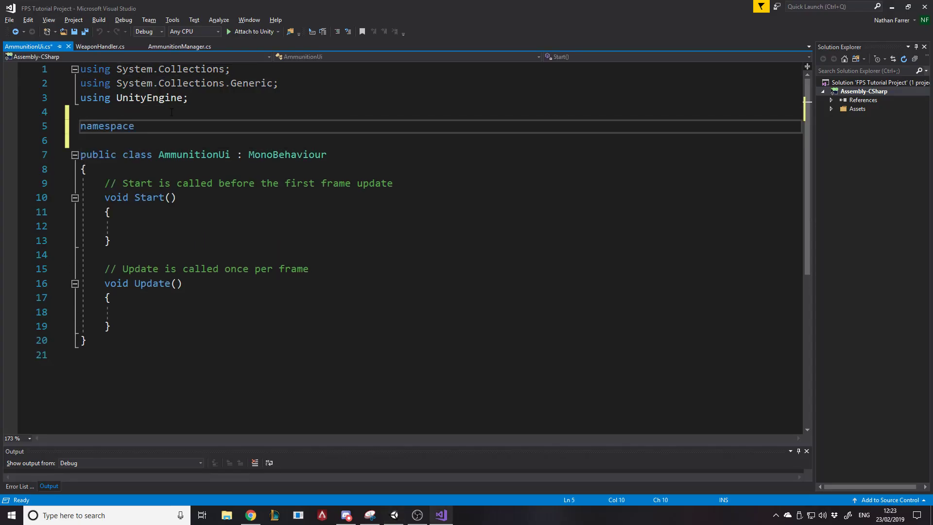
{"action": "type", "text": "Dapper._Ammunition"}
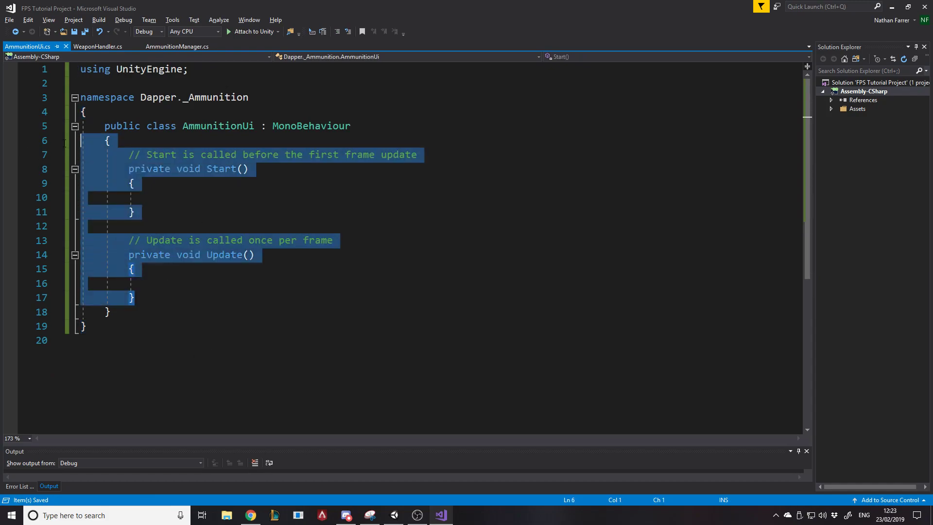
{"action": "key", "text": "Delete"}
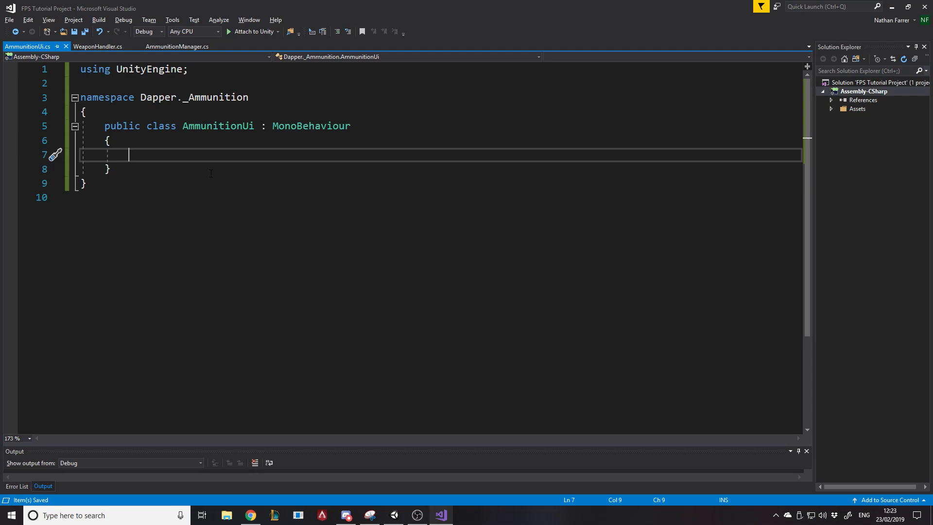
Correct the attribute to [SerializeField] and add 'using TMPro;'
{"action": "type", "text": "[SelectionBaser]"}
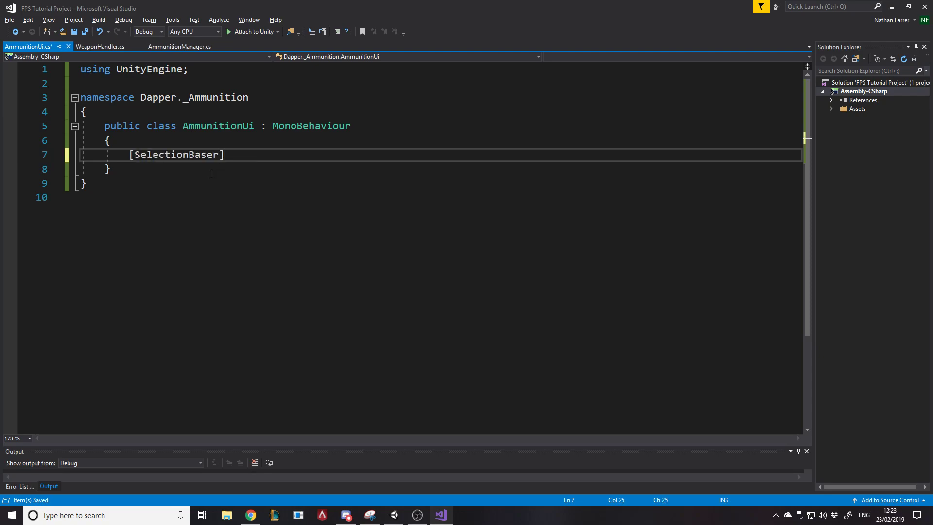
{"action": "key", "text": "backspace"}
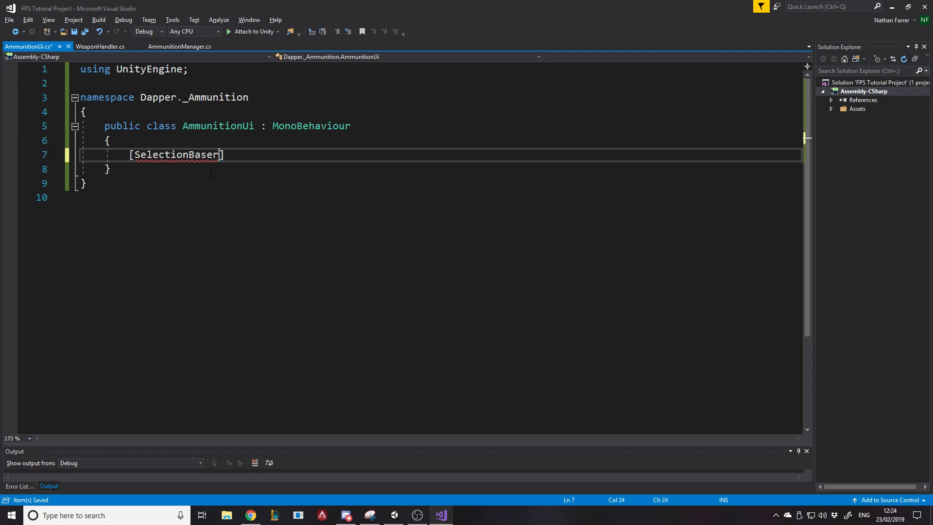
{"action": "type", "text": "SerializeField"}
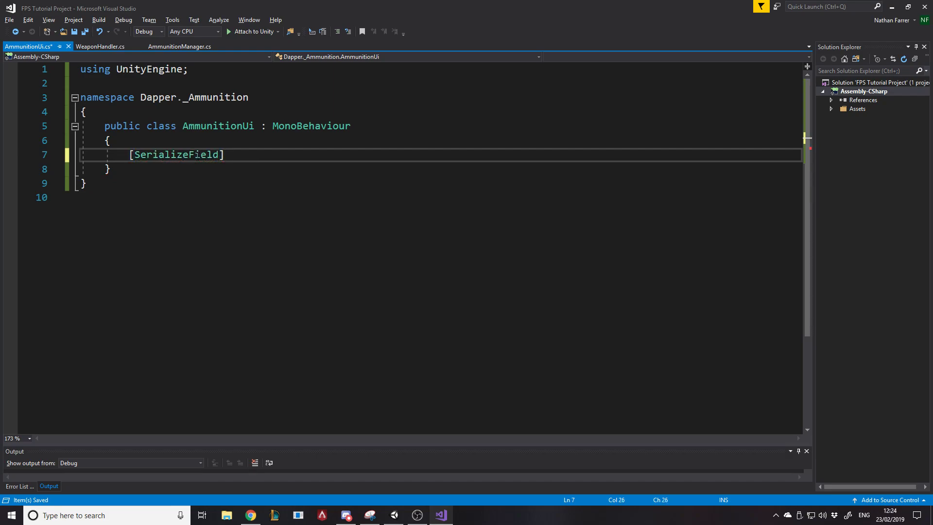
{"action": "type", "text": "using"}
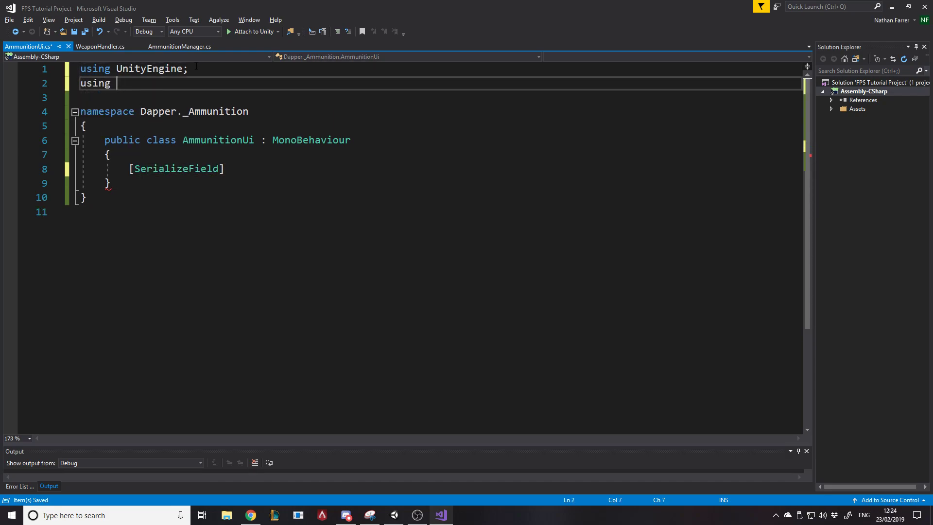
{"action": "type", "text": "TMPro;"}
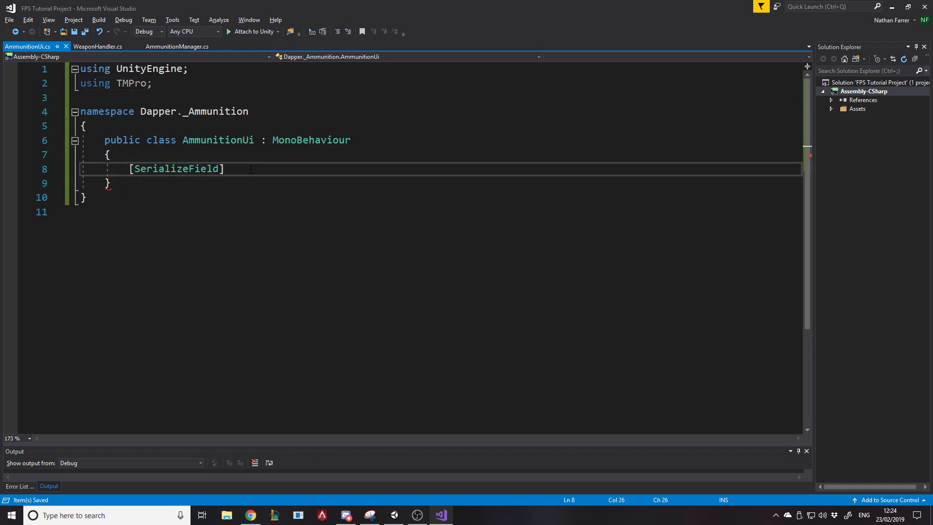
Declare TextMeshProUGUI field ammunitionTypeText and duplicate it as ammunitionCountText
{"action": "type", "text": "textm"}
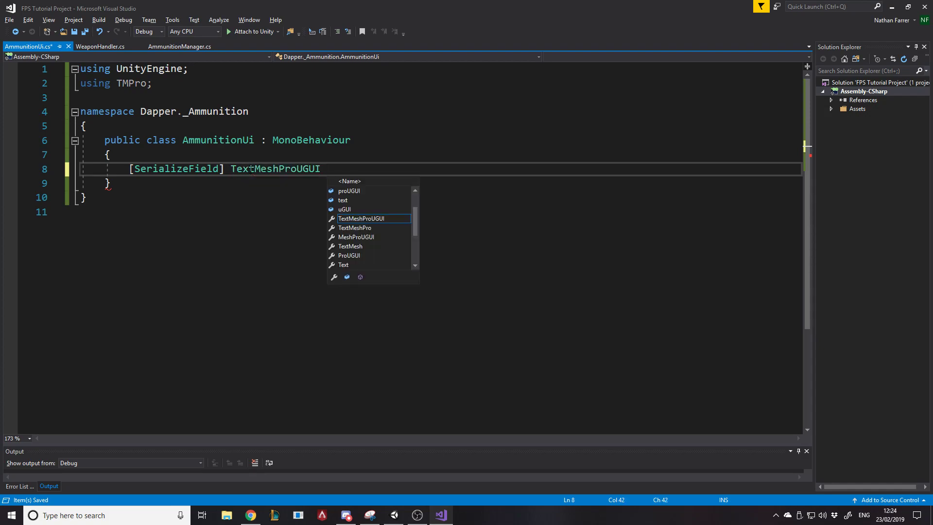
{"action": "type", "text": "am"}
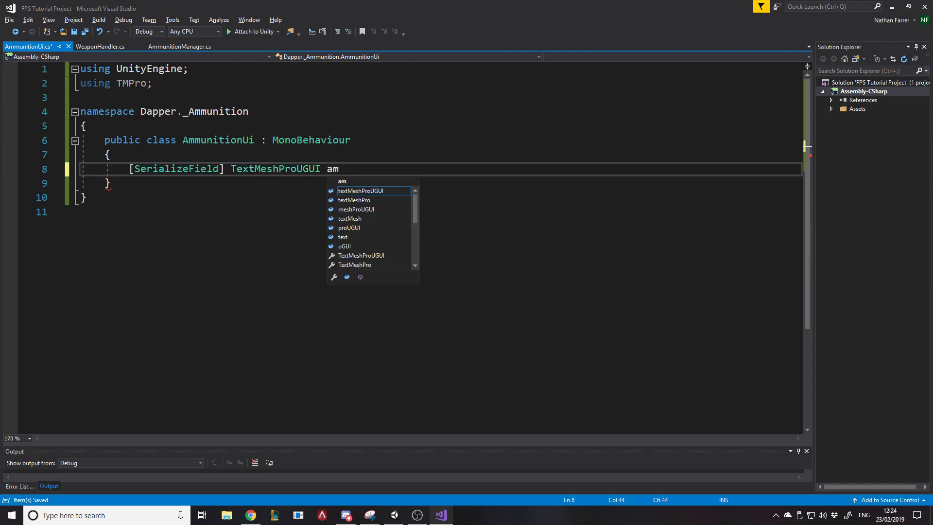
{"action": "type", "text": "munitionTypeText;"}
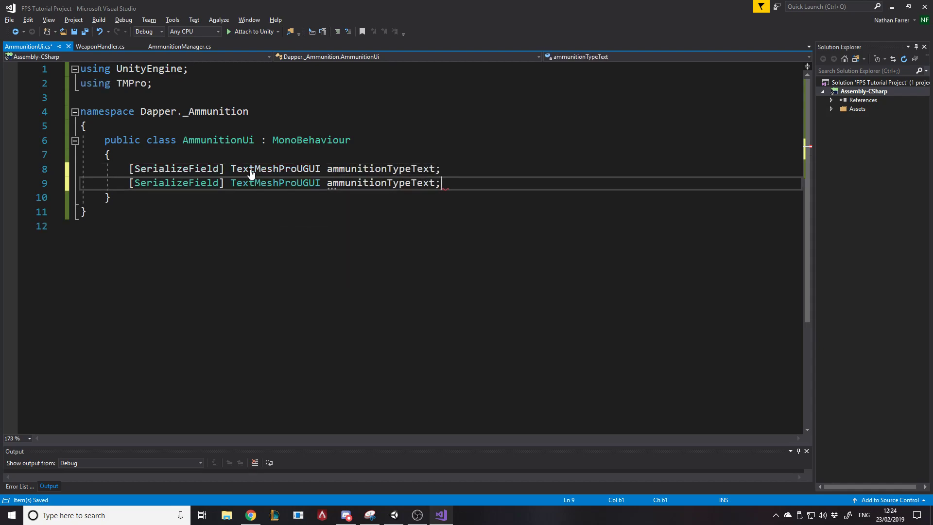
{"action": "double_click", "coordinate": [381, 182]}
{"action": "type", "text": "Count"}
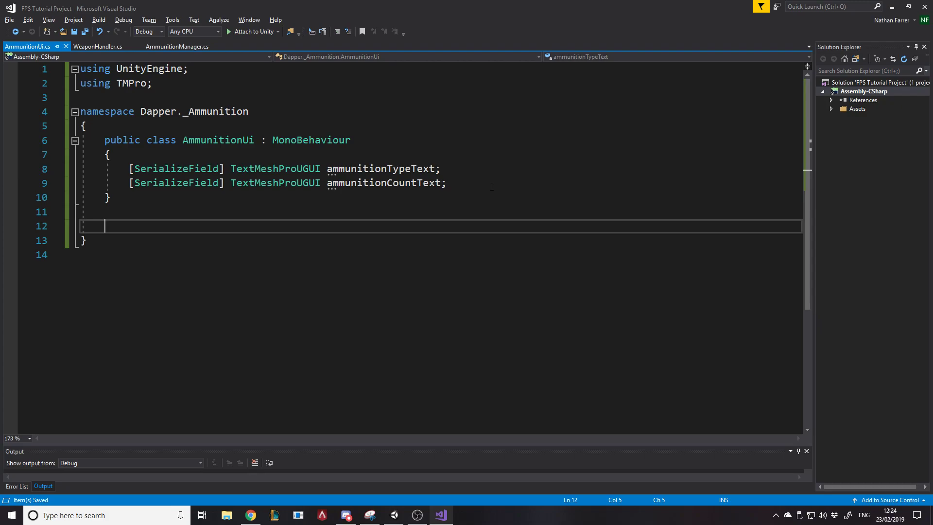
Declare a private void UpdateAmmunitionCount() method inside the AmmunitionUi class
{"action": "type", "text": "priva"}
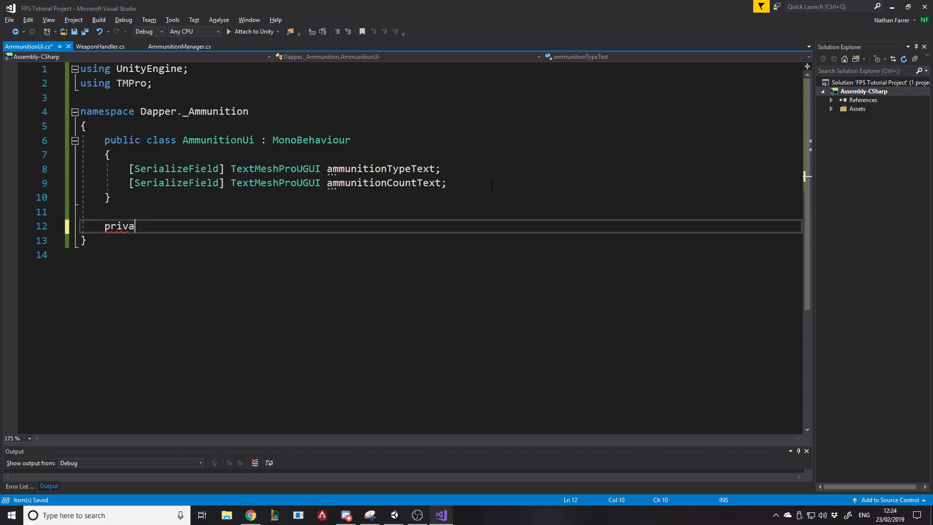
{"action": "type", "text": "te void"}
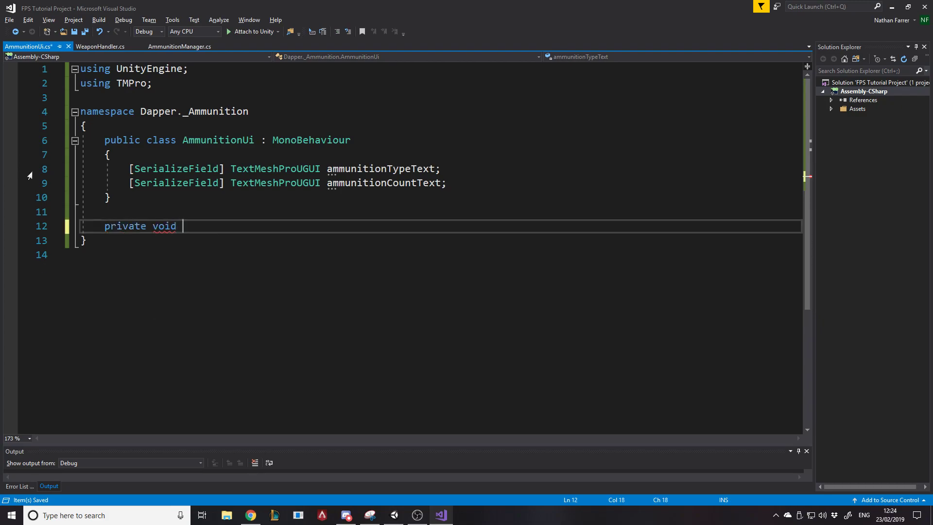
{"action": "key", "text": "ctrl+z"}
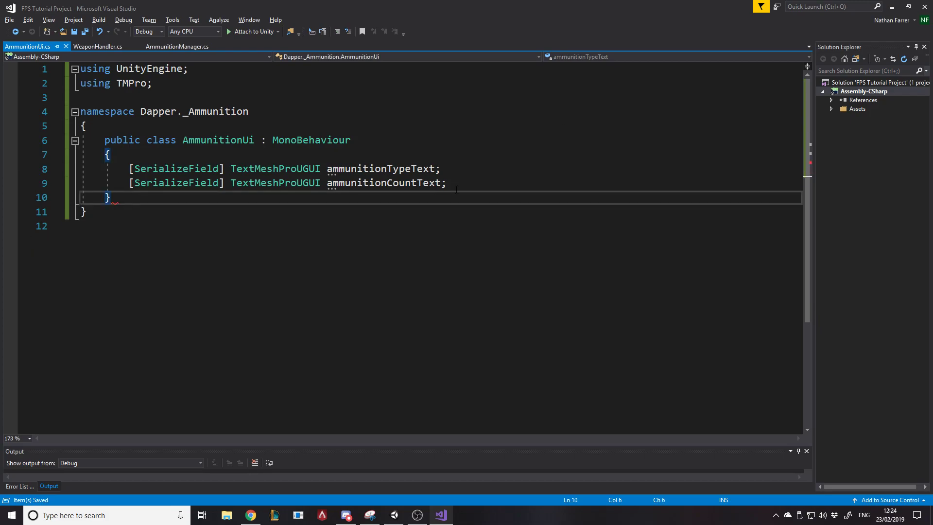
{"action": "type", "text": "private void"}
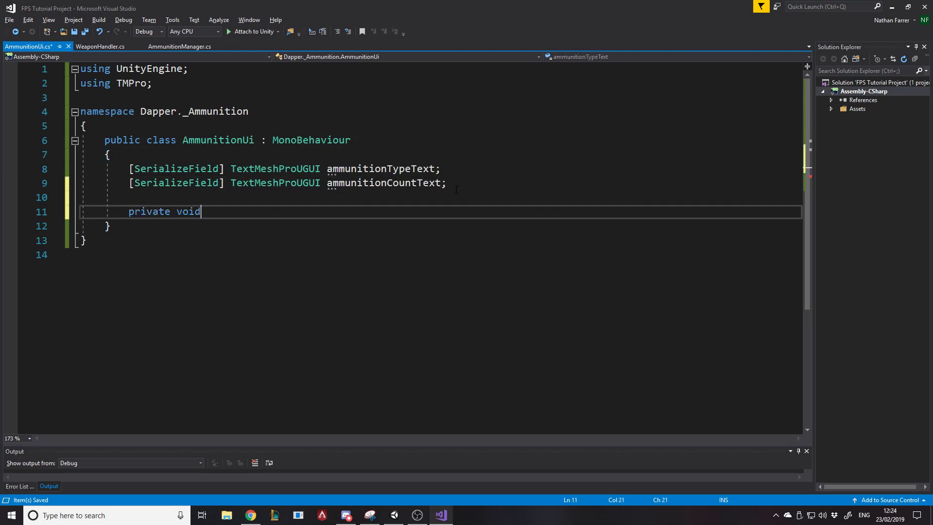
{"action": "type", "text": "Updat"}
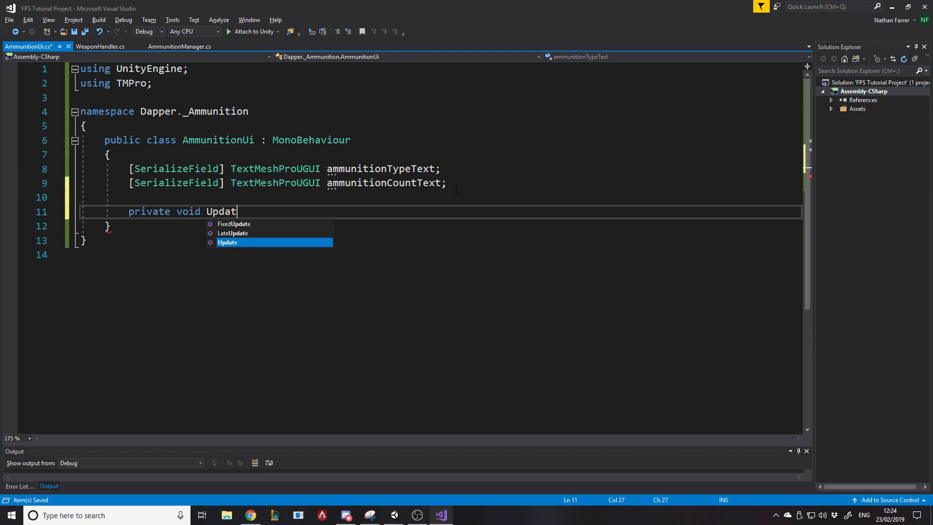
{"action": "type", "text": "eAmmunitionCo"}
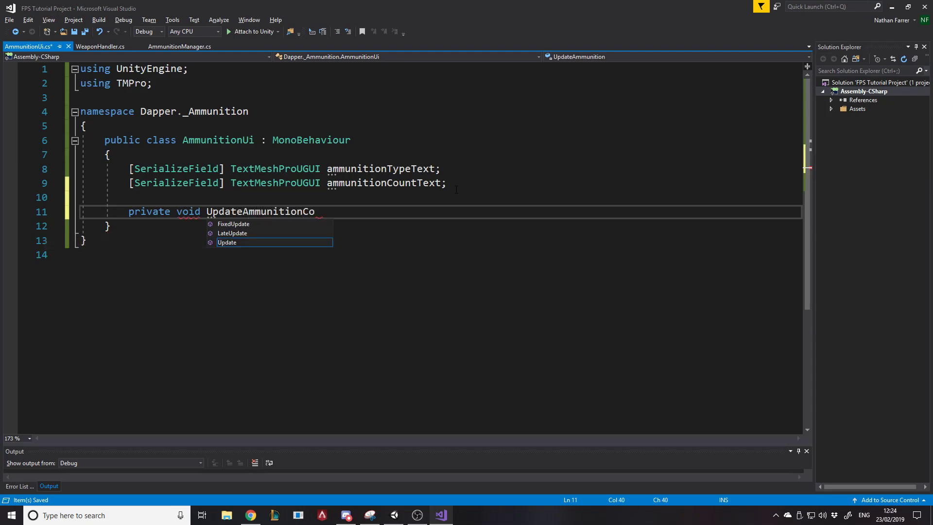
{"action": "type", "text": "unt() {"}
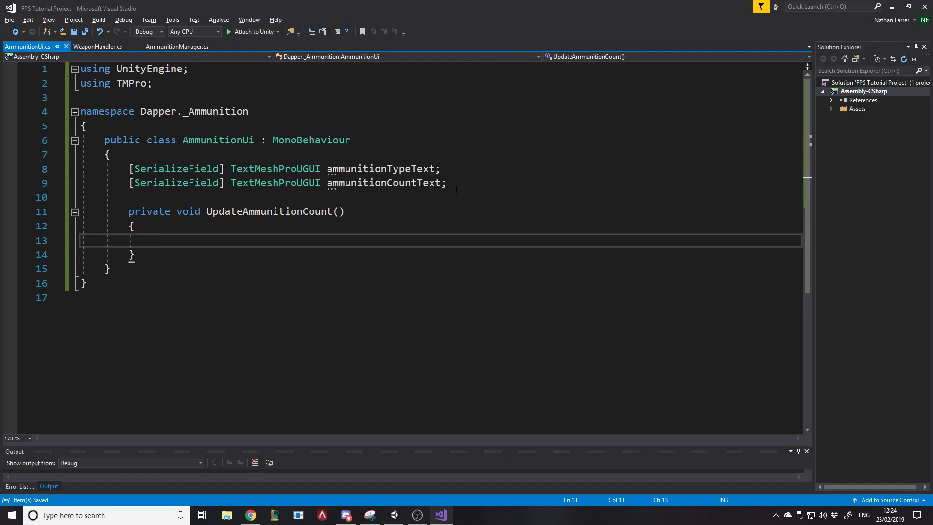
Add an int newCount parameter and set ammunitionCountText.text to newCount.ToString()
{"action": "left_click", "coordinate": [345, 211]}
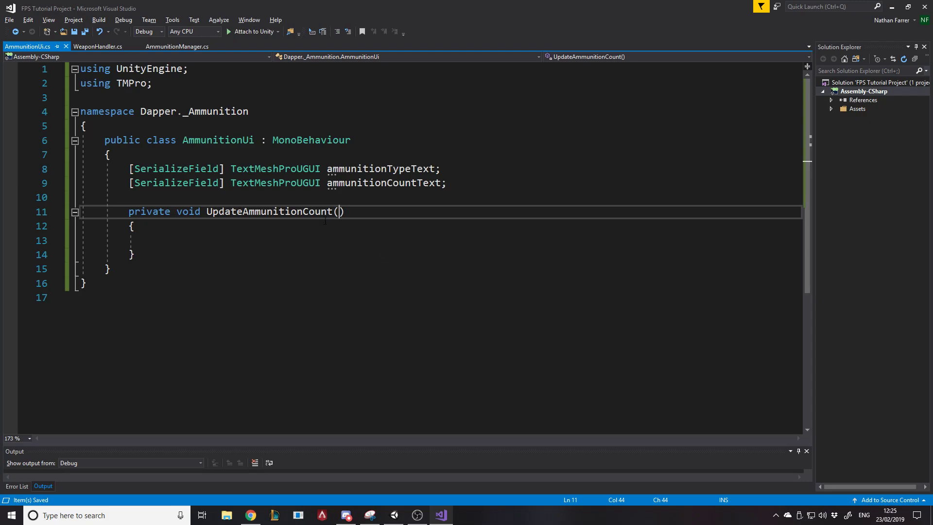
{"action": "type", "text": "int"}
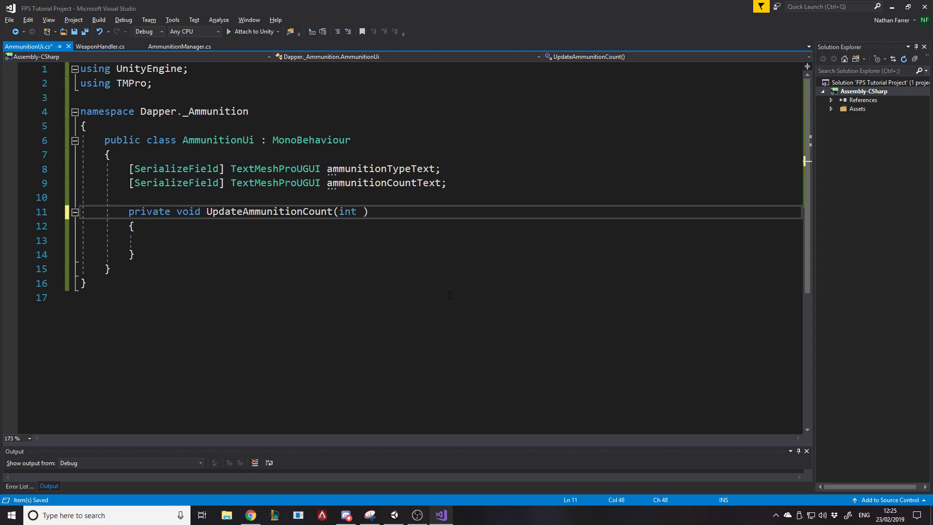
{"action": "type", "text": "newCou"}
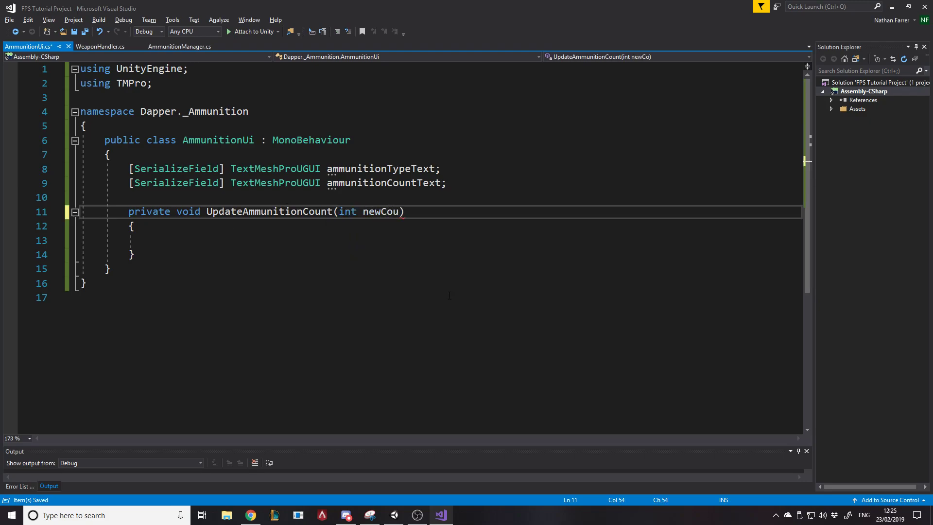
{"action": "type", "text": "ammunitionCountText"}
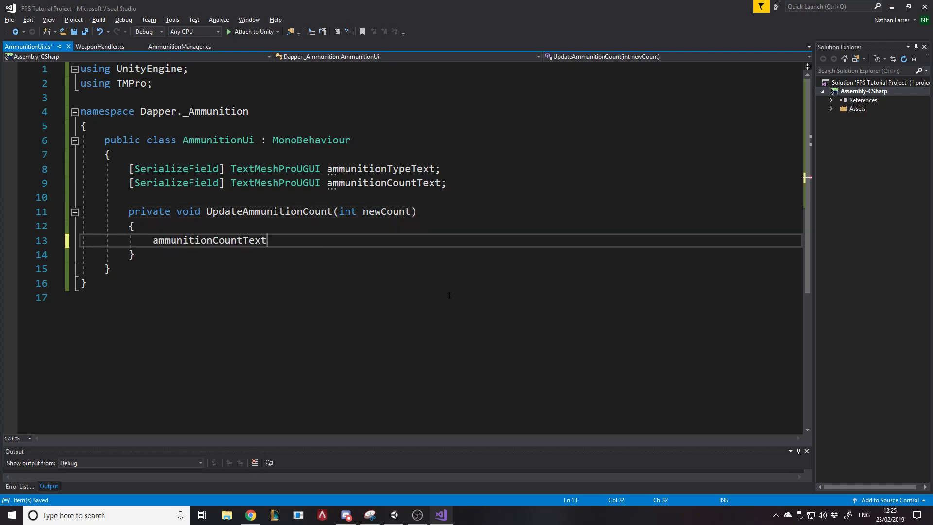
{"action": "type", "text": ".text = newCount"}
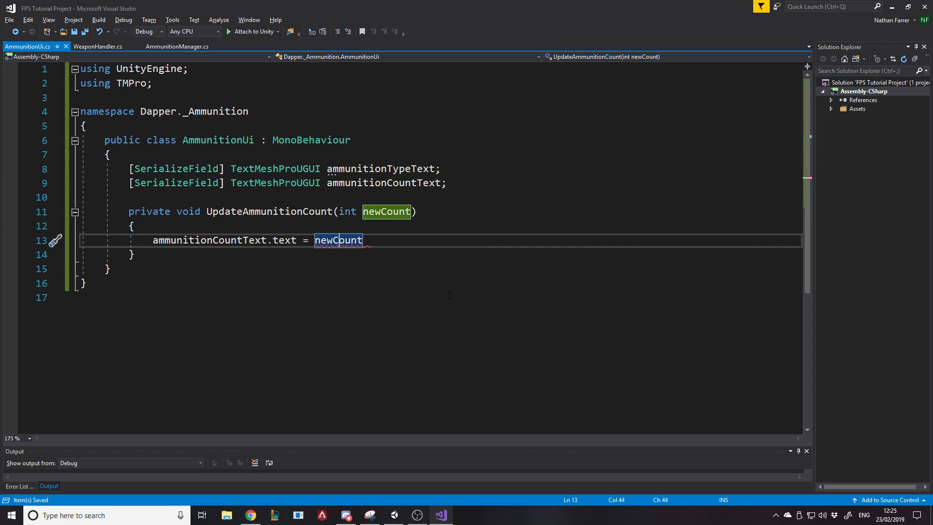
{"action": "type", "text": ".ToString()"}
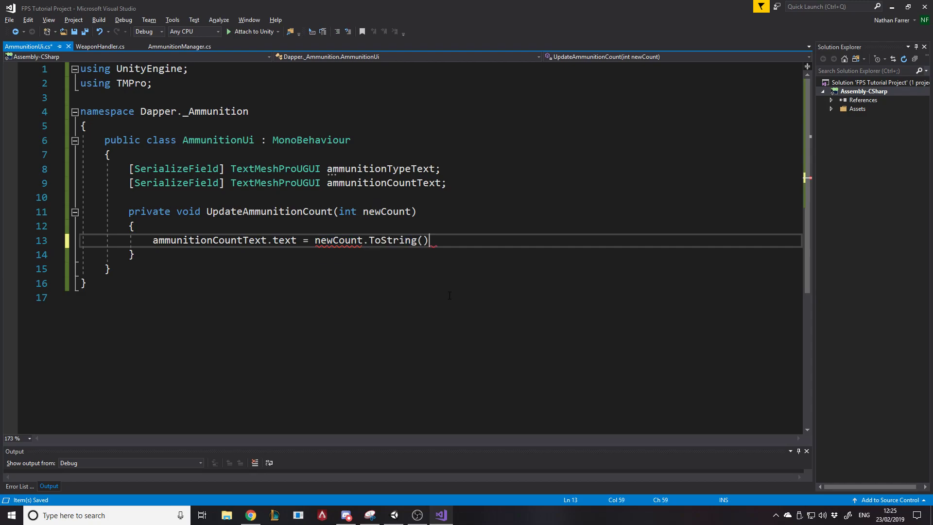
{"action": "type", "text": ";"}
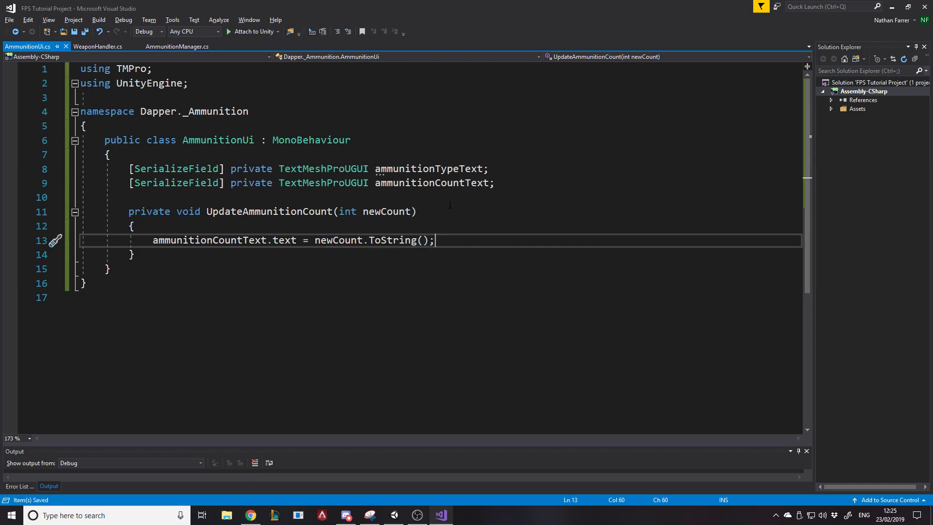
{"action": "double_click", "coordinate": [270, 212]}
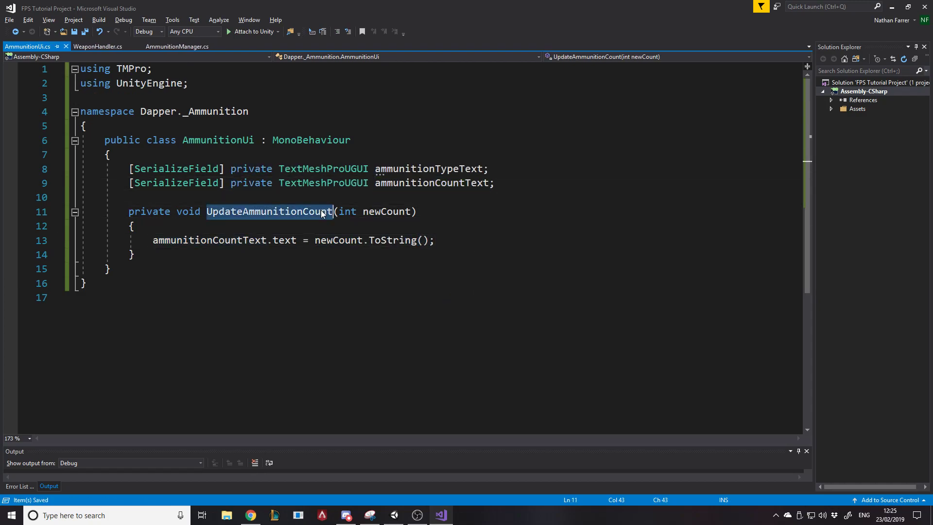
{"action": "left_click", "coordinate": [232, 197]}
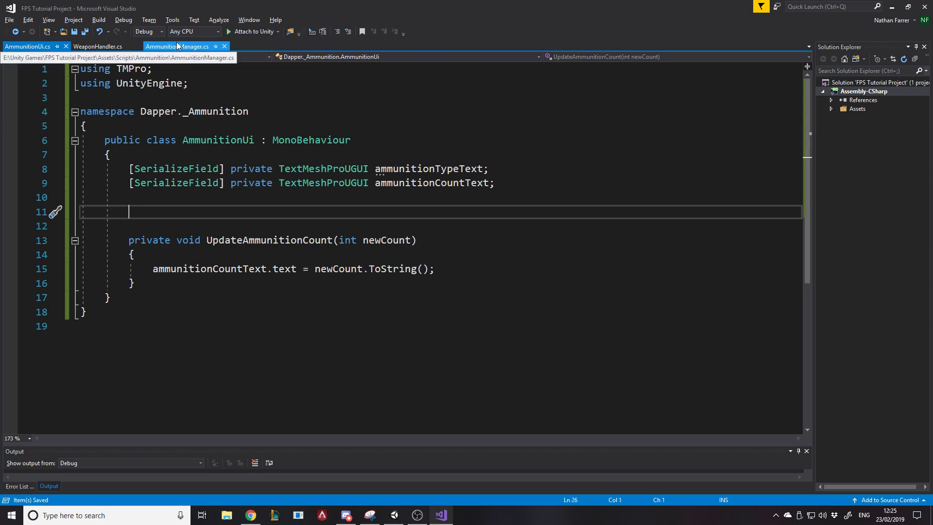
Return to AmmunitionManager and scroll up to its static instance field and Awake setup
{"action": "left_click", "coordinate": [176, 46]}
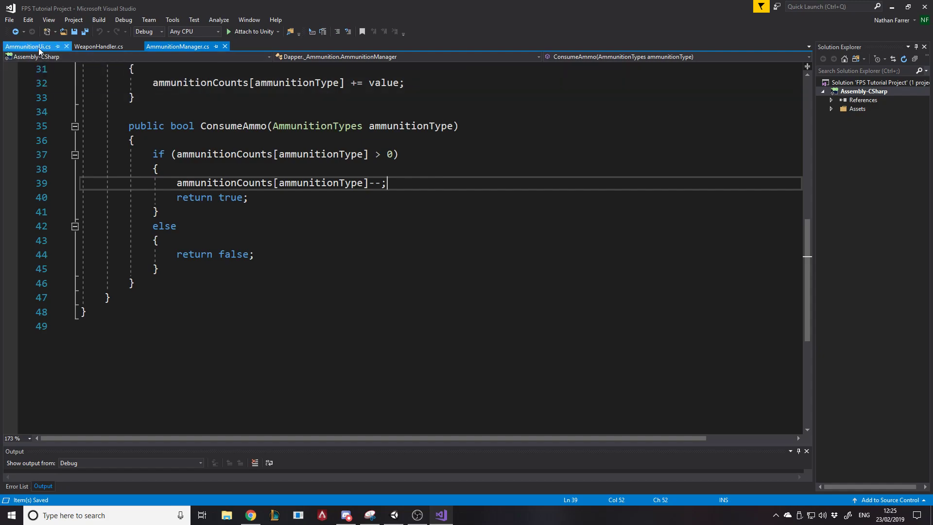
{"action": "mouse_move", "coordinate": [27, 45]}
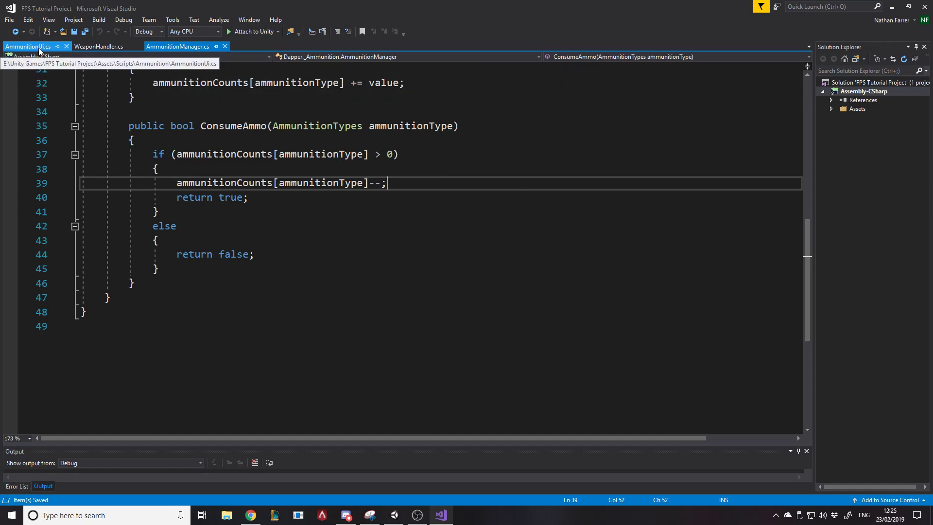
{"action": "left_click", "coordinate": [27, 46]}
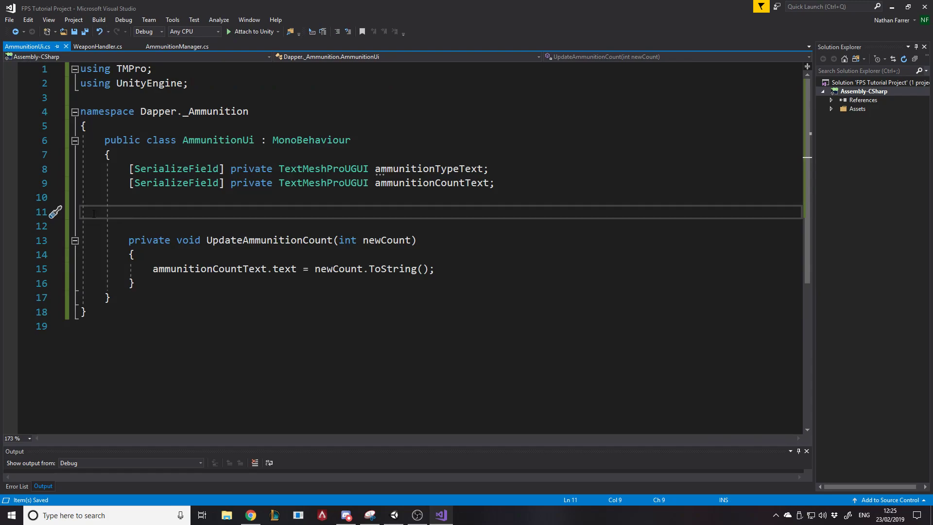
{"action": "left_click", "coordinate": [100, 32]}
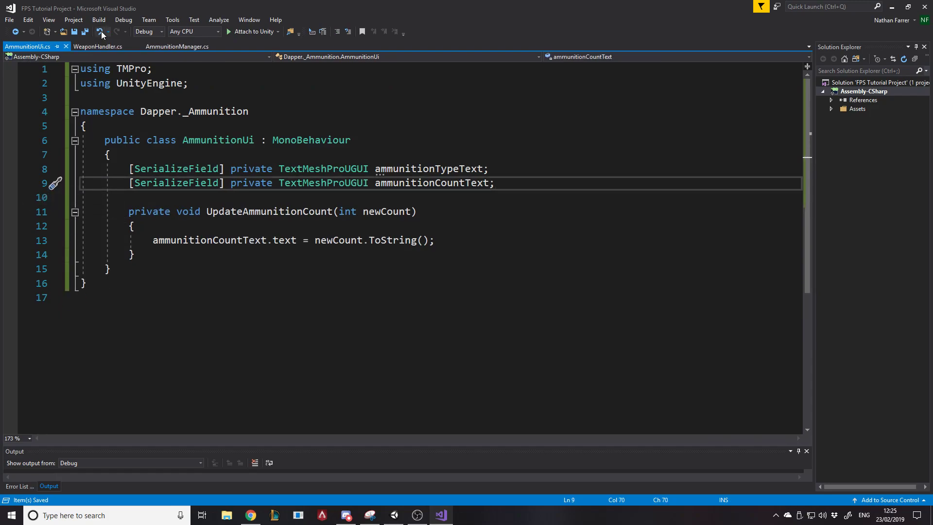
{"action": "left_click", "coordinate": [99, 47]}
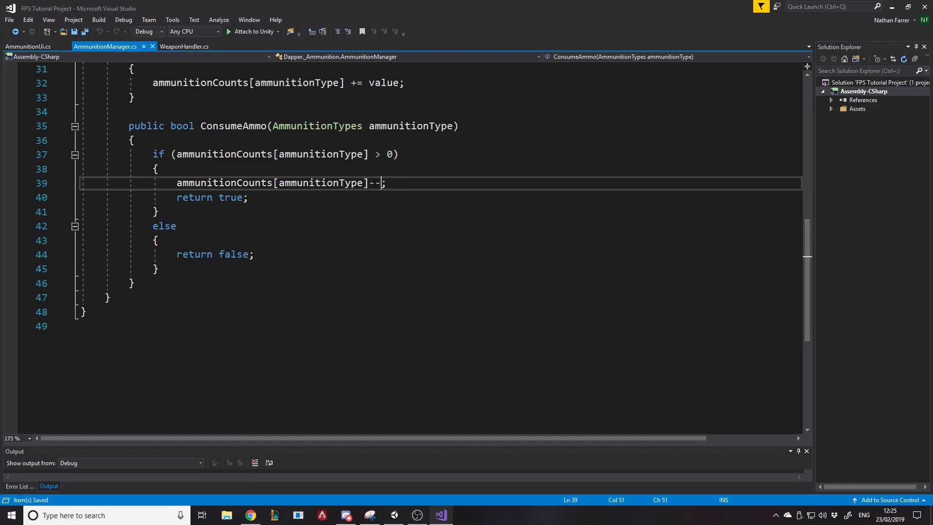
{"action": "left_click", "coordinate": [27, 47]}
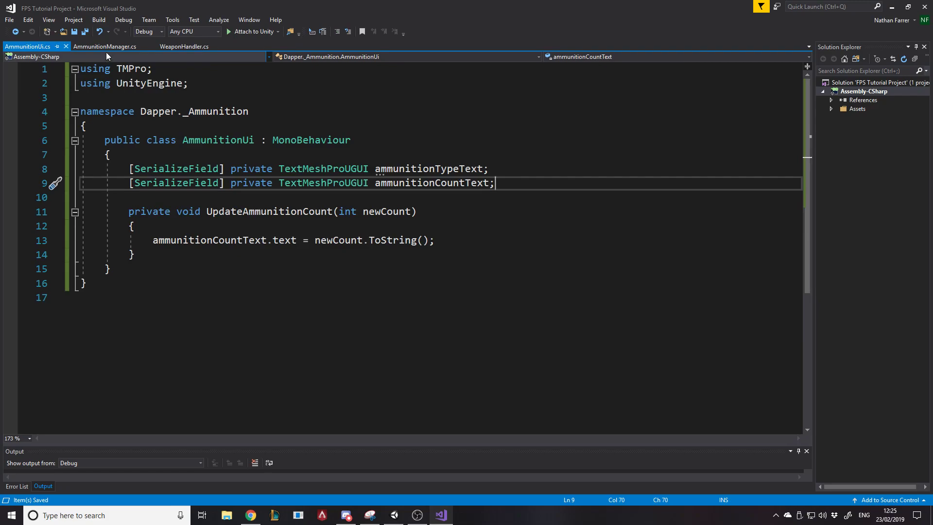
{"action": "left_click", "coordinate": [106, 46]}
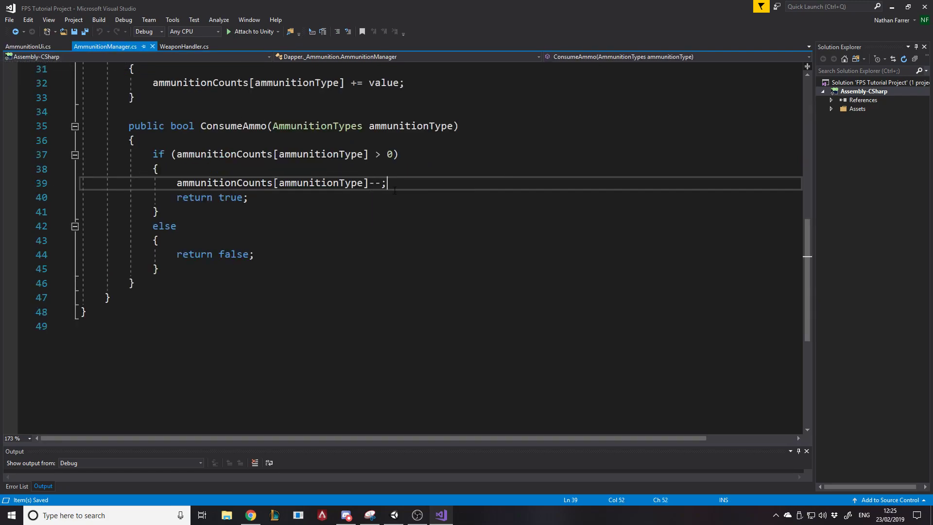
{"action": "scroll", "scroll_direction": "up", "scroll_amount": 3}
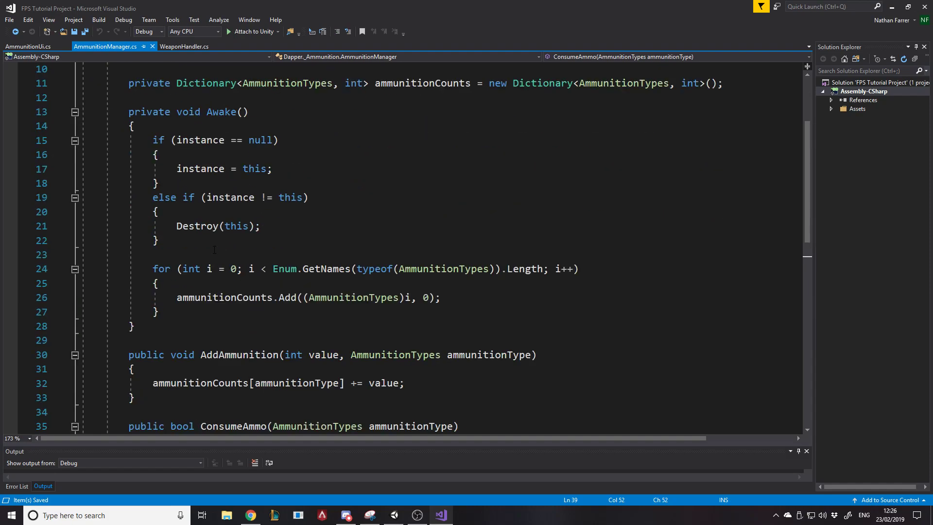
{"action": "scroll", "scroll_direction": "up", "scroll_amount": 3}
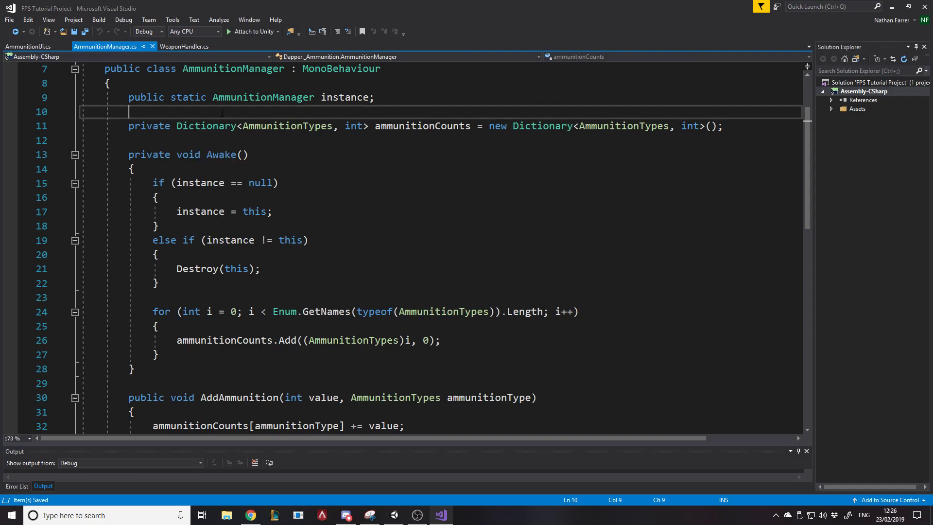
Declare a [SerializeField] private AmmunitionUi ammunitionUi field beneath the static instance
{"action": "type", "text": "[Serializable]"}
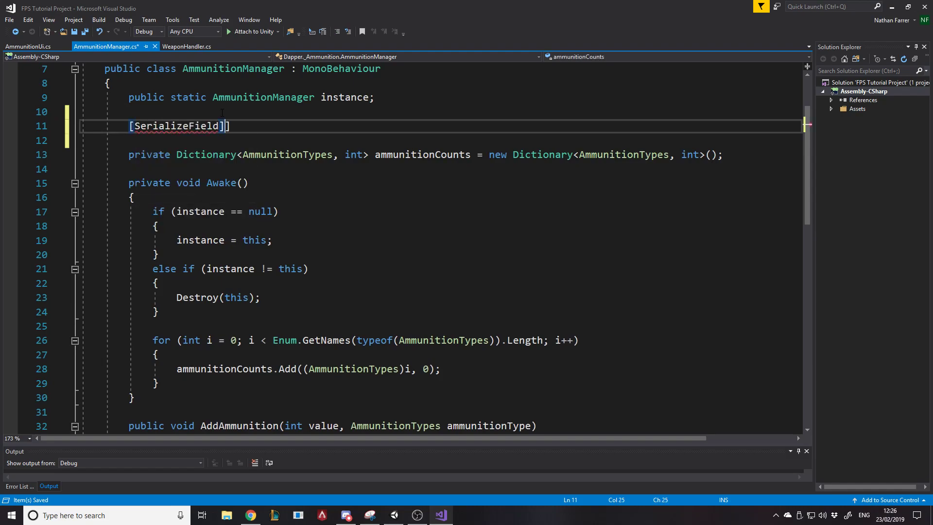
{"action": "type", "text": "private"}
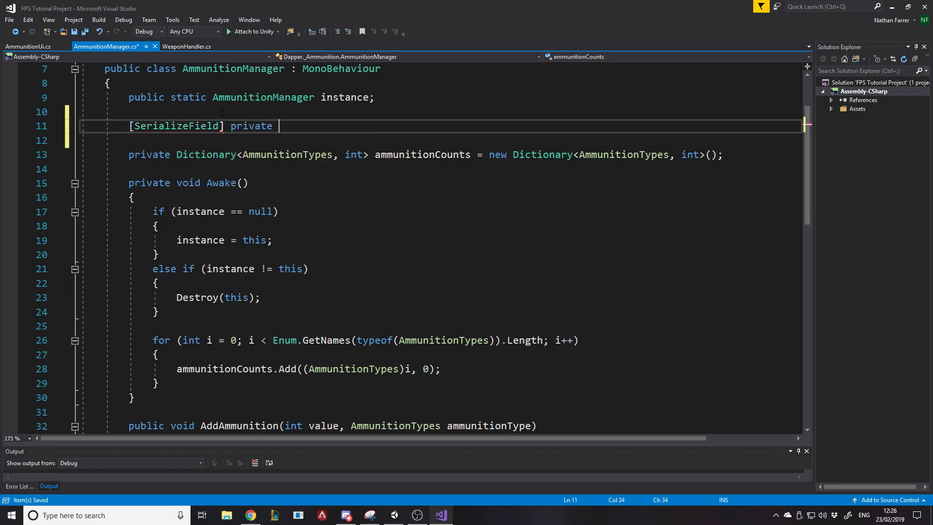
{"action": "type", "text": "ammunitionUi;"}
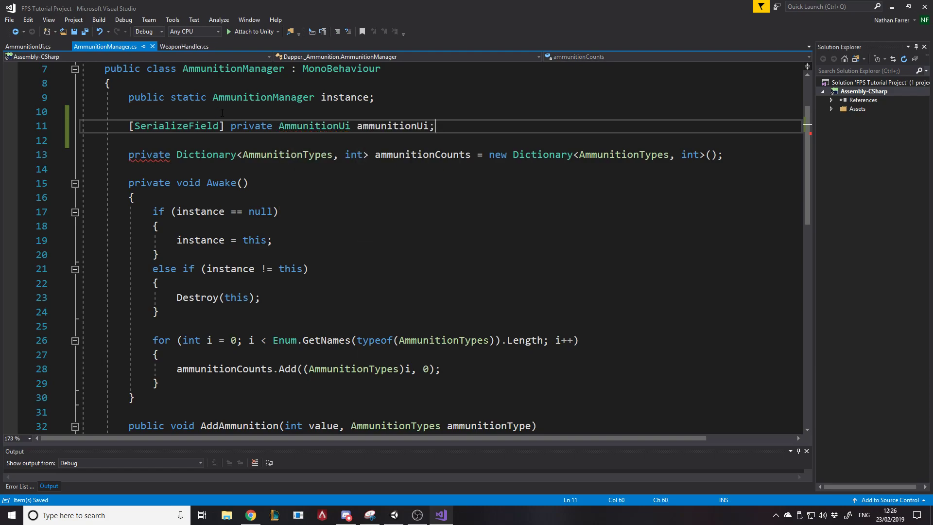
{"action": "left_click", "coordinate": [285, 126]}
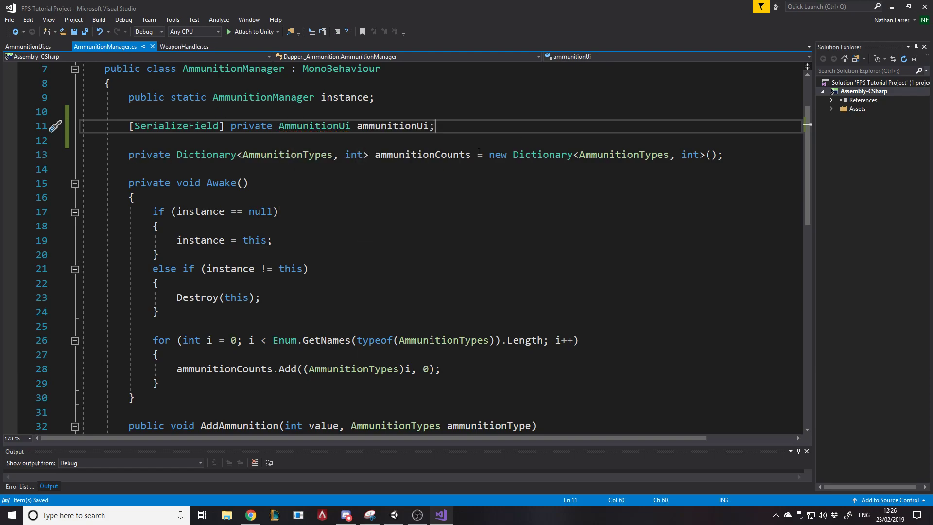
Make UpdateAmmunitionCount public and call it from ConsumeAmmo with ammunitionCounts[ammunitionType]
{"action": "left_click", "coordinate": [379, 127]}
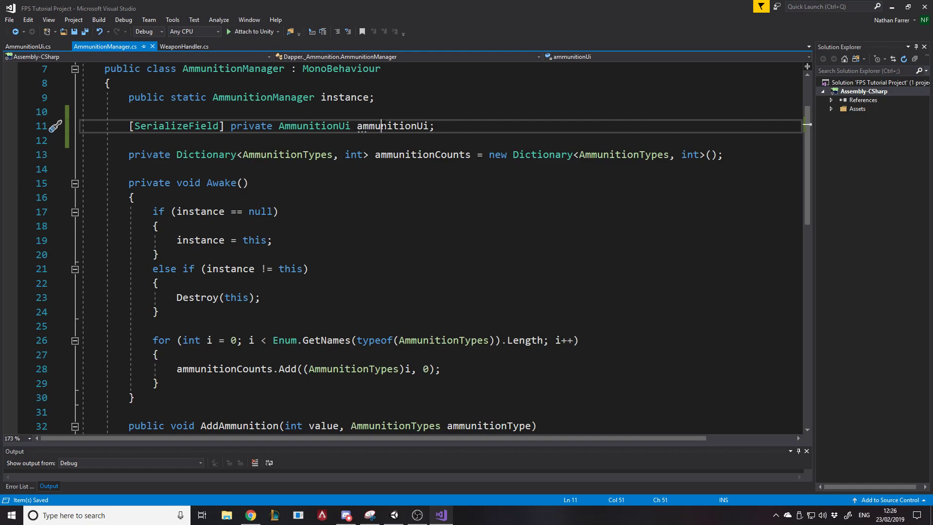
{"action": "left_click", "coordinate": [27, 46]}
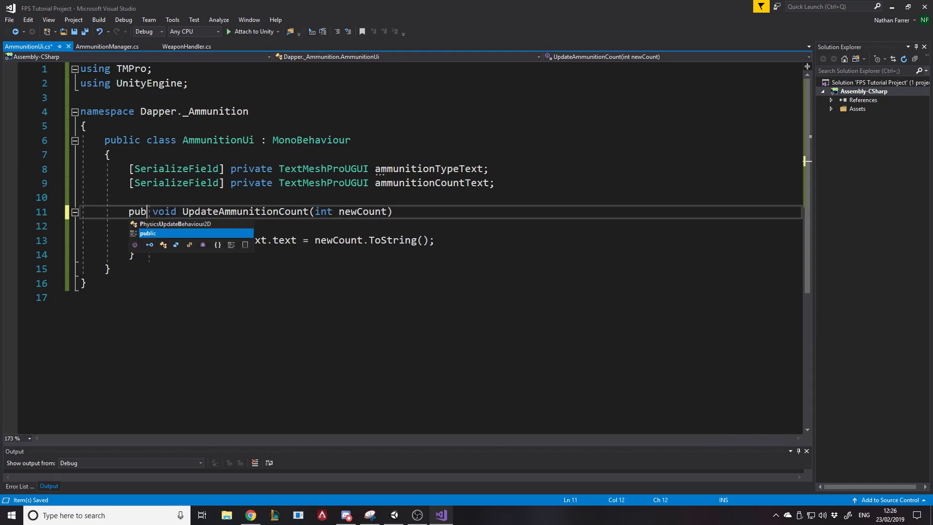
{"action": "left_click", "coordinate": [106, 47]}
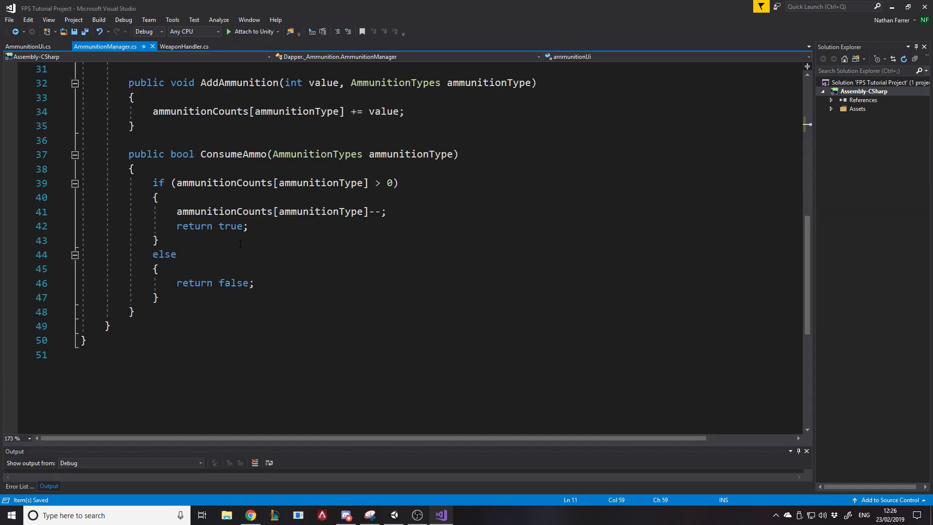
{"action": "type", "text": "ammunitionUi."}
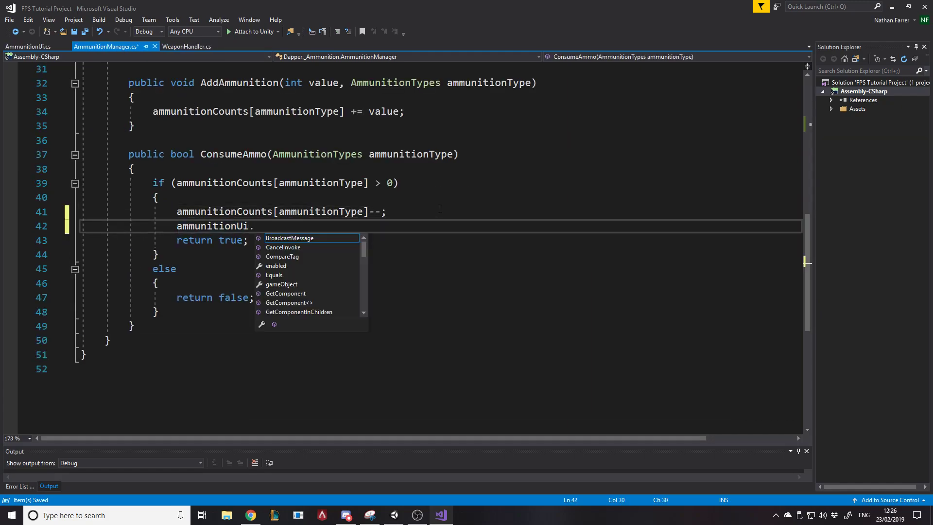
{"action": "type", "text": "UpdateAmmunitionCount("}
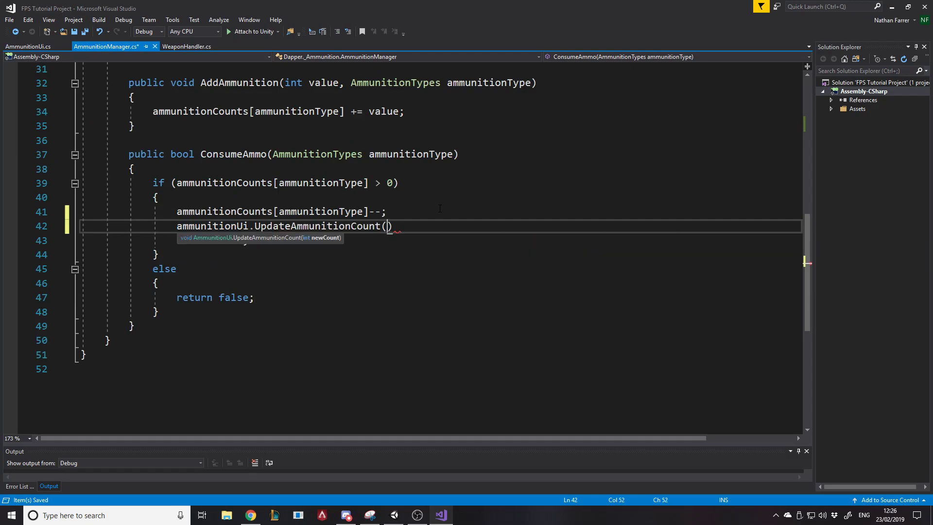
{"action": "type", "text": "a"}
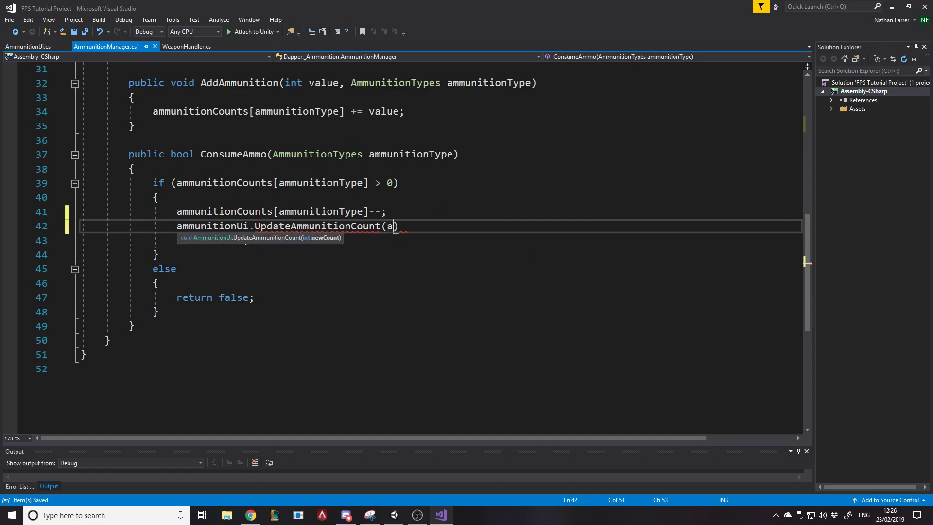
{"action": "type", "text": "mmco"}
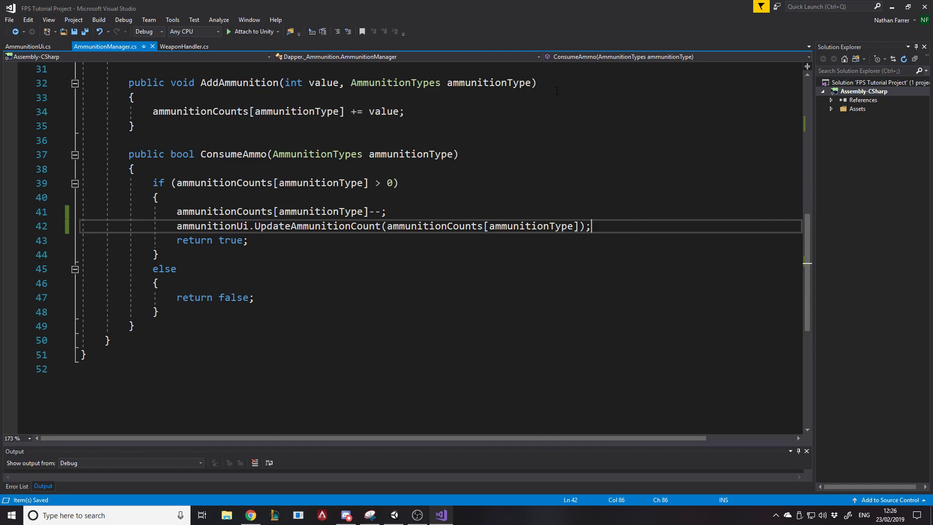
{"action": "mouse_move", "coordinate": [533, 97]}
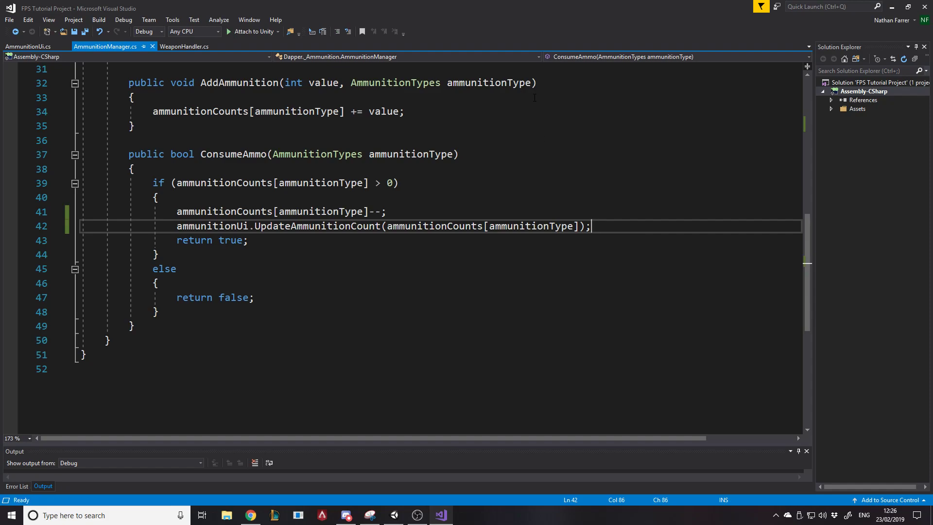
Check the WeaponHandler script and place the cursor above UpdateAmmunitionCount in AmmunitionUi
{"action": "left_click", "coordinate": [27, 47]}
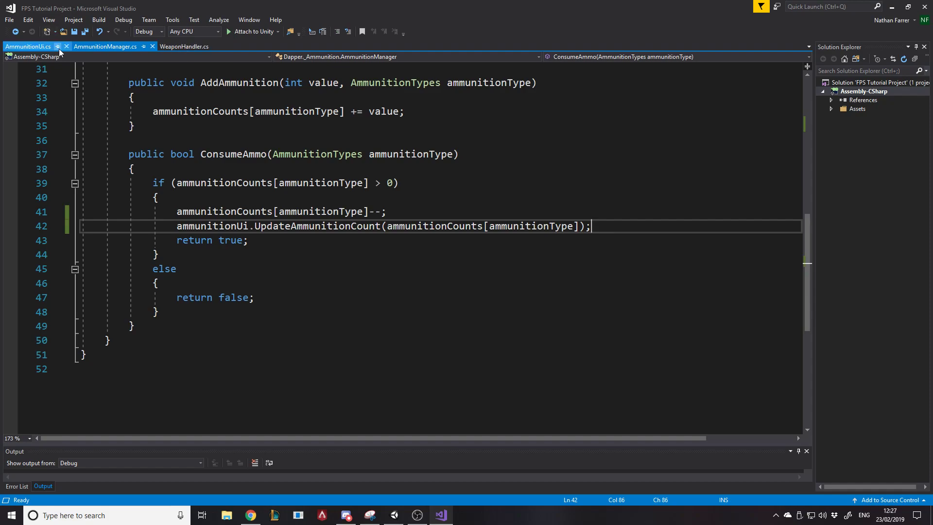
{"action": "left_click", "coordinate": [26, 47]}
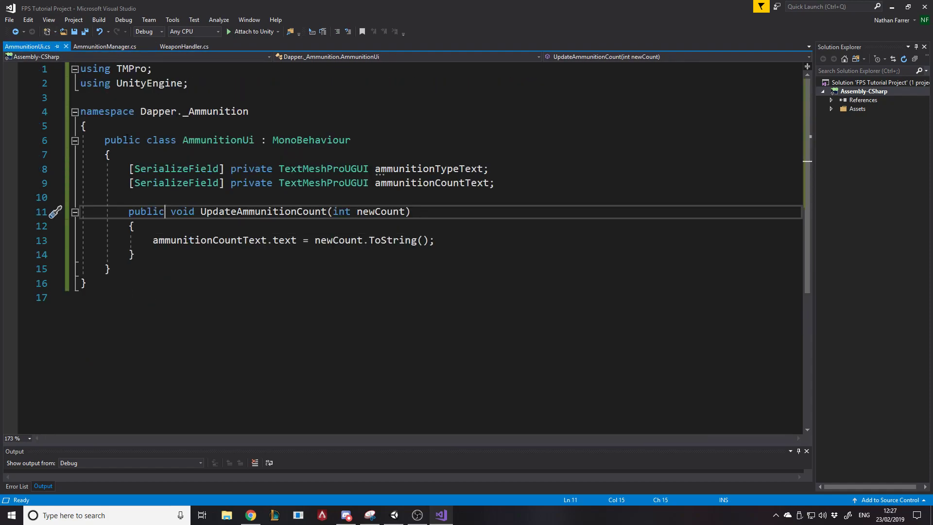
{"action": "left_click", "coordinate": [131, 197]}
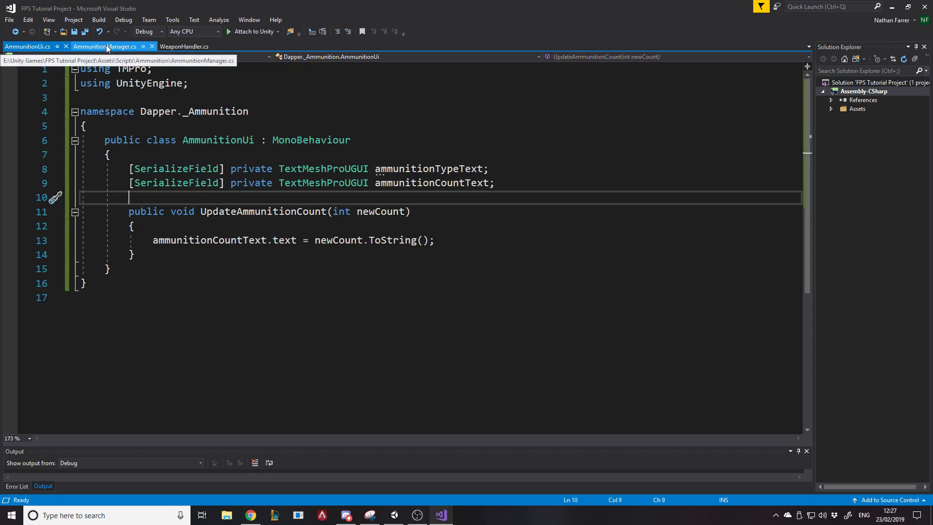
{"action": "left_click", "coordinate": [184, 47]}
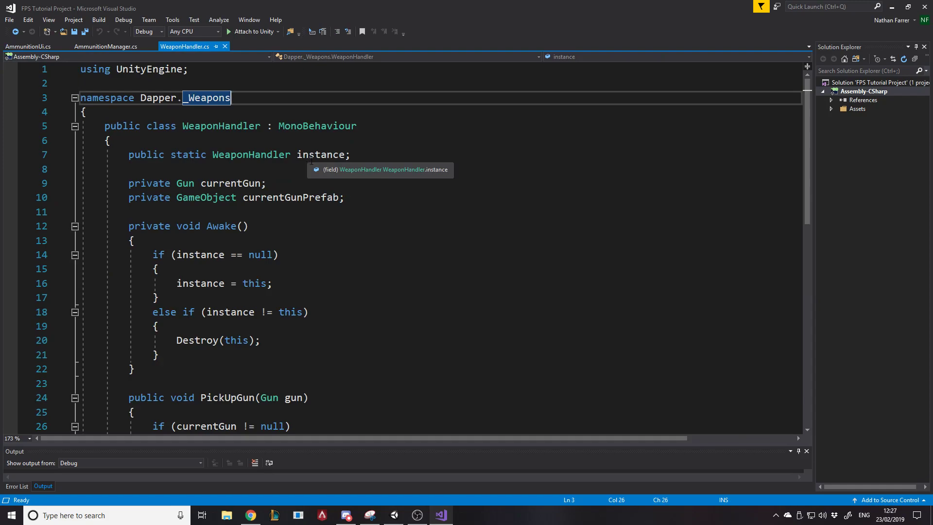
{"action": "scroll", "scroll_direction": "down", "scroll_amount": 3}
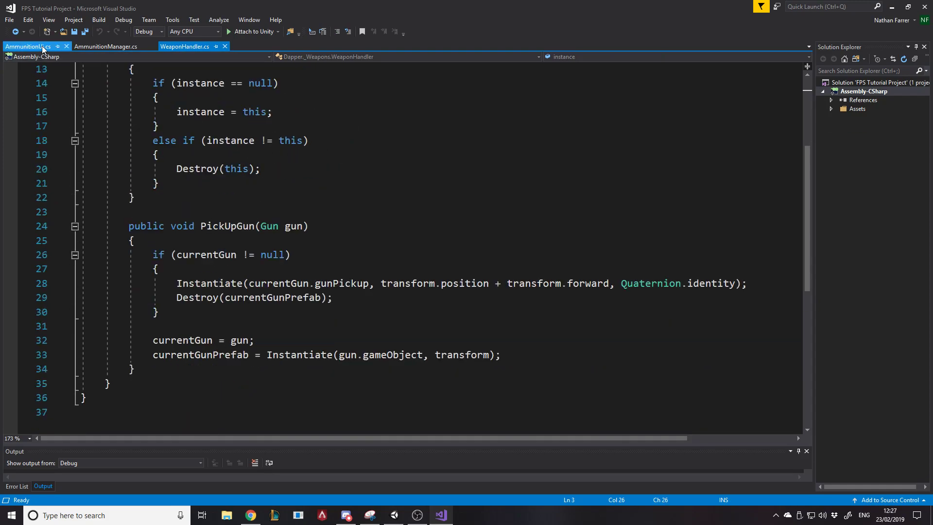
{"action": "mouse_move", "coordinate": [27, 46]}
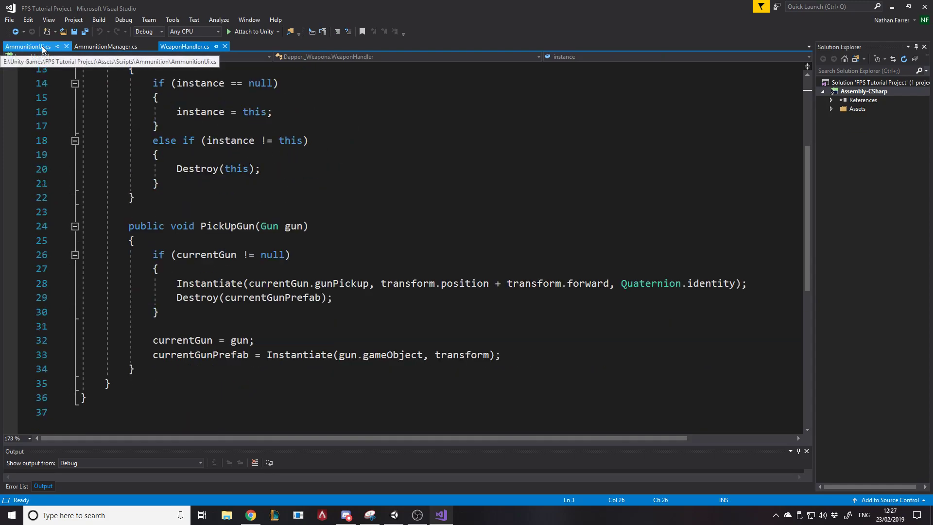
{"action": "left_click", "coordinate": [26, 47]}
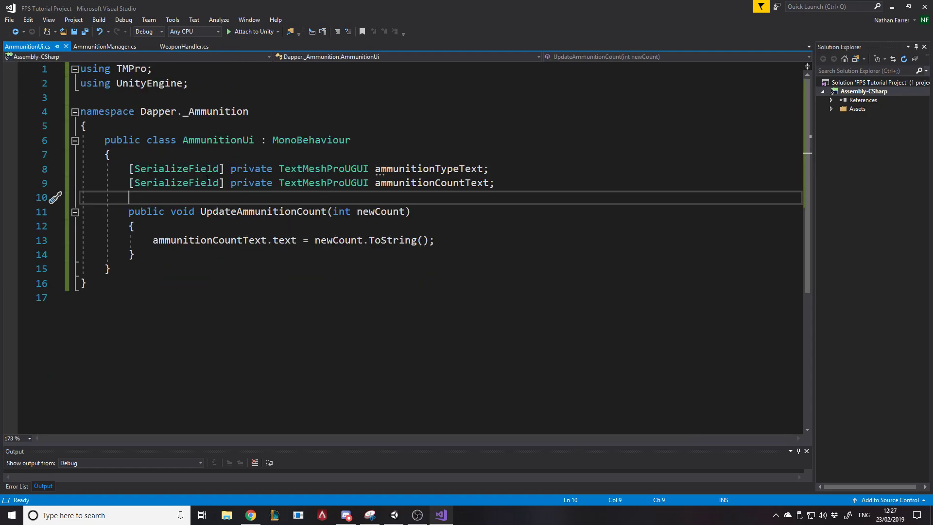
Write a public UpdateAmmunitionType(Gun gun) method, importing the Dapper._Weapons namespace
{"action": "type", "text": "p"}
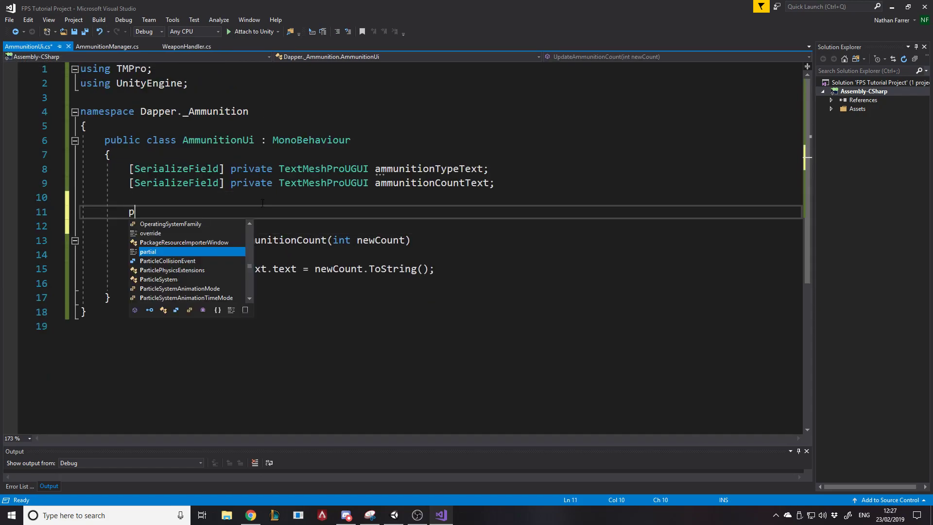
{"action": "type", "text": "ublic void"}
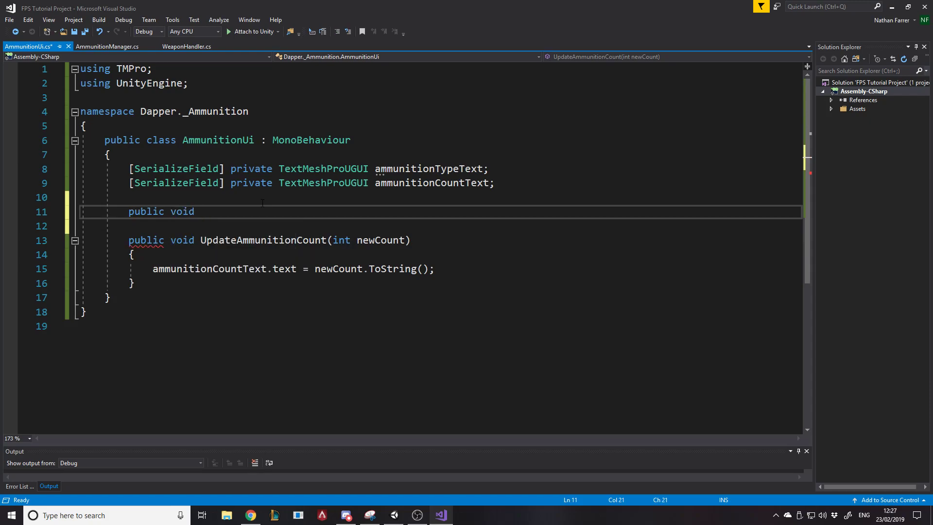
{"action": "type", "text": "WeaponChange"}
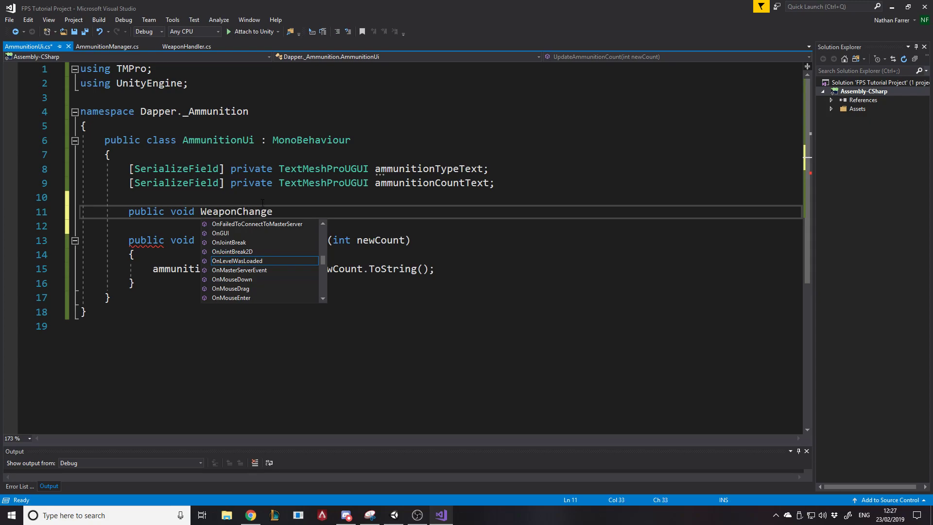
{"action": "type", "text": "Ui()"}
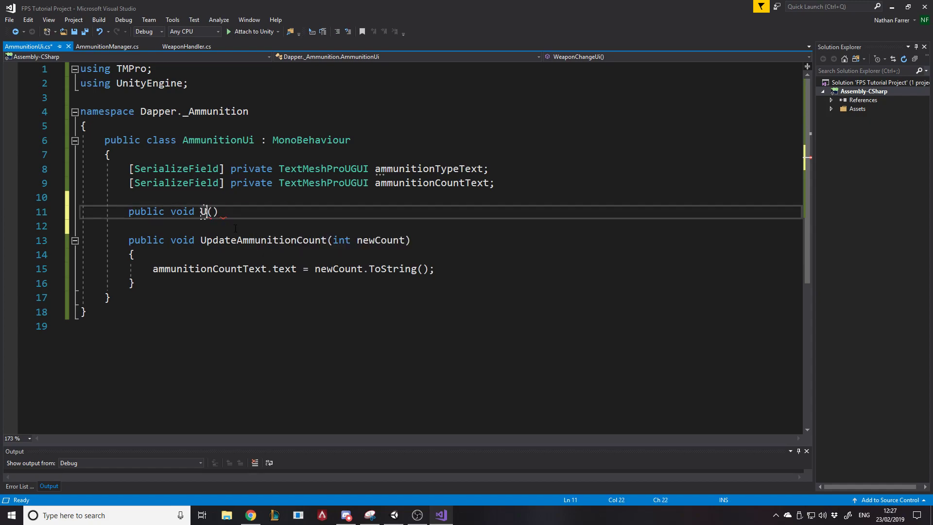
{"action": "type", "text": "UpdatedWe"}
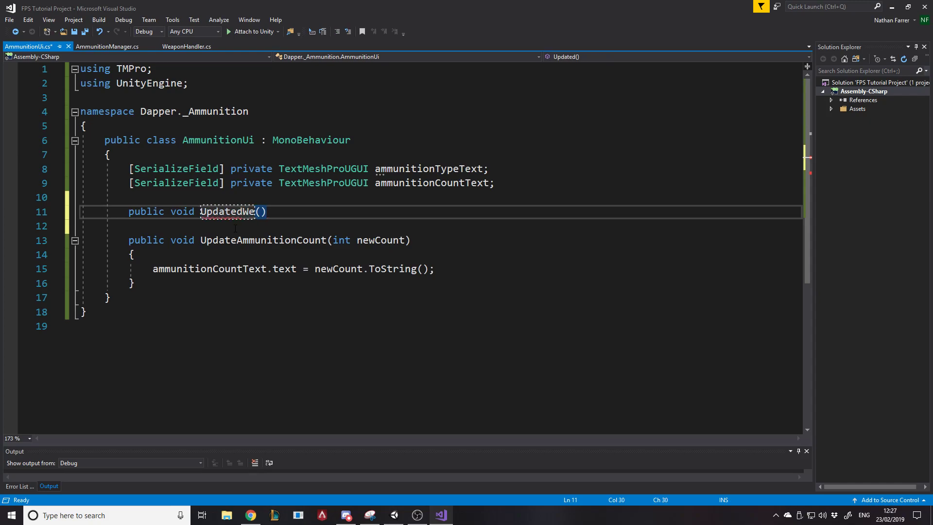
{"action": "type", "text": "apo"}
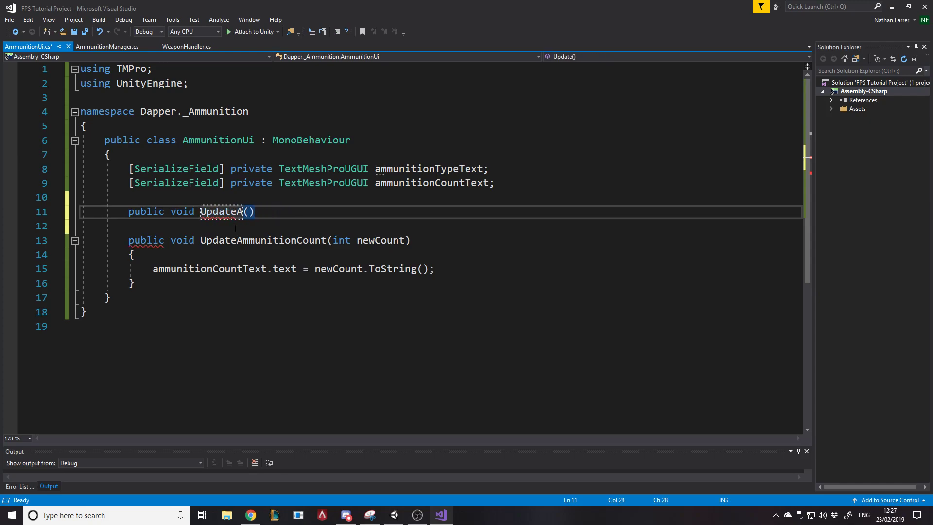
{"action": "type", "text": "mmunitionType"}
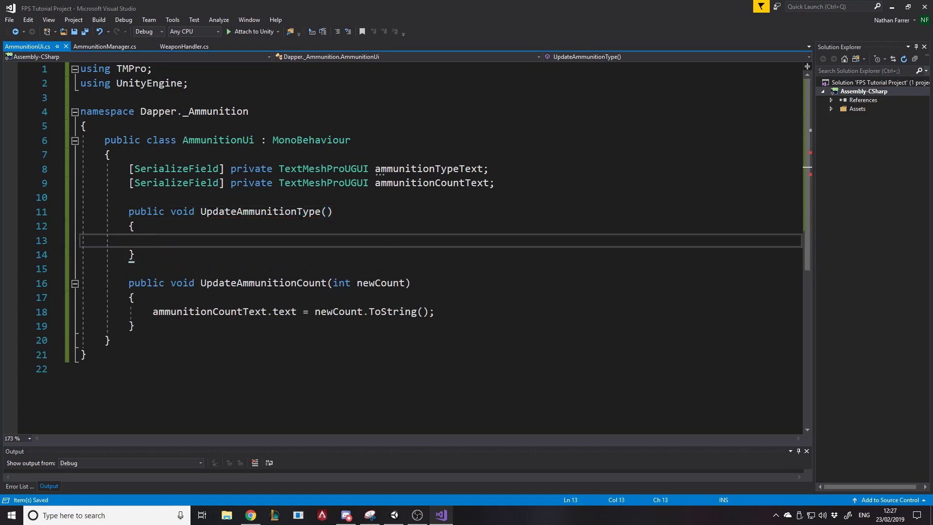
{"action": "type", "text": "gun gu"}
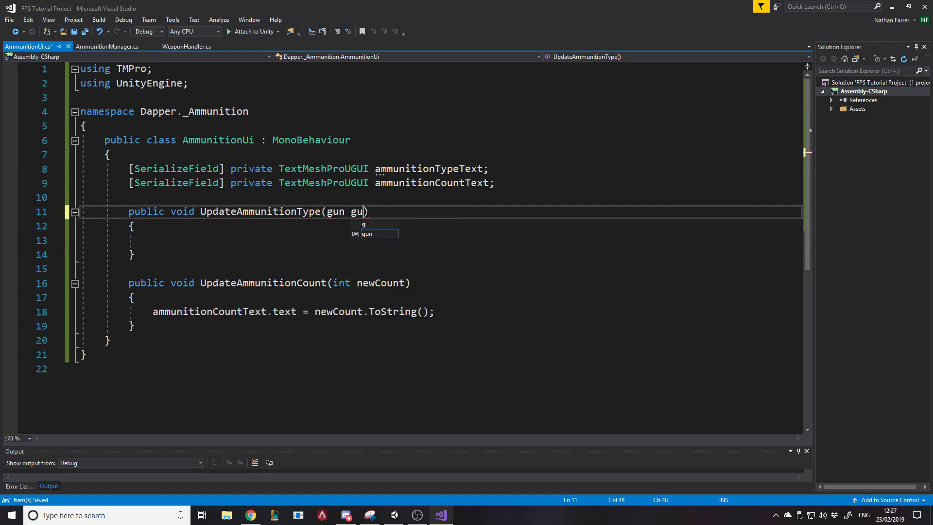
{"action": "type", "text": "Gun"}
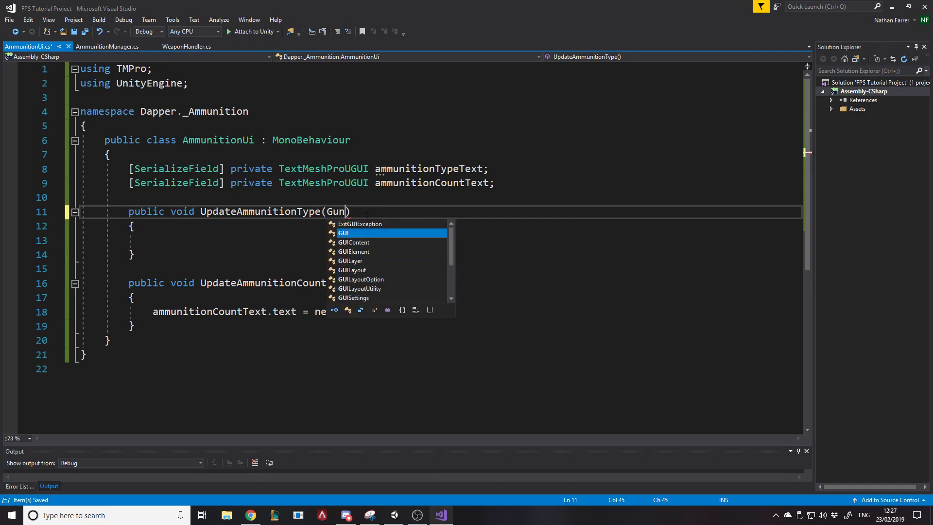
{"action": "type", "text": "gun"}
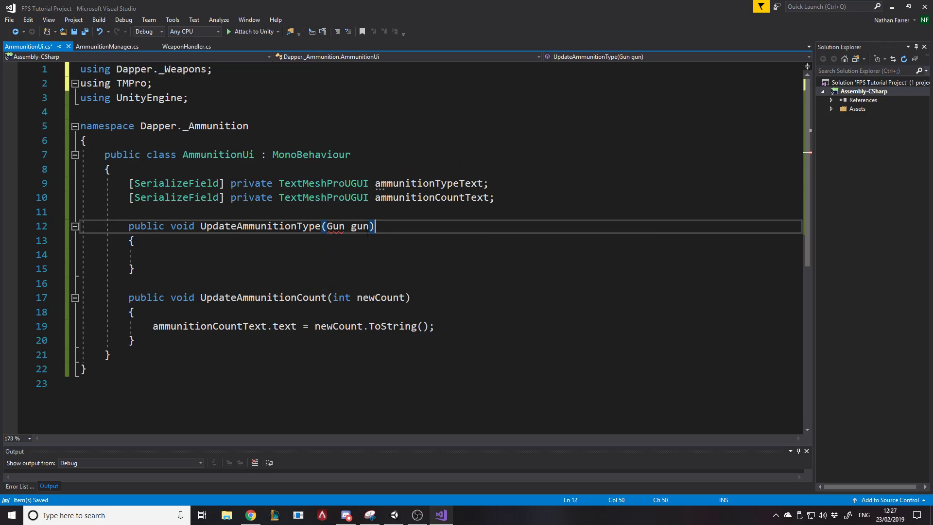
Add a private CanvasGroup field assigned with GetComponent<CanvasGroup>() in Awake
{"action": "left_click", "coordinate": [178, 254]}
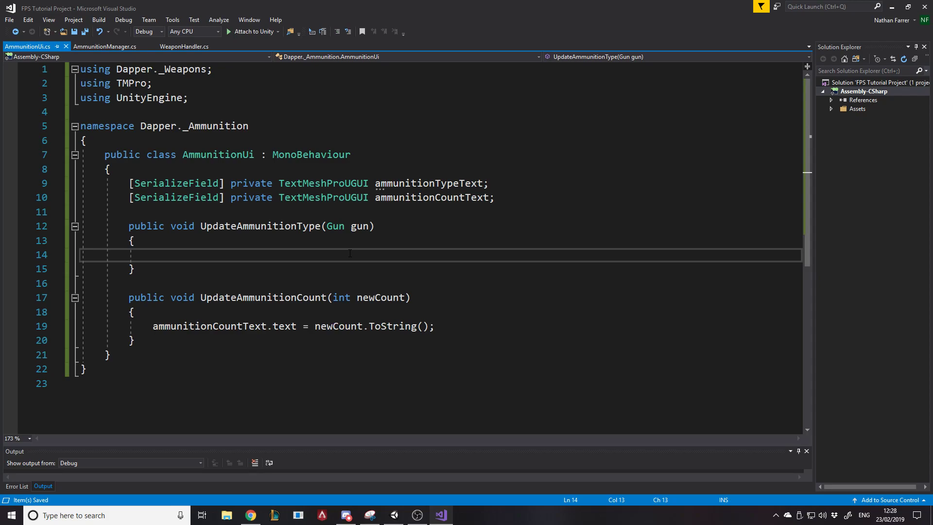
{"action": "mouse_move", "coordinate": [323, 197]}
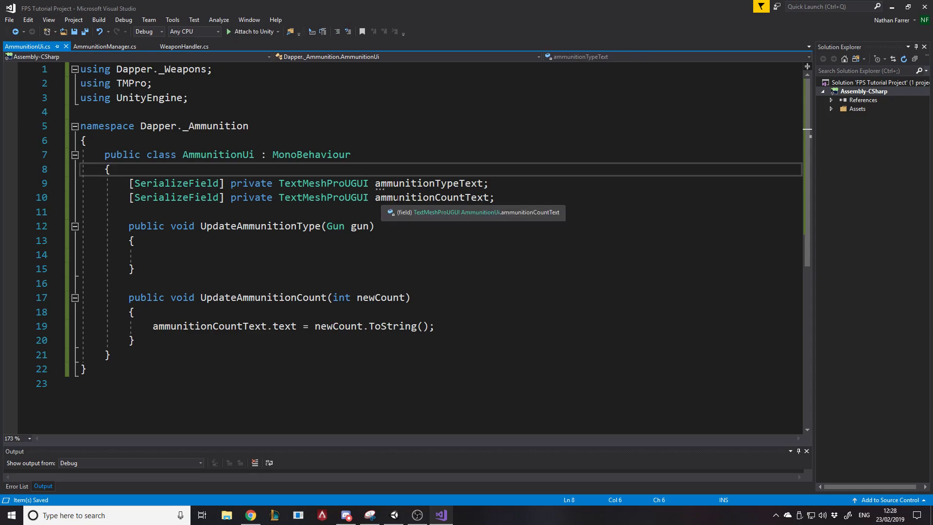
{"action": "type", "text": "private"}
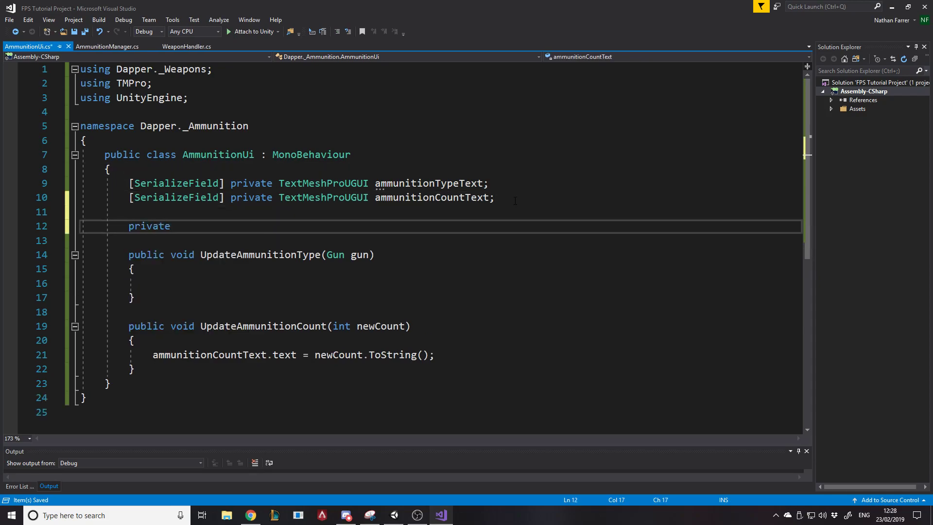
{"action": "type", "text": "CanvasGroup canvasGroup;"}
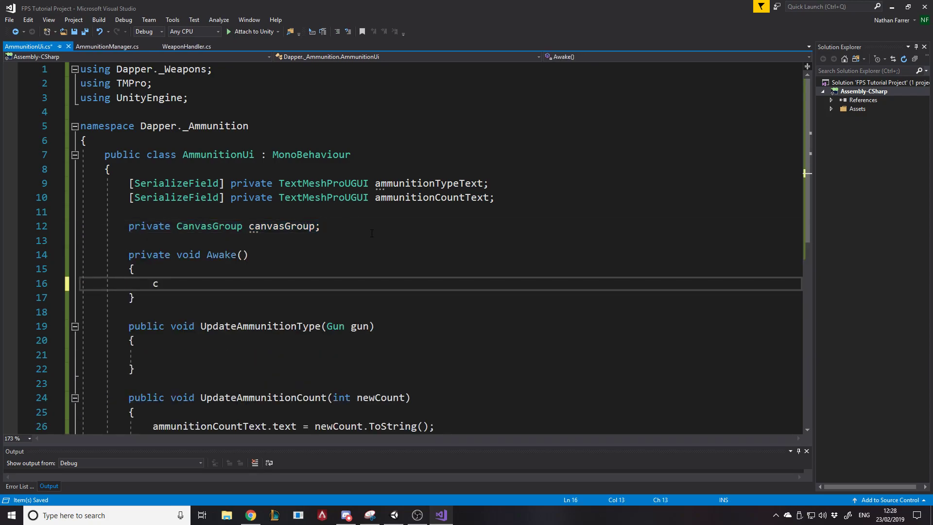
{"action": "type", "text": "anvasGroup = getComponent<CanvasGroup>();"}
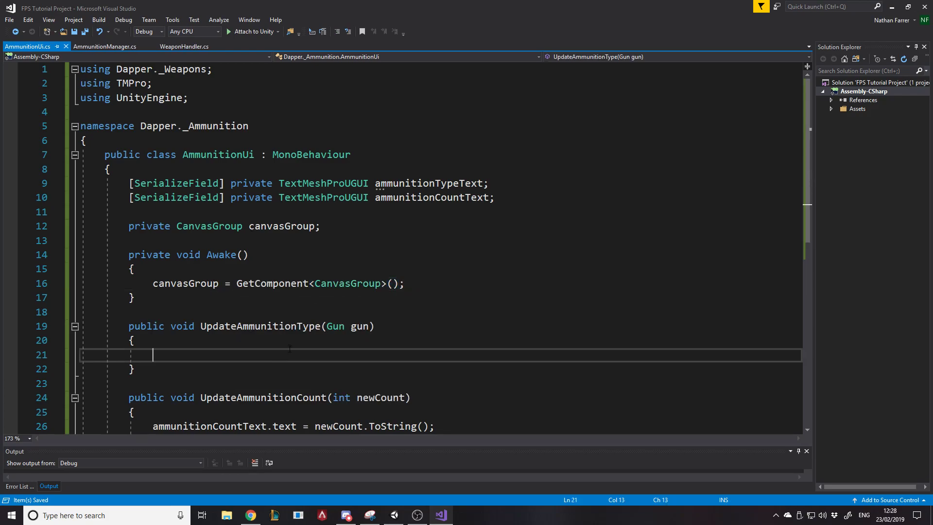
Add an if (gun == null) block setting canvasGroup.alpha to 0 and returning
{"action": "type", "text": "if("}
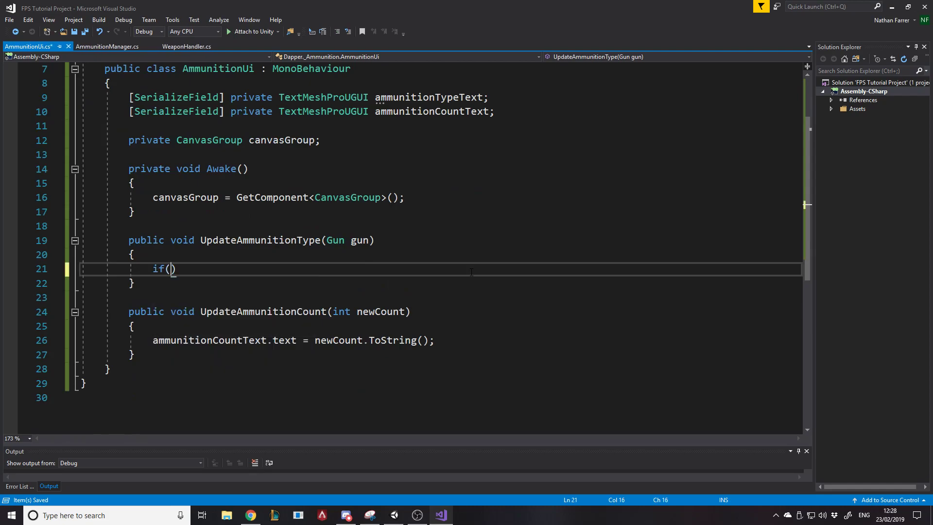
{"action": "type", "text": "gun =="}
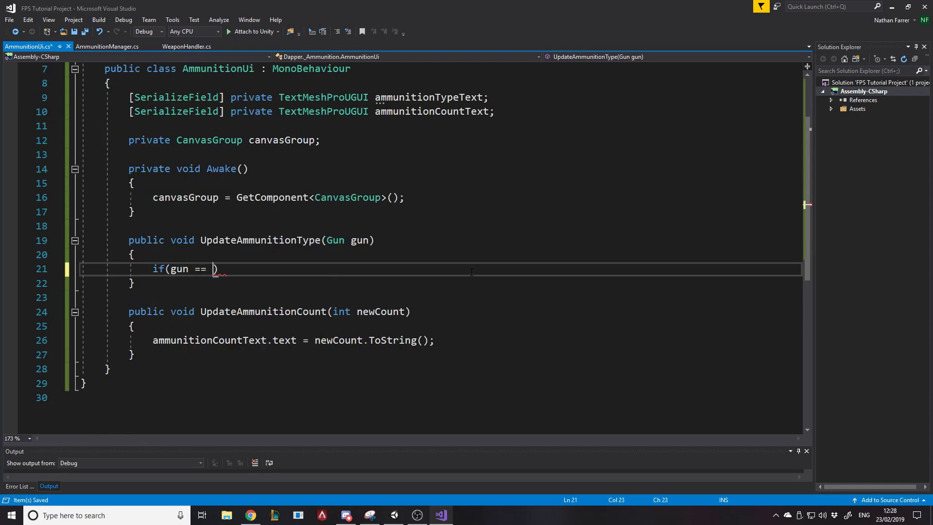
{"action": "type", "text": "null) { }"}
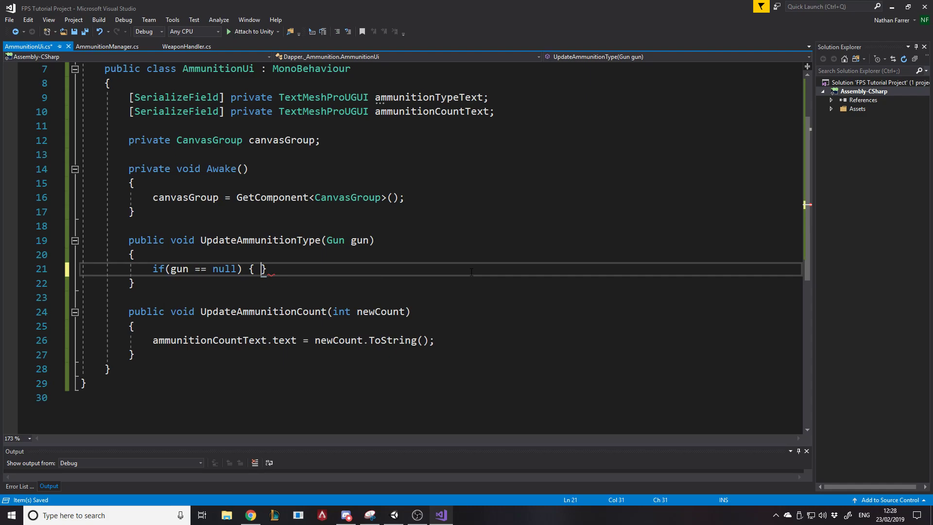
{"action": "type", "text": "canvasGroup.alpha ="}
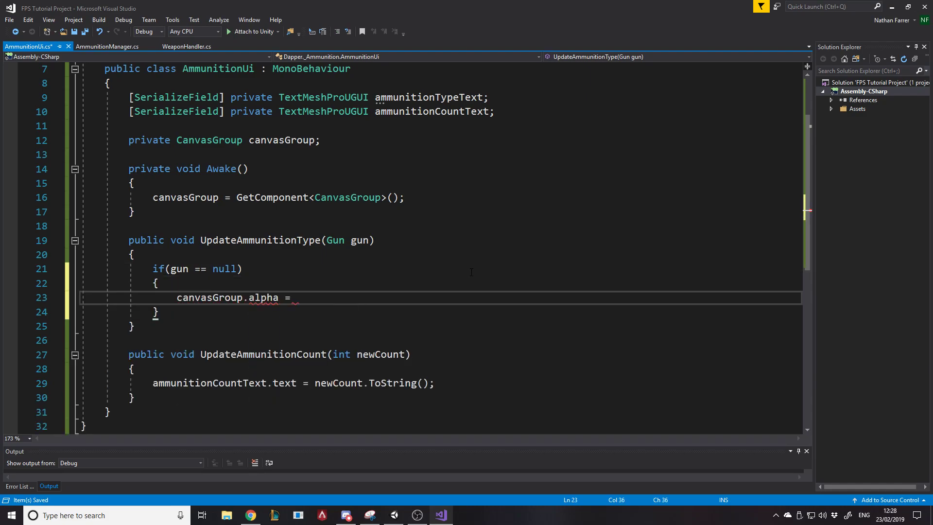
{"action": "type", "text": "0;"}
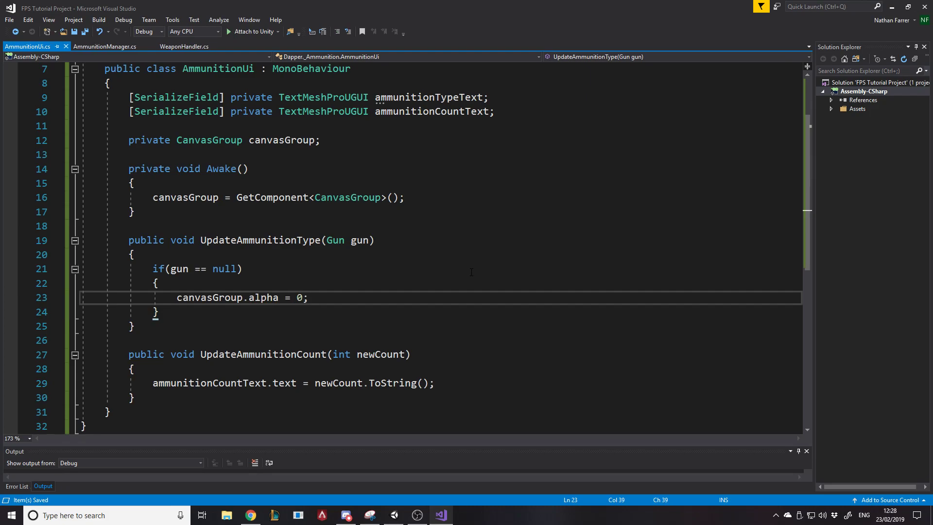
{"action": "type", "text": "return;"}
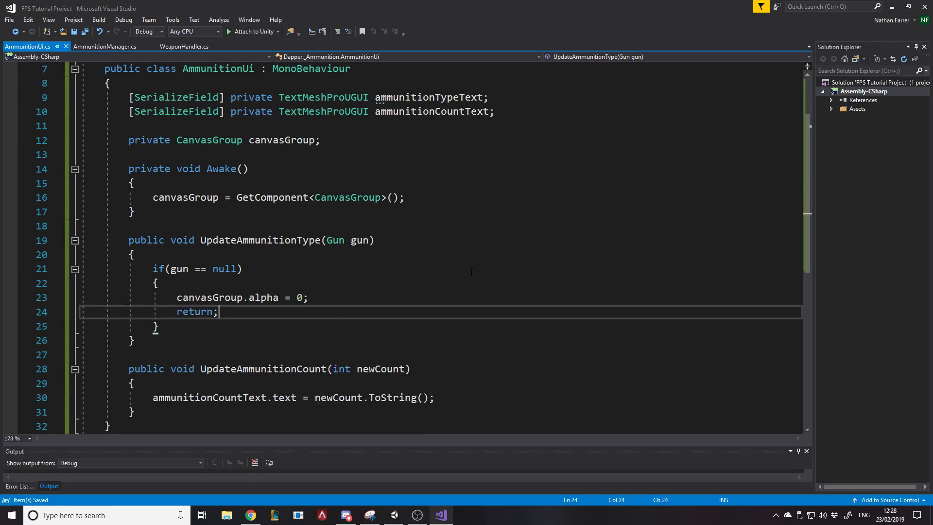
{"action": "double_click", "coordinate": [194, 312]}
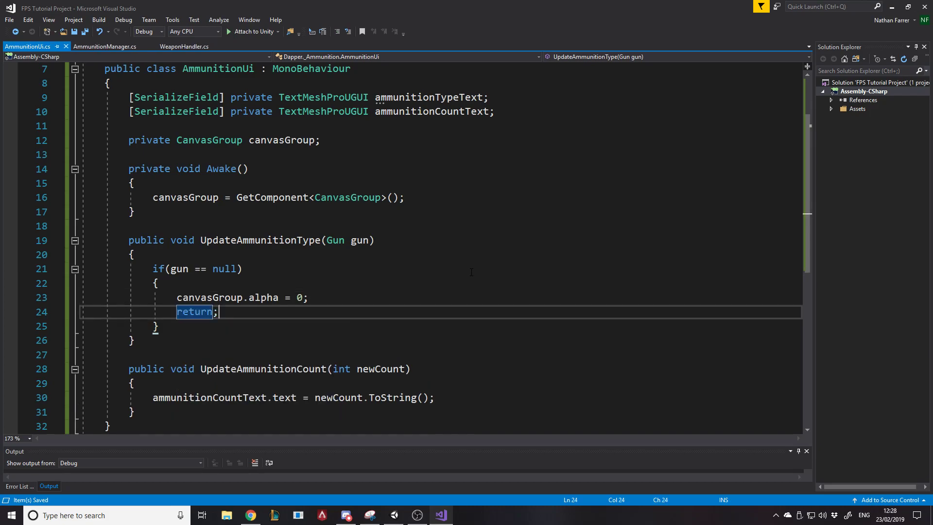
{"action": "left_click", "coordinate": [156, 326]}
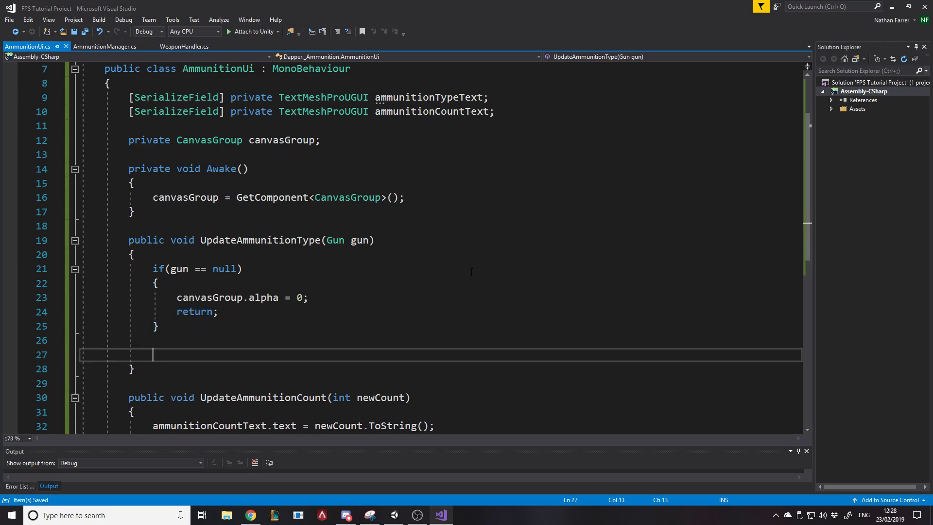
Set ammunitionTypeText.text to gun.ammunitionType.ToString() after the null check
{"action": "type", "text": "ammunitionTypeText.text ="}
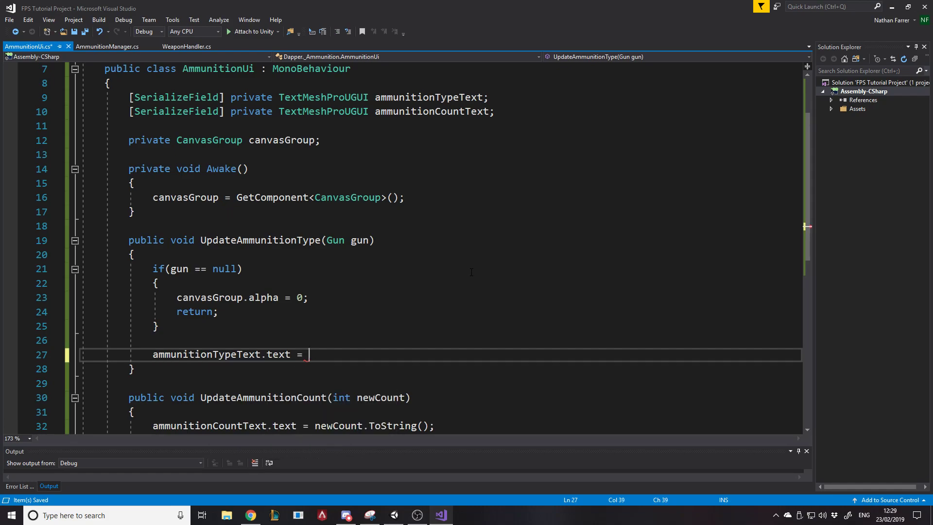
{"action": "type", "text": "gun."}
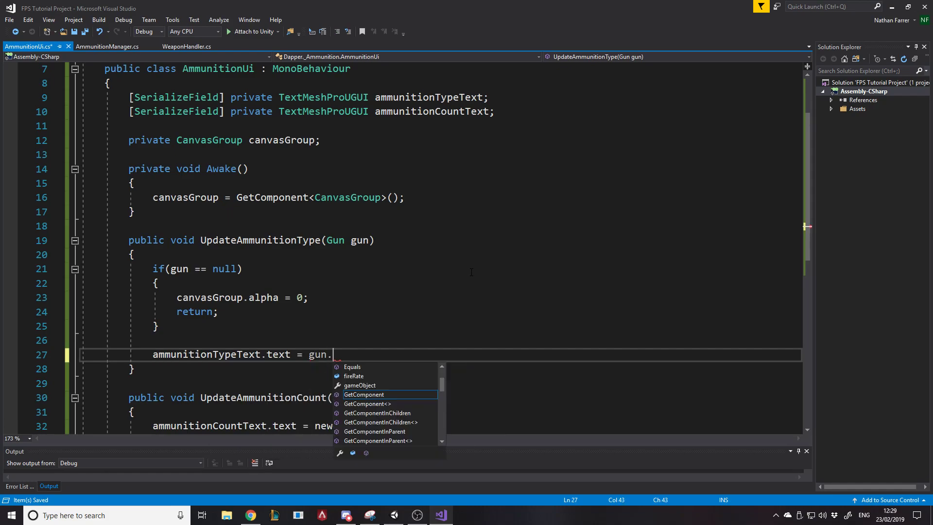
{"action": "type", "text": "ammunitionType;"}
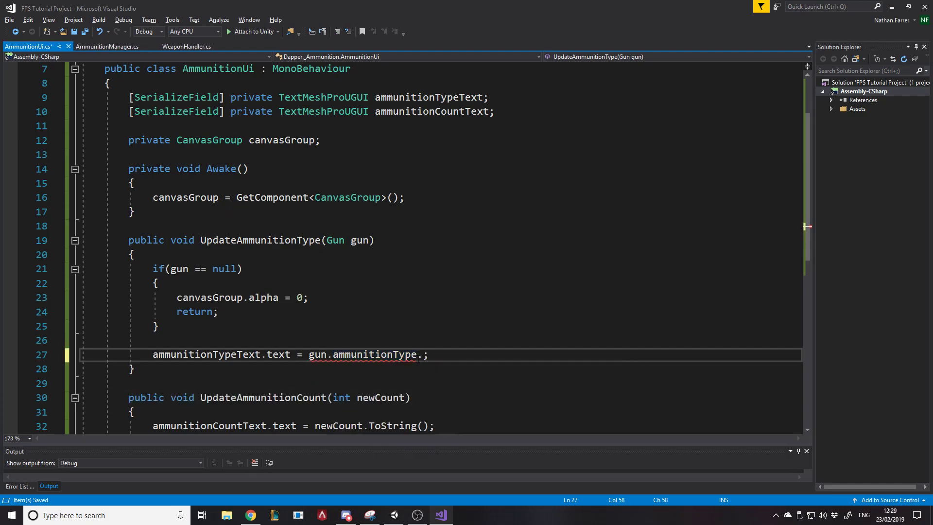
{"action": "type", "text": "ToString()"}
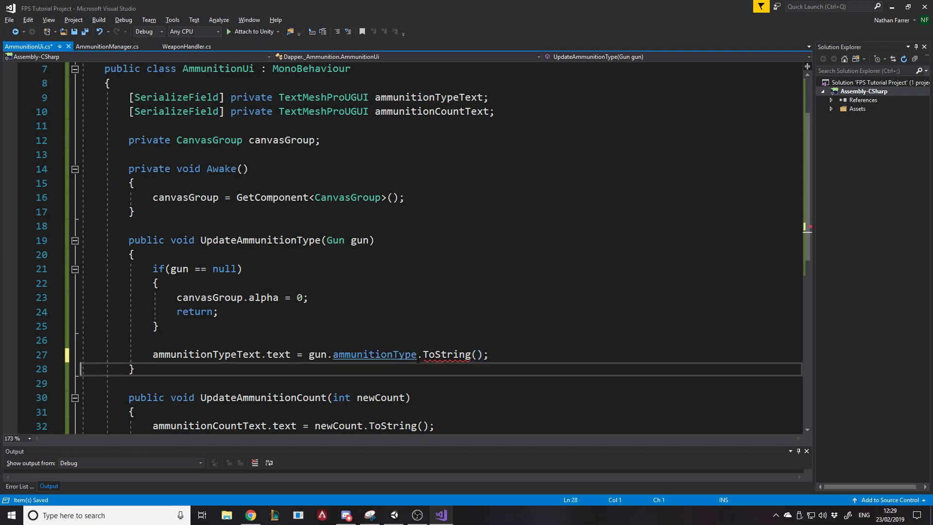
{"action": "left_click", "coordinate": [488, 354]}
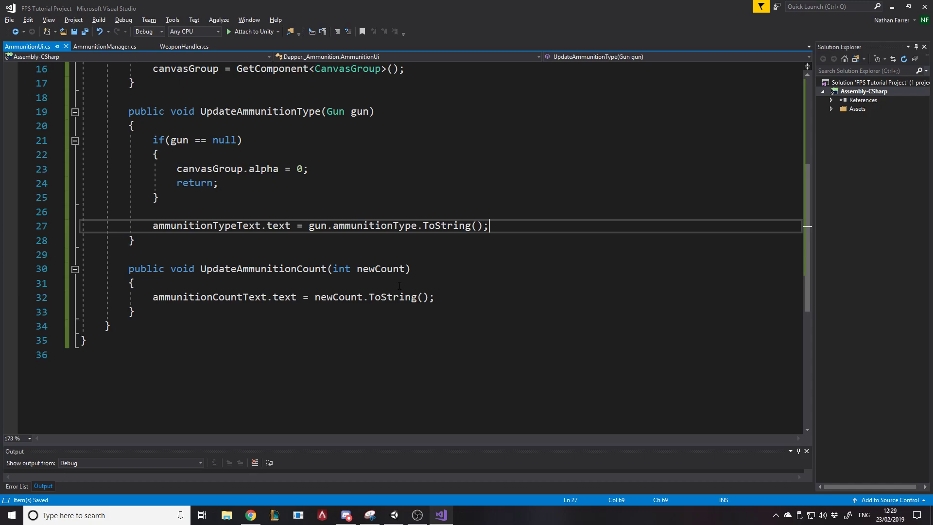
{"action": "scroll", "scroll_direction": "up", "scroll_amount": 3}
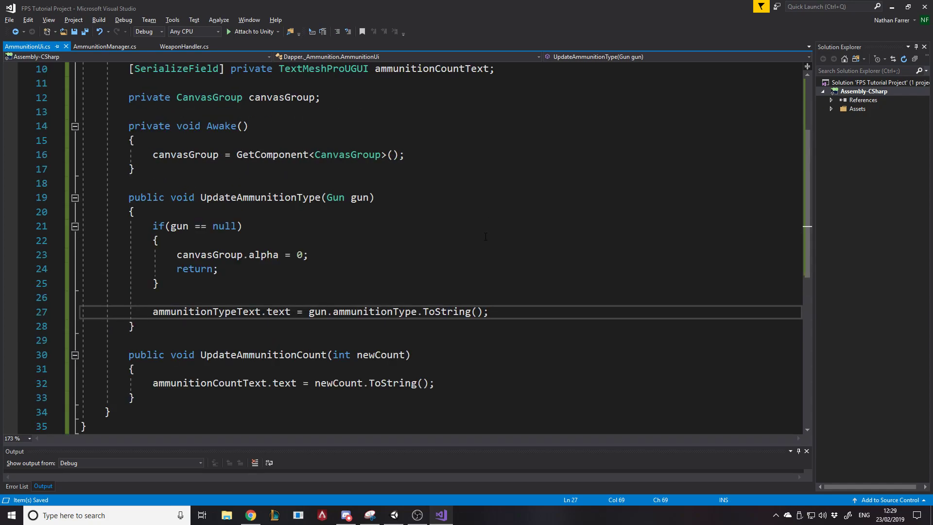
{"action": "scroll", "scroll_direction": "down", "scroll_amount": 3}
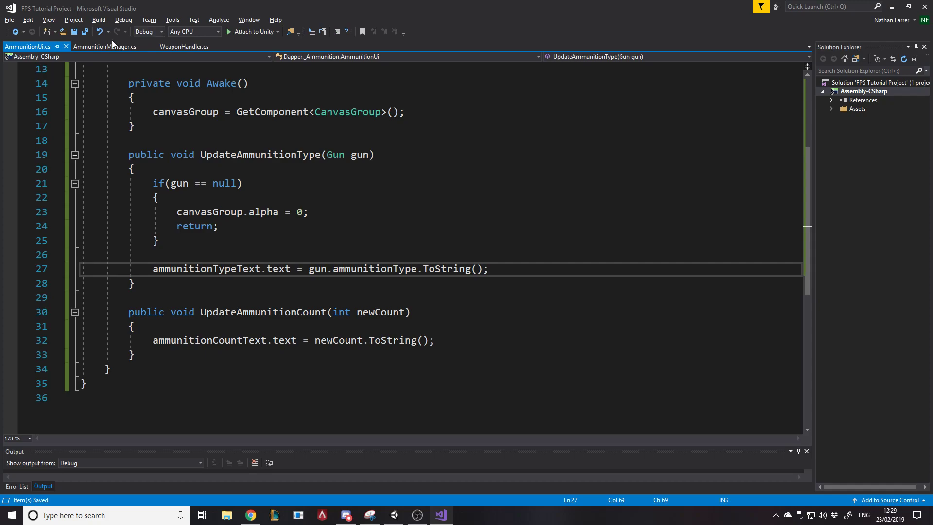
Add public int GetAmmunitionCount(AmmunitionTypes ammunitionType) returning ammunitionCounts[ammunitionType]
{"action": "left_click", "coordinate": [106, 47]}
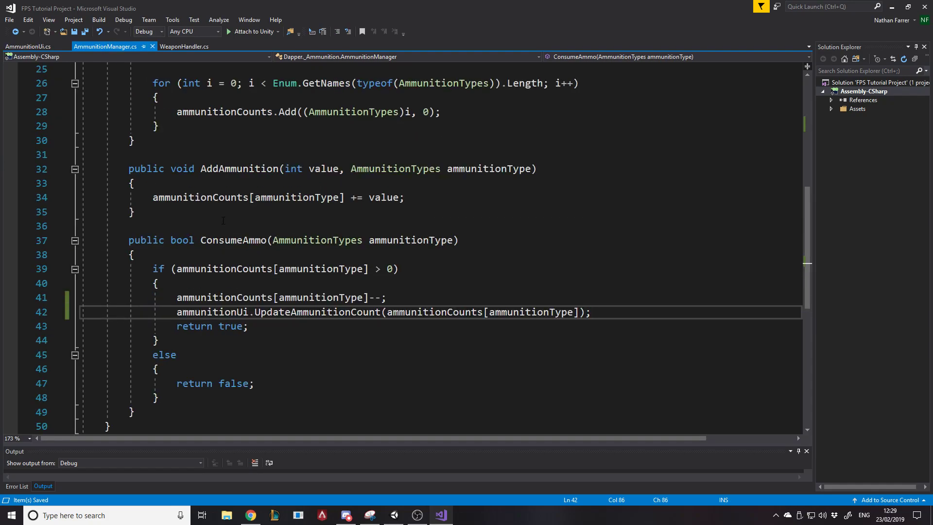
{"action": "type", "text": "public int Gt"}
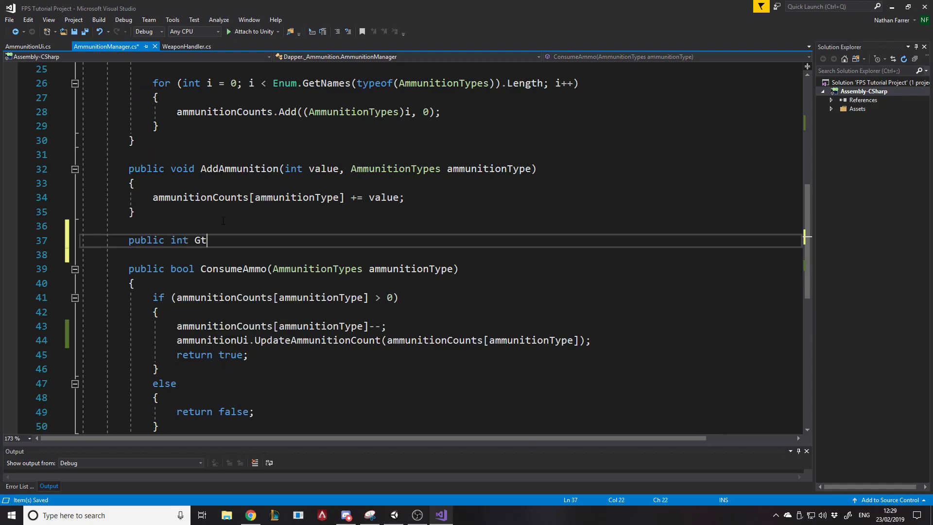
{"action": "type", "text": "etAmmo"}
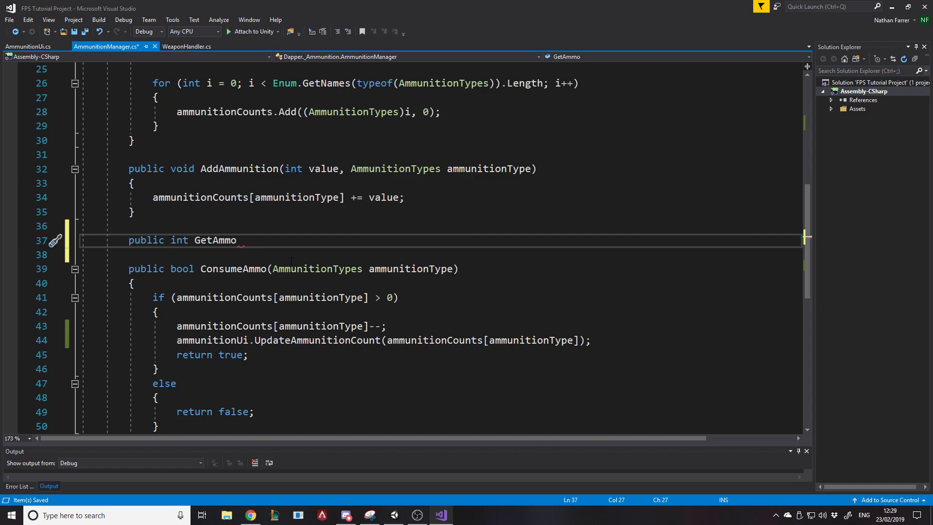
{"action": "scroll", "scroll_direction": "down", "scroll_amount": 3}
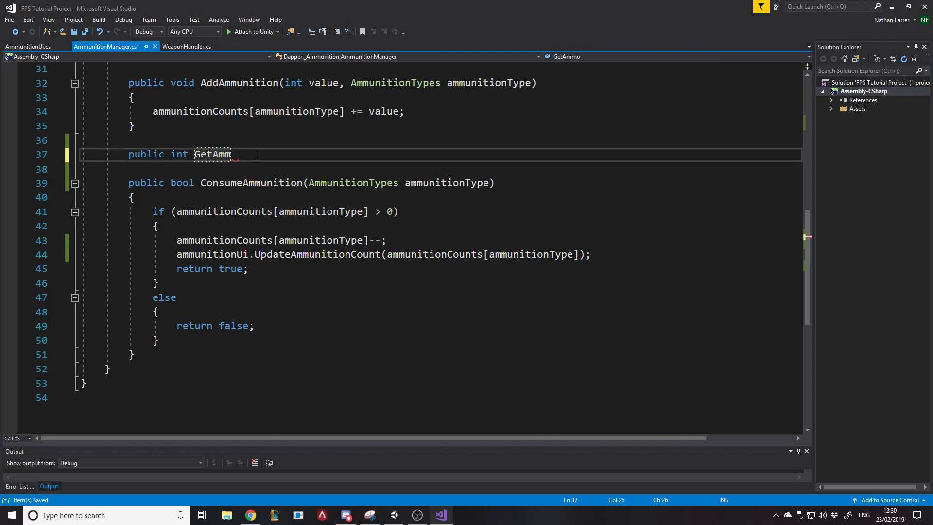
{"action": "type", "text": "uniti"}
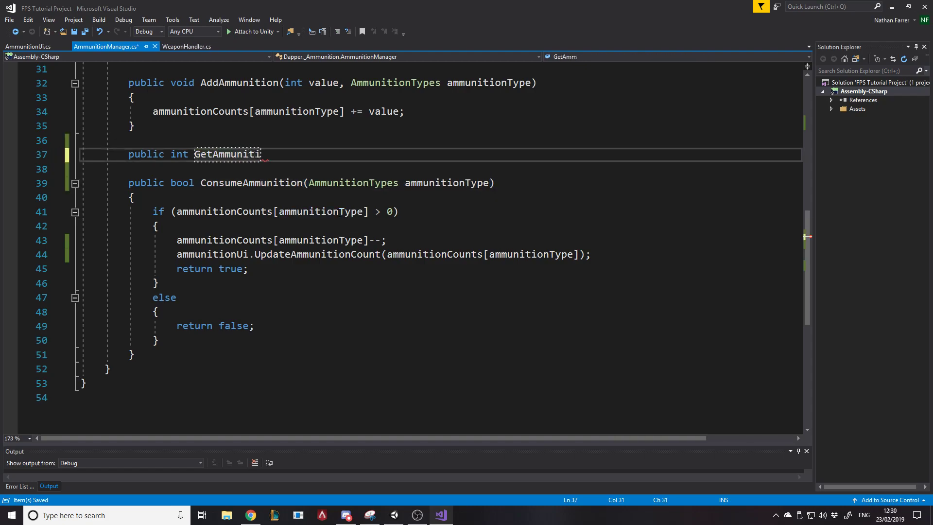
{"action": "type", "text": "onCount()"}
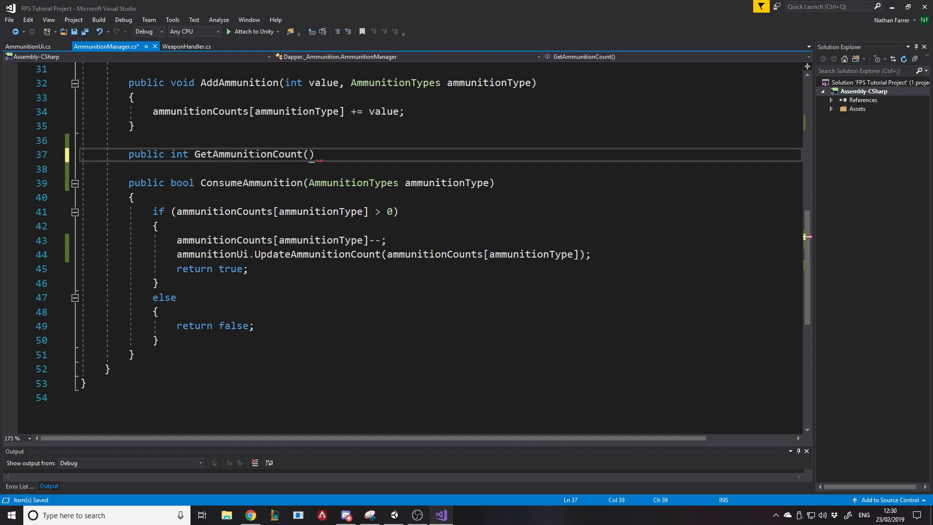
{"action": "type", "text": "ammunitionType"}
{"action": "type", "text": "return a"}
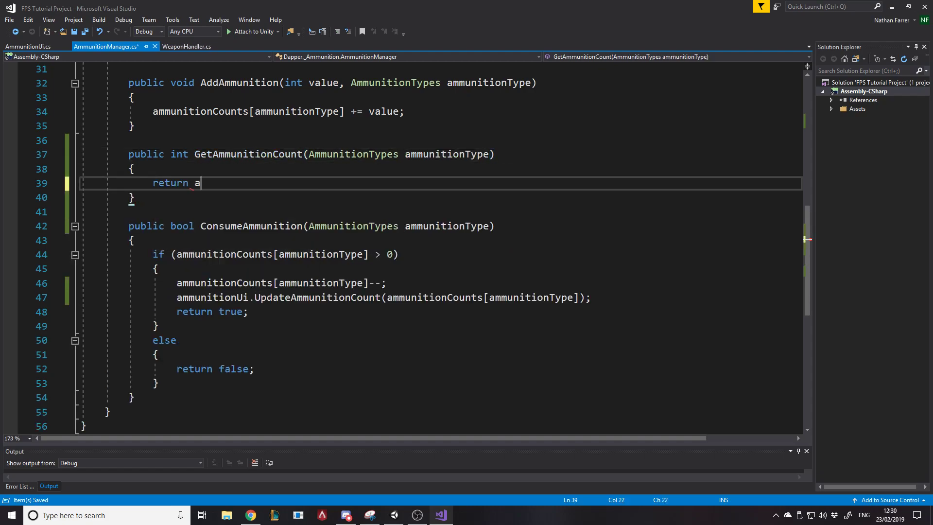
{"action": "type", "text": "mmunitionCounts[ammunitionType];"}
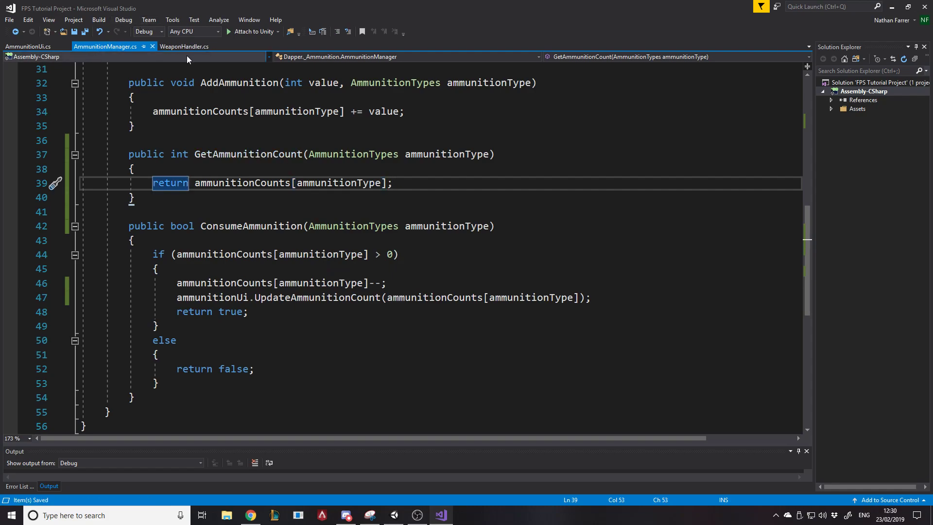
Call UpdateAmmunitionCount(AmmunitionManager.instance.GetAmmunitionCount(gun.ammunitionType)) inside UpdateAmmunitionType
{"action": "left_click", "coordinate": [27, 47]}
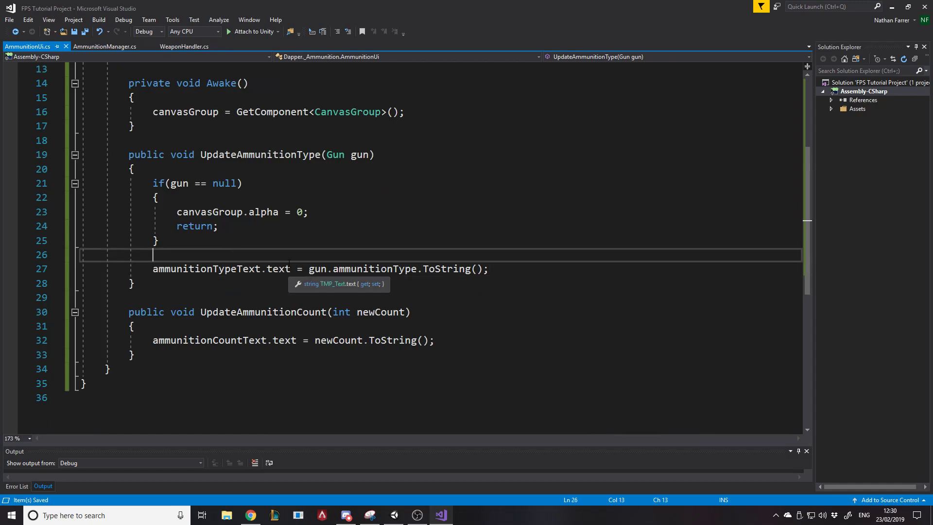
{"action": "type", "text": "ammma"}
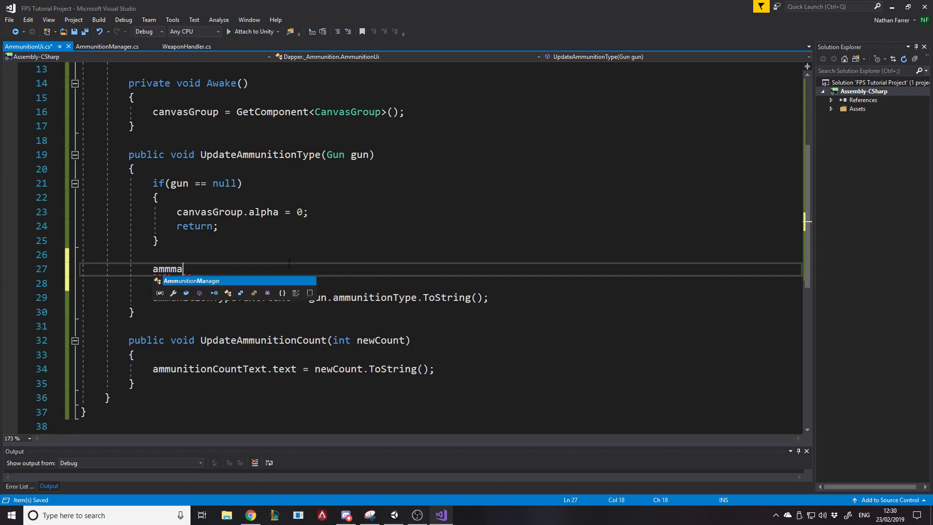
{"action": "type", "text": "AmmunitionManager.instance"}
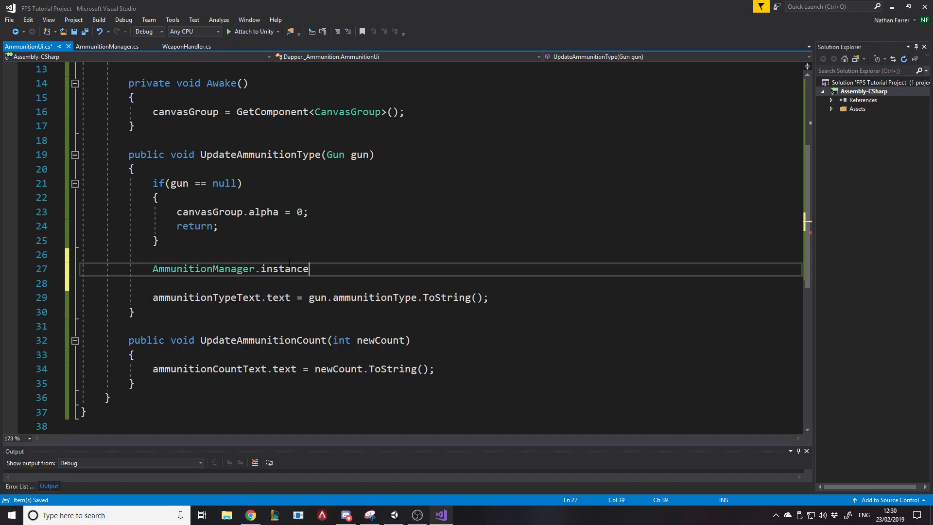
{"action": "type", "text": ".GetAmmunitionCount()"}
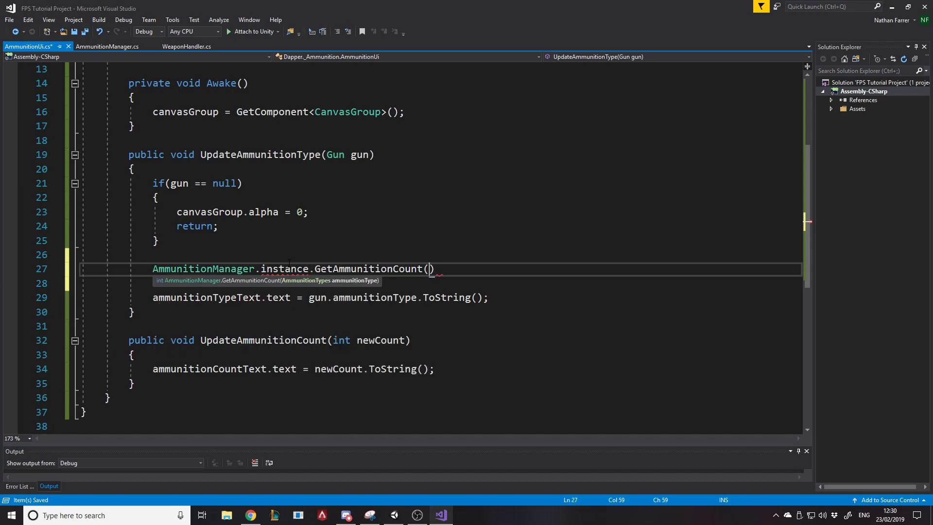
{"action": "type", "text": "gun.ammunitionType"}
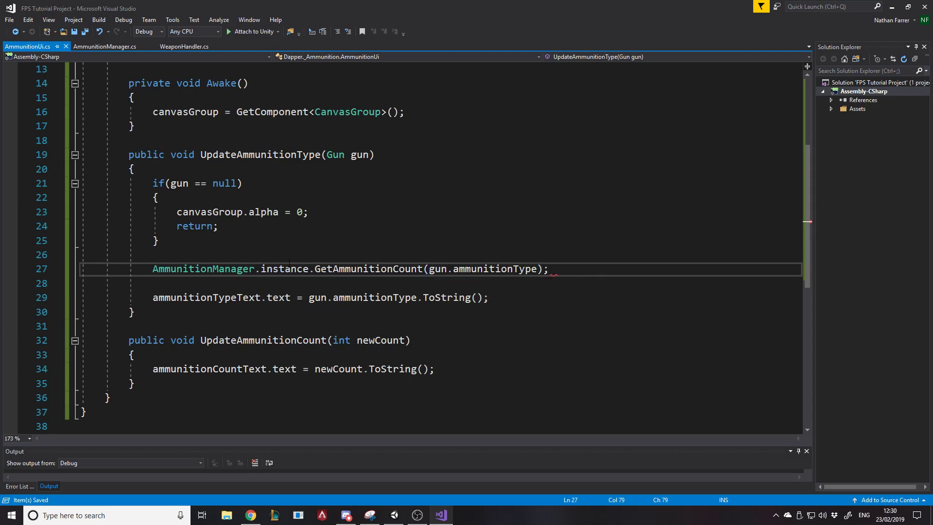
{"action": "mouse_move", "coordinate": [220, 268]}
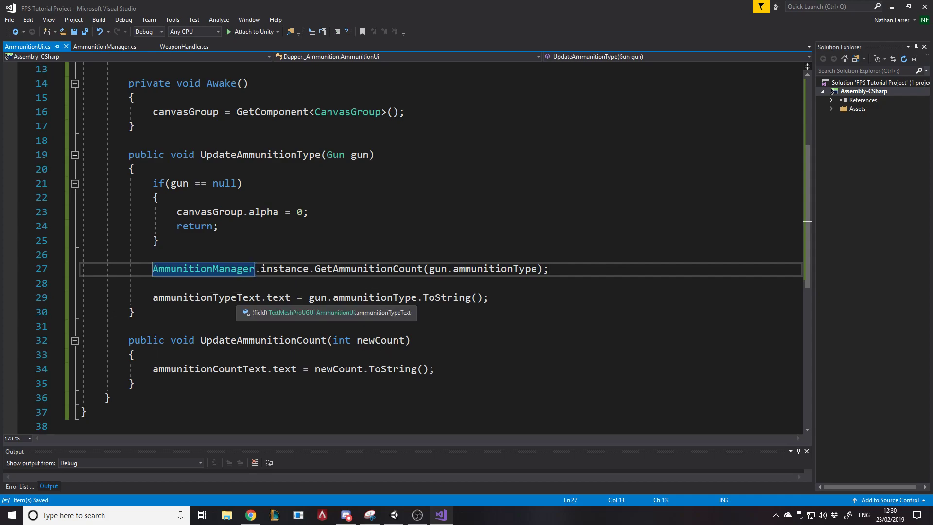
{"action": "type", "text": "UpdateAmmunitionCount"}
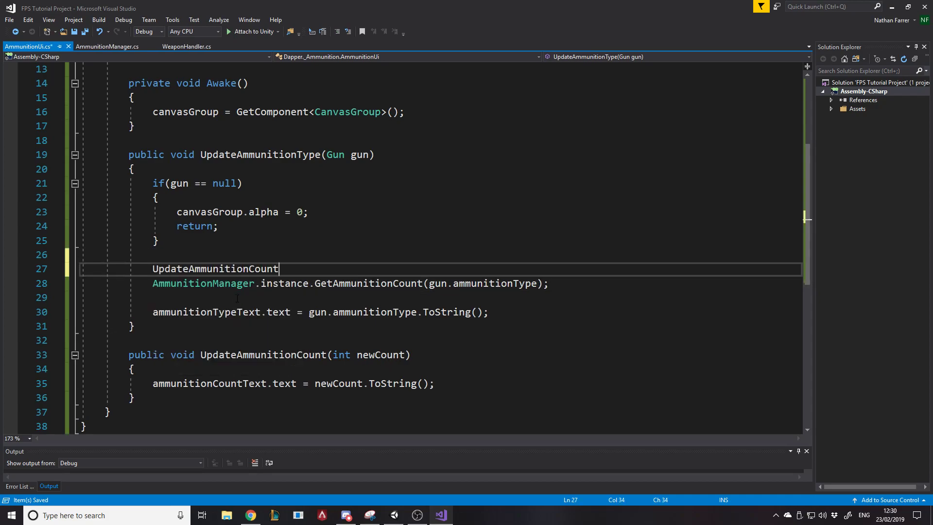
{"action": "type", "text": "()"}
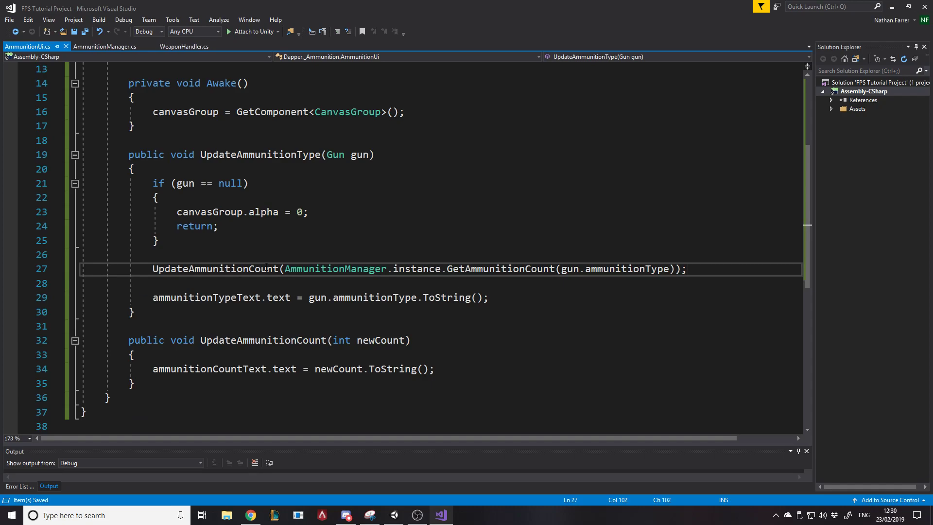
{"action": "left_click", "coordinate": [685, 268]}
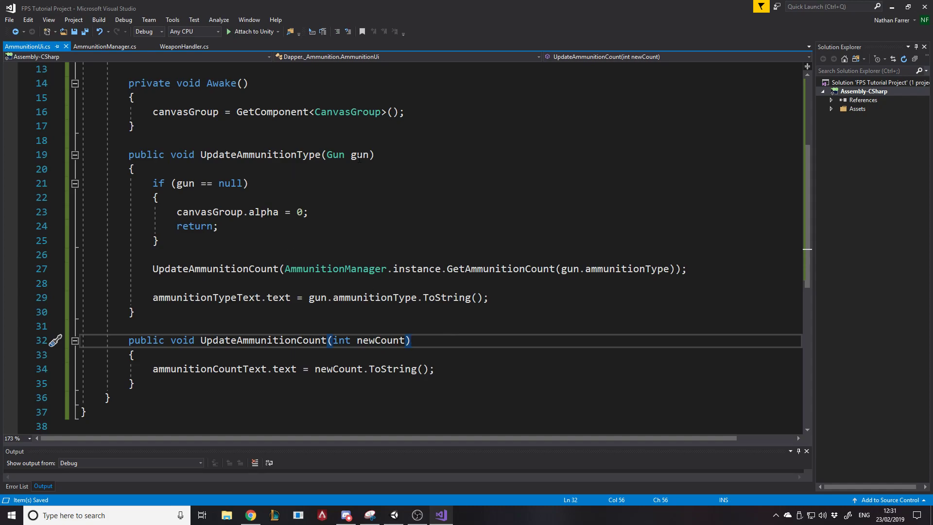
{"action": "scroll", "scroll_direction": "up", "scroll_amount": 3}
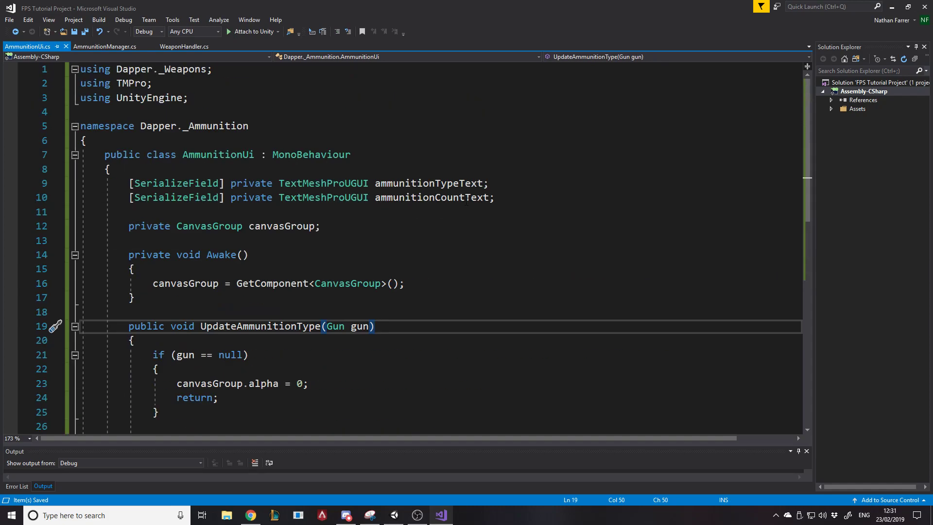
Replace [SerializeField] private with public on ammunitionUi, then show WeaponHandler's PickUpGun
{"action": "left_click", "coordinate": [185, 46]}
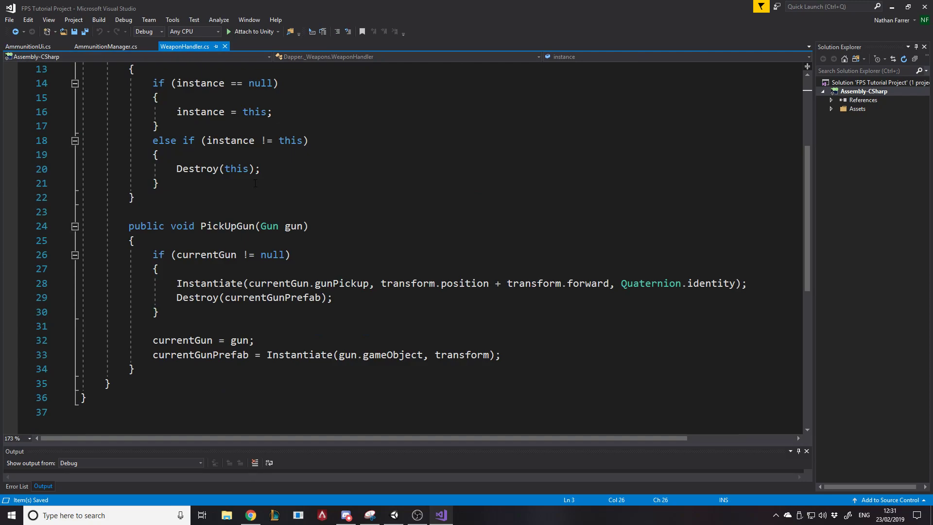
{"action": "mouse_move", "coordinate": [31, 56]}
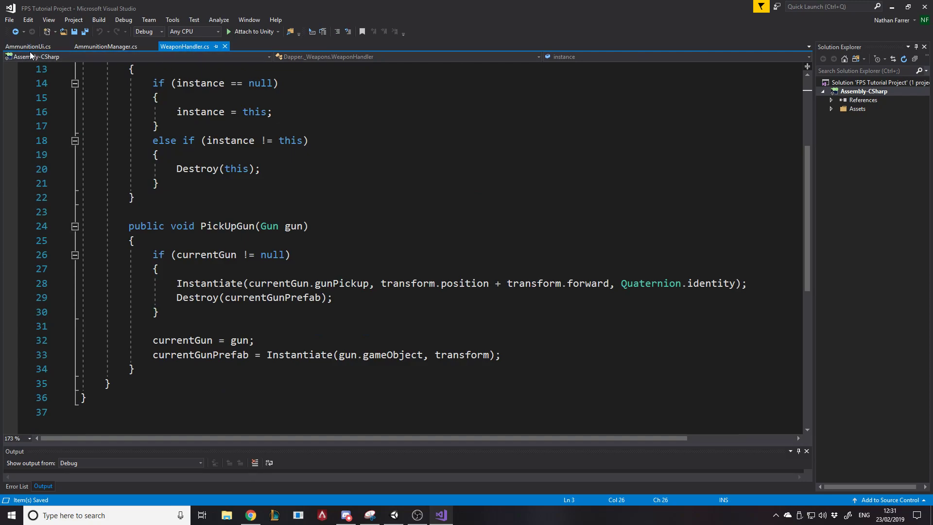
{"action": "left_click", "coordinate": [27, 46]}
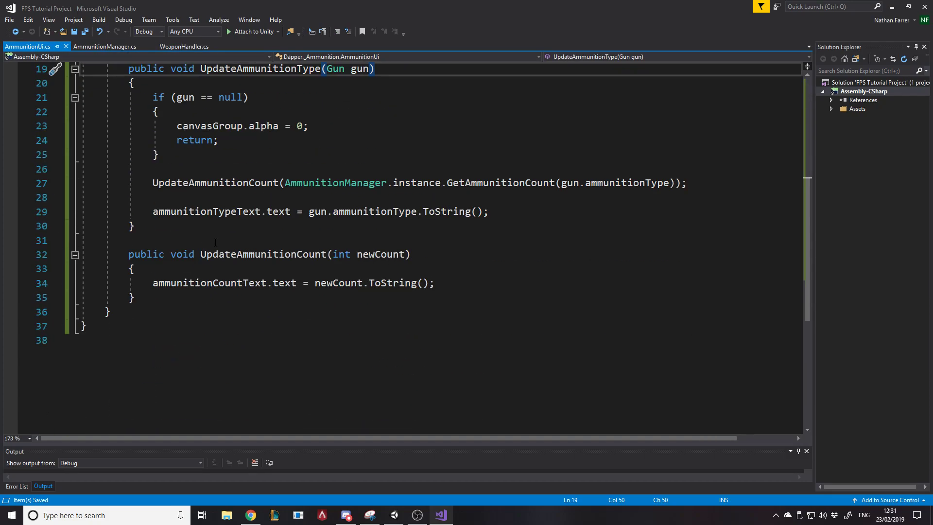
{"action": "scroll", "scroll_direction": "up", "scroll_amount": 3}
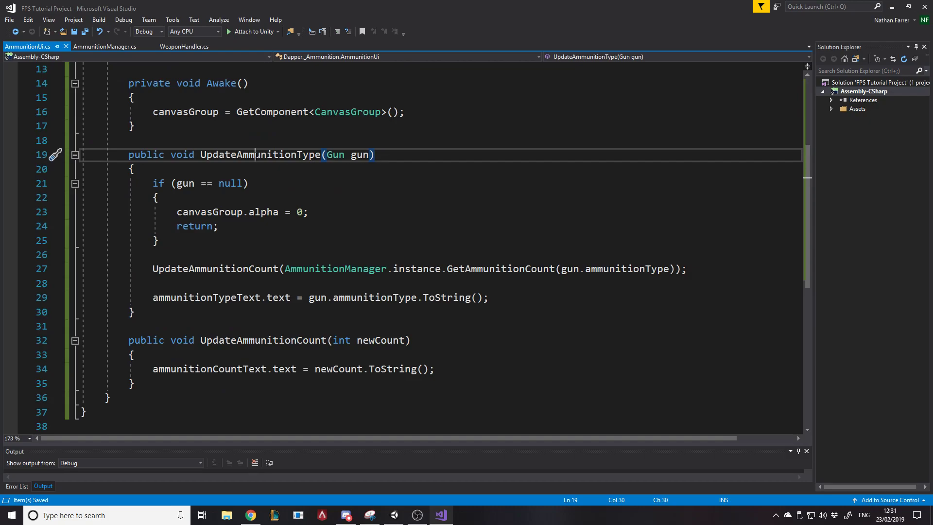
{"action": "left_click", "coordinate": [105, 47]}
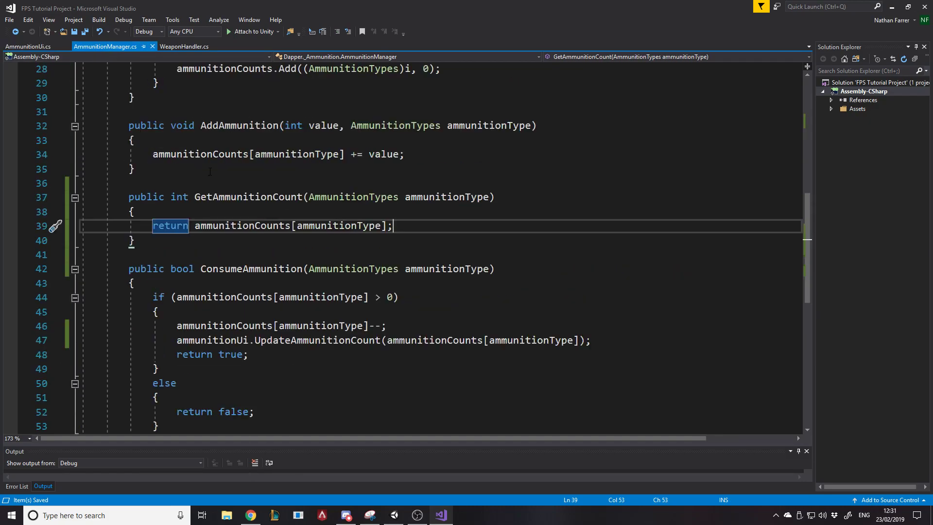
{"action": "scroll", "scroll_direction": "up", "scroll_amount": 3}
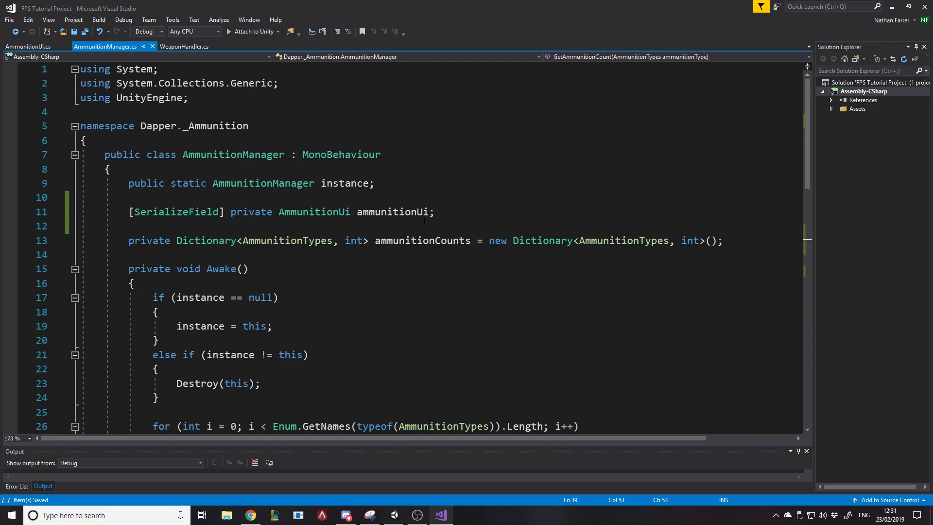
{"action": "left_click", "coordinate": [175, 212]}
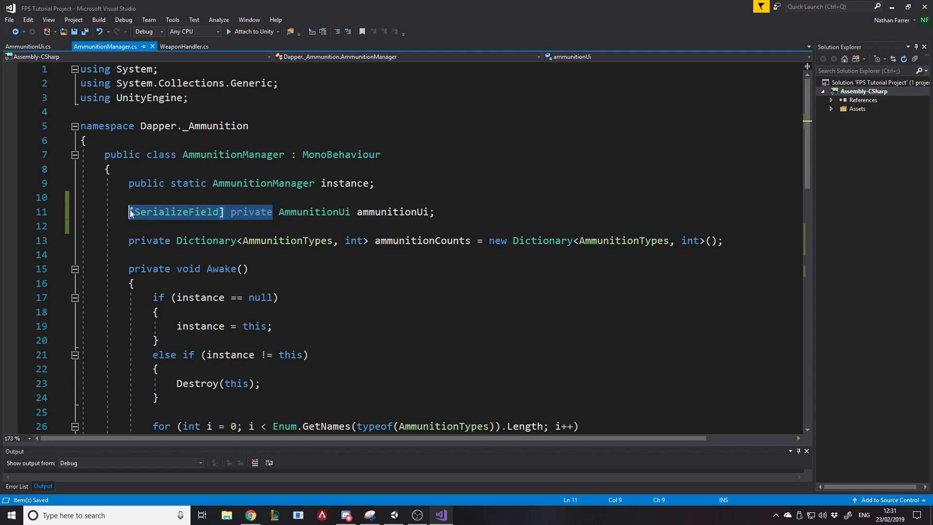
{"action": "type", "text": "public"}
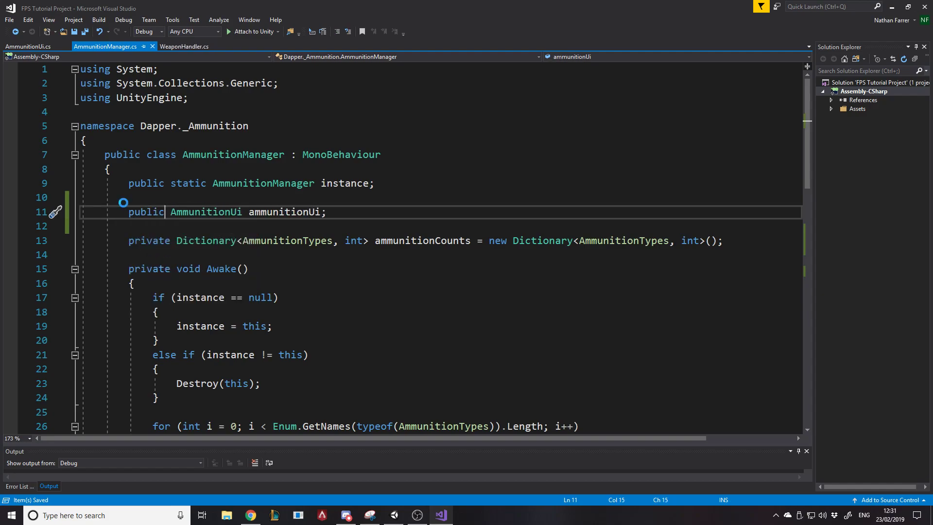
{"action": "left_click", "coordinate": [185, 46]}
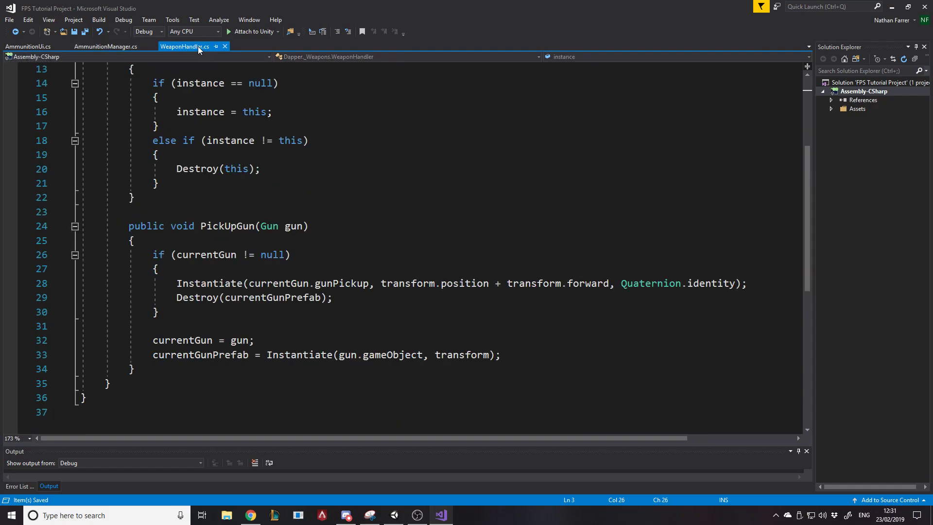
Insert a new empty line after the Instantiate call at the end of PickUpGun
{"action": "left_click", "coordinate": [28, 46]}
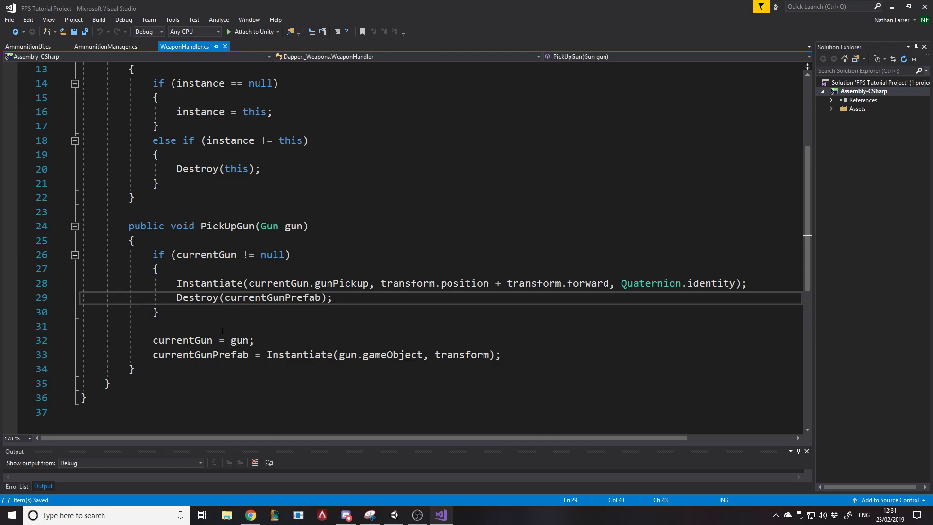
{"action": "double_click", "coordinate": [182, 340]}
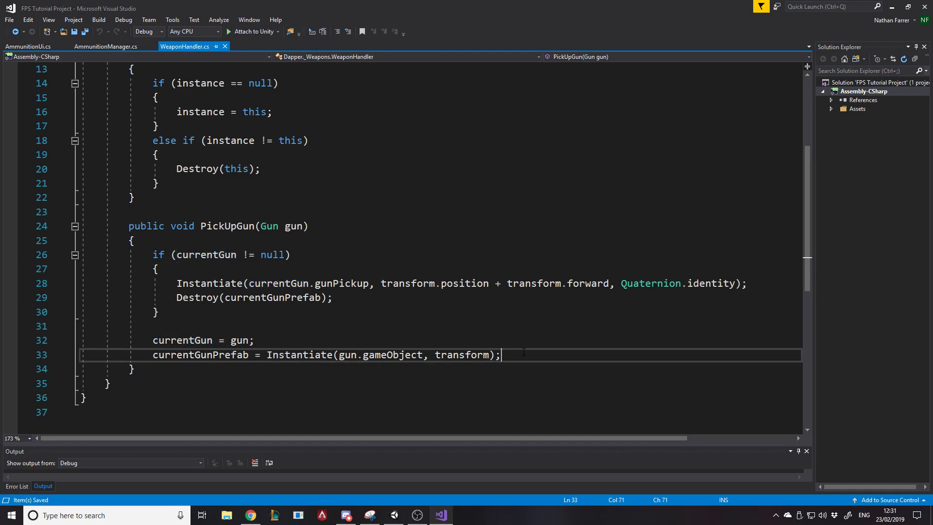
{"action": "key", "text": "enter"}
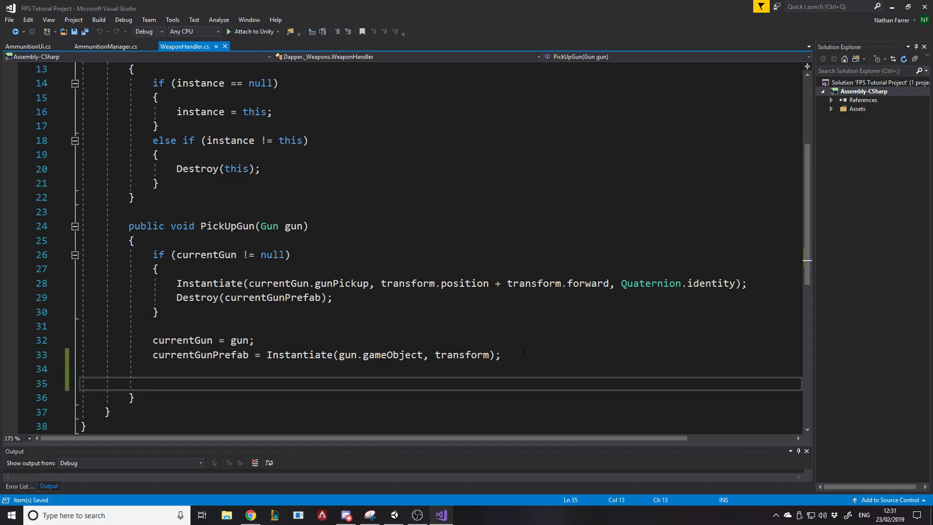
{"action": "type", "text": "am"}
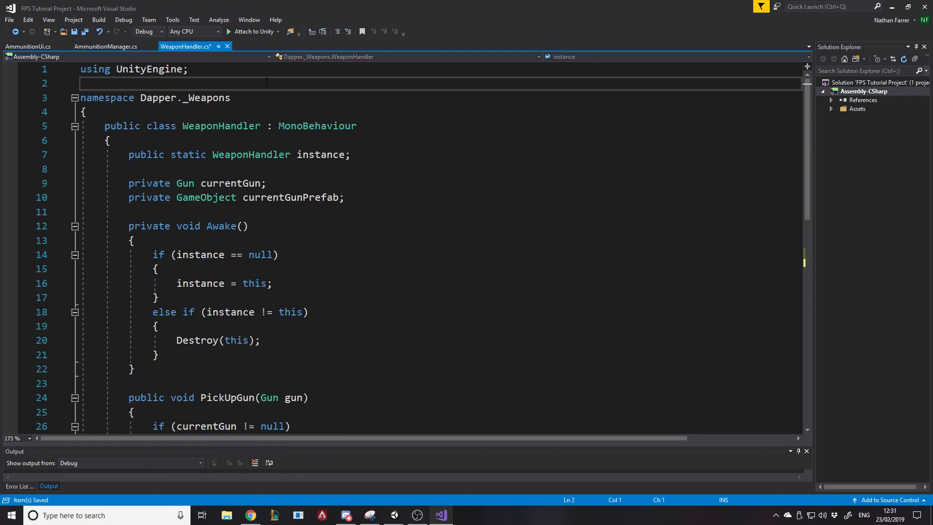
Add AmmunitionManager.instance.ammunitionUi.UpdateAmmunitionType(currentGun); to PickUpGun and save
{"action": "type", "text": "Amm"}
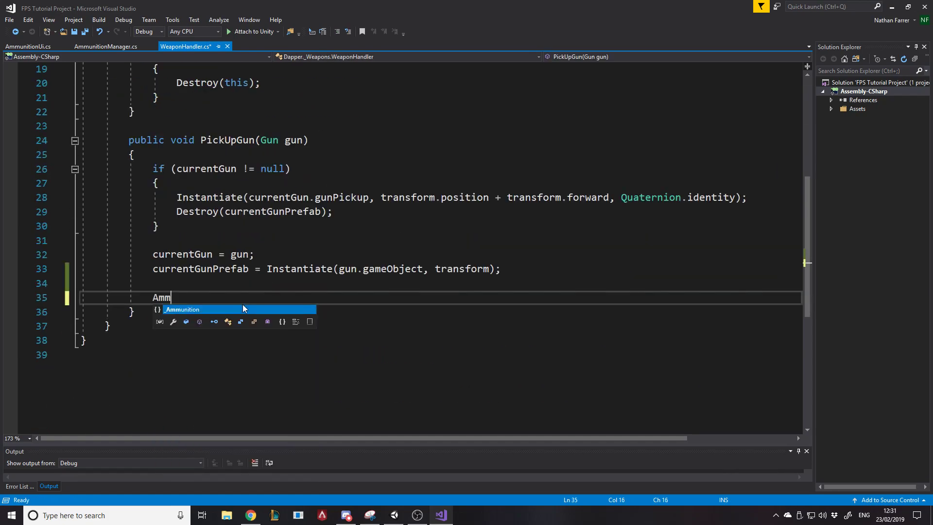
{"action": "type", "text": "_Ammunition."}
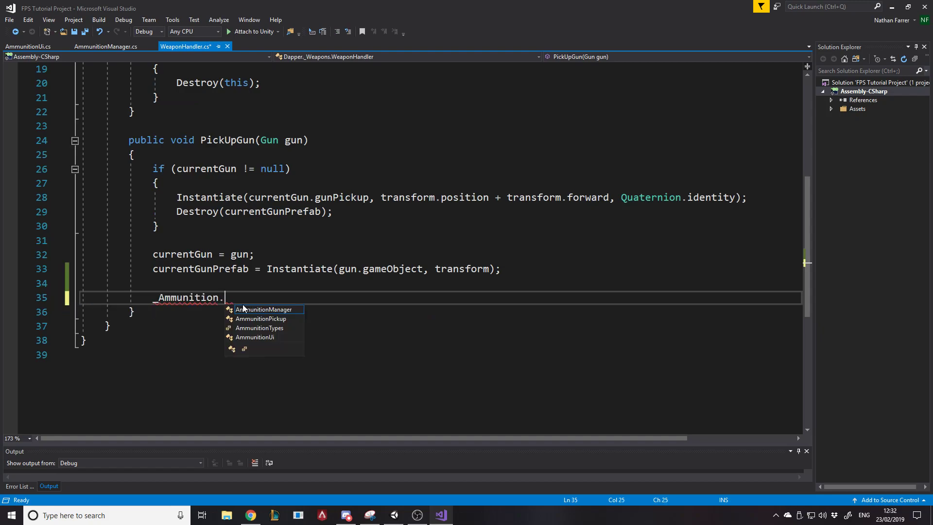
{"action": "left_click", "coordinate": [265, 308]}
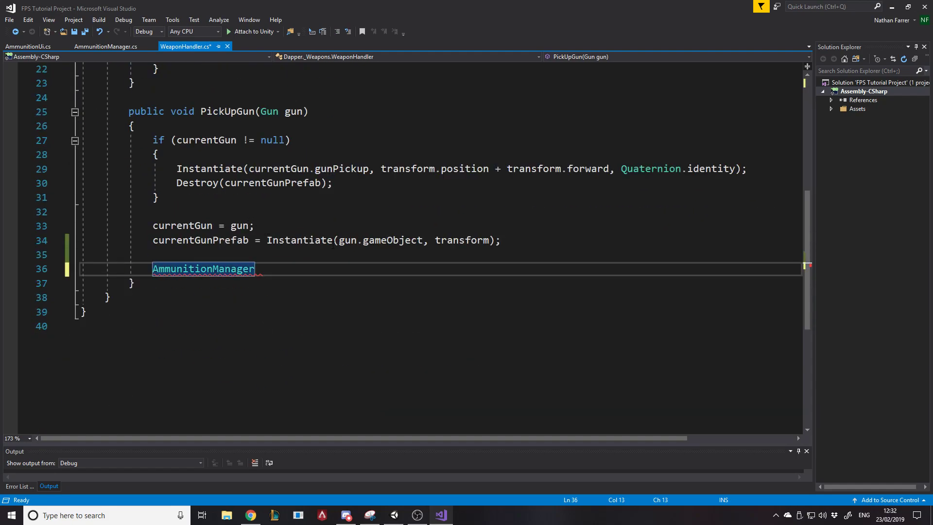
{"action": "key", "text": "ctrl+s"}
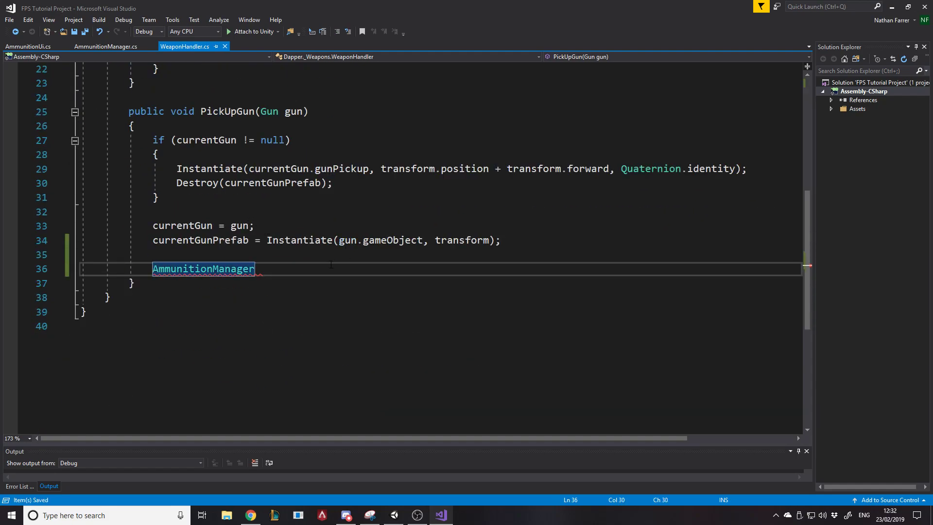
{"action": "type", "text": ".instance."}
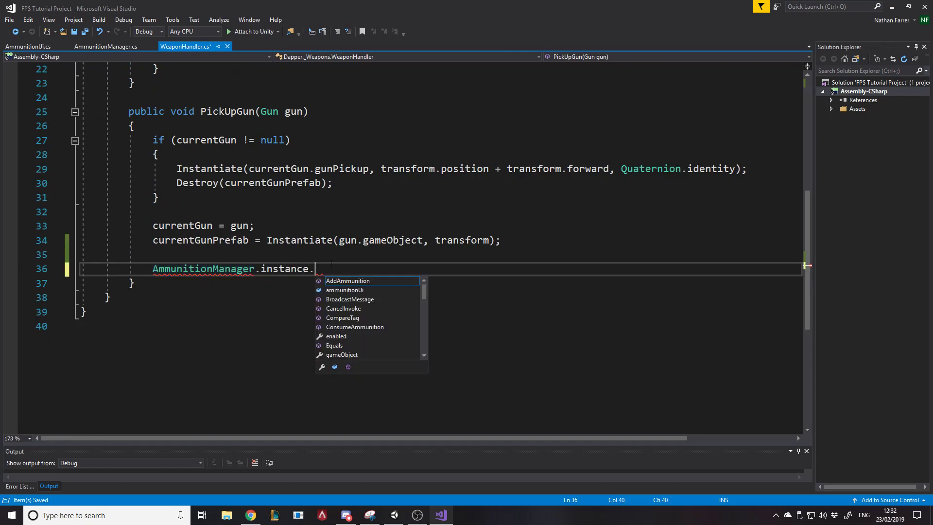
{"action": "type", "text": "ammunitionUi."}
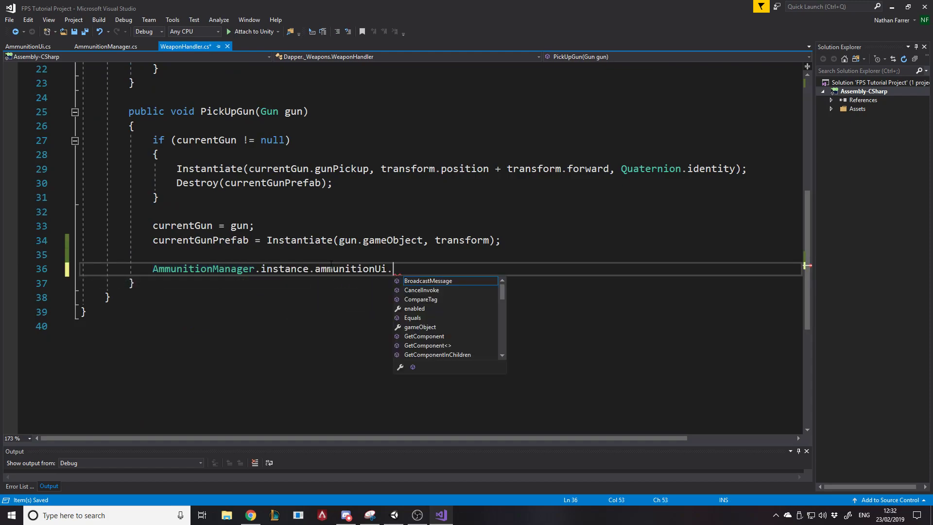
{"action": "type", "text": "gun"}
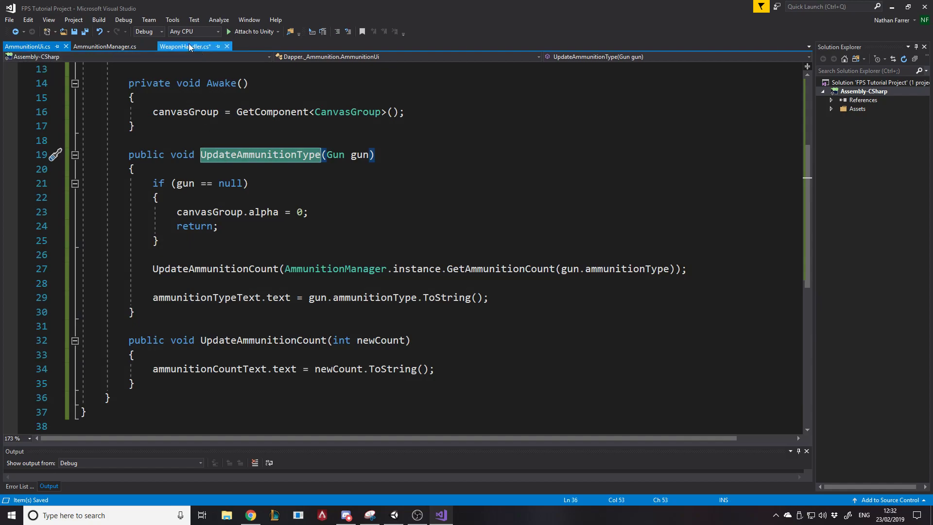
{"action": "type", "text": "upa"}
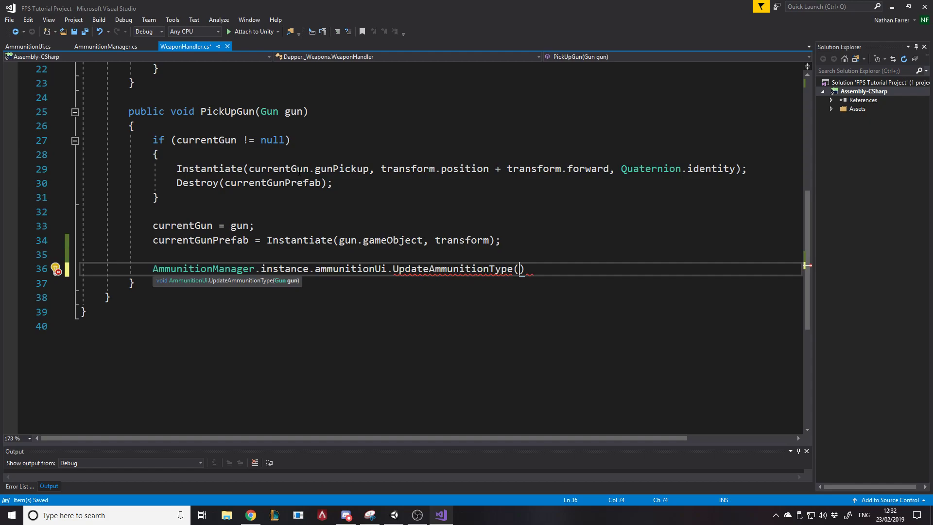
{"action": "type", "text": "current"}
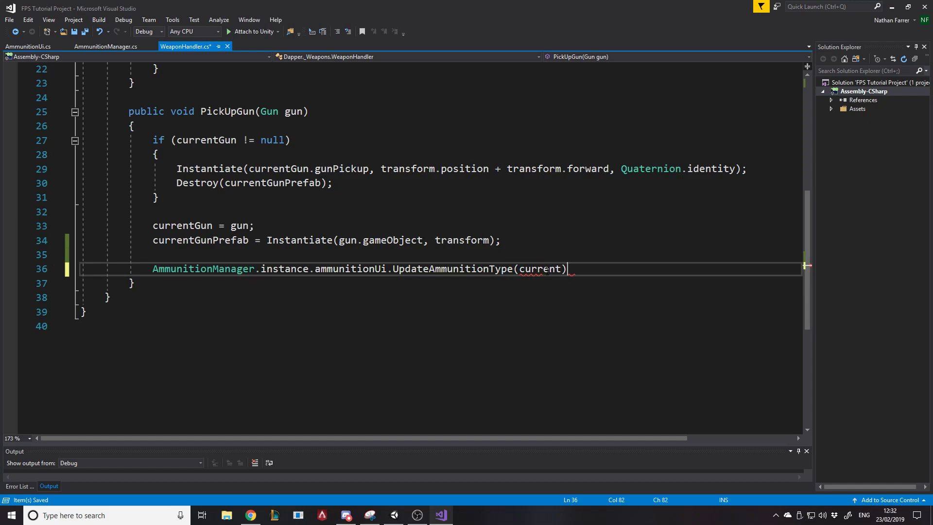
{"action": "type", "text": ";"}
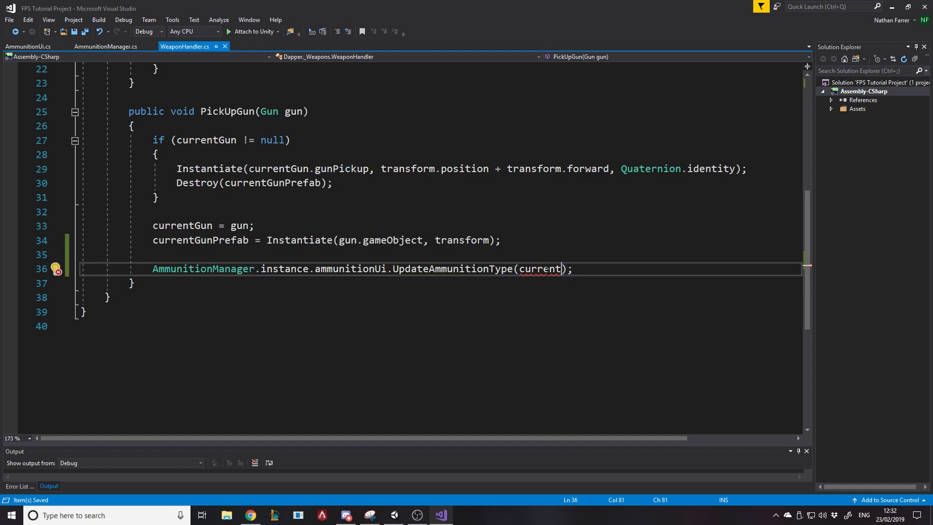
{"action": "type", "text": "Gun"}
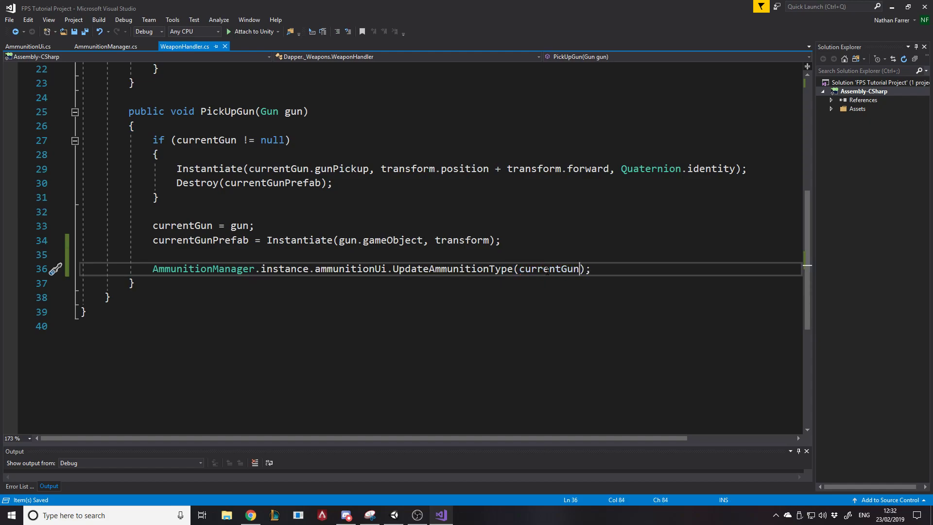
Check where currentGun is used and assigned in WeaponHandler
{"action": "double_click", "coordinate": [548, 268]}
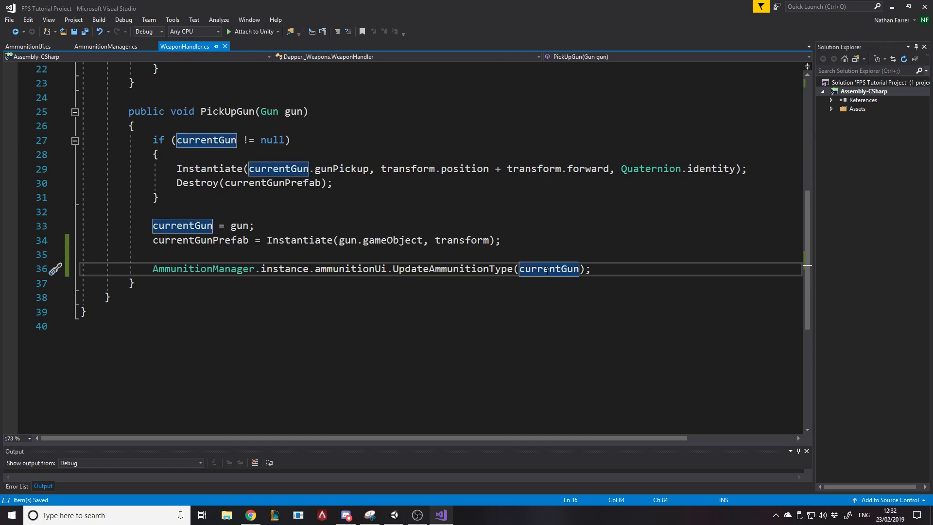
{"action": "left_click", "coordinate": [615, 268]}
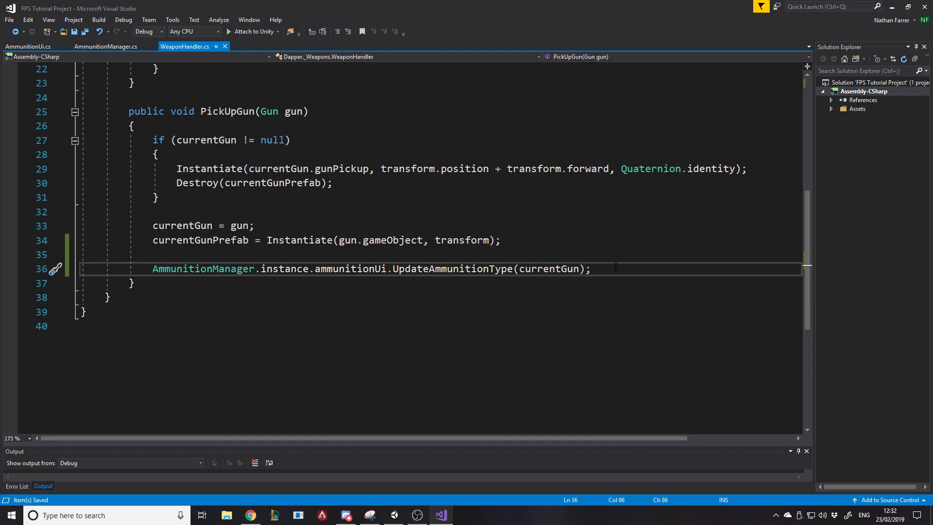
{"action": "left_click", "coordinate": [589, 268]}
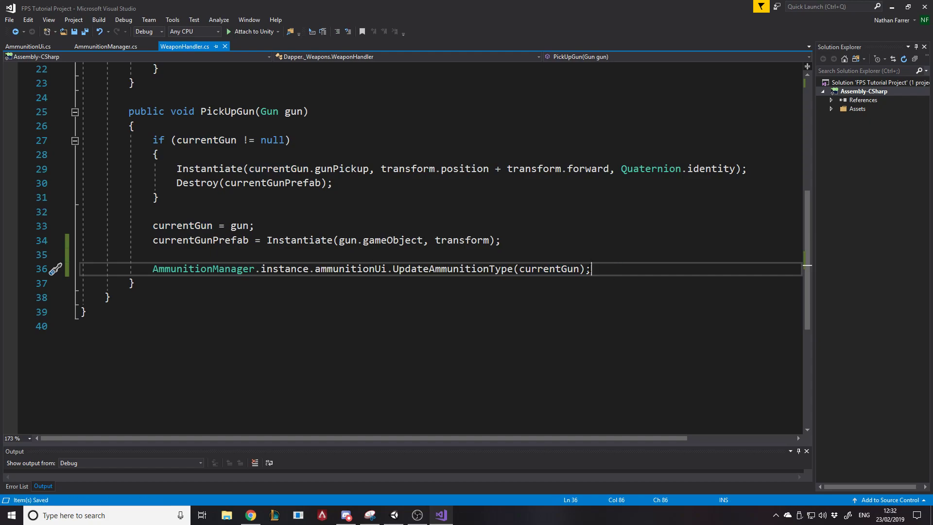
{"action": "double_click", "coordinate": [182, 225]}
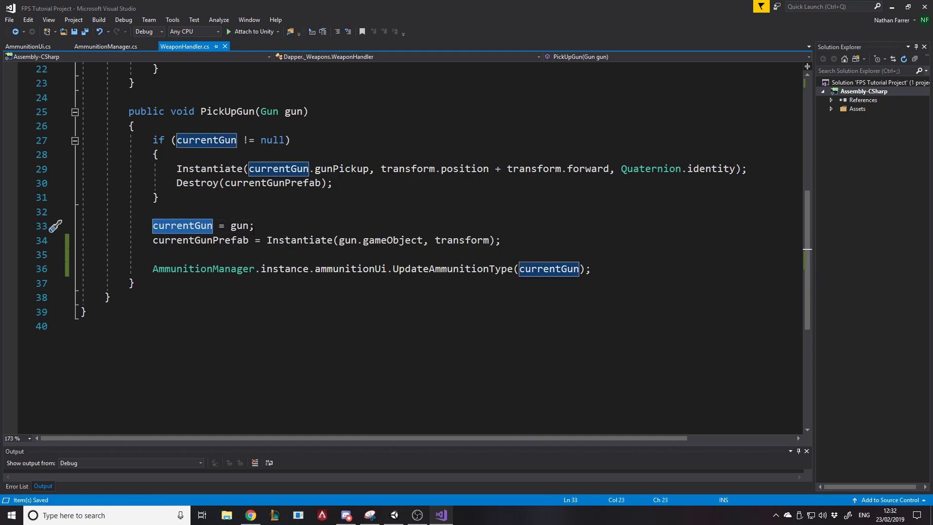
{"action": "double_click", "coordinate": [239, 226]}
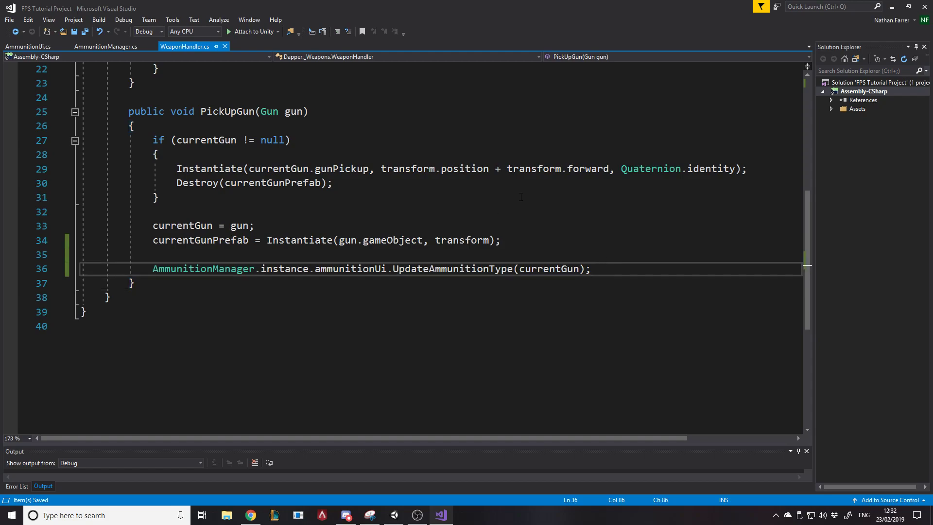
Open the CS1061 ConsumeAmmo compile error in Gun.cs's Fire method
{"action": "scroll", "scroll_direction": "up", "scroll_amount": 3}
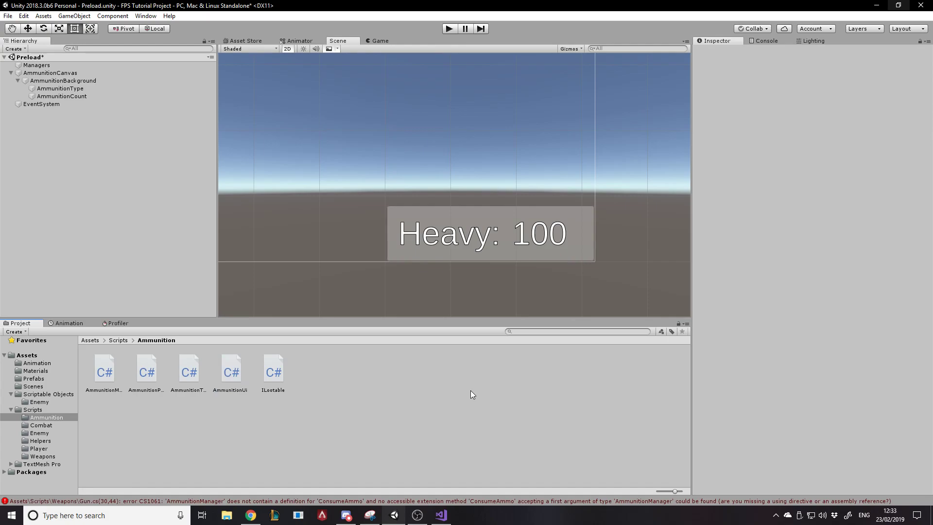
{"action": "left_click", "coordinate": [766, 40]}
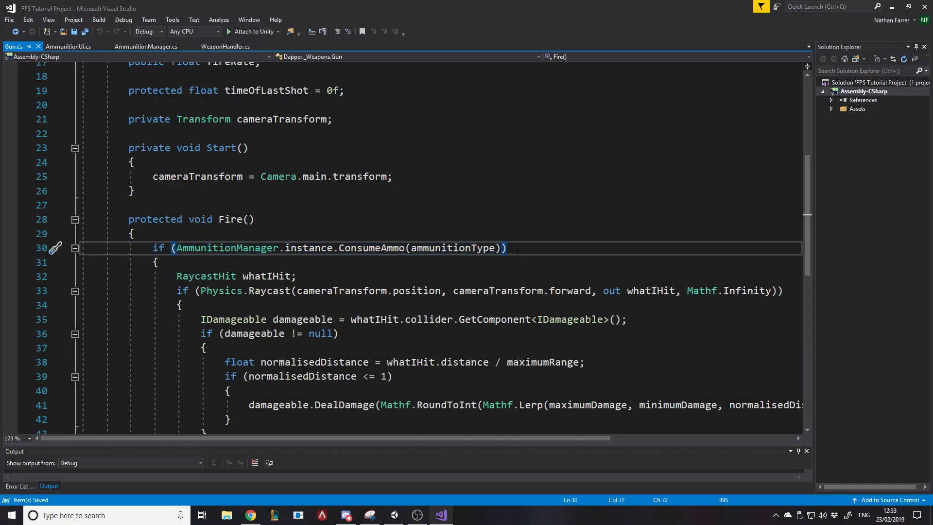
{"action": "mouse_move", "coordinate": [455, 248]}
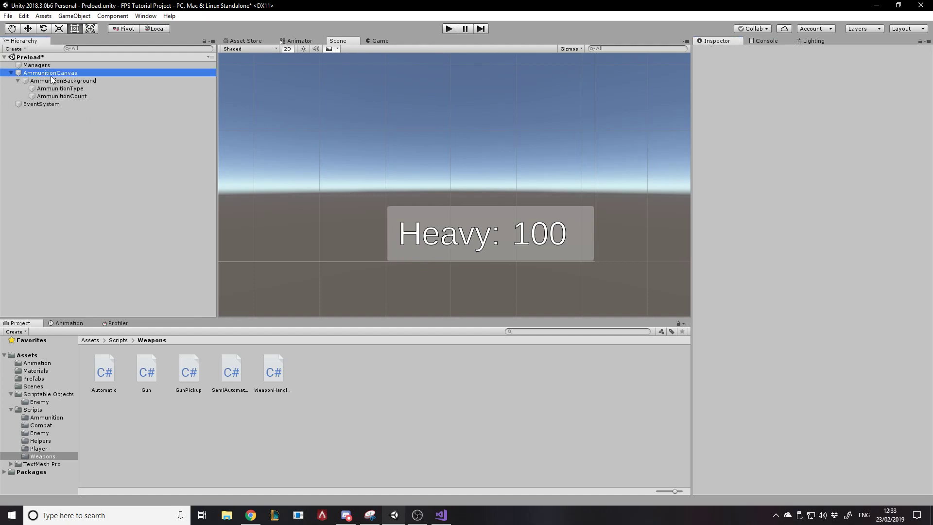
Inspect AmmunitionCanvas, then assign it as Ammunition Ui on Managers' Ammunition Manager
{"action": "left_click", "coordinate": [50, 72]}
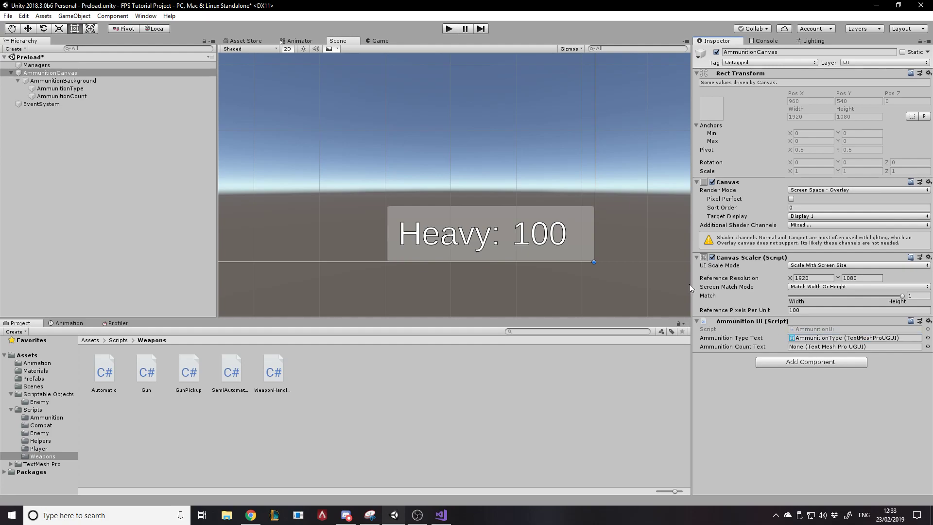
{"action": "left_click", "coordinate": [854, 346]}
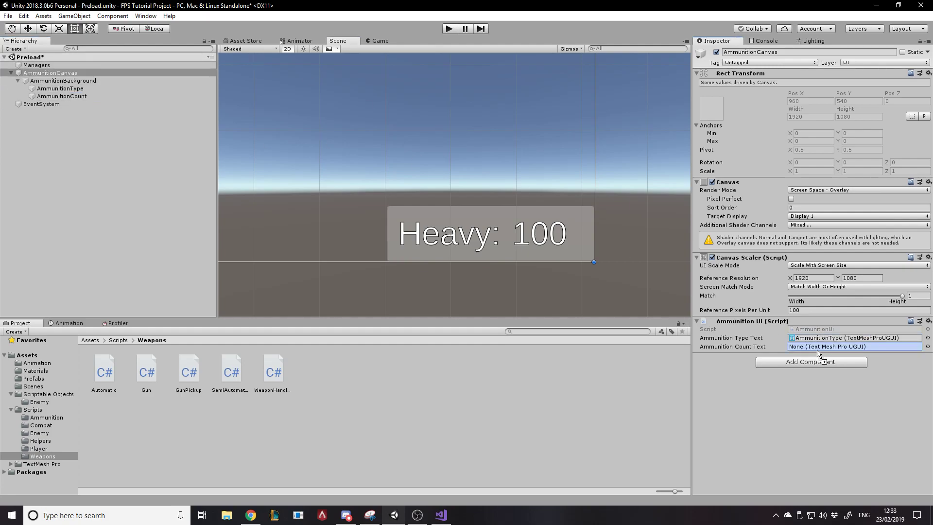
{"action": "left_click", "coordinate": [36, 65]}
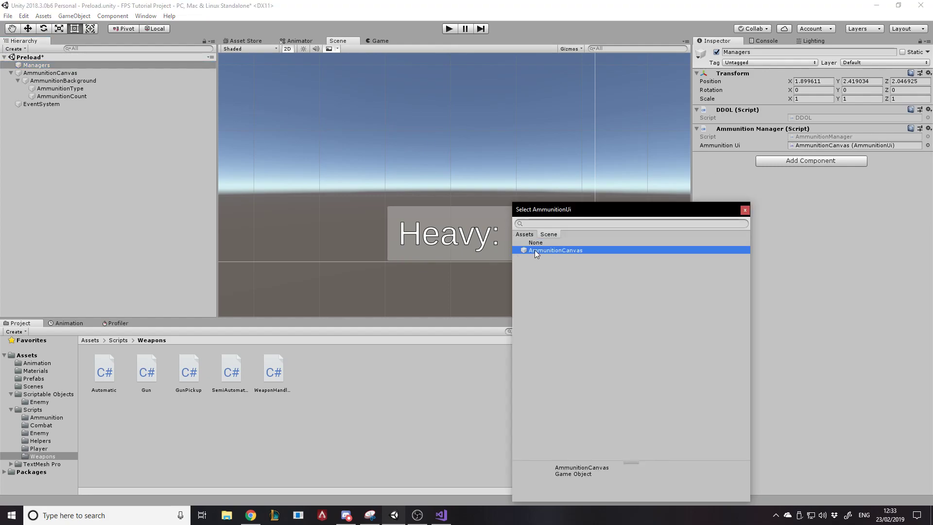
{"action": "double_click", "coordinate": [554, 250]}
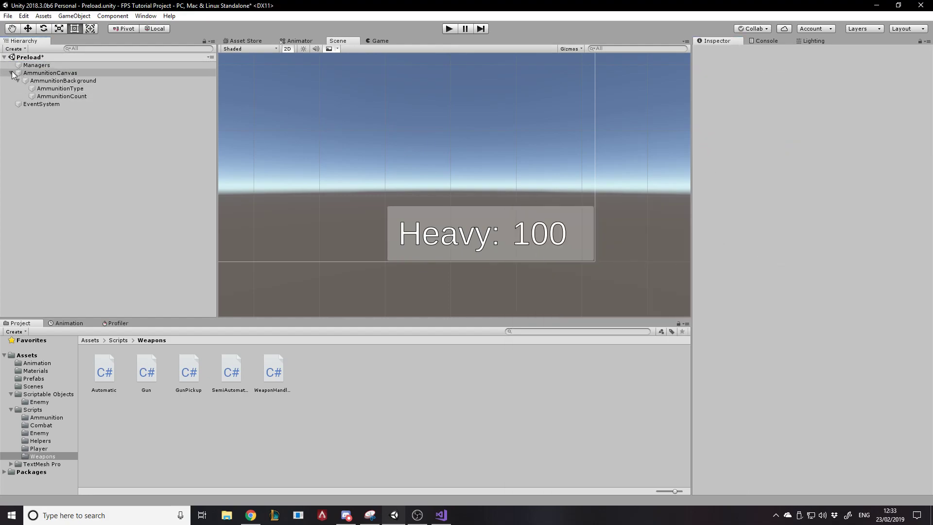
Parent AmmunitionCanvas under Managers and frame it in the Scene view
{"action": "left_click", "coordinate": [13, 72]}
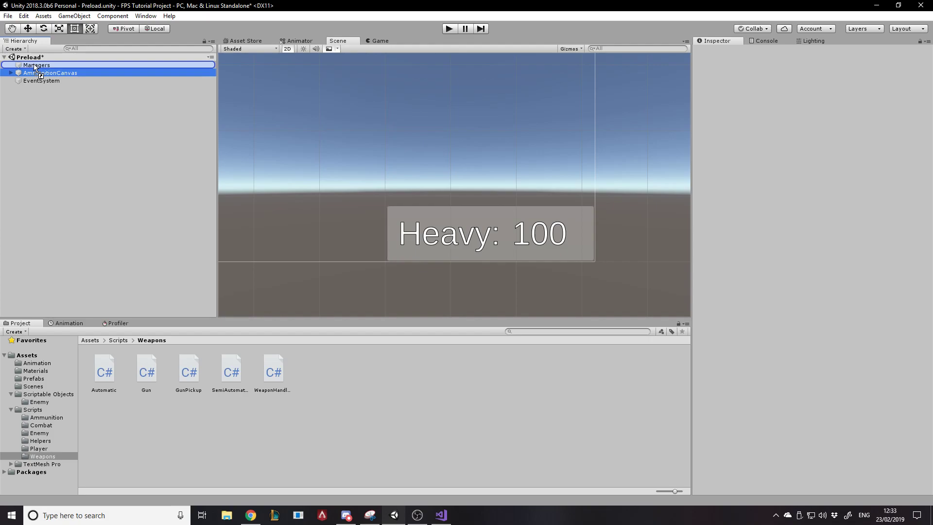
{"action": "left_click", "coordinate": [41, 80]}
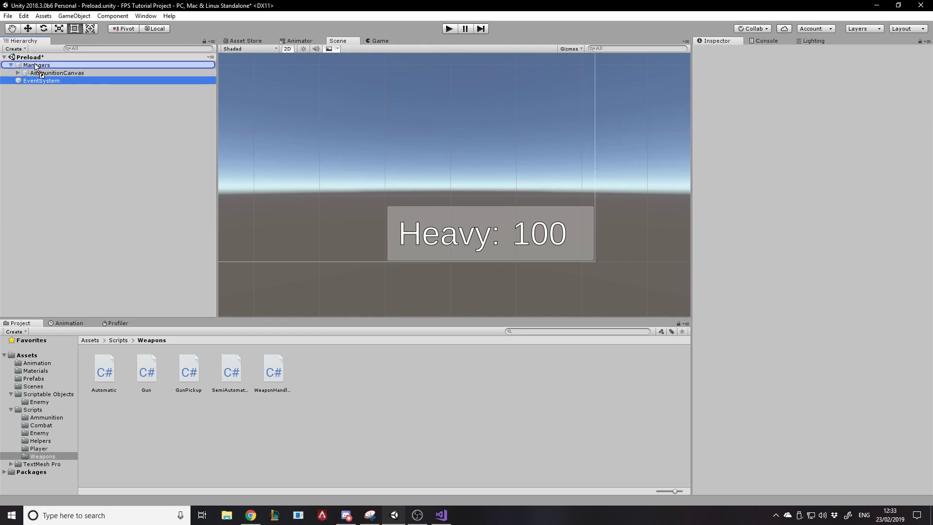
{"action": "left_click", "coordinate": [57, 72]}
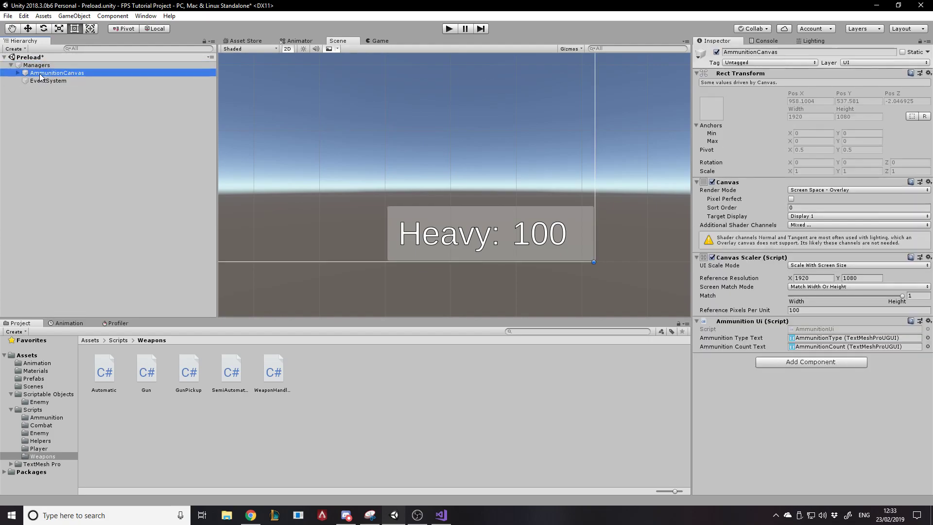
{"action": "mouse_move", "coordinate": [55, 136]}
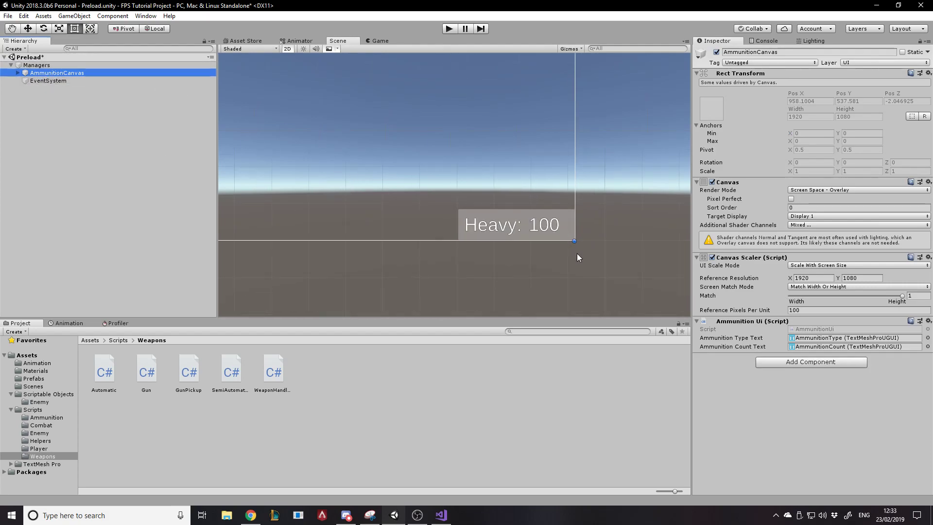
{"action": "left_click", "coordinate": [56, 72]}
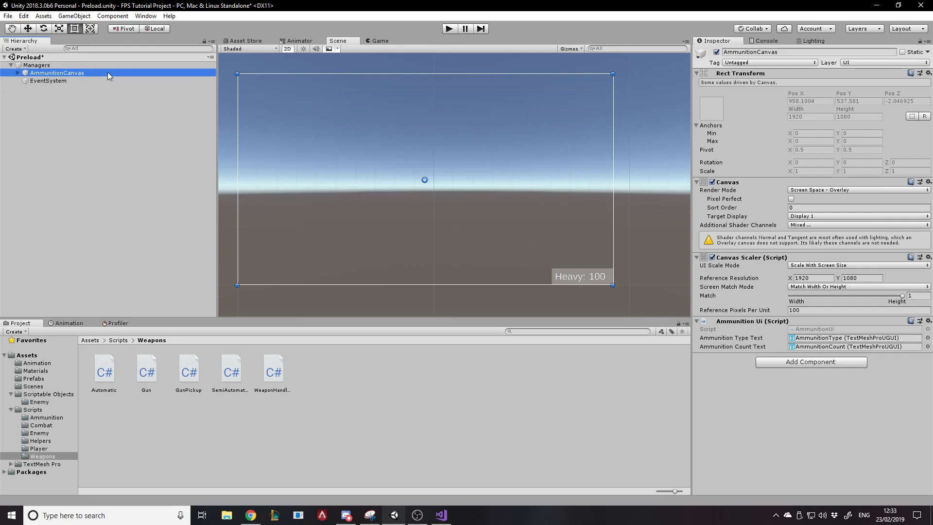
{"action": "mouse_move", "coordinate": [67, 72]}
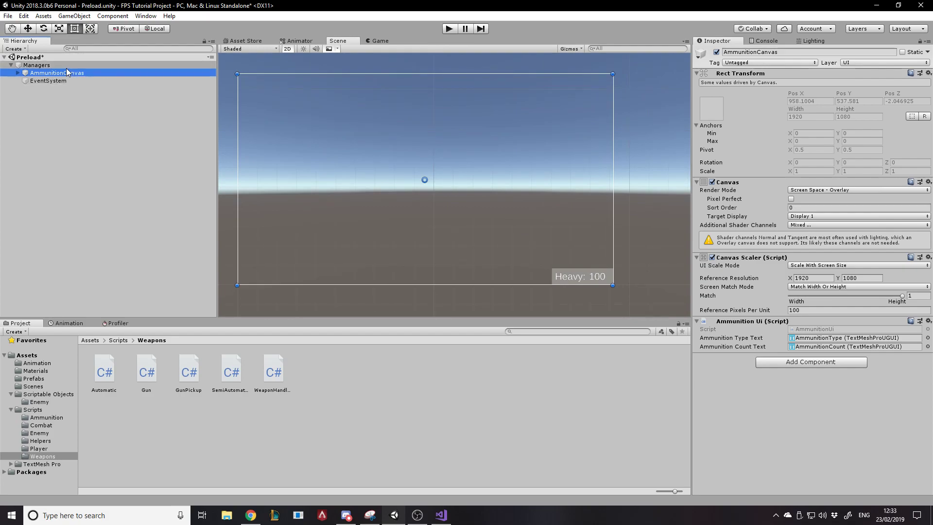
Add a Canvas Group with alpha 0 to AmmunitionCanvas
{"action": "left_click", "coordinate": [810, 361]}
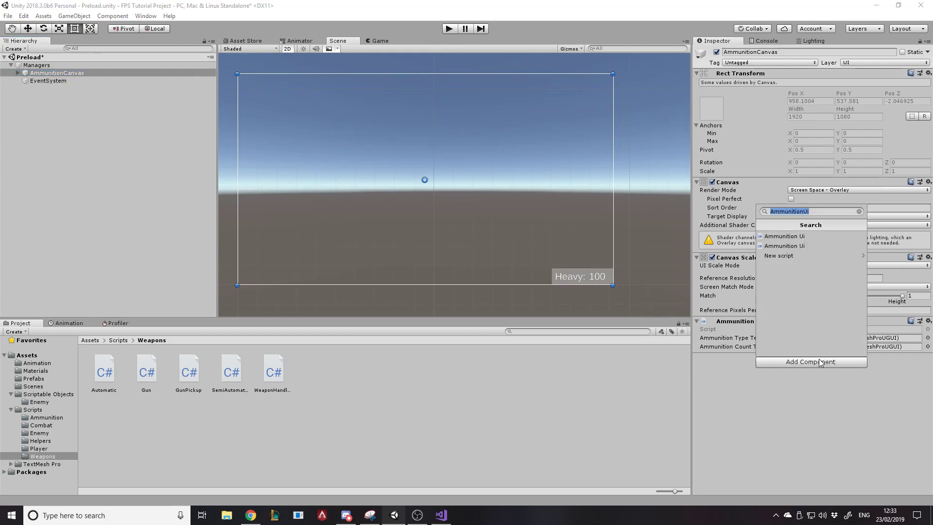
{"action": "left_click", "coordinate": [783, 235]}
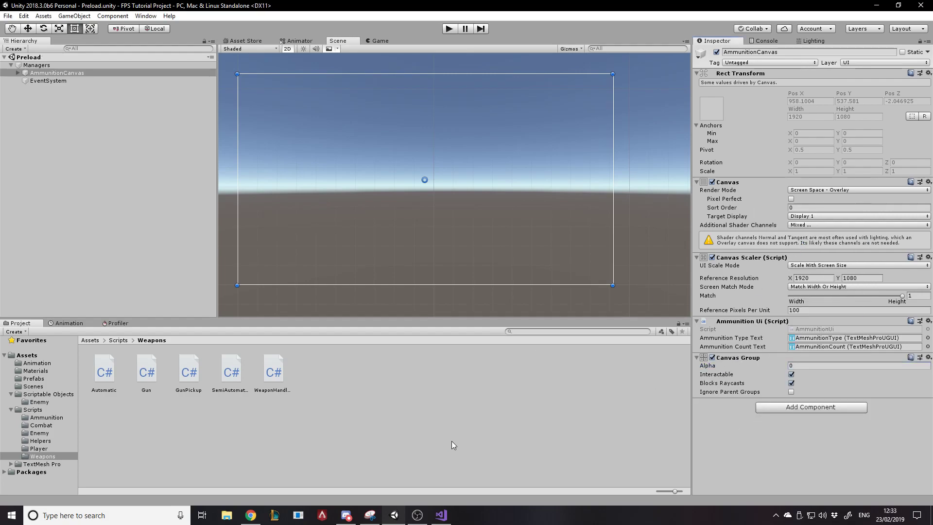
{"action": "left_click", "coordinate": [440, 515]}
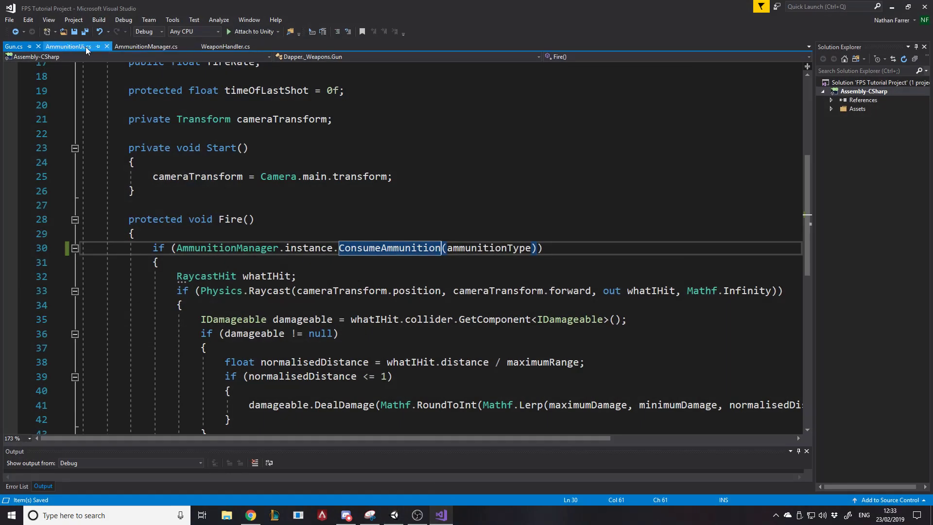
Add canvasGroup.alpha = 1; after the null check in AmmunitionUi's UpdateAmmunitionType
{"action": "left_click", "coordinate": [67, 47]}
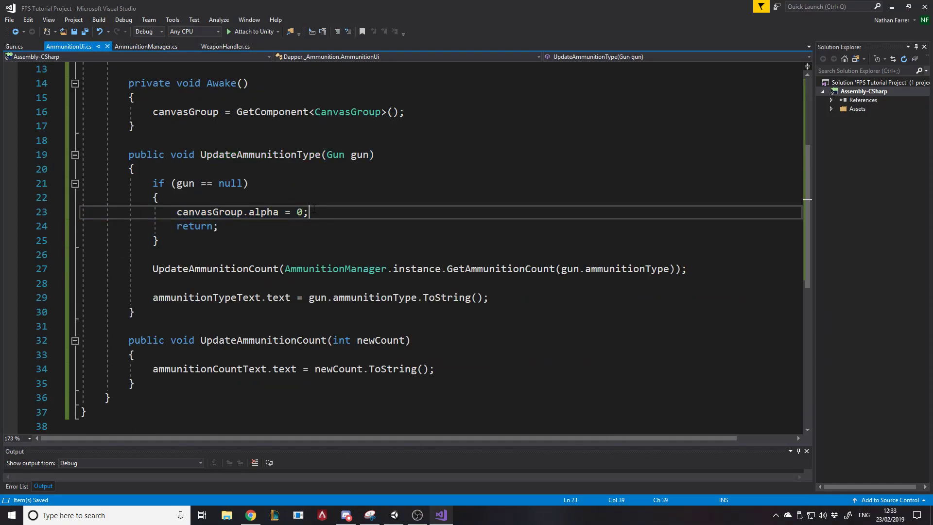
{"action": "left_click", "coordinate": [156, 240]}
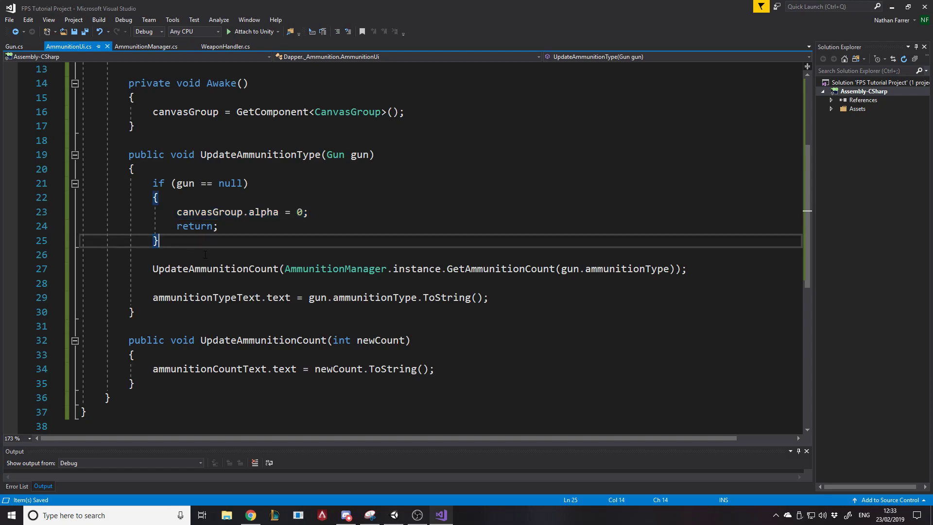
{"action": "type", "text": "canvasGroup.alpha ="}
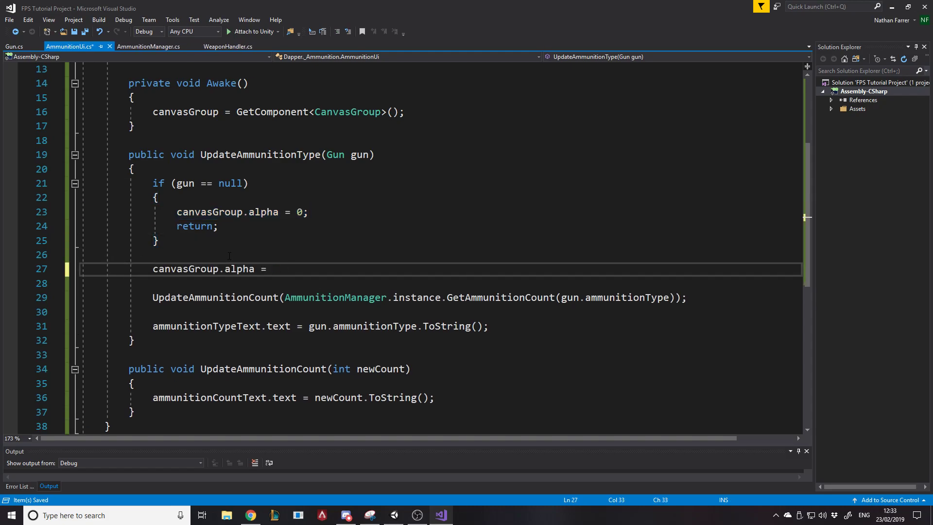
{"action": "type", "text": "1;"}
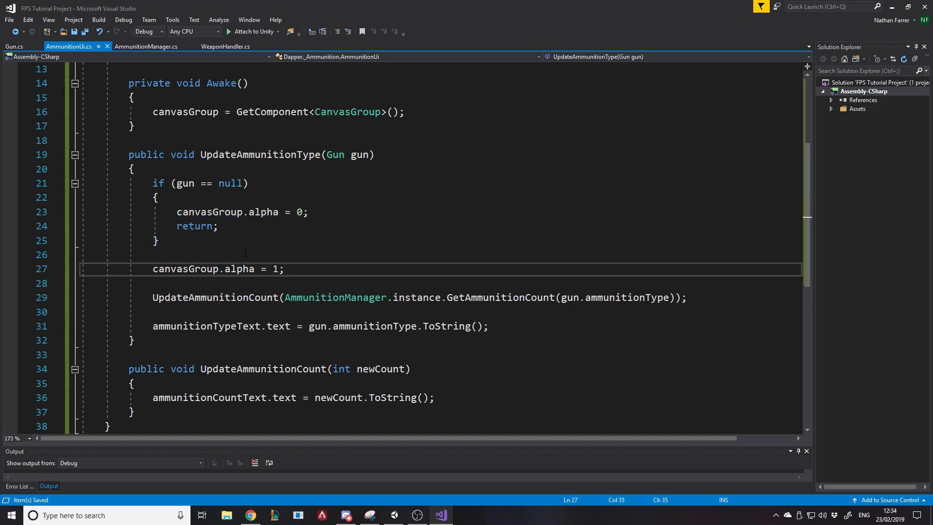
{"action": "left_click", "coordinate": [416, 515]}
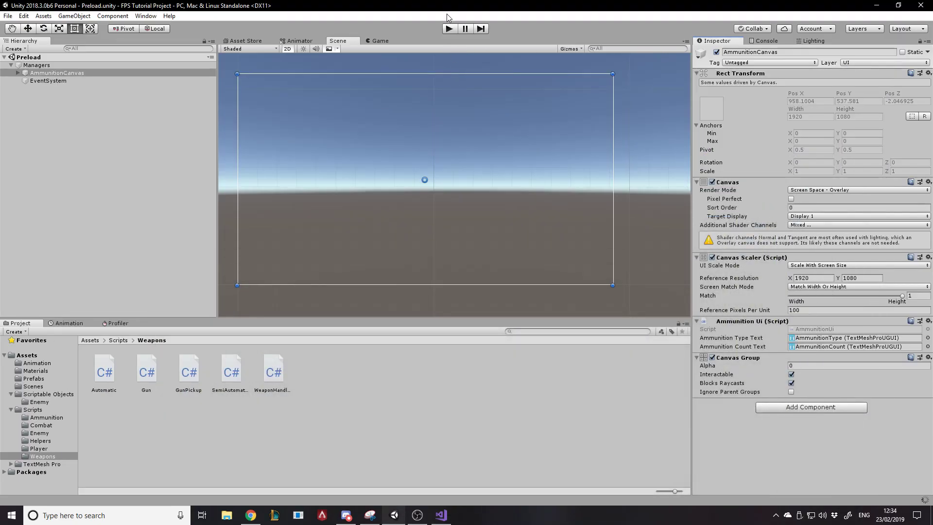
{"action": "mouse_move", "coordinate": [877, 4]}
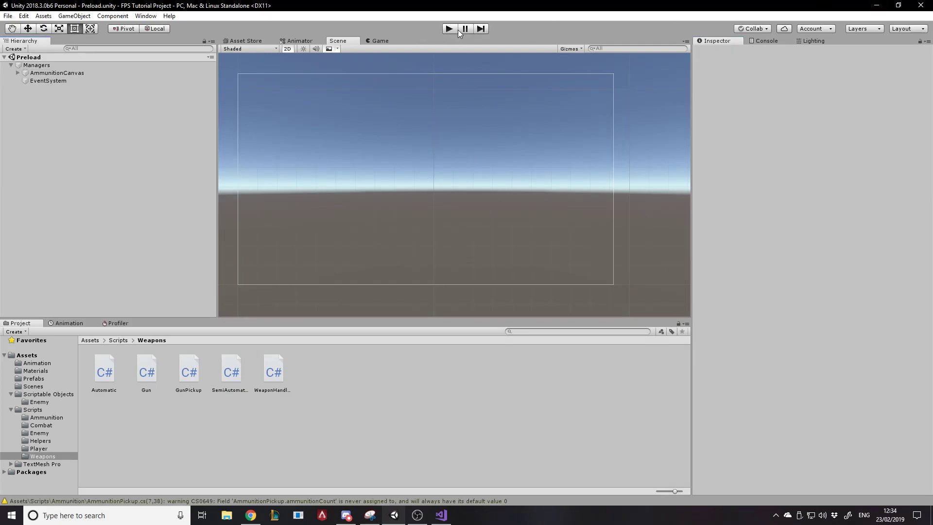
{"action": "mouse_move", "coordinate": [414, 107]}
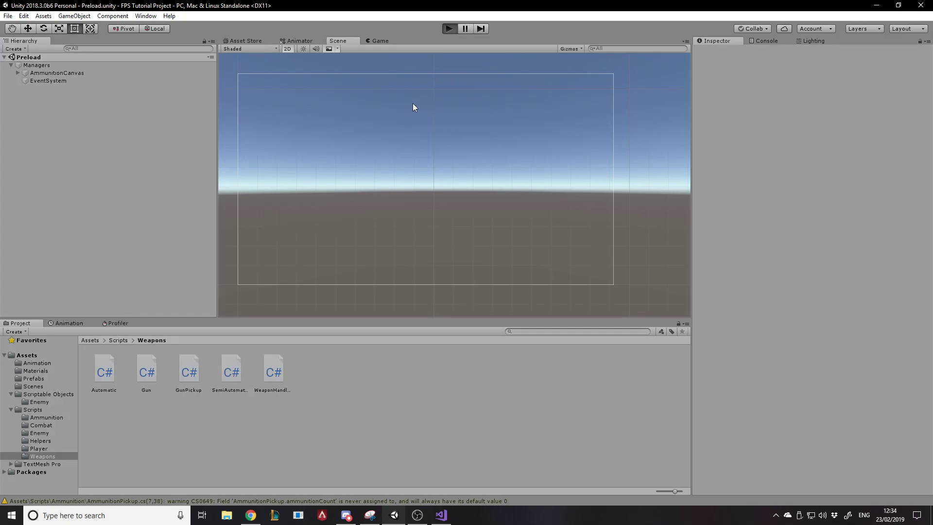
Play and fire, confirming the HUD reads Heavy 19, then Light 0
{"action": "left_click", "coordinate": [448, 28]}
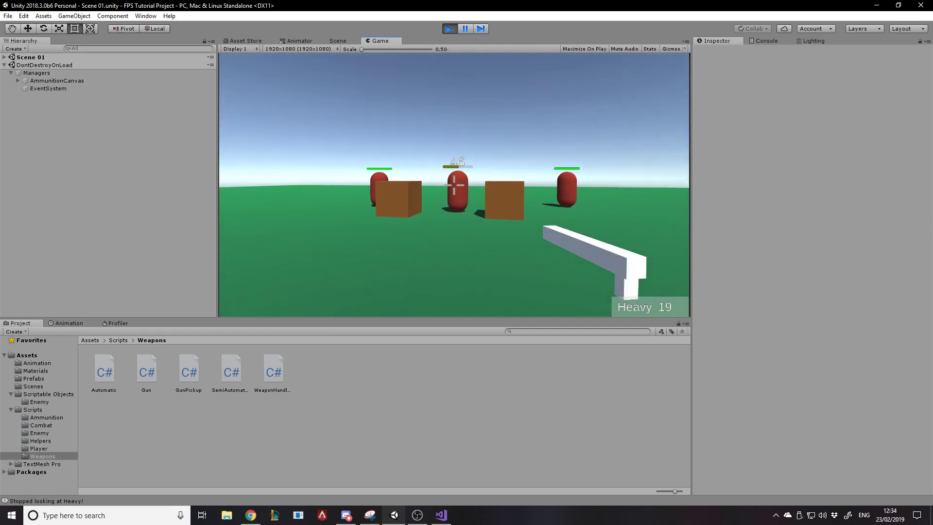
{"action": "left_click", "coordinate": [457, 186]}
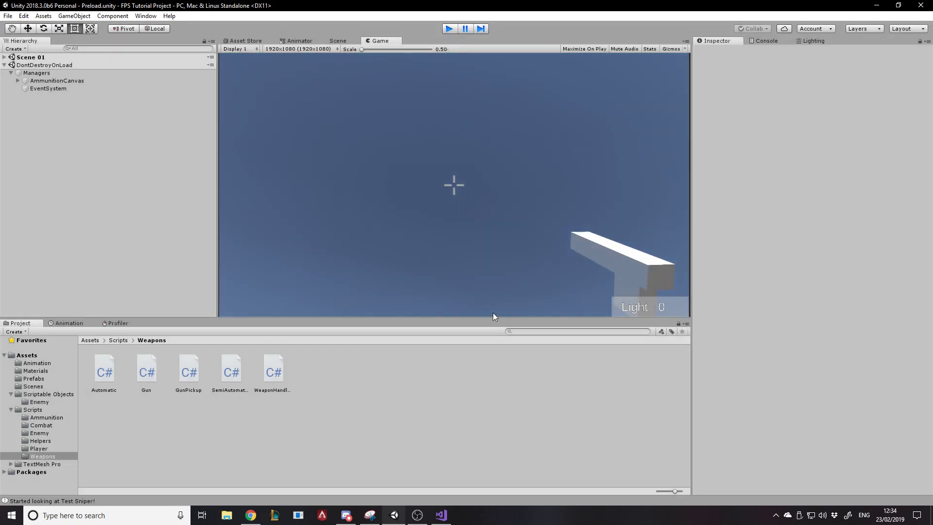
{"action": "left_click", "coordinate": [440, 515]}
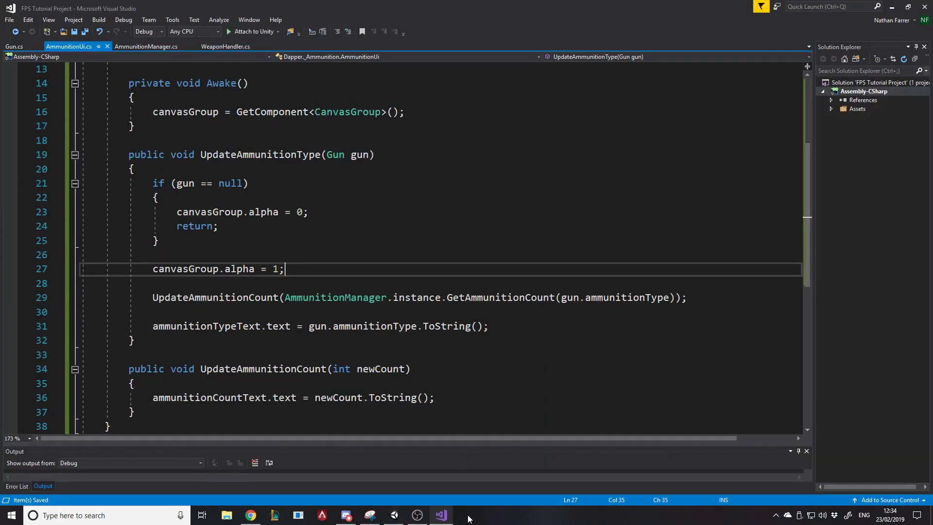
Close extra tabs and add ammunitionUi.UpdateAmmunitionCount(ammunitionCounts[ammunitionType]) in AddAmmunition
{"action": "left_click", "coordinate": [29, 46]}
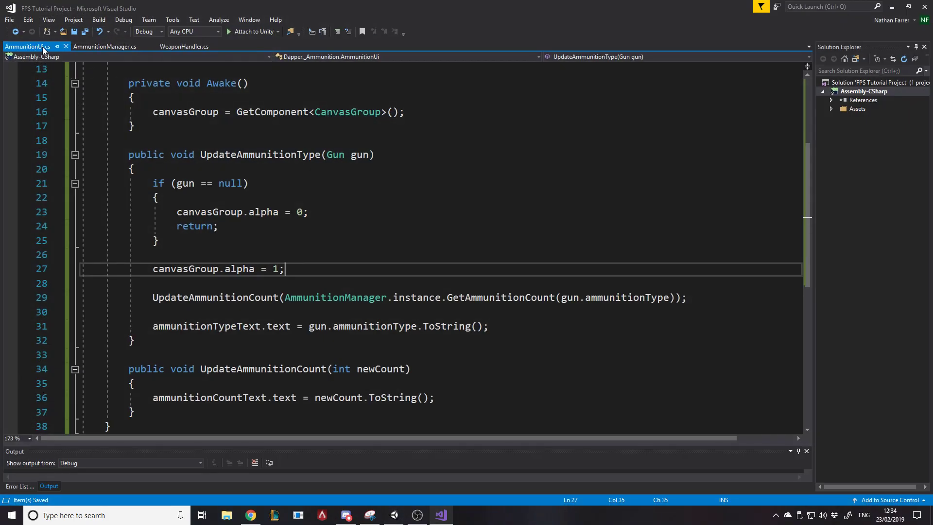
{"action": "left_click", "coordinate": [184, 47]}
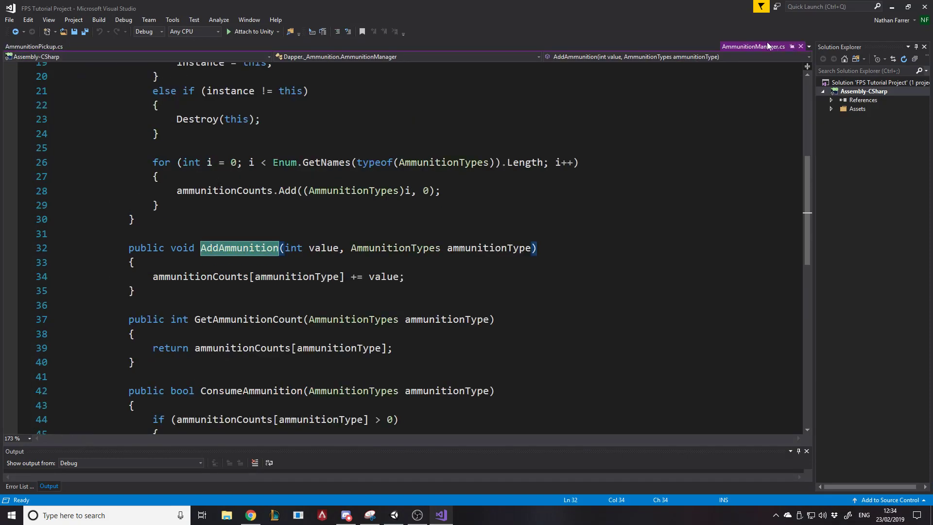
{"action": "left_click", "coordinate": [752, 46]}
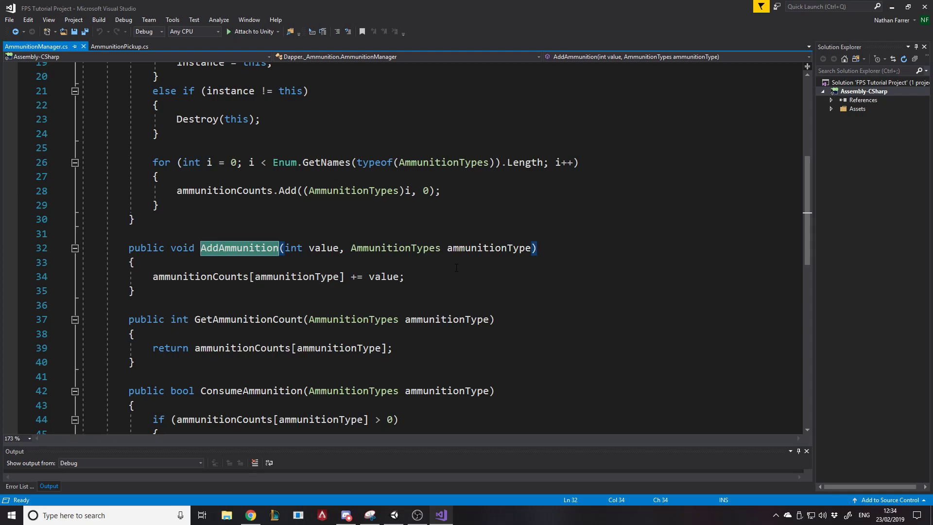
{"action": "key", "text": "enter"}
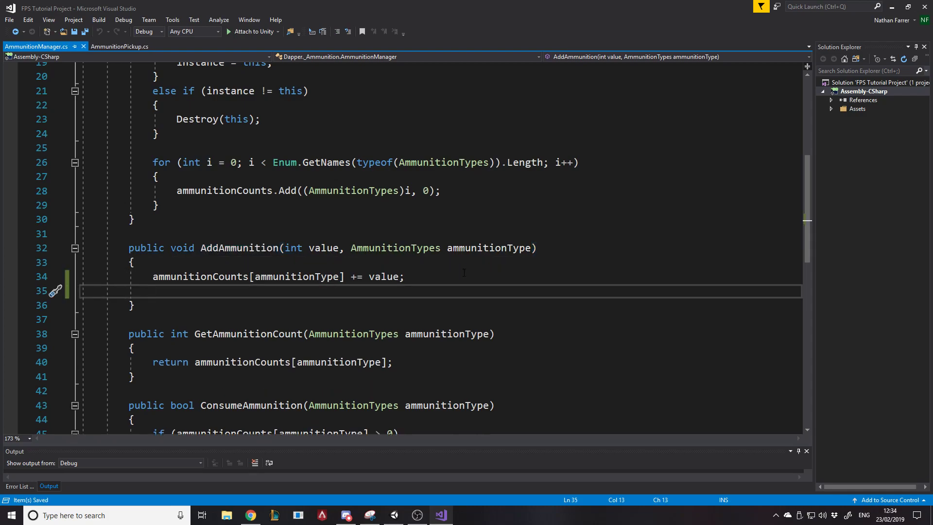
{"action": "scroll", "scroll_direction": "down", "scroll_amount": 3}
{"action": "type", "text": "ammunitionUi.UpdateAmmunitionCount(ammunitionCounts[ammunitionType]);"}
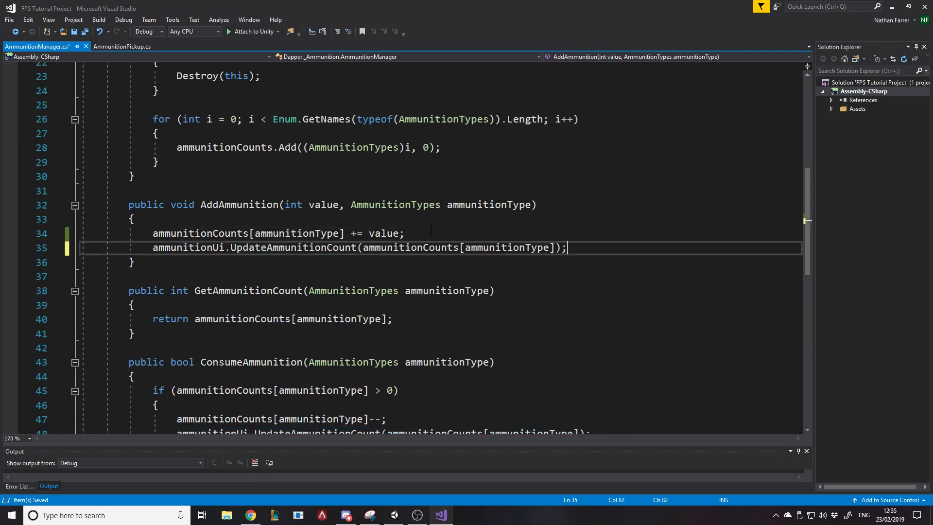
{"action": "scroll", "scroll_direction": "up", "scroll_amount": 3}
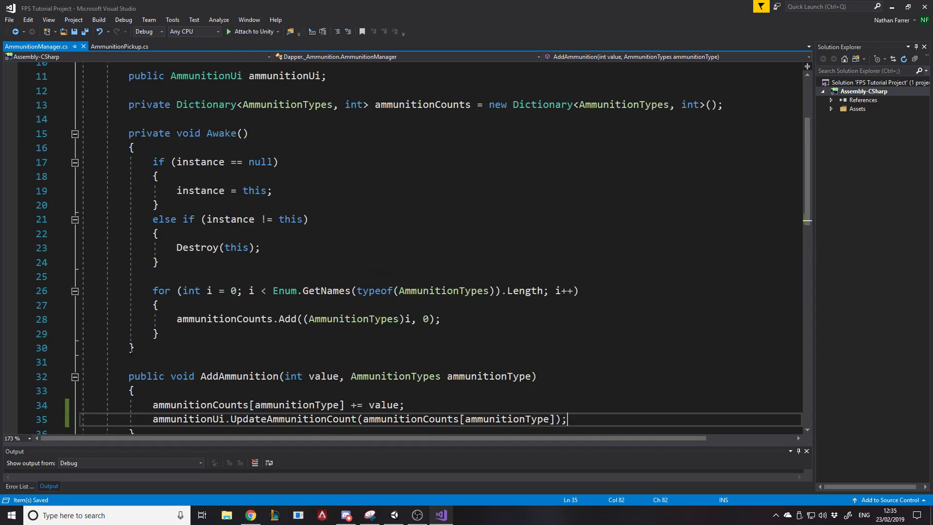
{"action": "scroll", "scroll_direction": "up", "scroll_amount": 3}
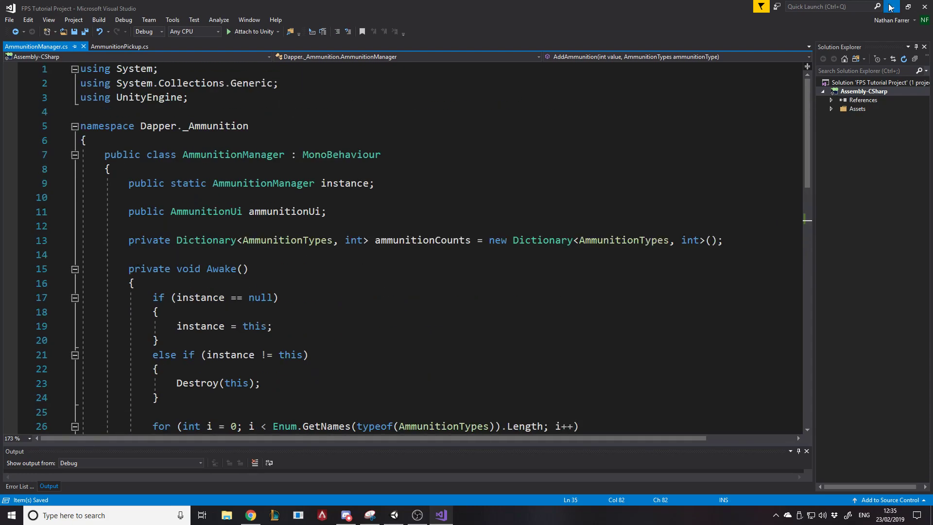
{"action": "scroll", "scroll_direction": "down", "scroll_amount": 3}
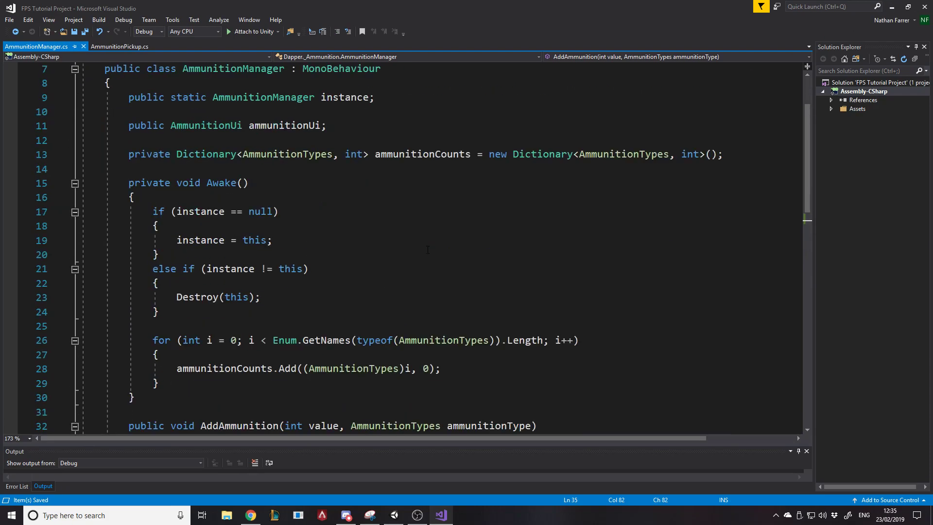
{"action": "scroll", "scroll_direction": "down", "scroll_amount": 3}
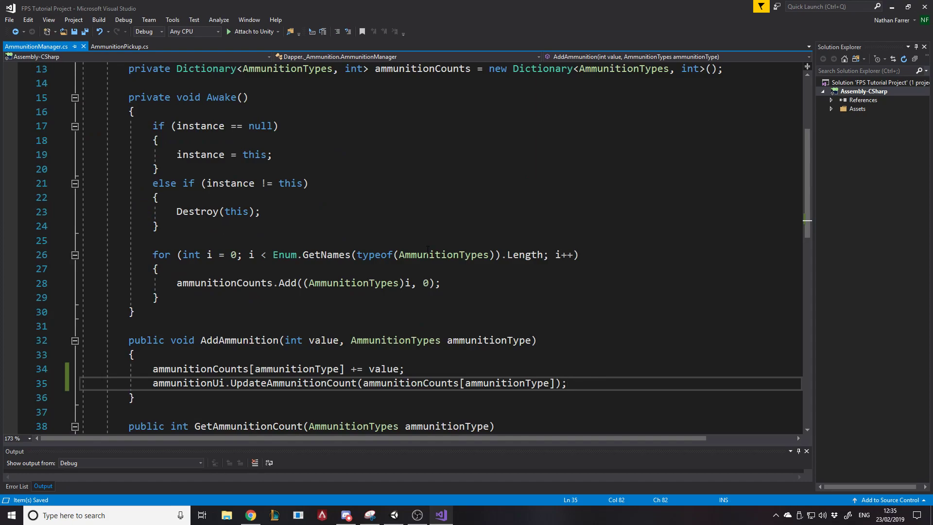
{"action": "mouse_move", "coordinate": [869, 5]}
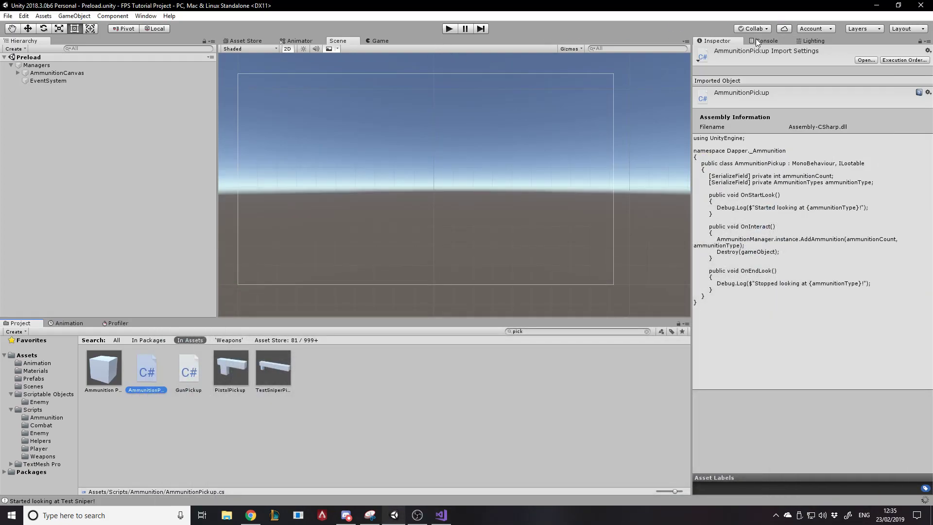
Check Console warnings, return to the Inspector, and enter Play mode again
{"action": "left_click", "coordinate": [766, 41]}
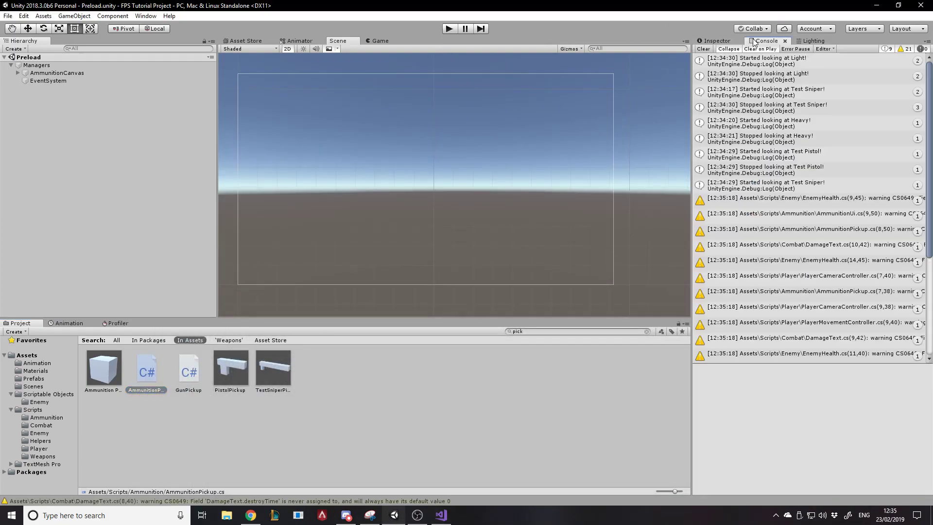
{"action": "left_click", "coordinate": [716, 41]}
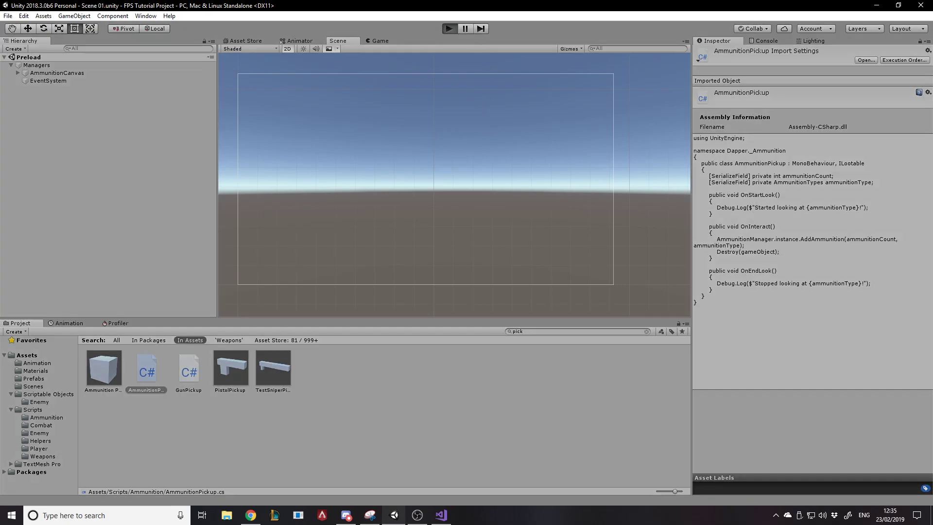
{"action": "left_click", "coordinate": [448, 28]}
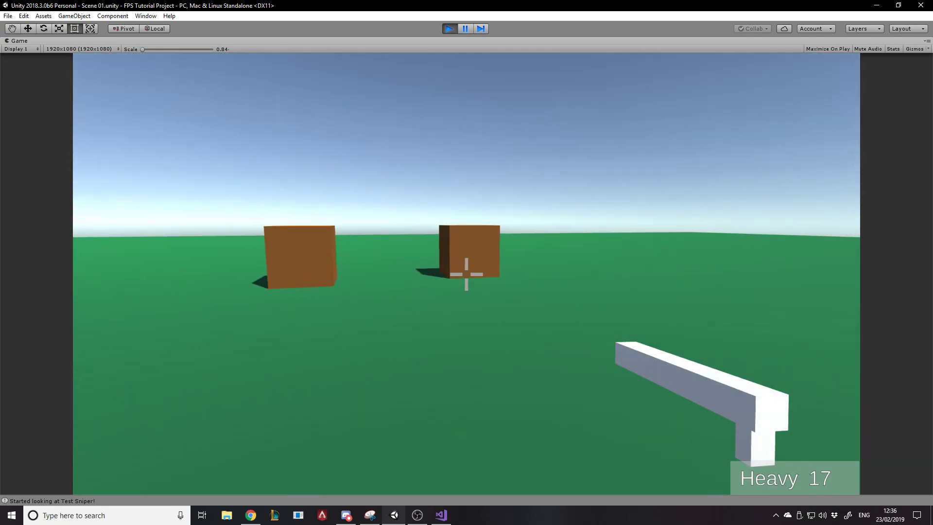
Fire and switch guns until the HUD shows Light 0, then un-maximize the Game view
{"action": "left_click", "coordinate": [465, 274]}
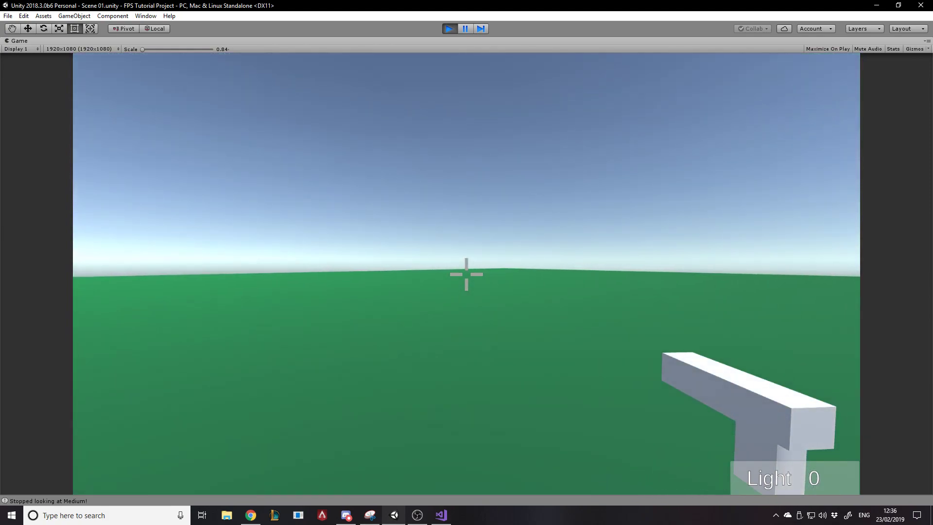
{"action": "left_click", "coordinate": [927, 40]}
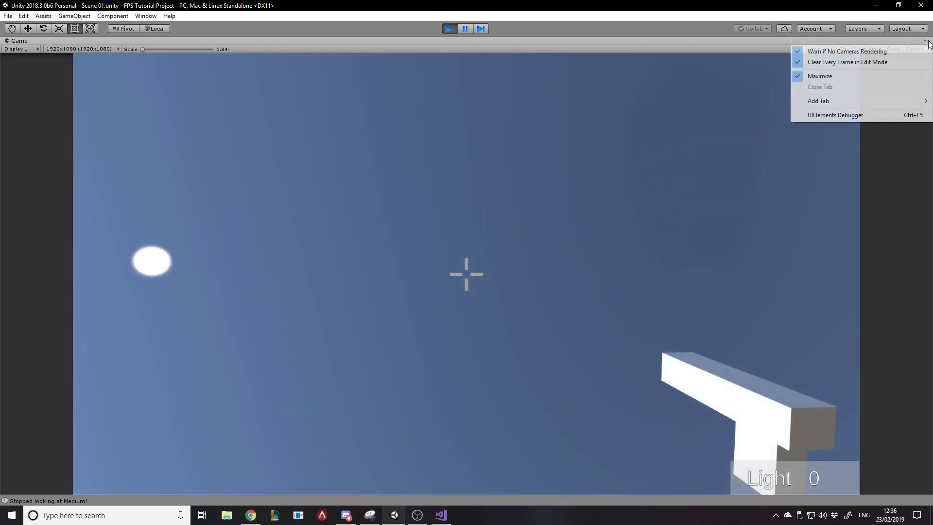
{"action": "left_click", "coordinate": [819, 76]}
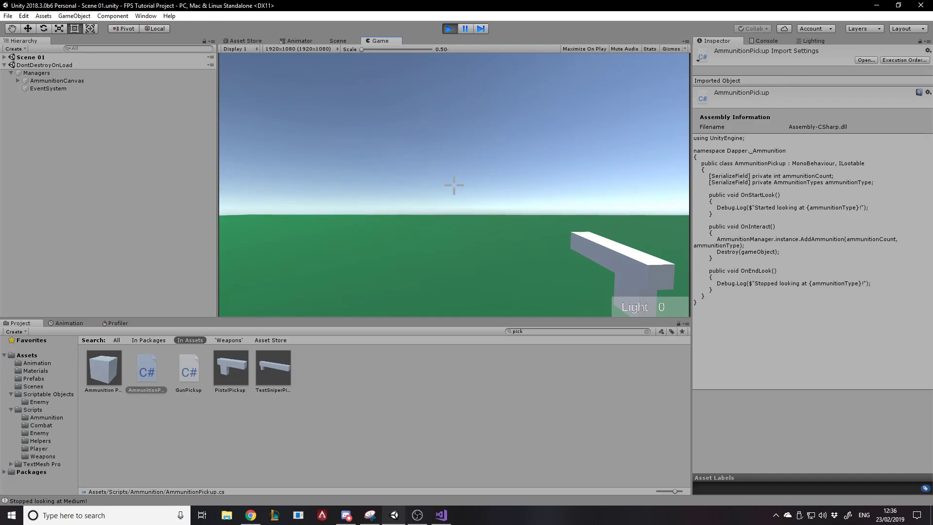
Stop Play mode to end the ammo HUD play-test and return to editing Preload
{"action": "left_click", "coordinate": [449, 29]}
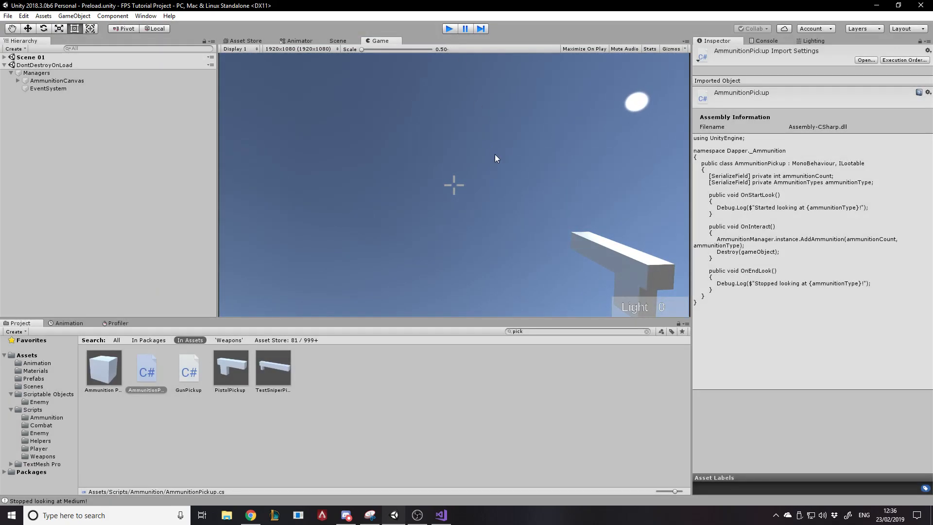
{"action": "left_click", "coordinate": [337, 40]}
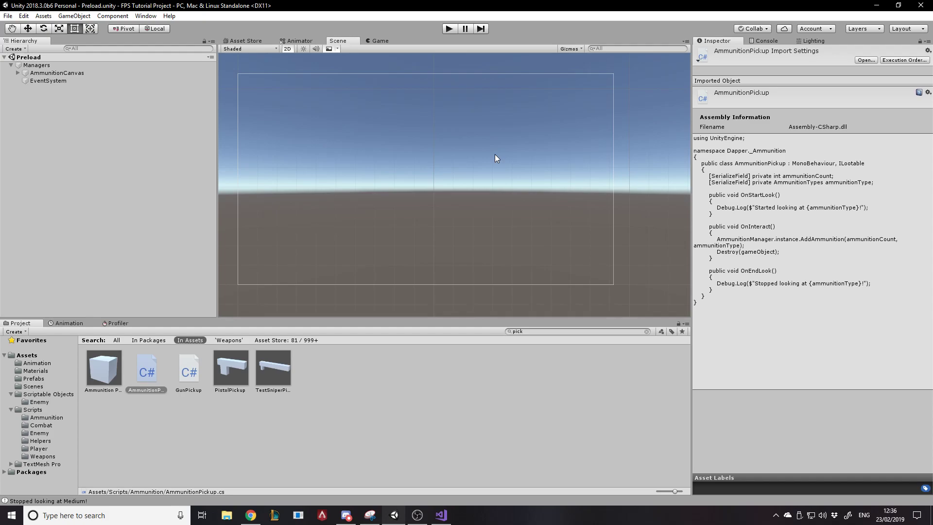
{"action": "mouse_move", "coordinate": [642, 150]}
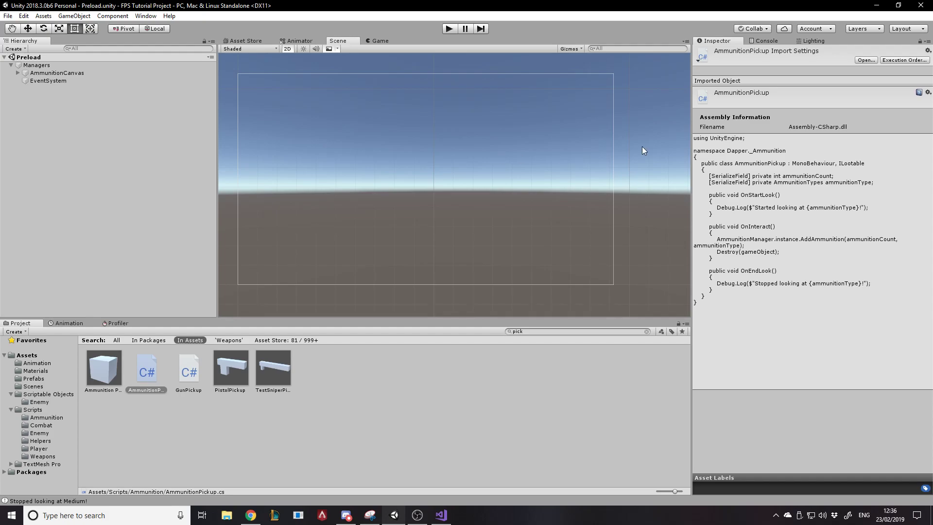